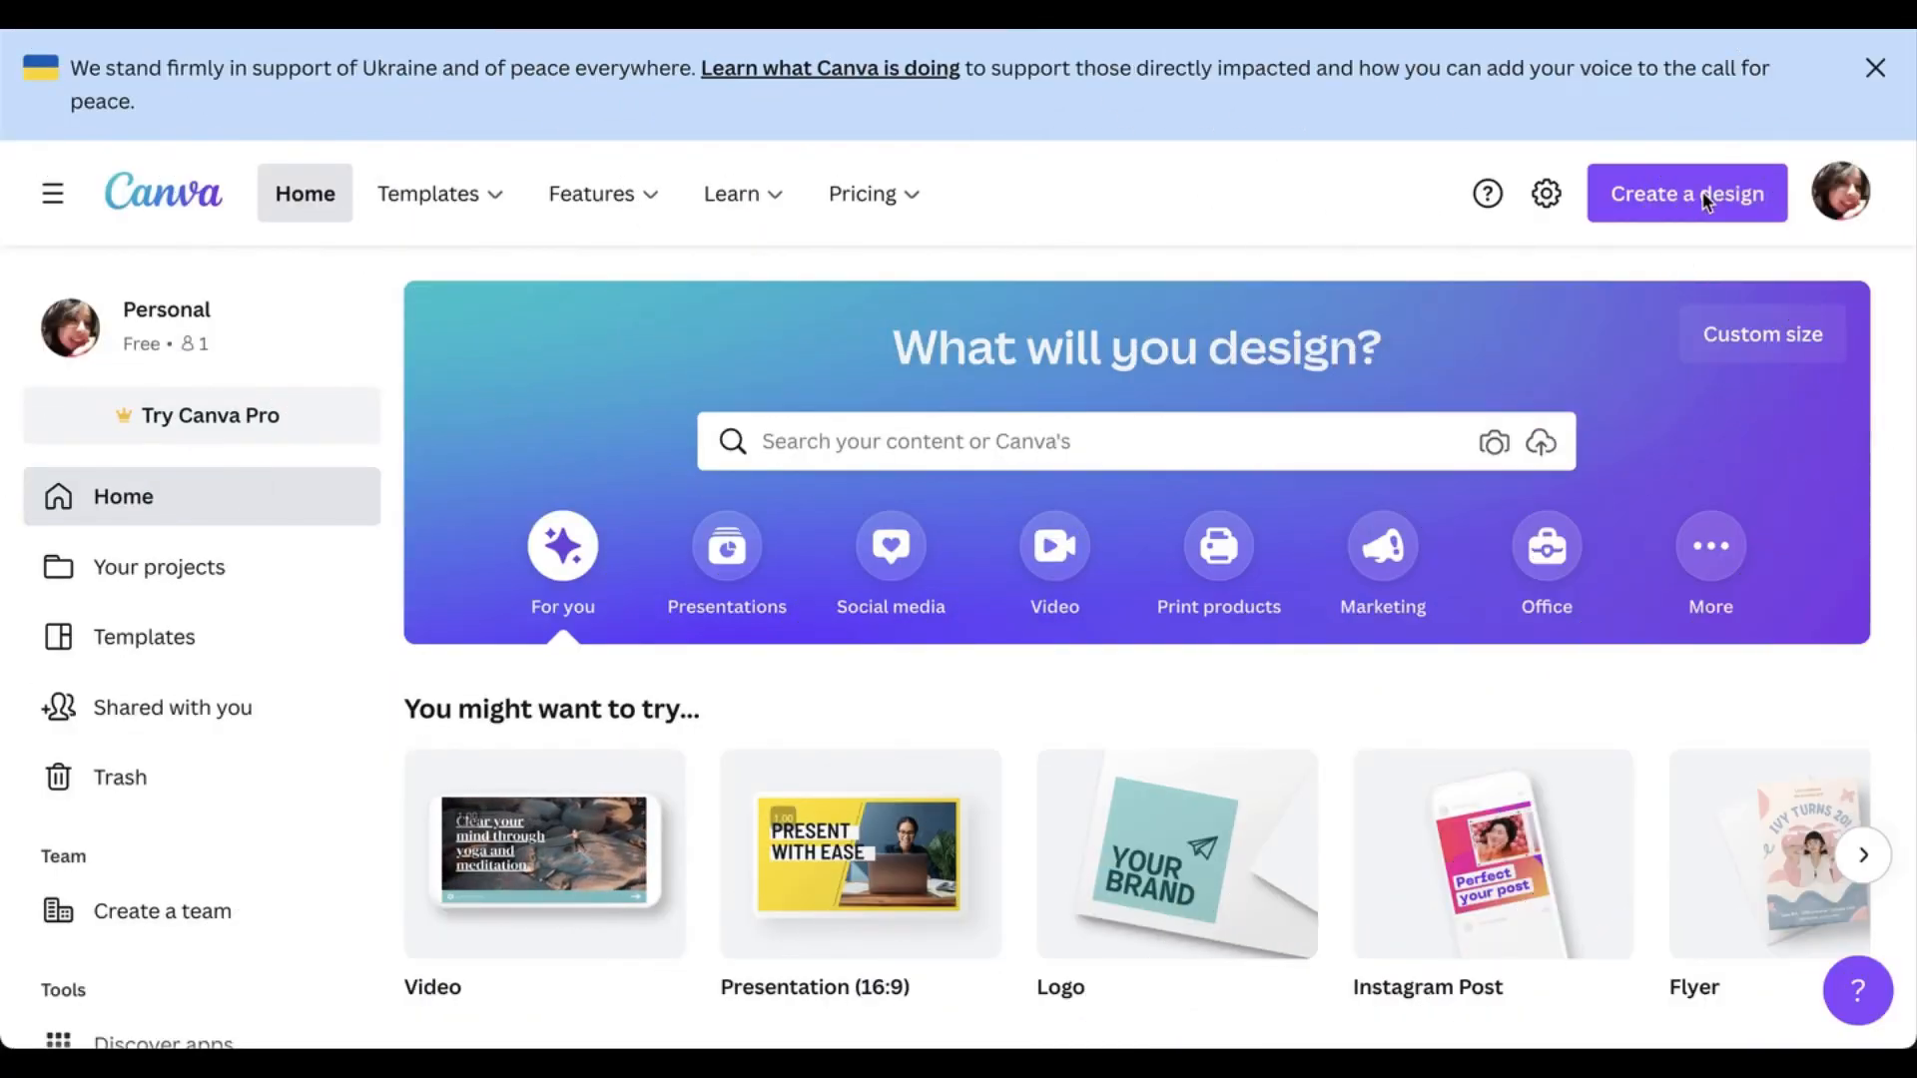
# - Start a custom-size design of 3600 × 3600 px and review the available size units
pyautogui.click(1684, 193)
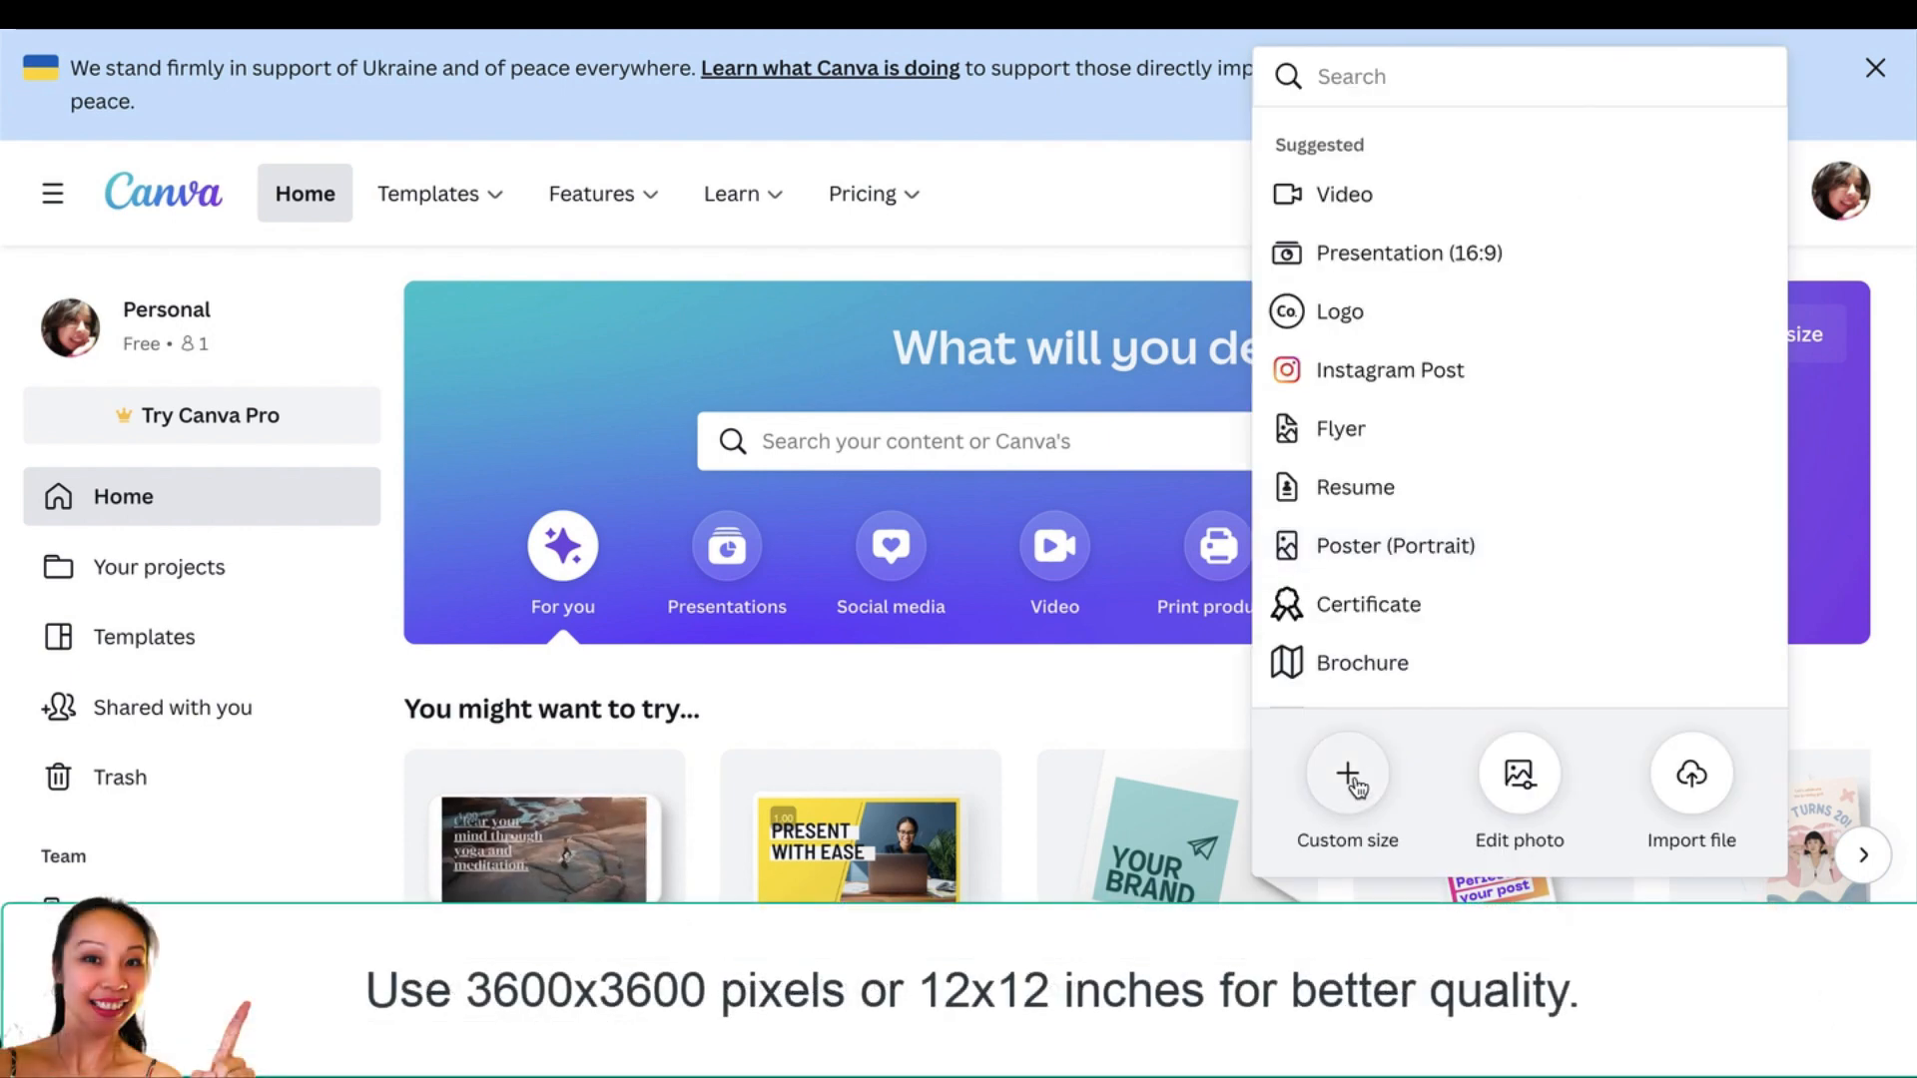
pyautogui.click(1346, 789)
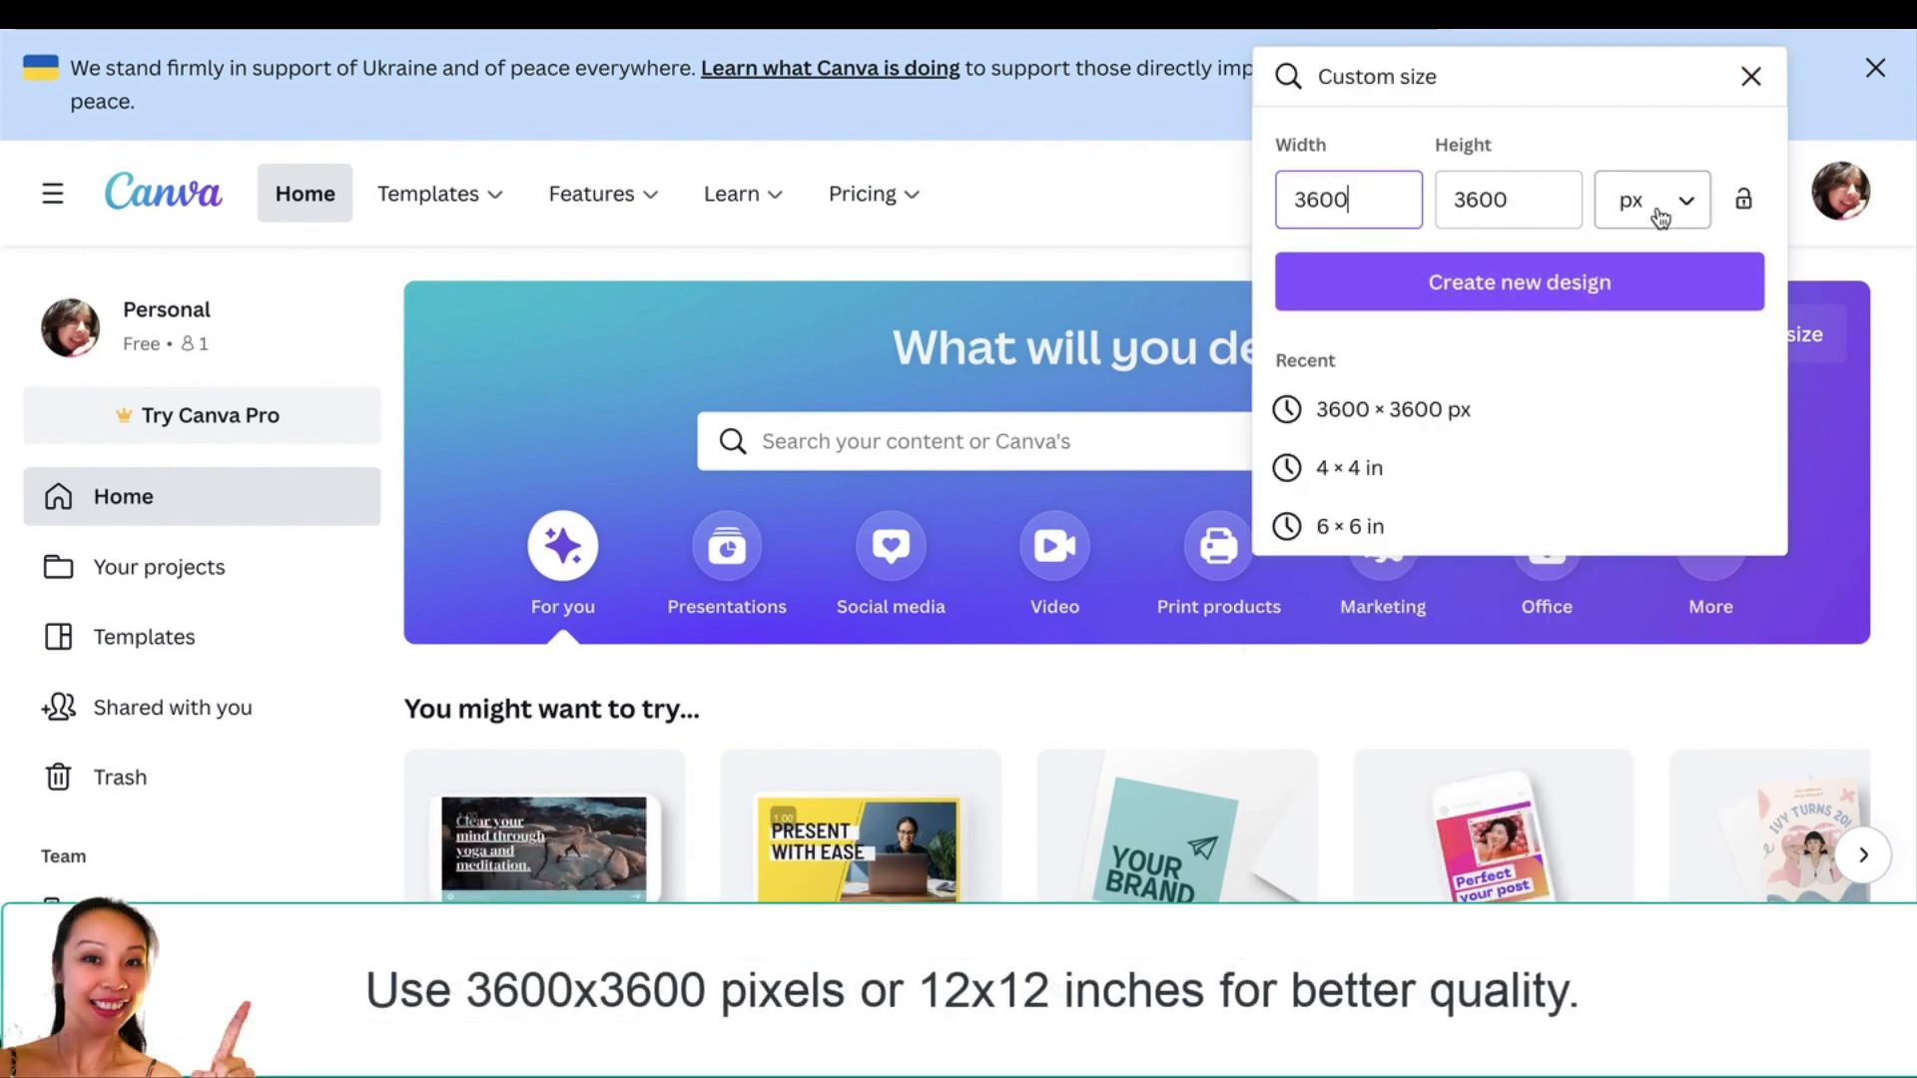
pyautogui.click(1651, 199)
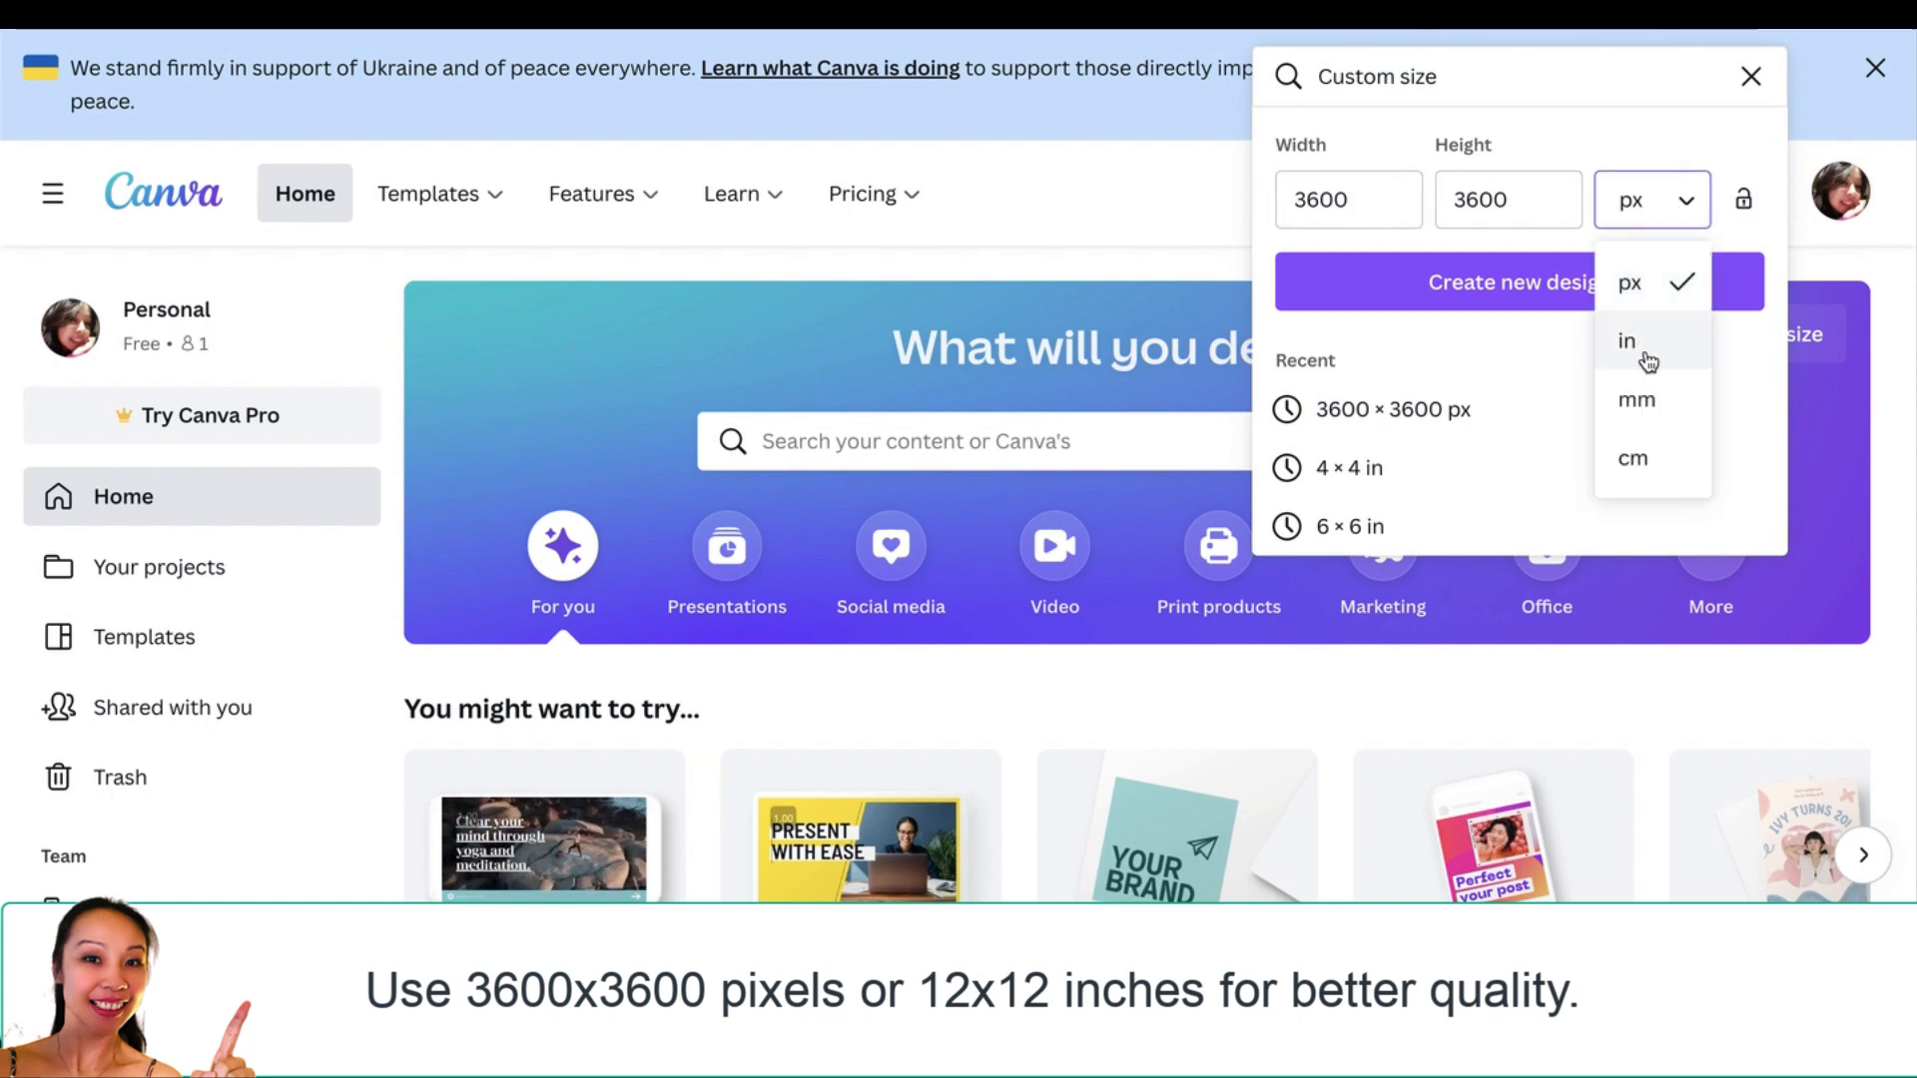
pyautogui.moveTo(1429, 316)
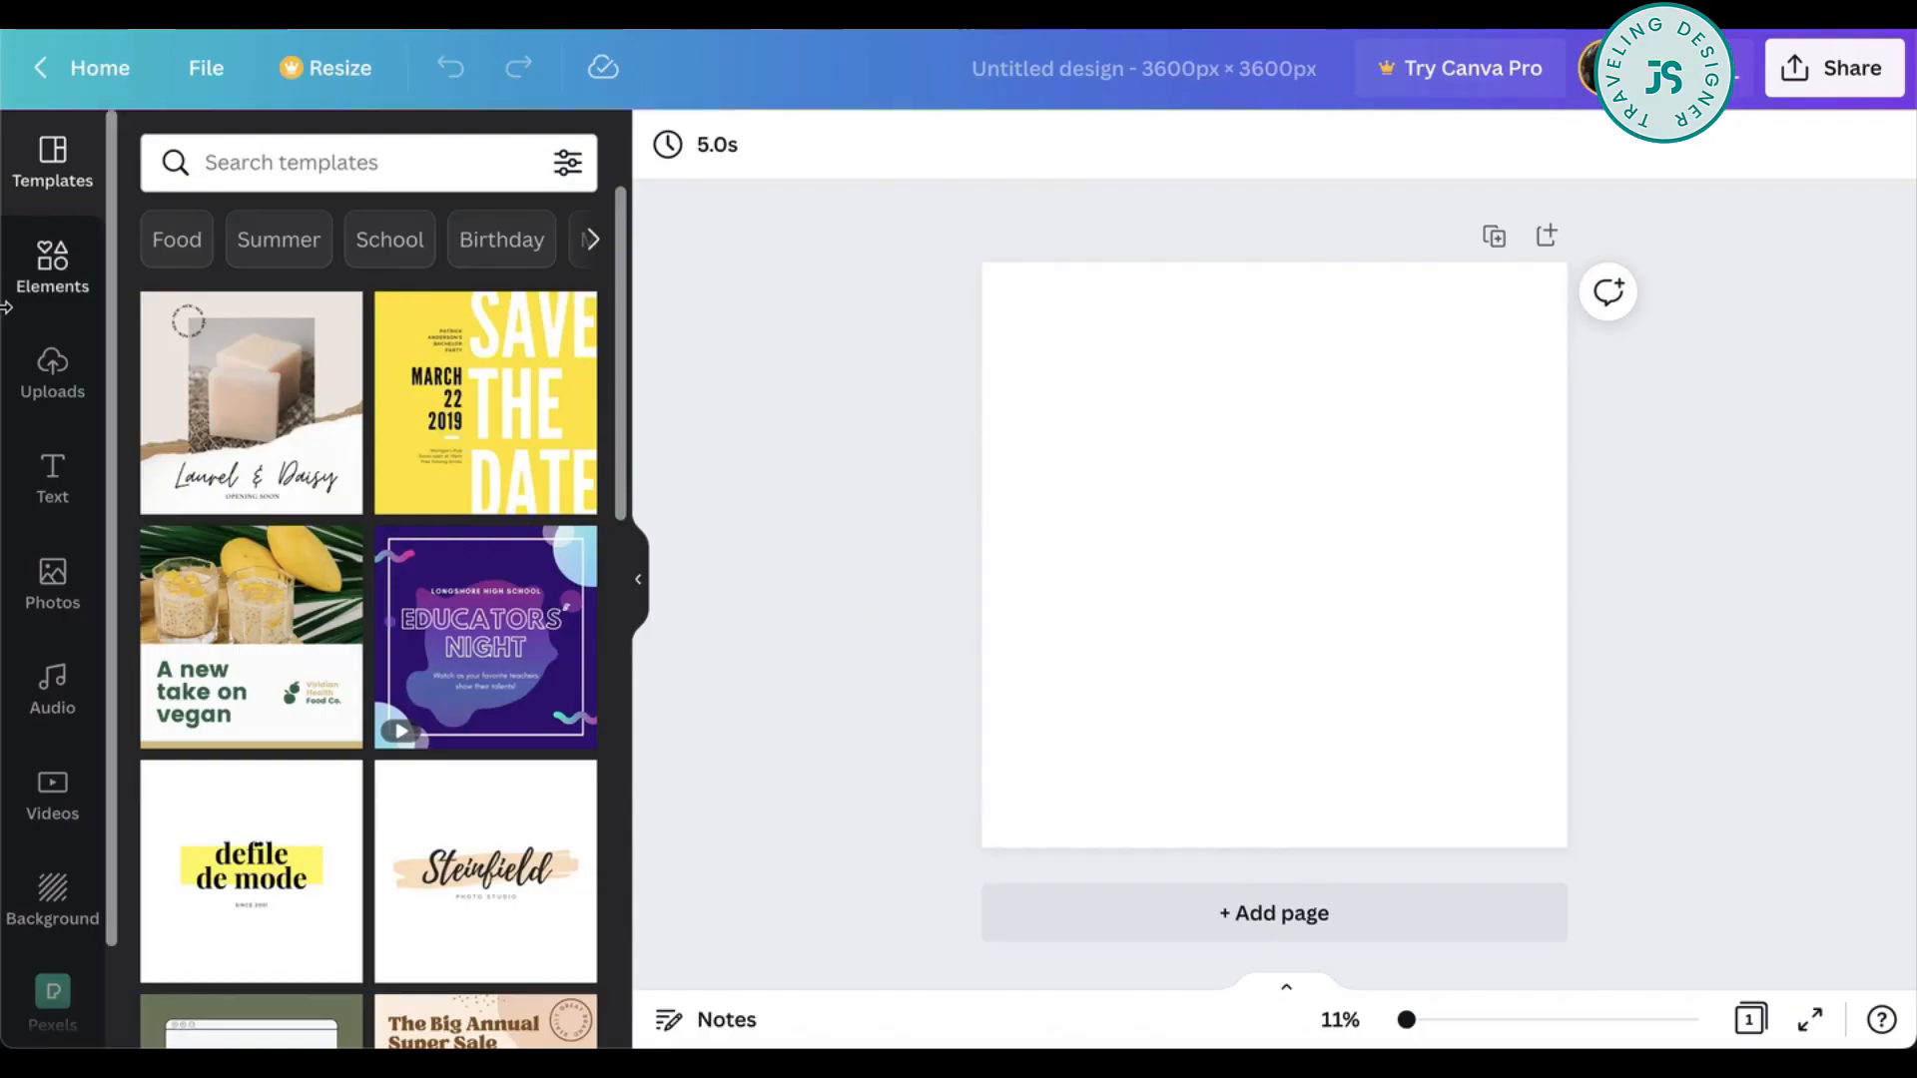
# - Search the Elements library for 'flower' and browse the graphic results
pyautogui.click(52, 266)
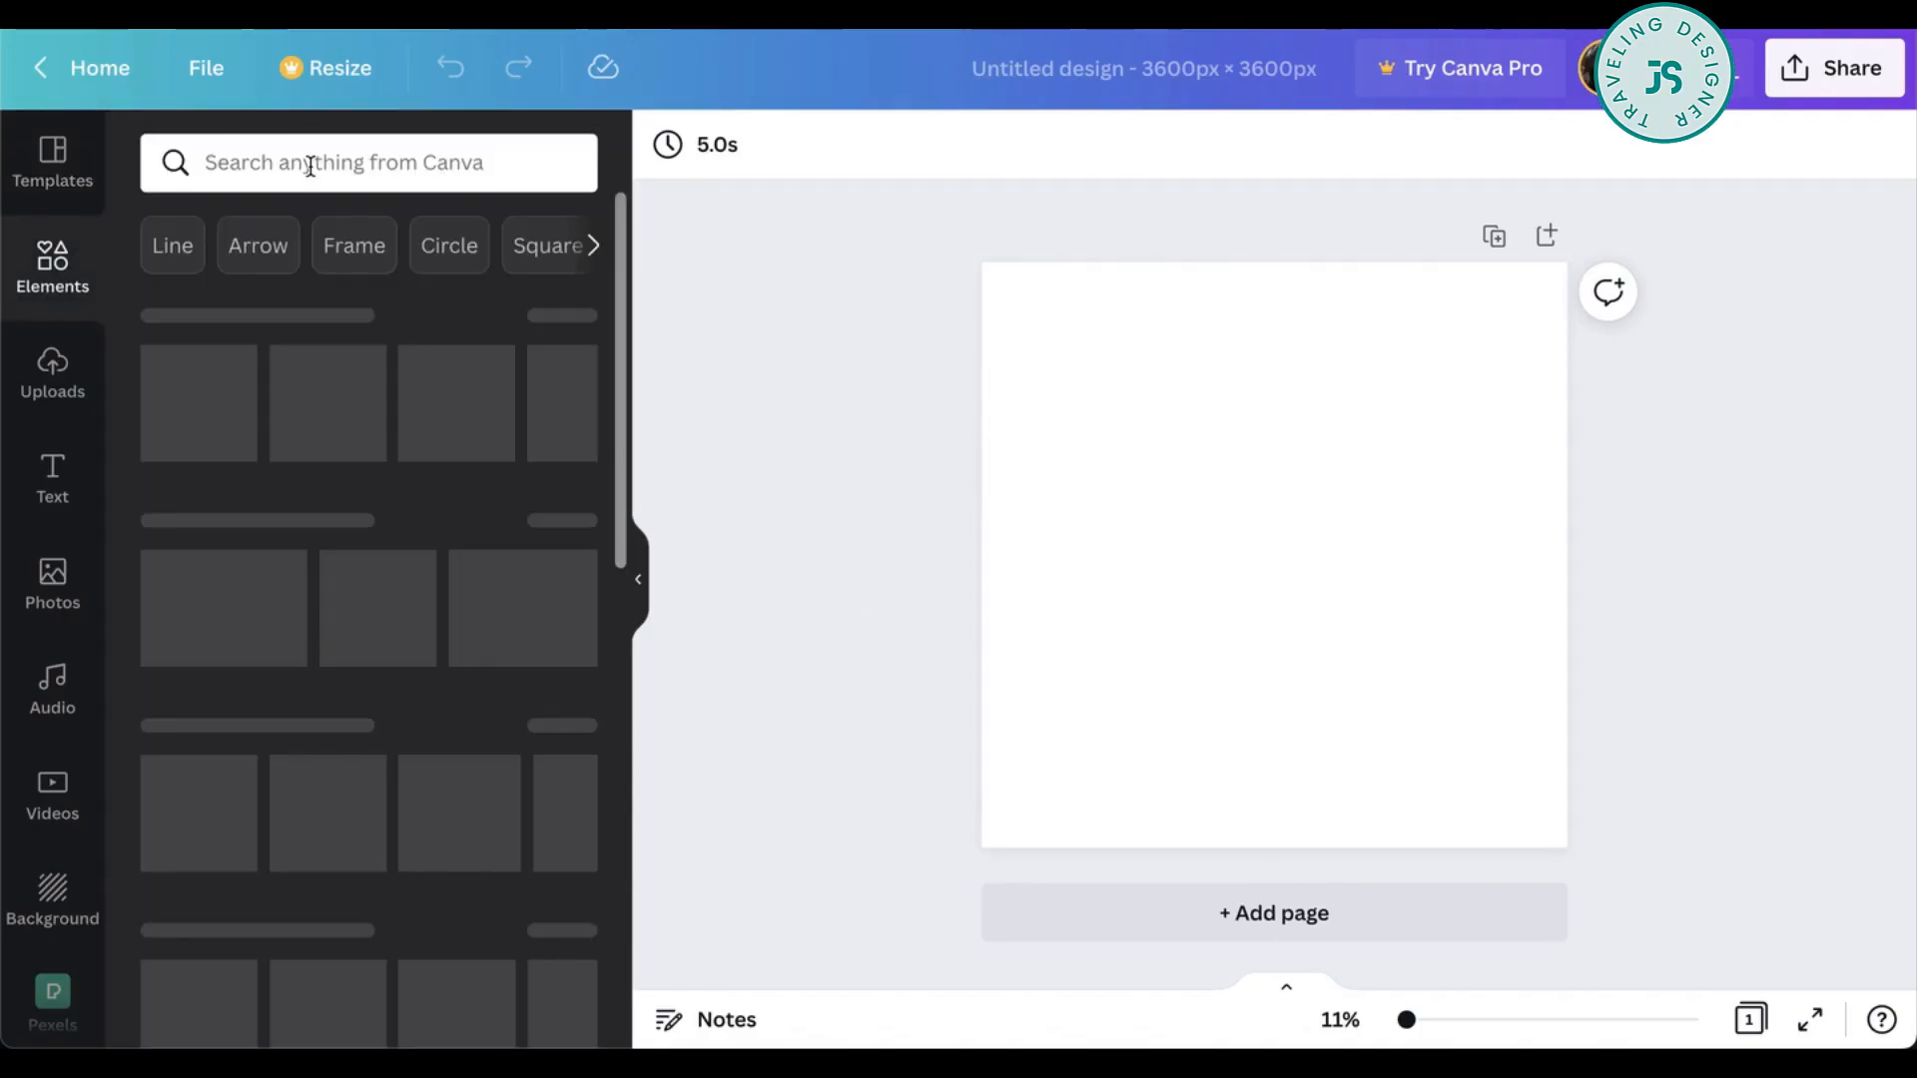
pyautogui.click(355, 162)
pyautogui.write('flower')
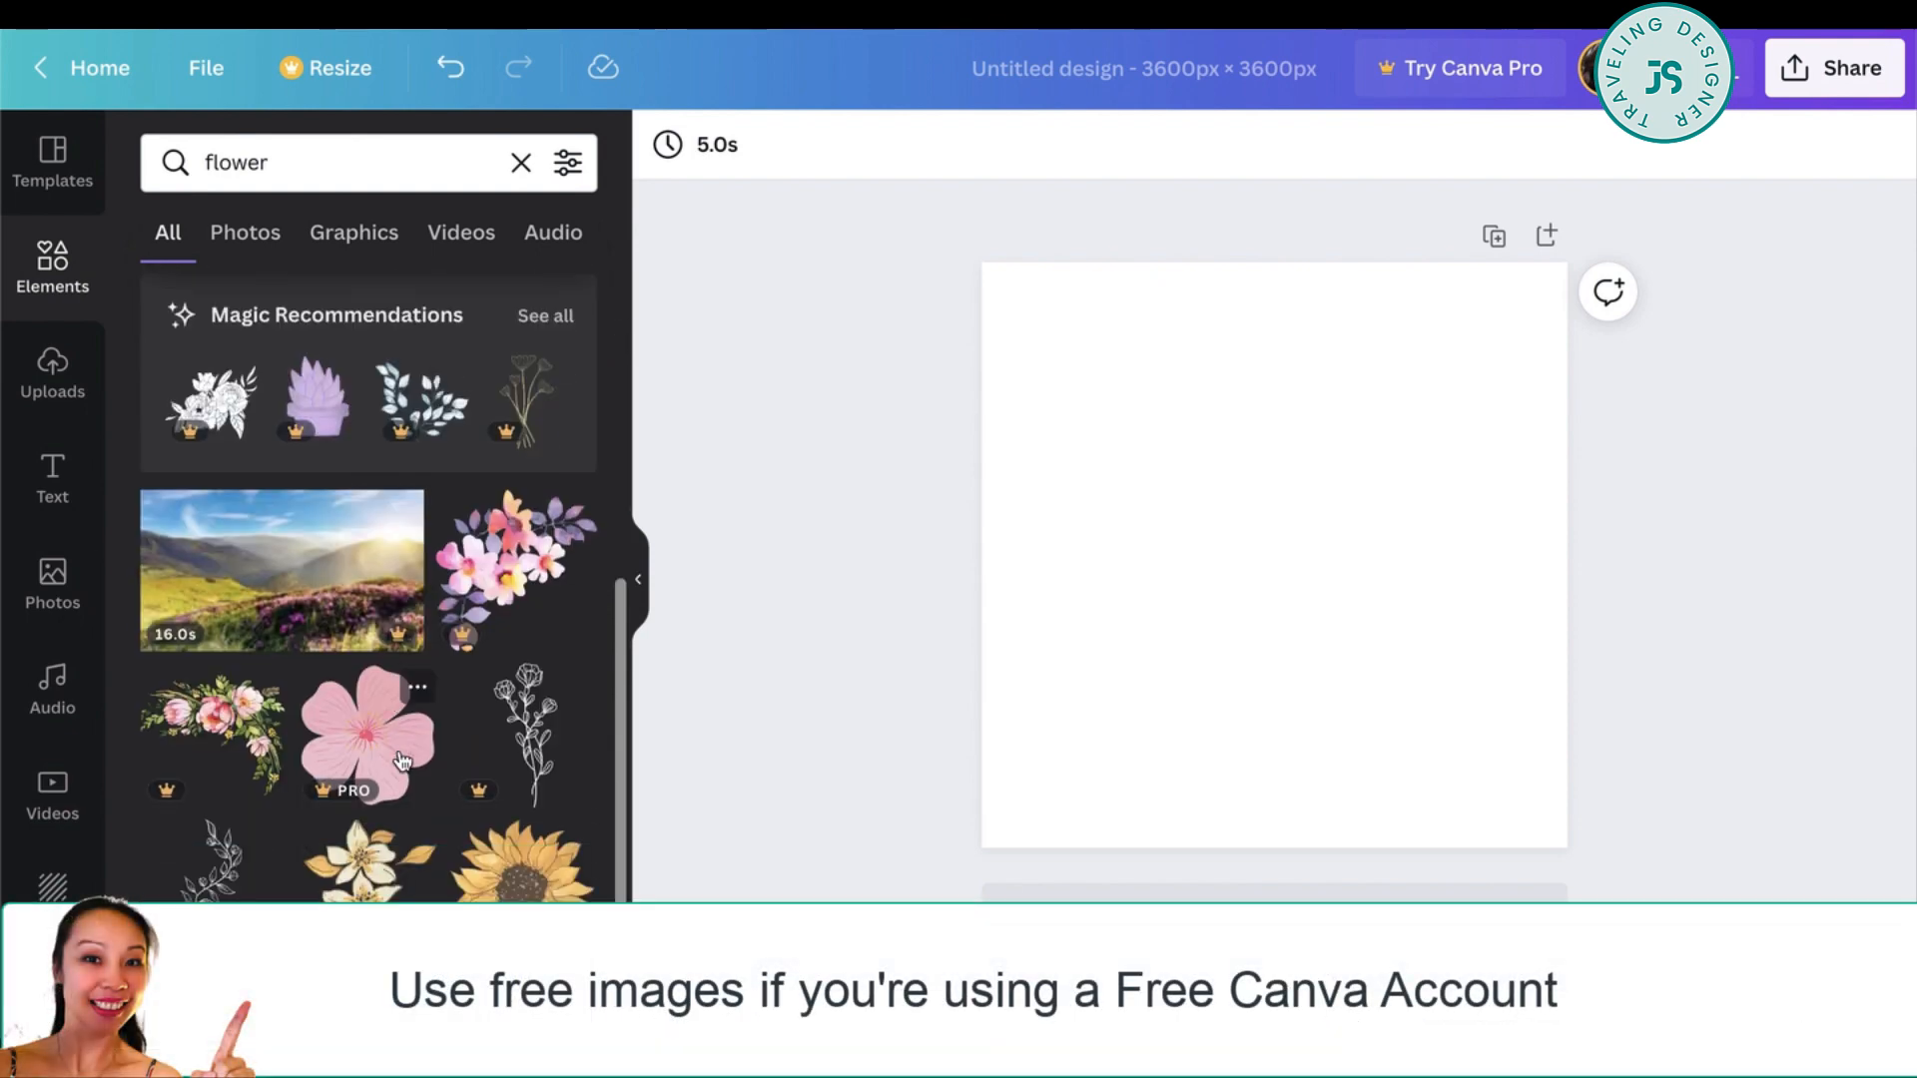
pyautogui.scroll(-3)
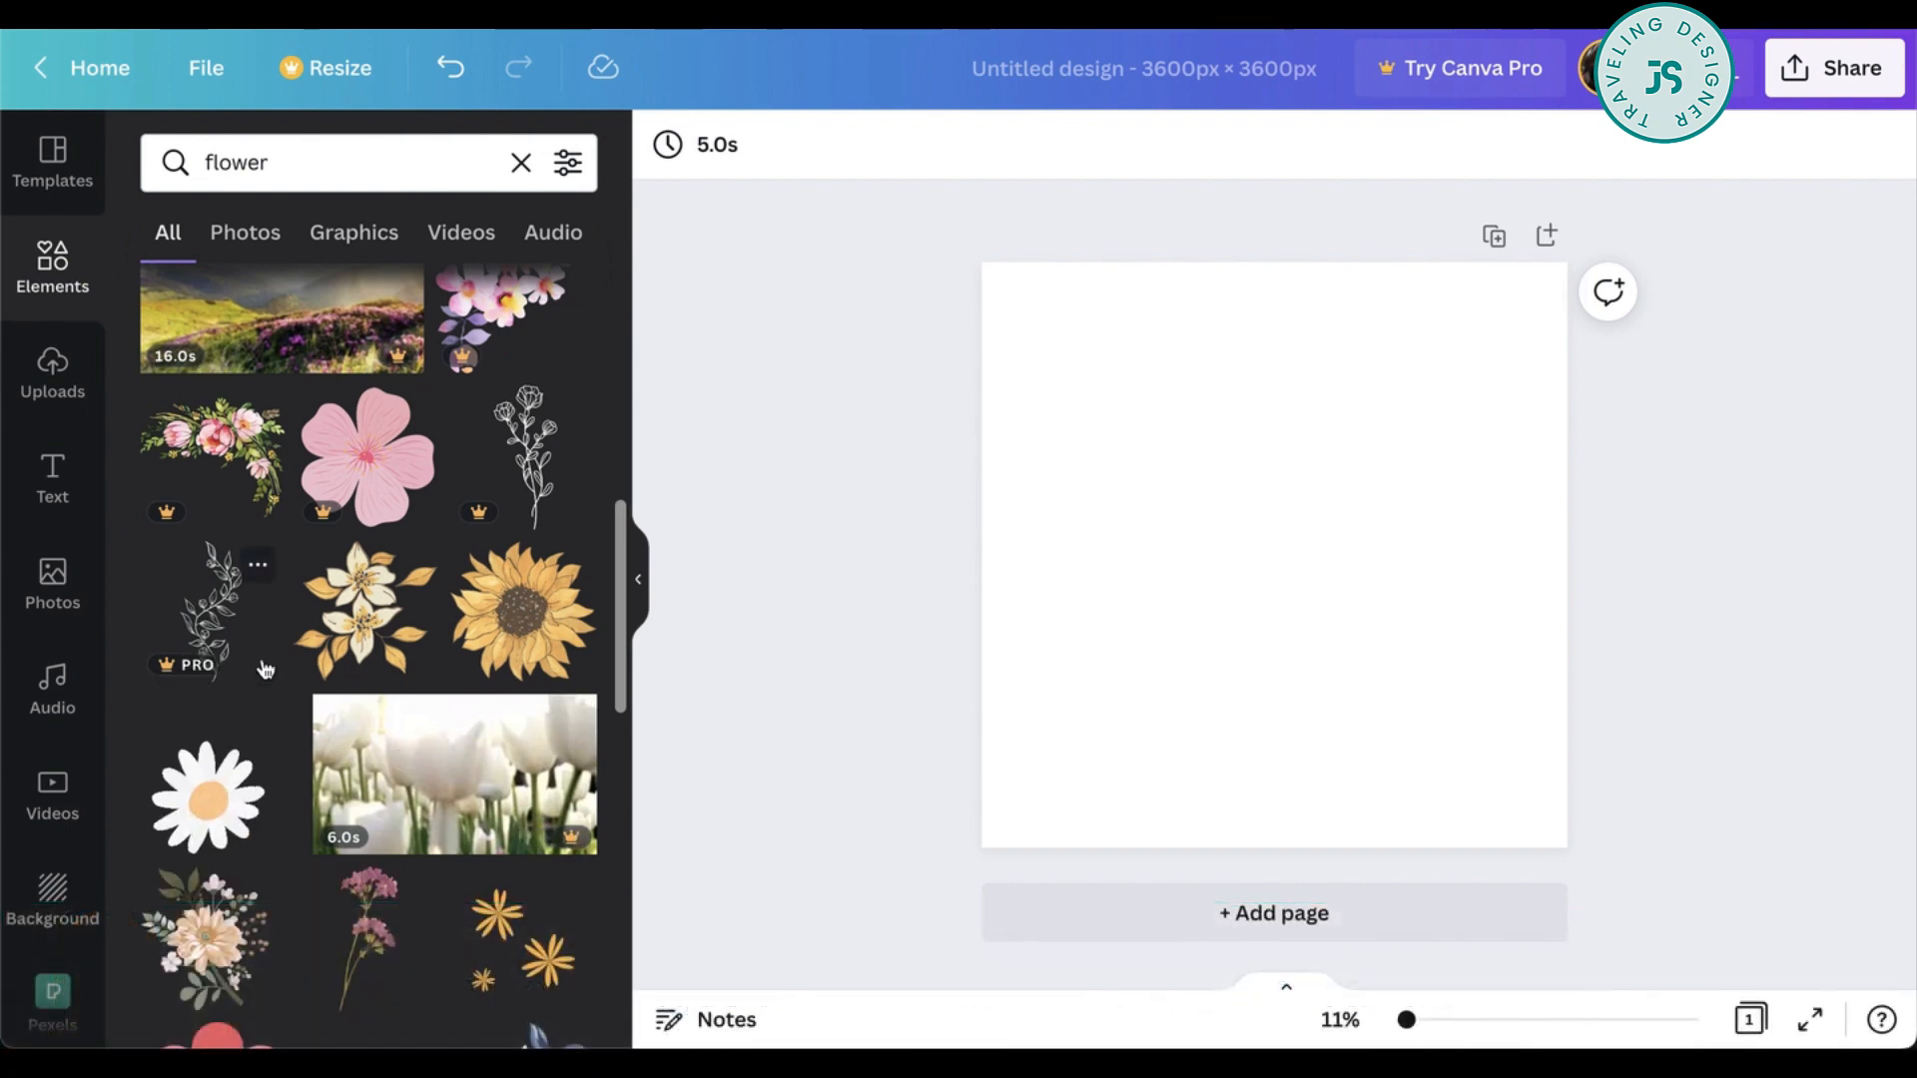
pyautogui.moveTo(498, 513)
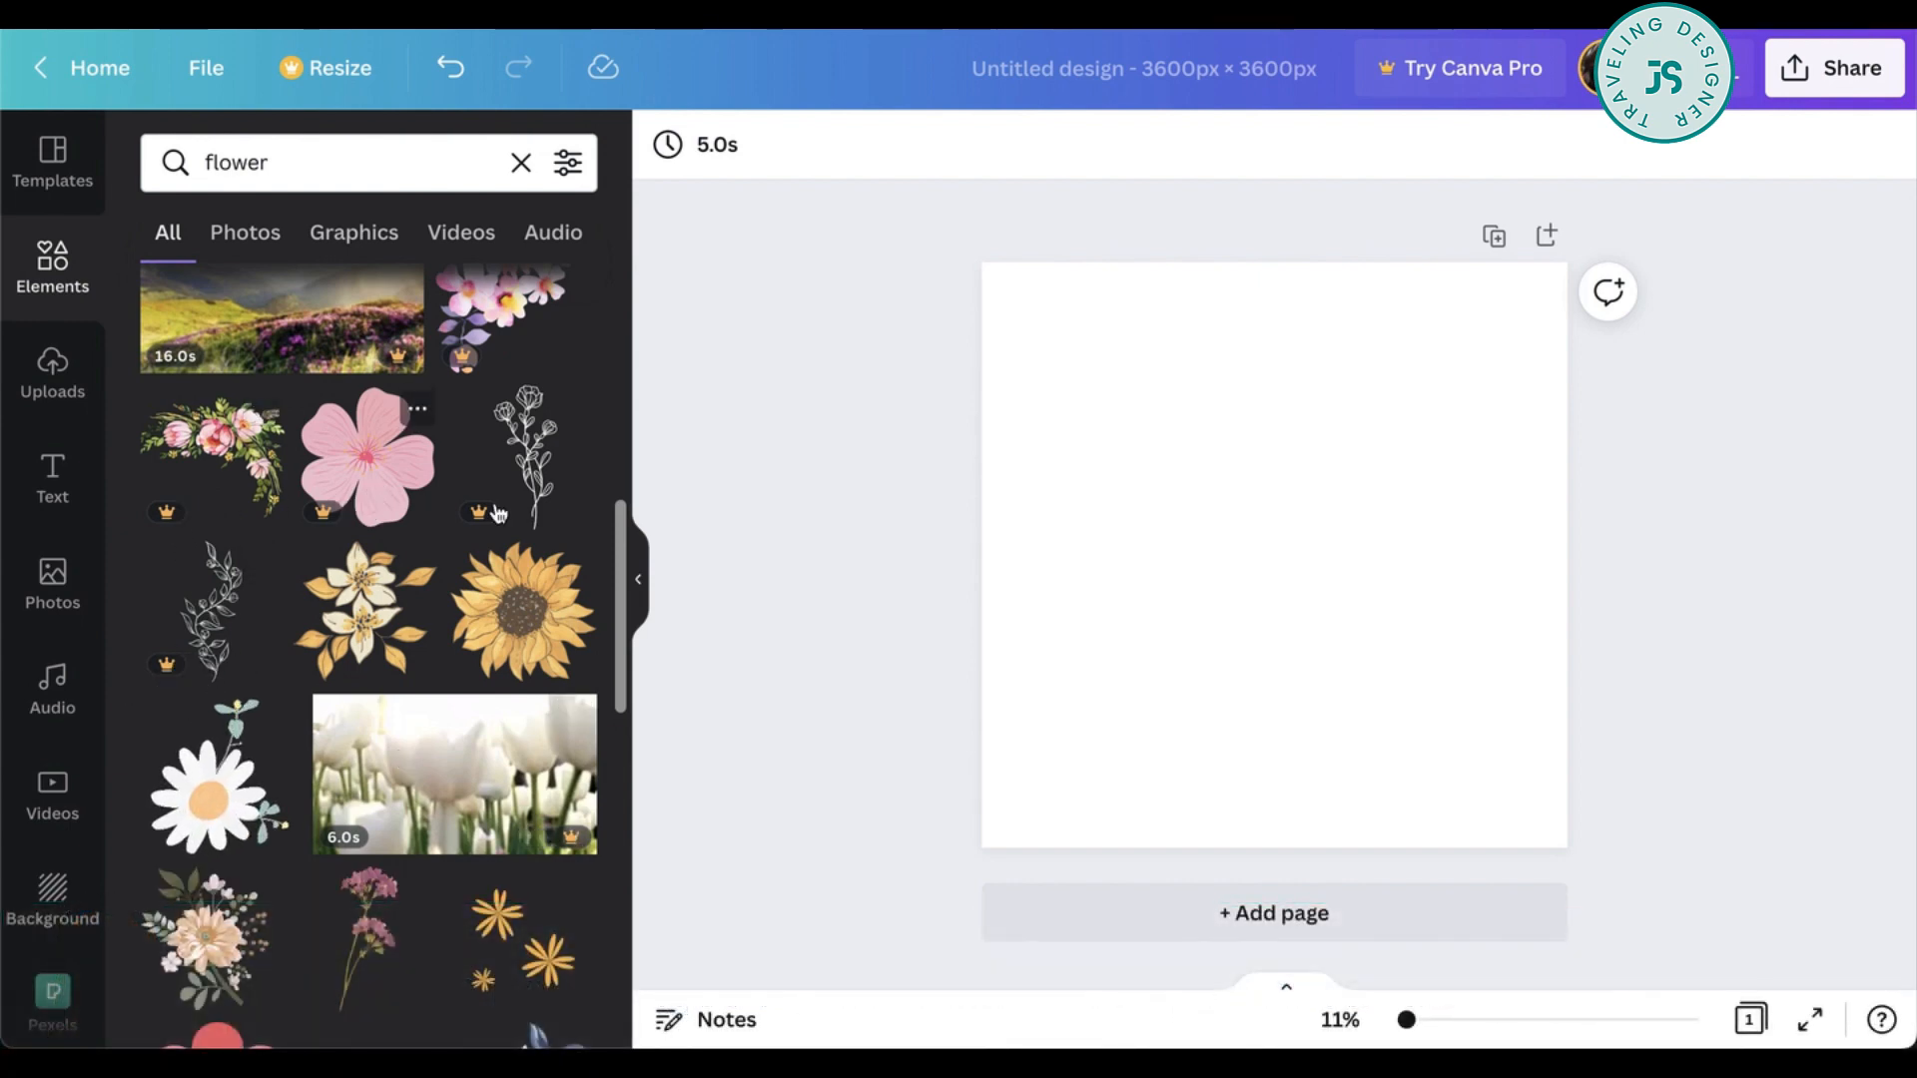
pyautogui.moveTo(214, 459)
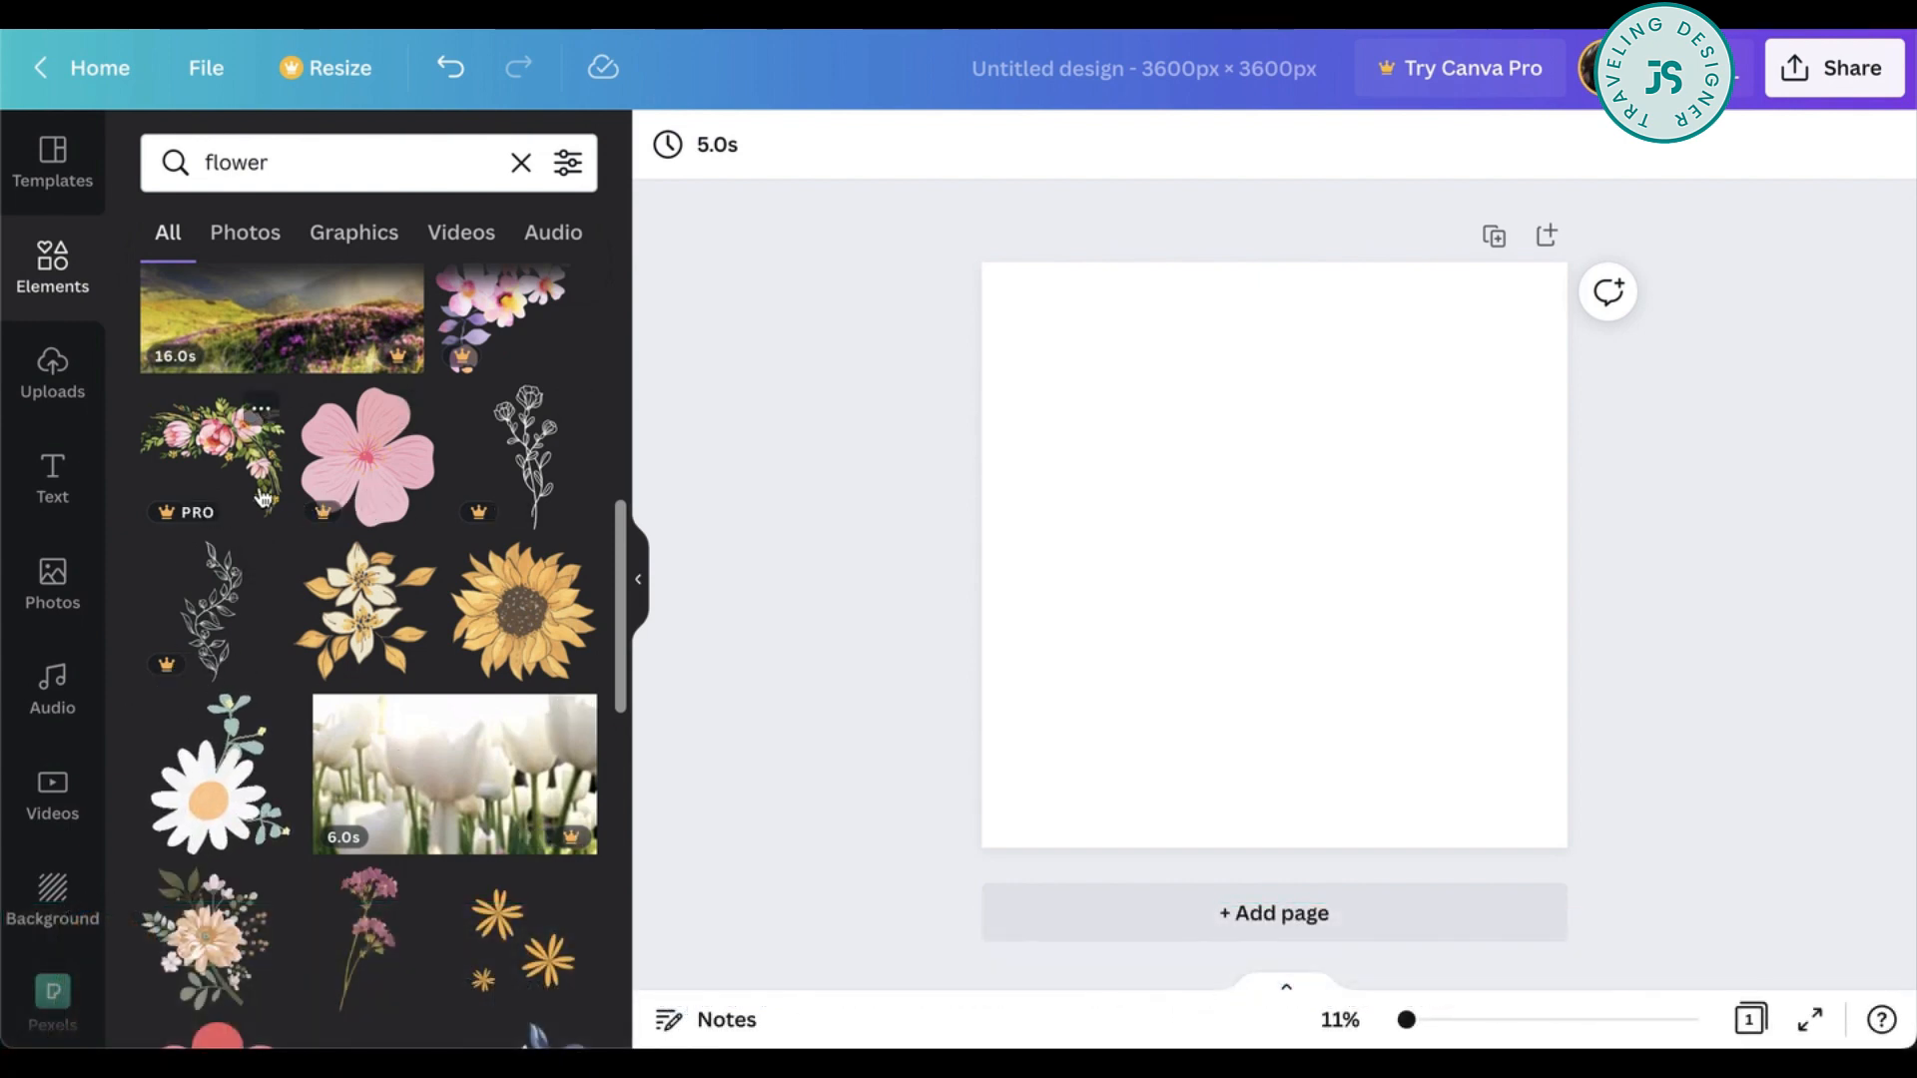
pyautogui.scroll(-3)
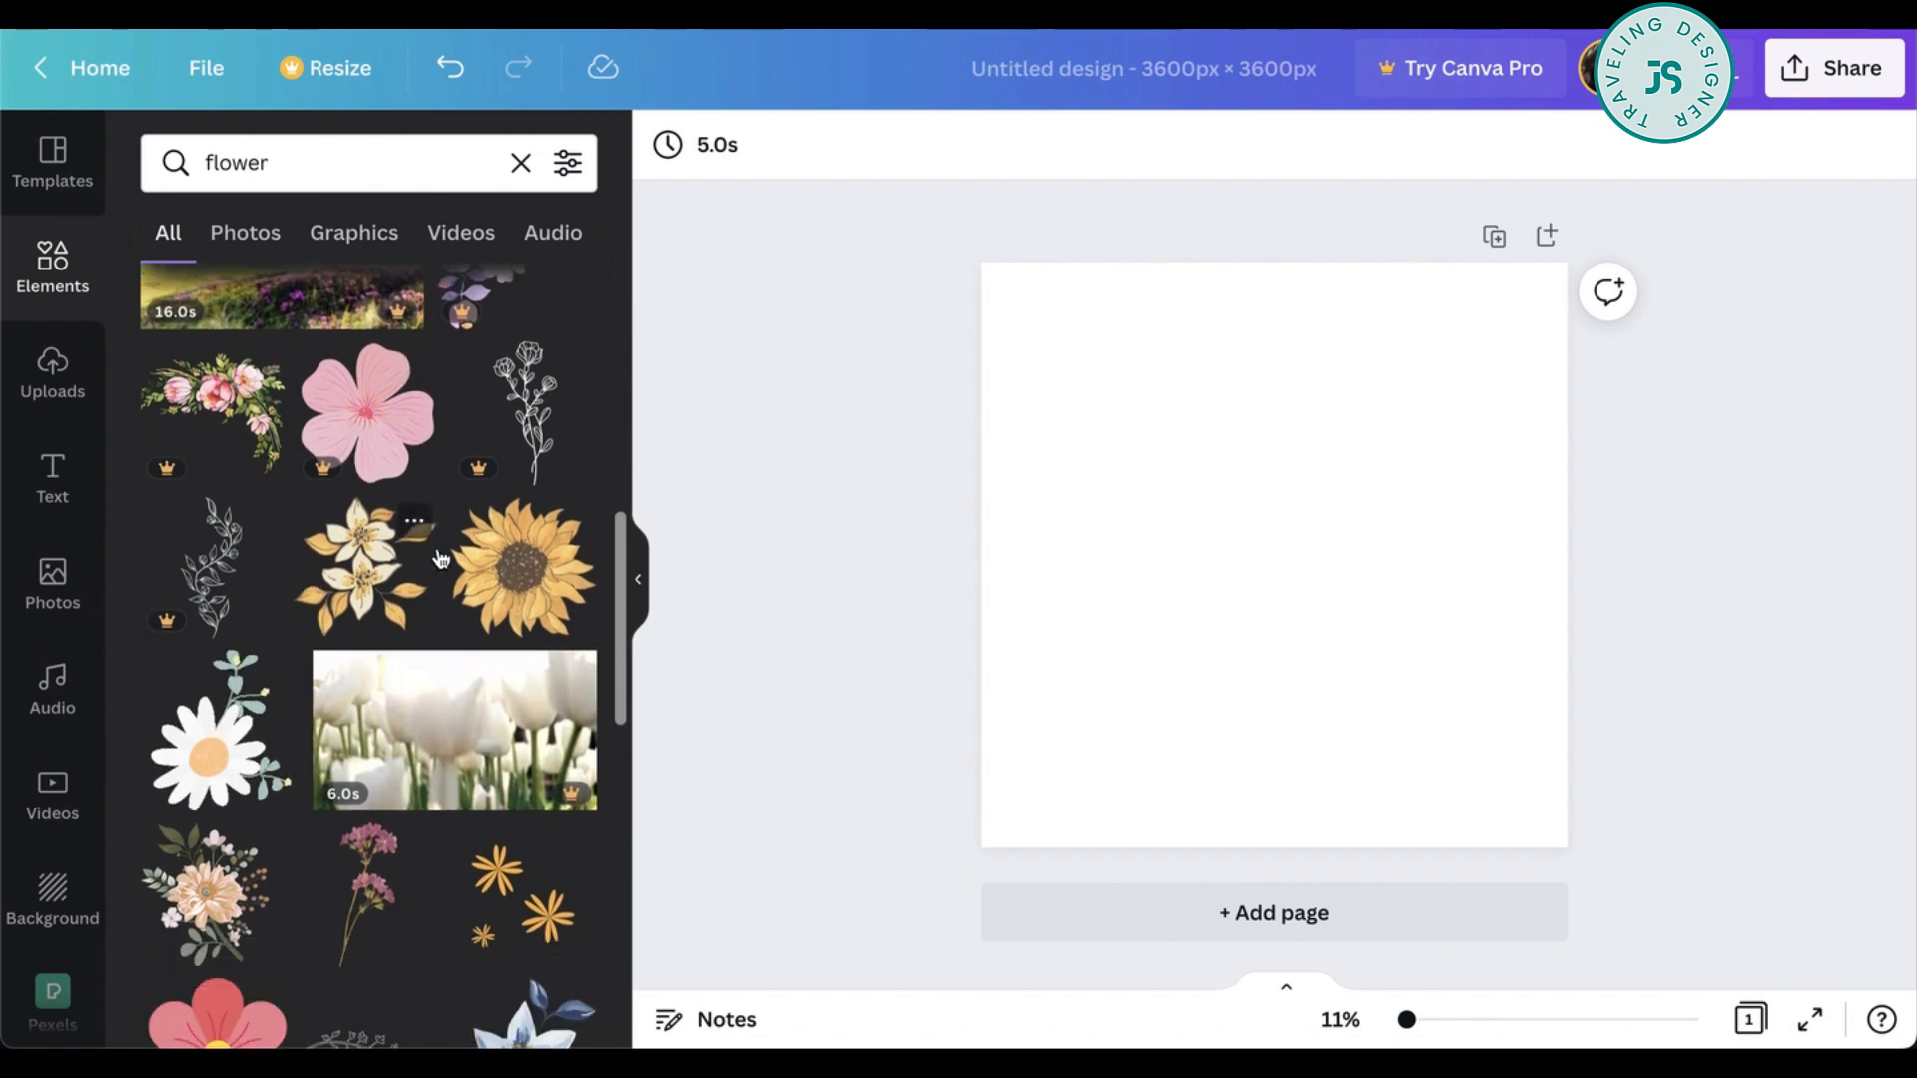
# - Add a sunflower to the centre and place half sunflowers at the left and right edges
pyautogui.click(521, 569)
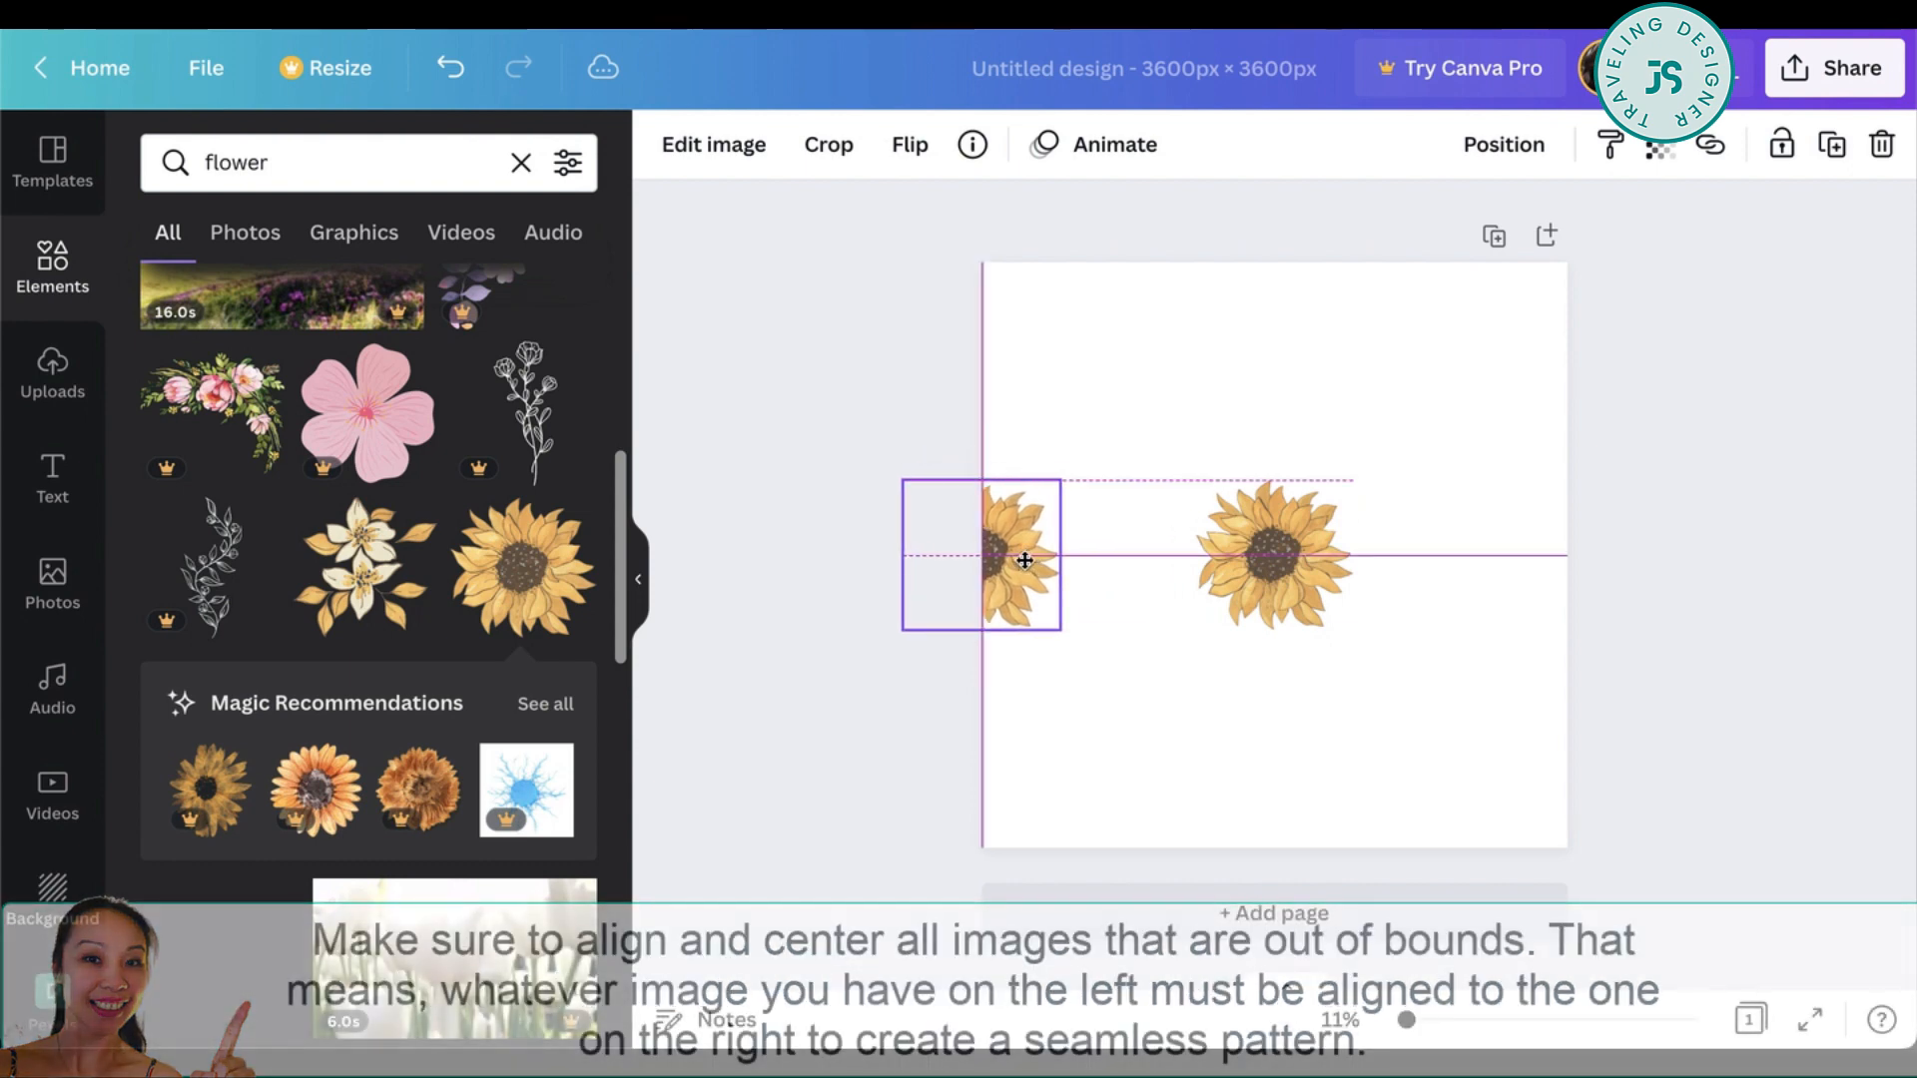
pyautogui.click(1024, 557)
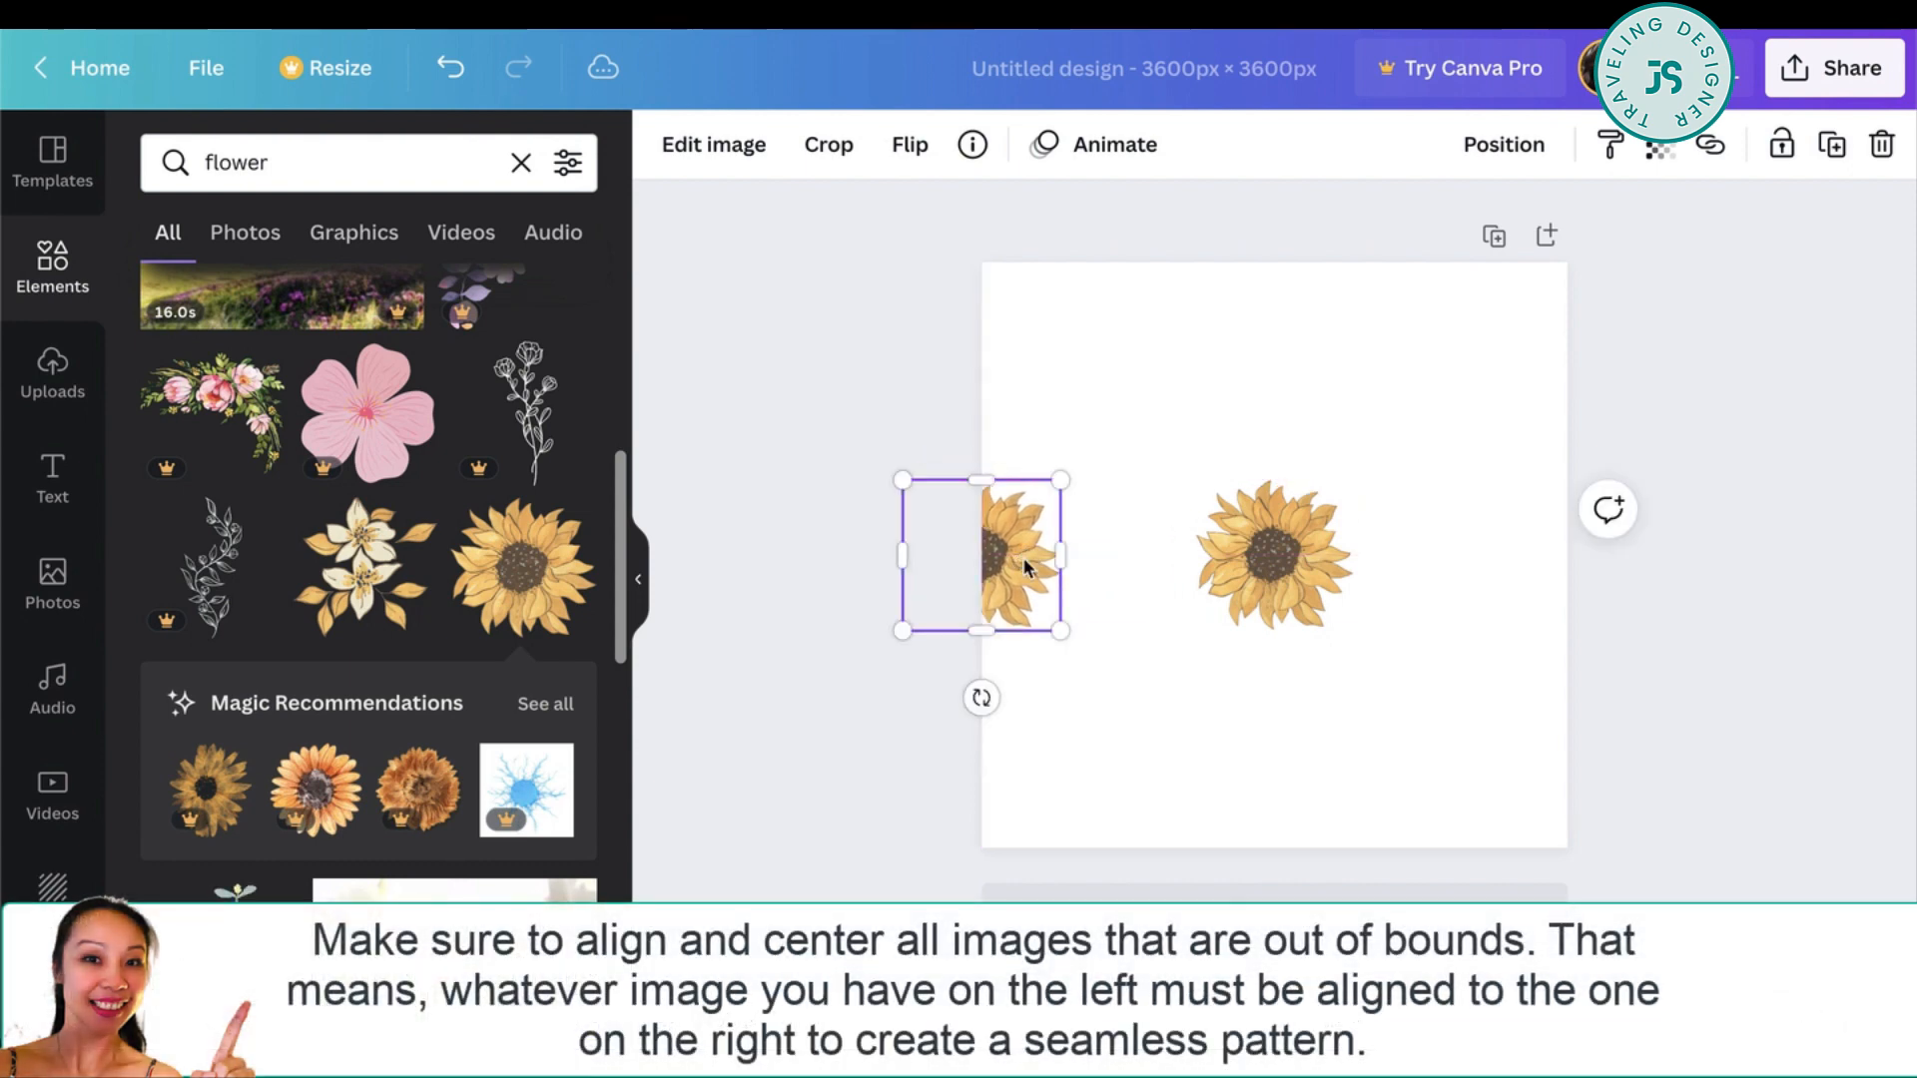
pyautogui.moveTo(1060, 553)
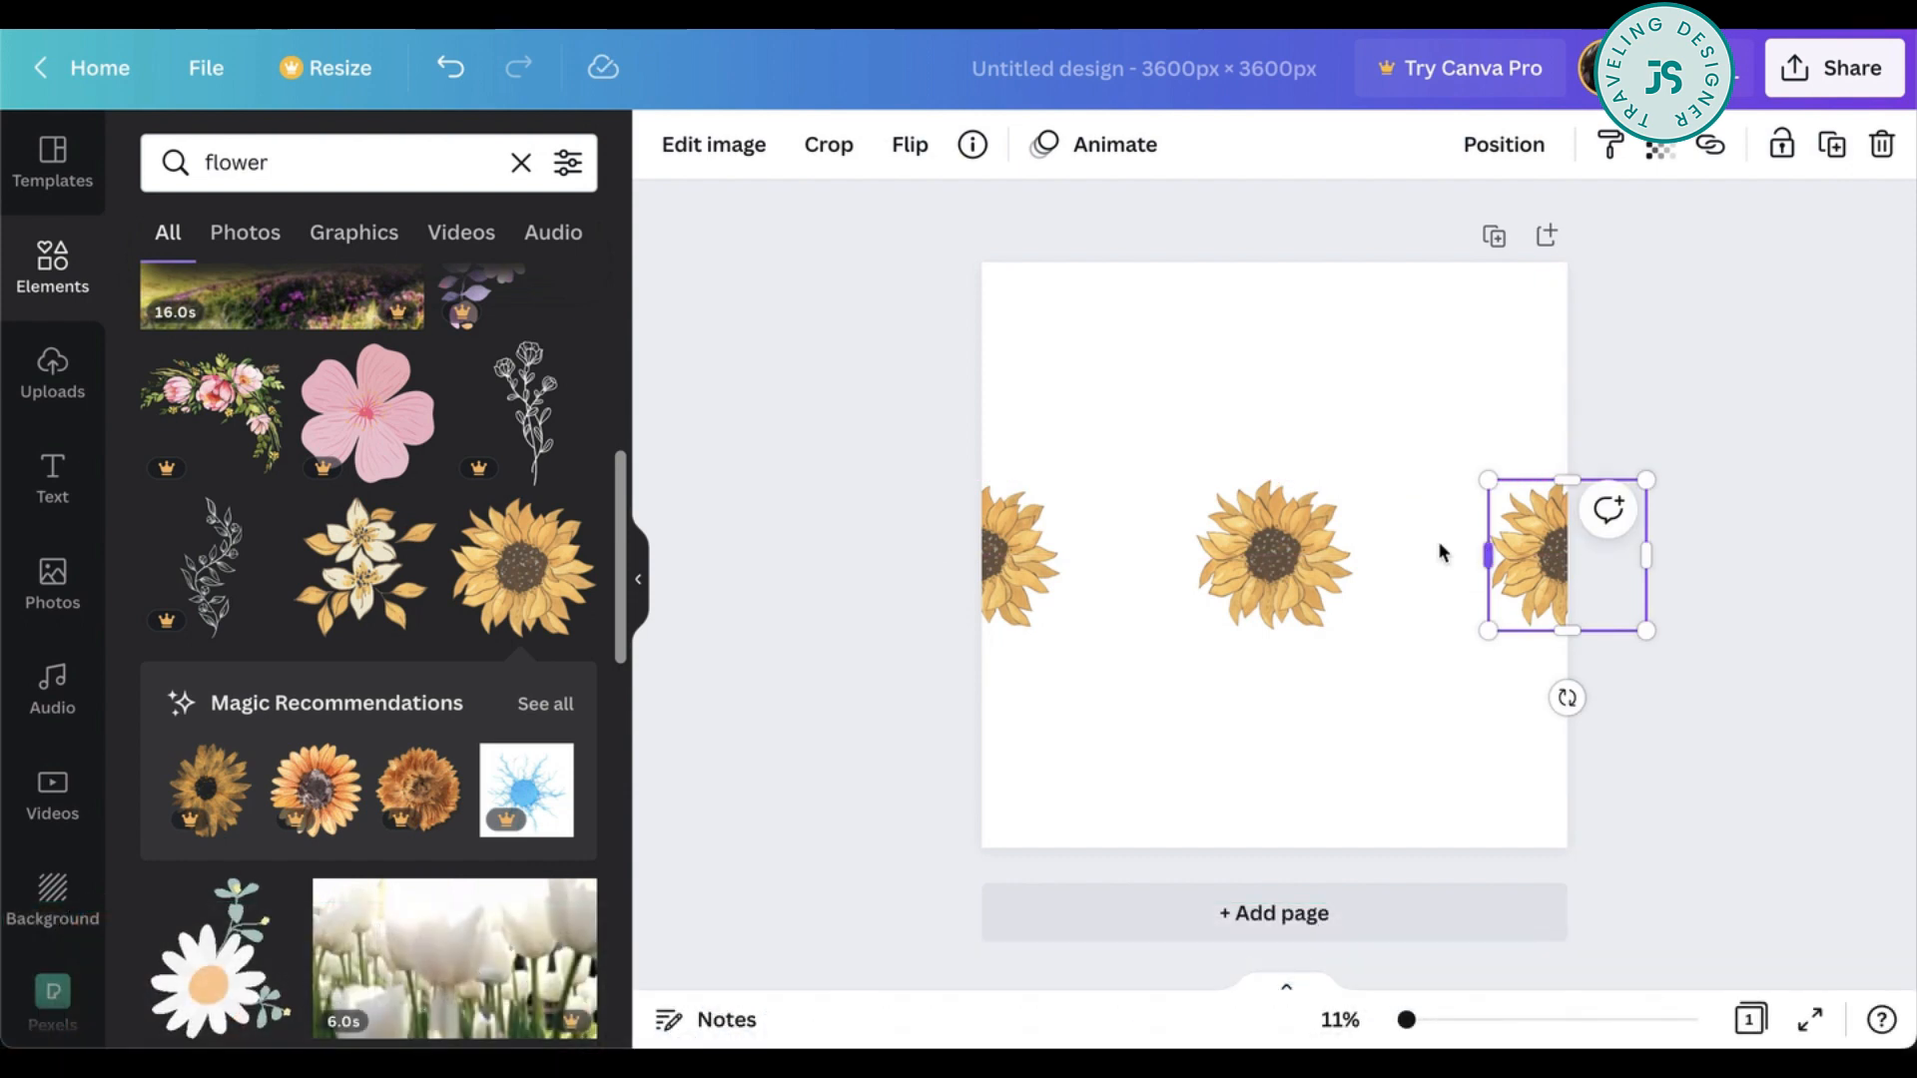
pyautogui.click(1021, 557)
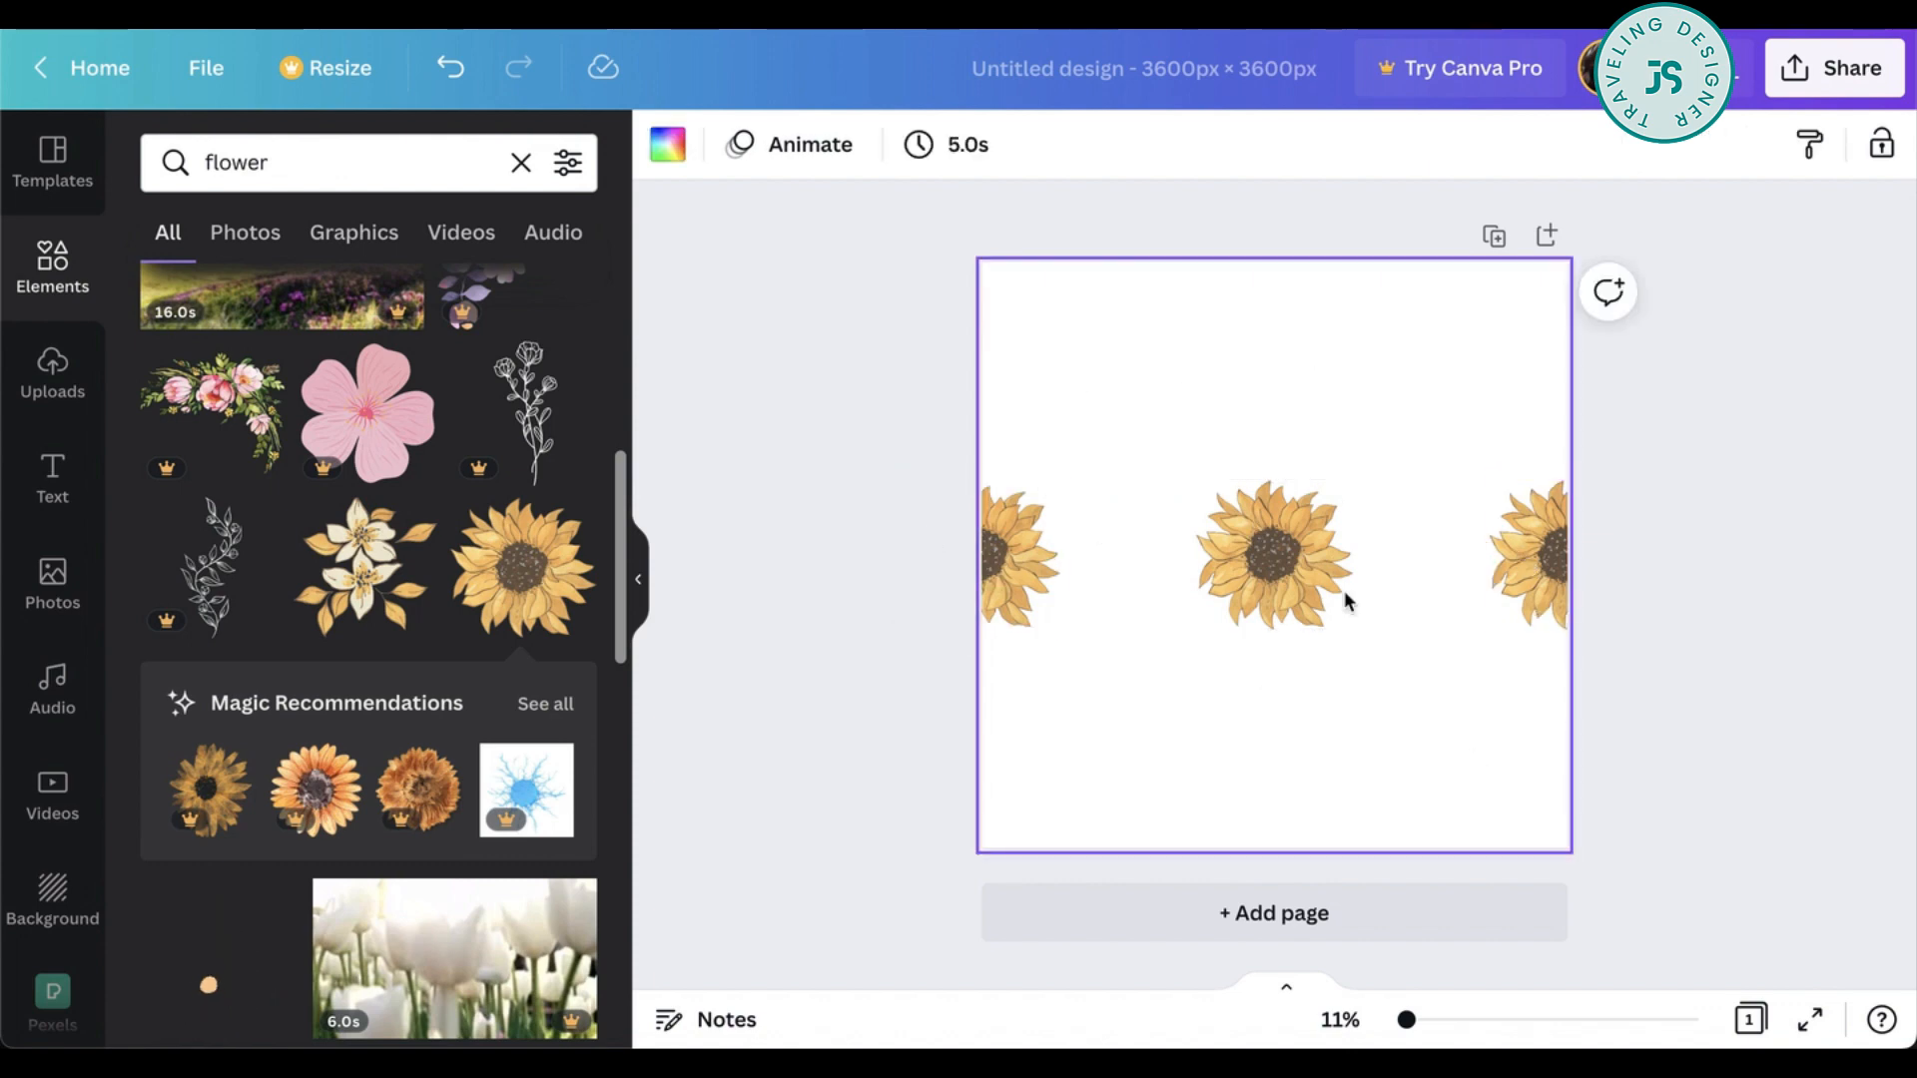
# - Place partial sunflowers at the corners, removing a misplaced bottom-left copy
pyautogui.click(1016, 557)
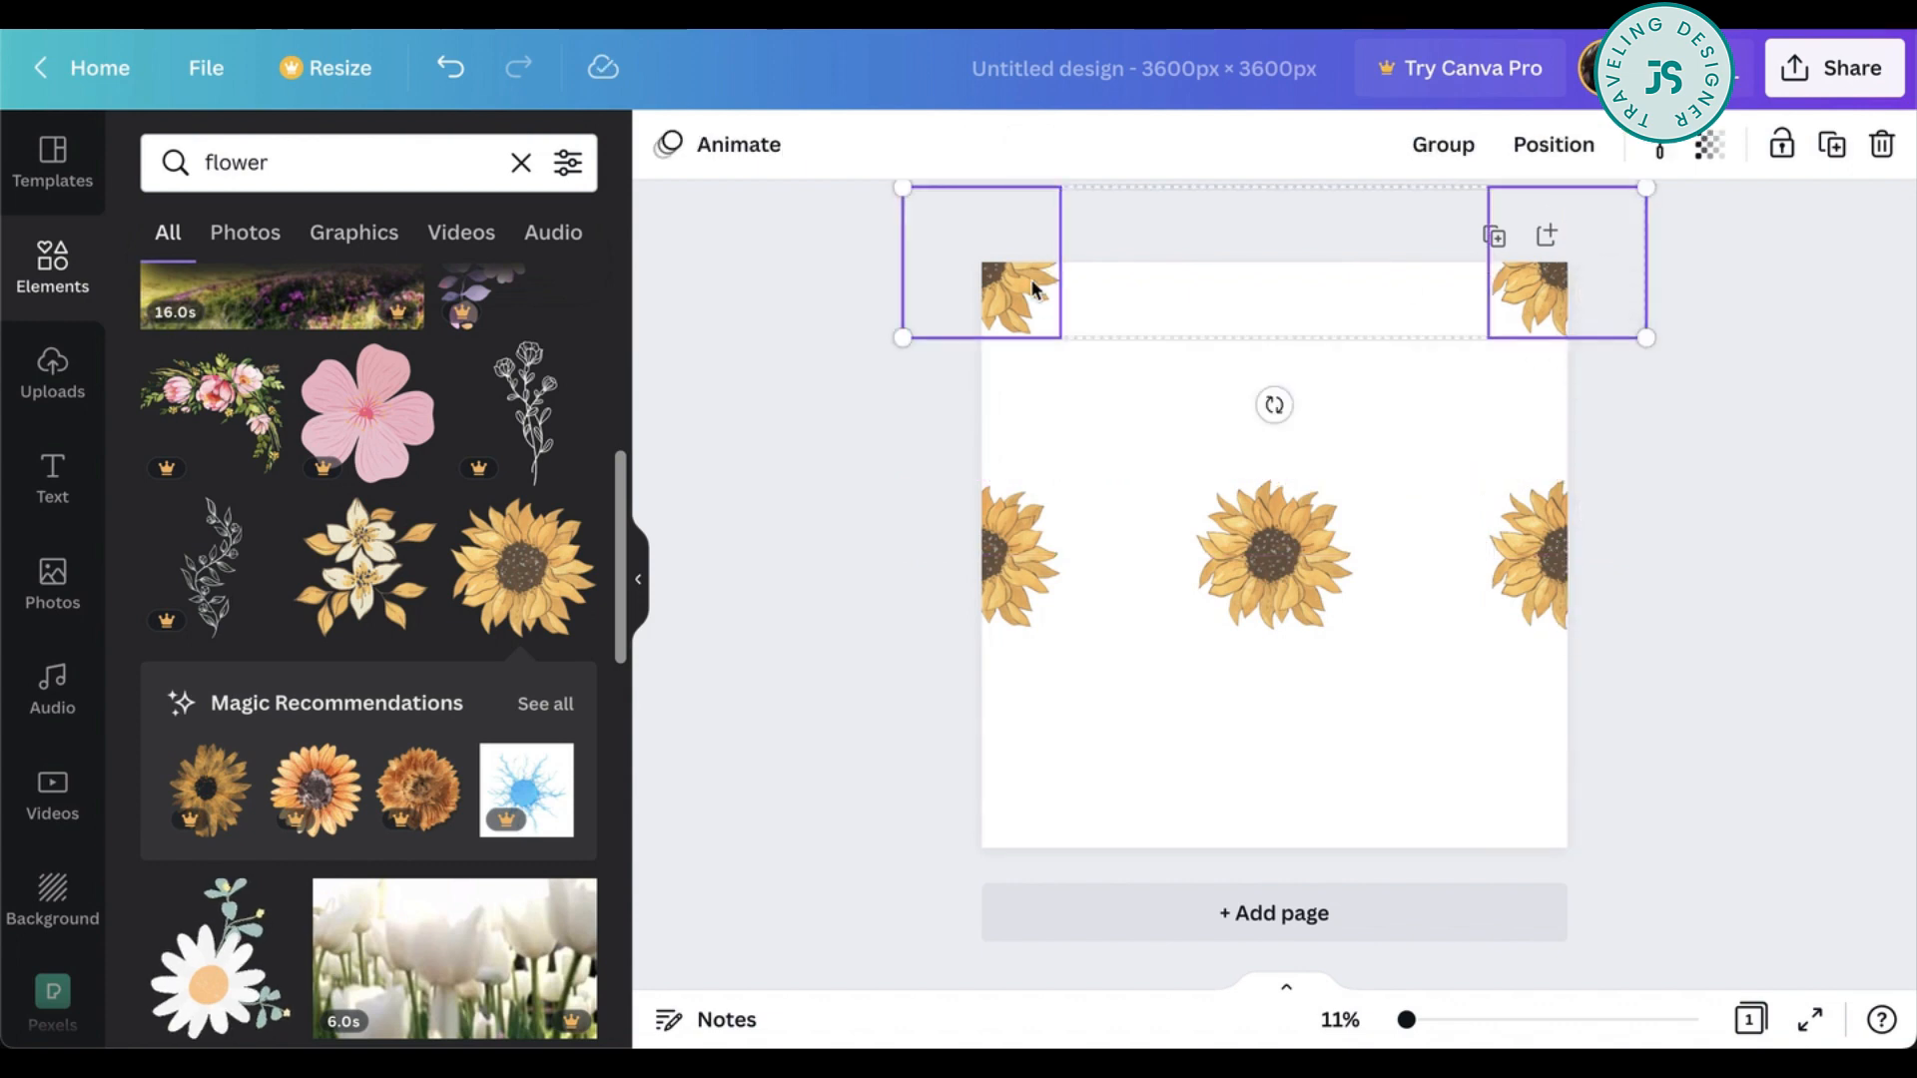
pyautogui.moveTo(1537, 313)
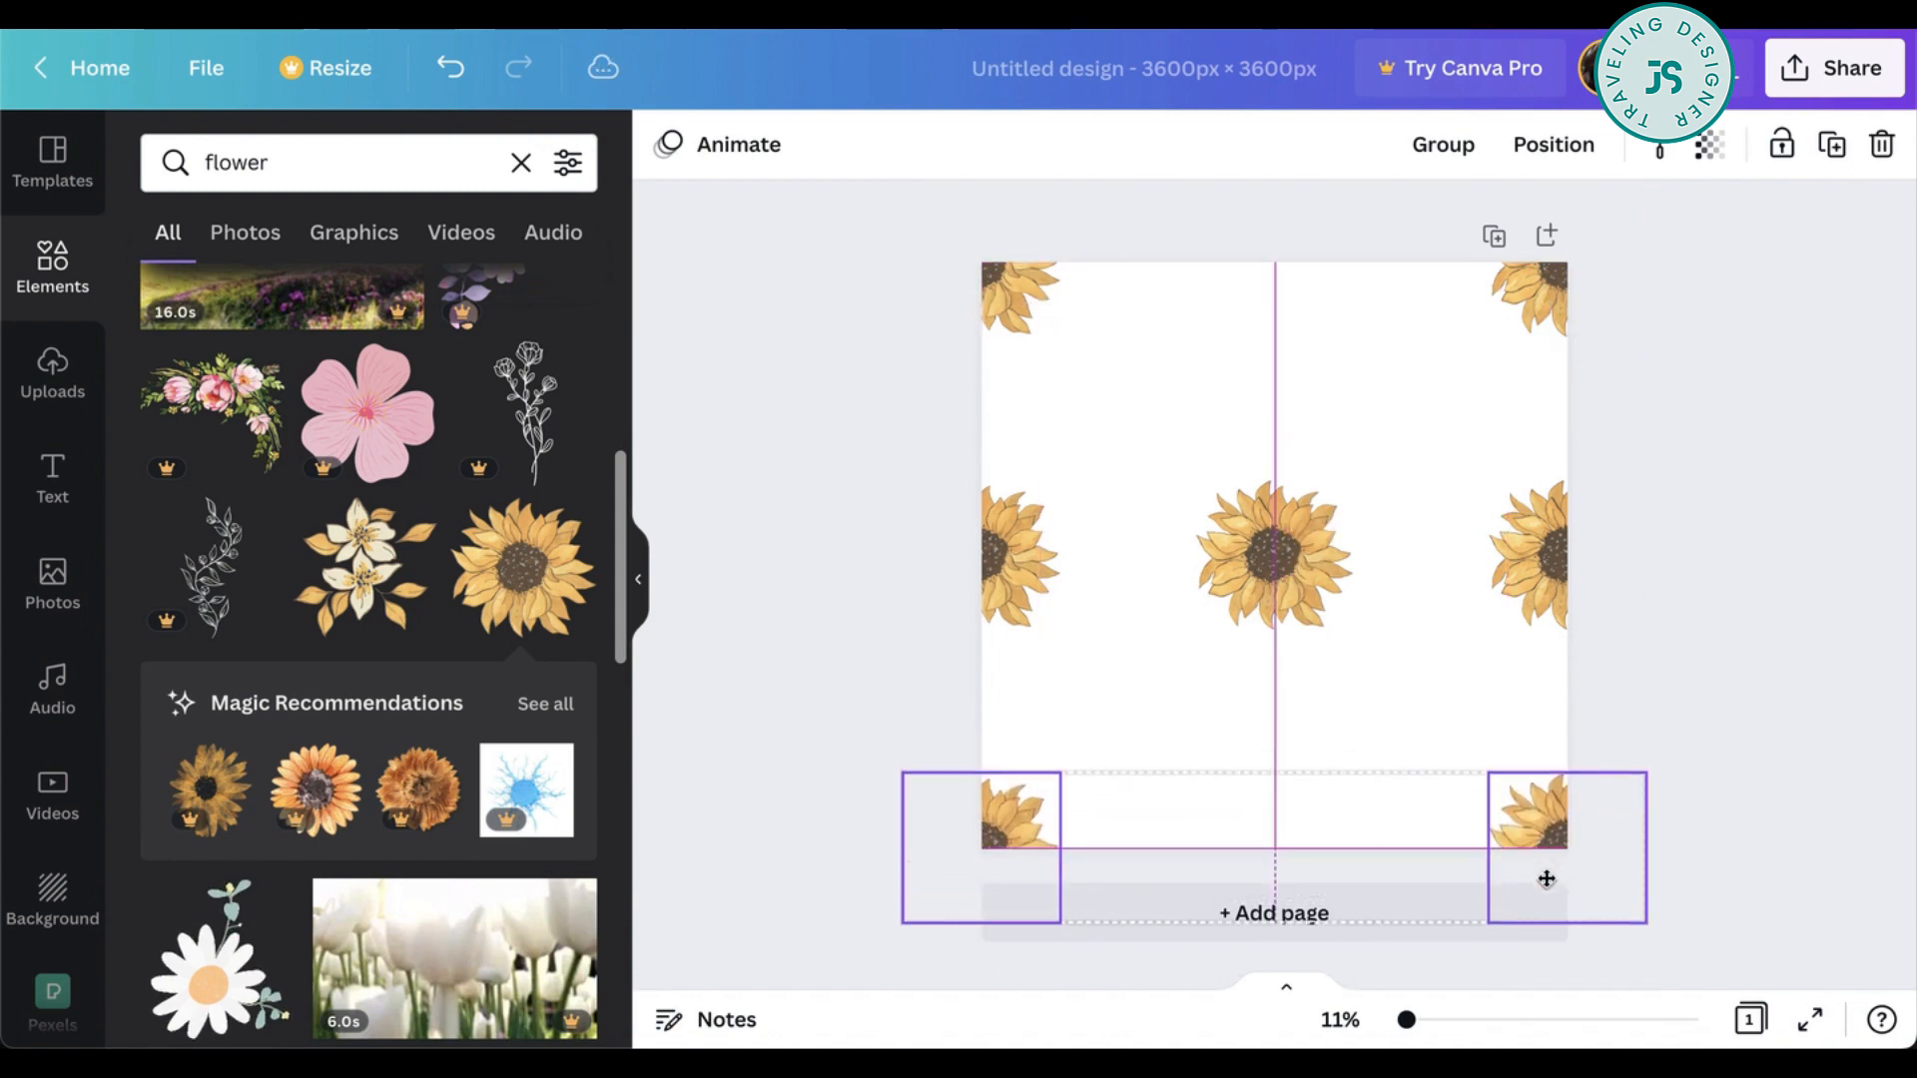
pyautogui.click(1014, 811)
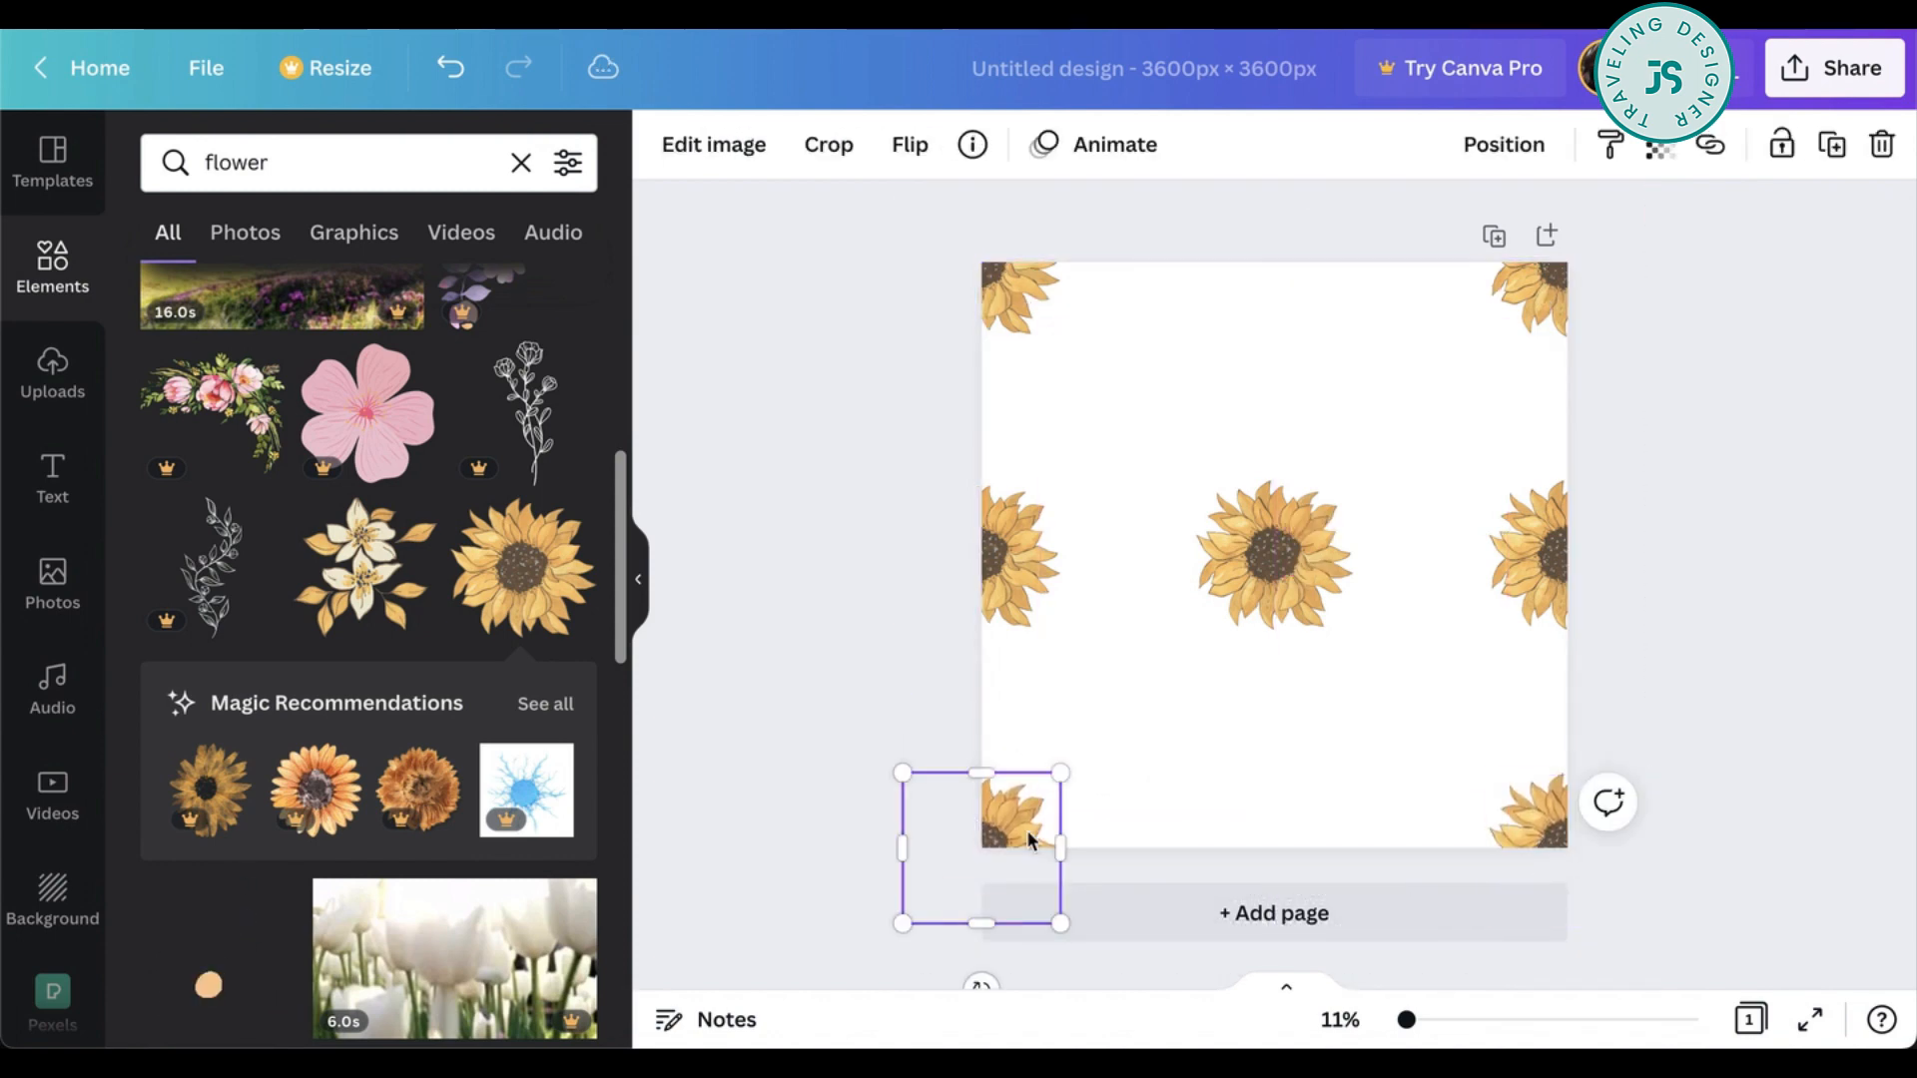
pyautogui.press('Delete')
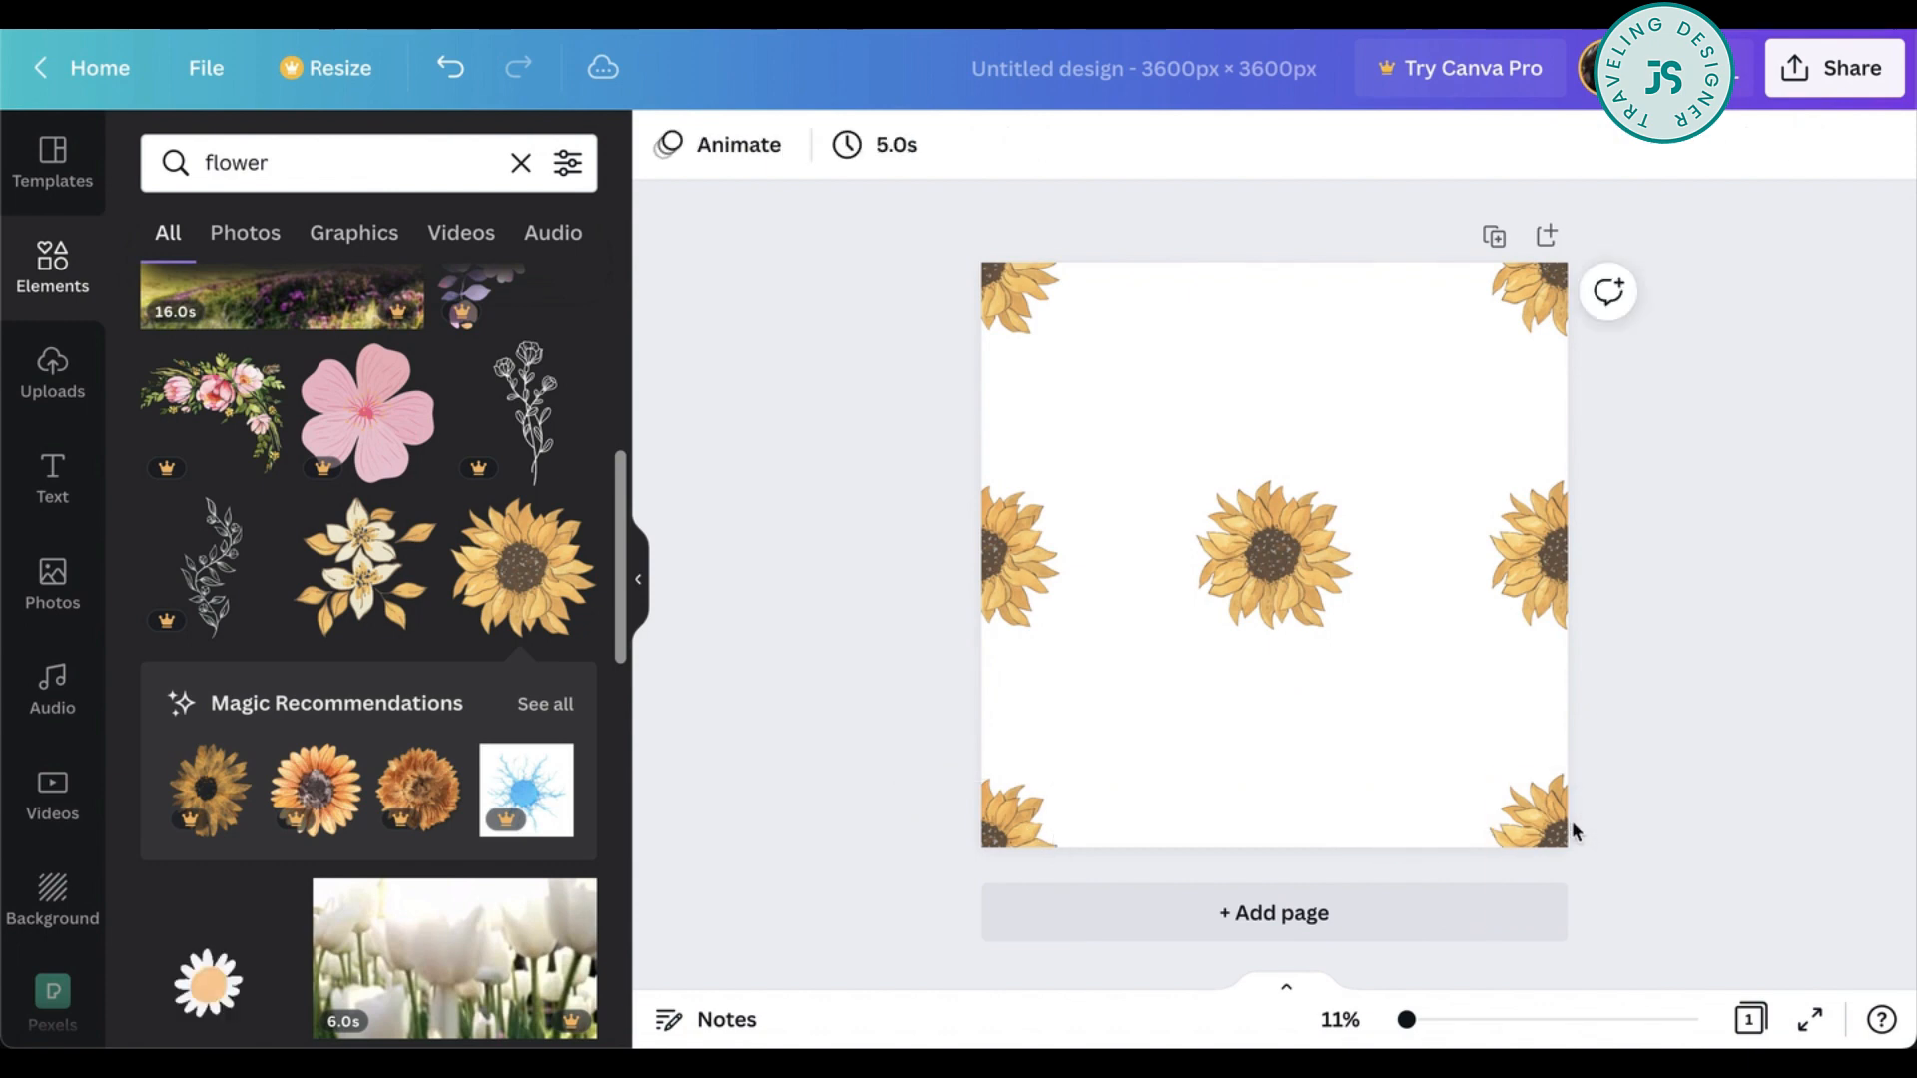
pyautogui.click(1523, 819)
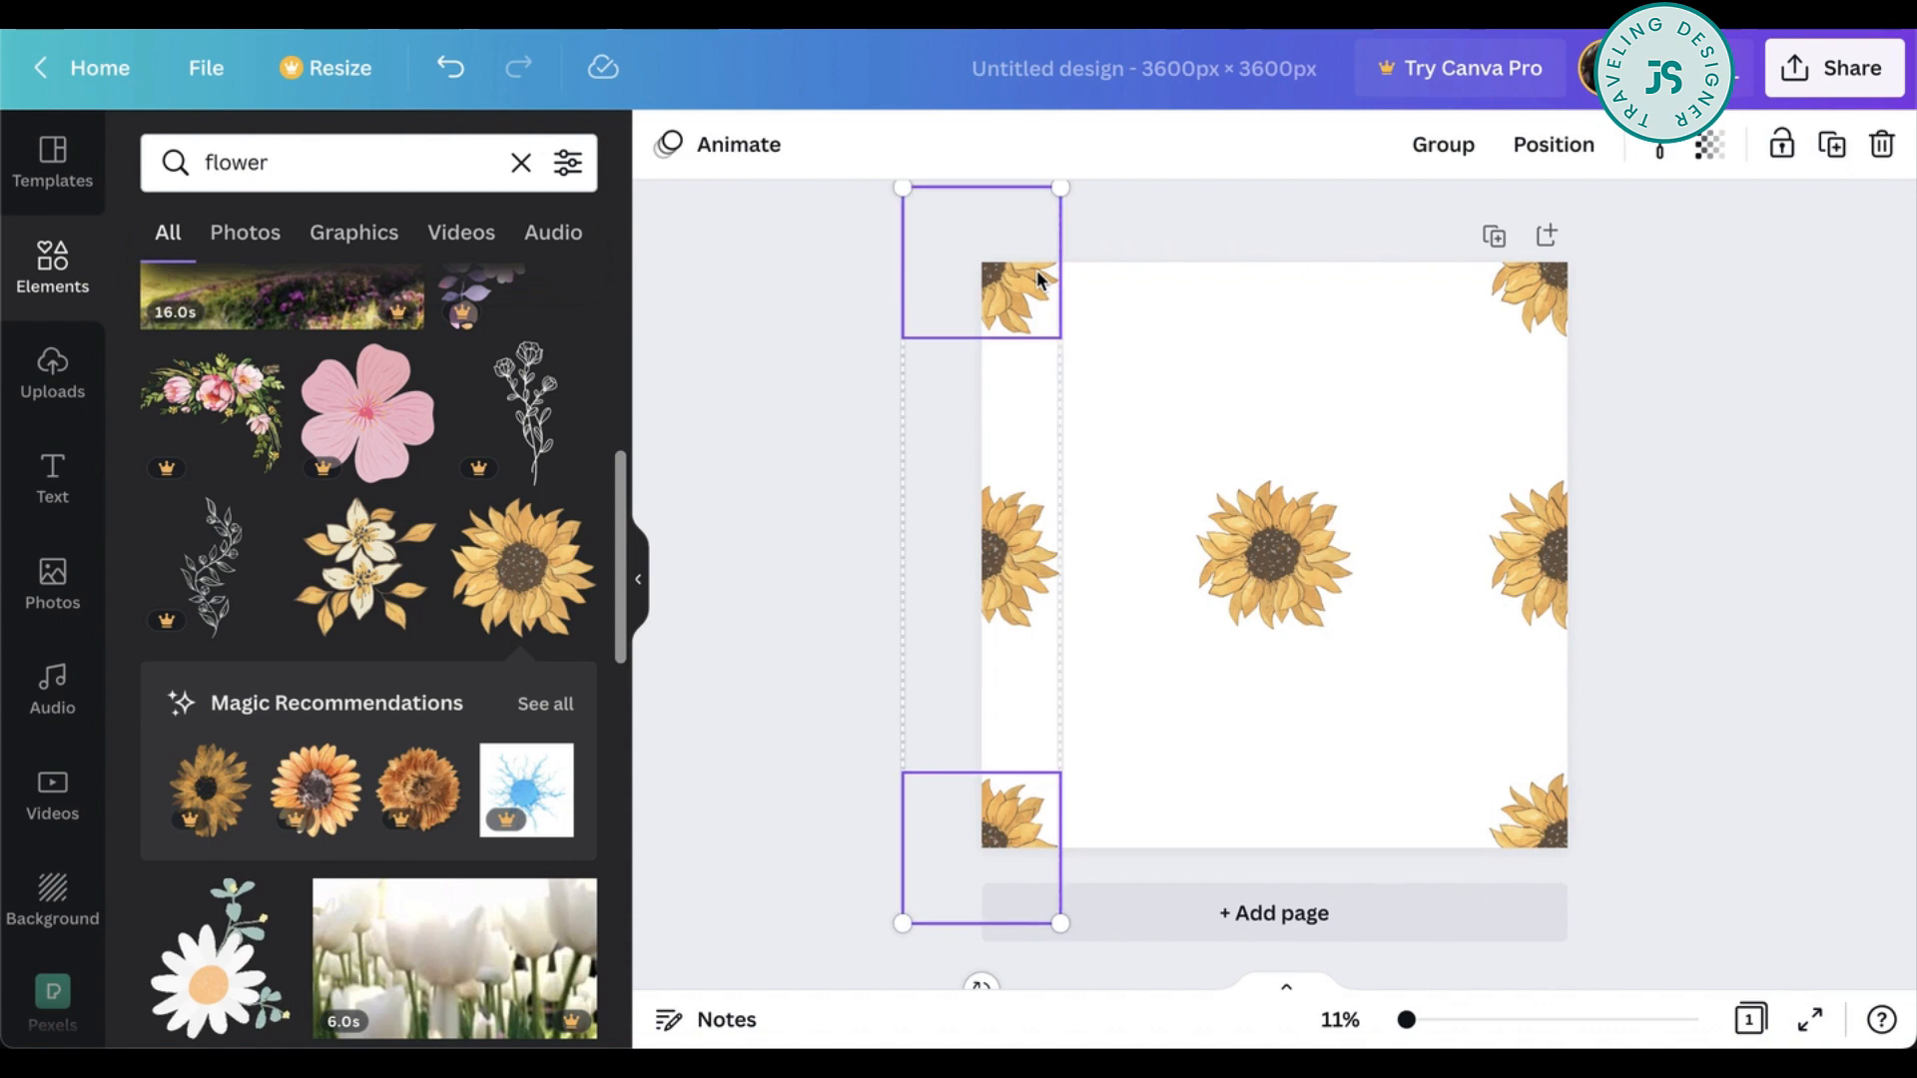
pyautogui.moveTo(973, 537)
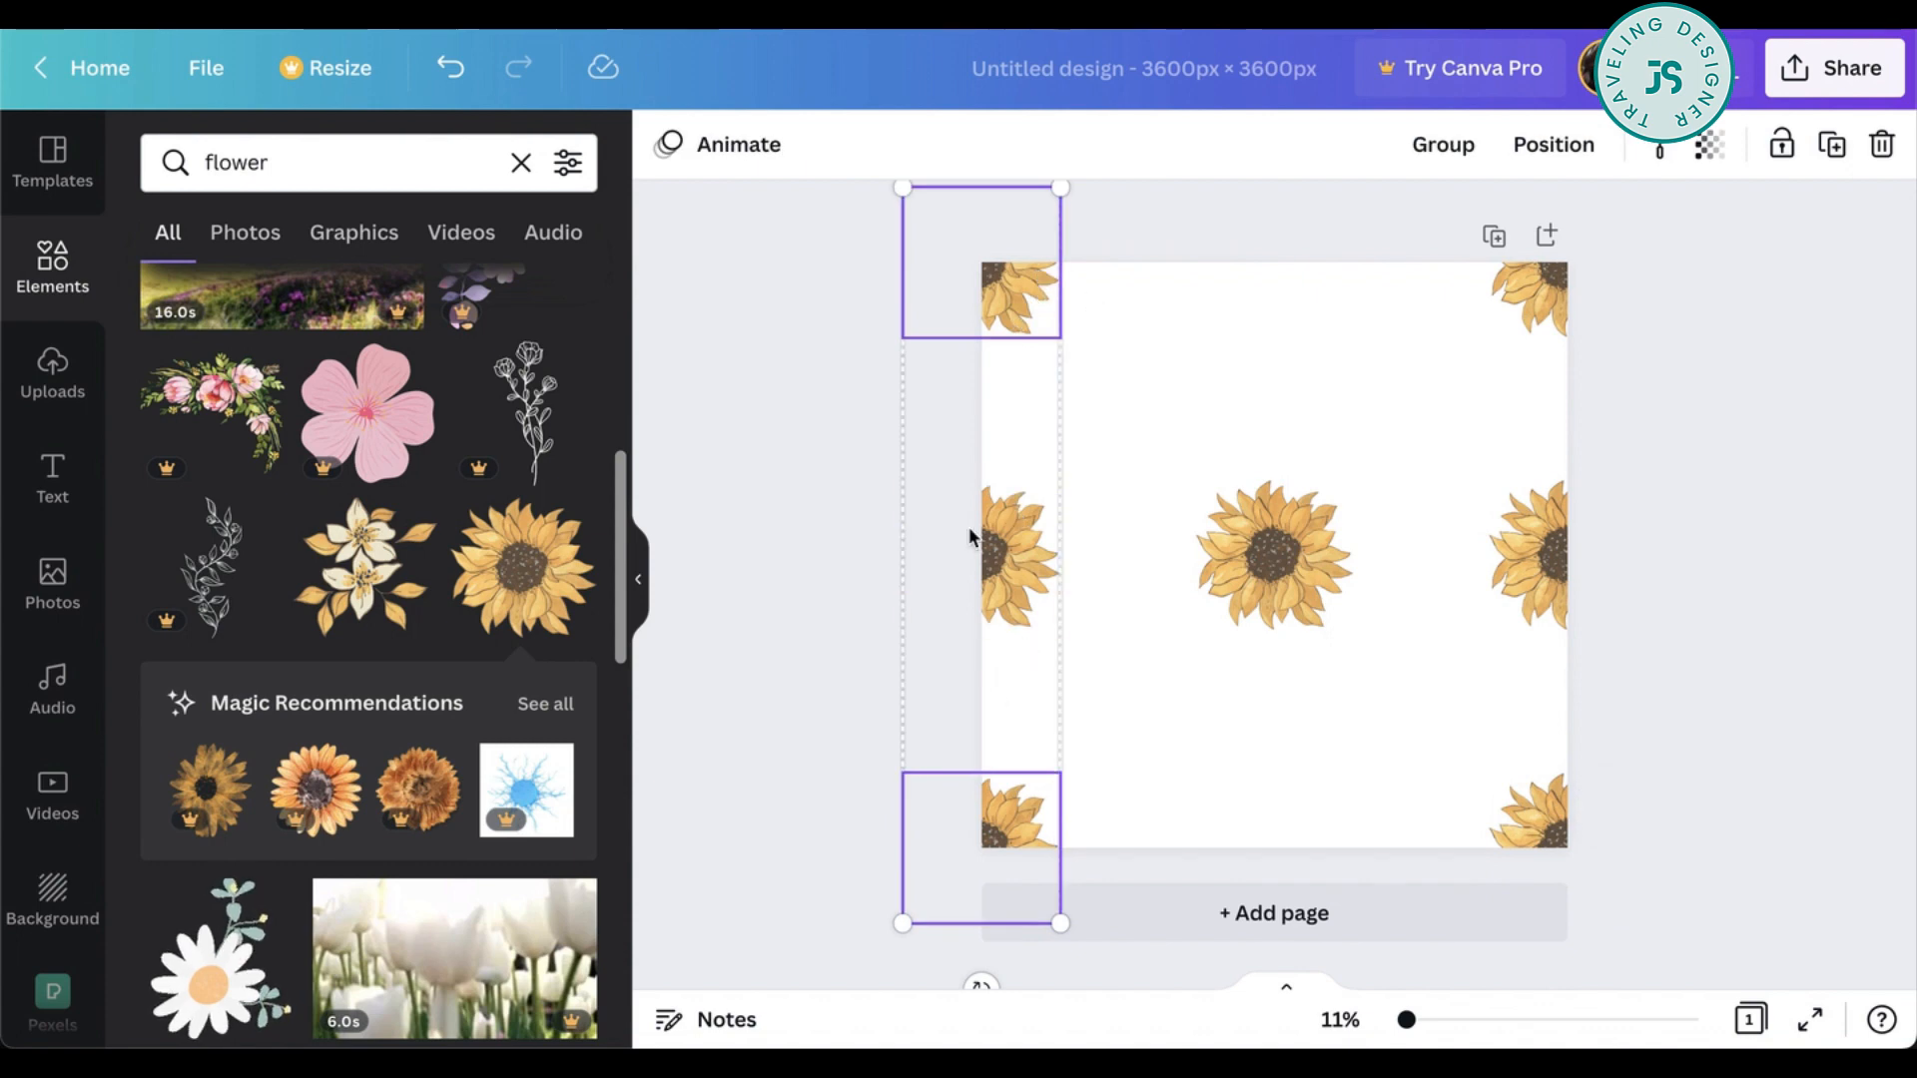
# - Duplicate the left corner pair to the middle of the top and bottom edges
pyautogui.click(1271, 553)
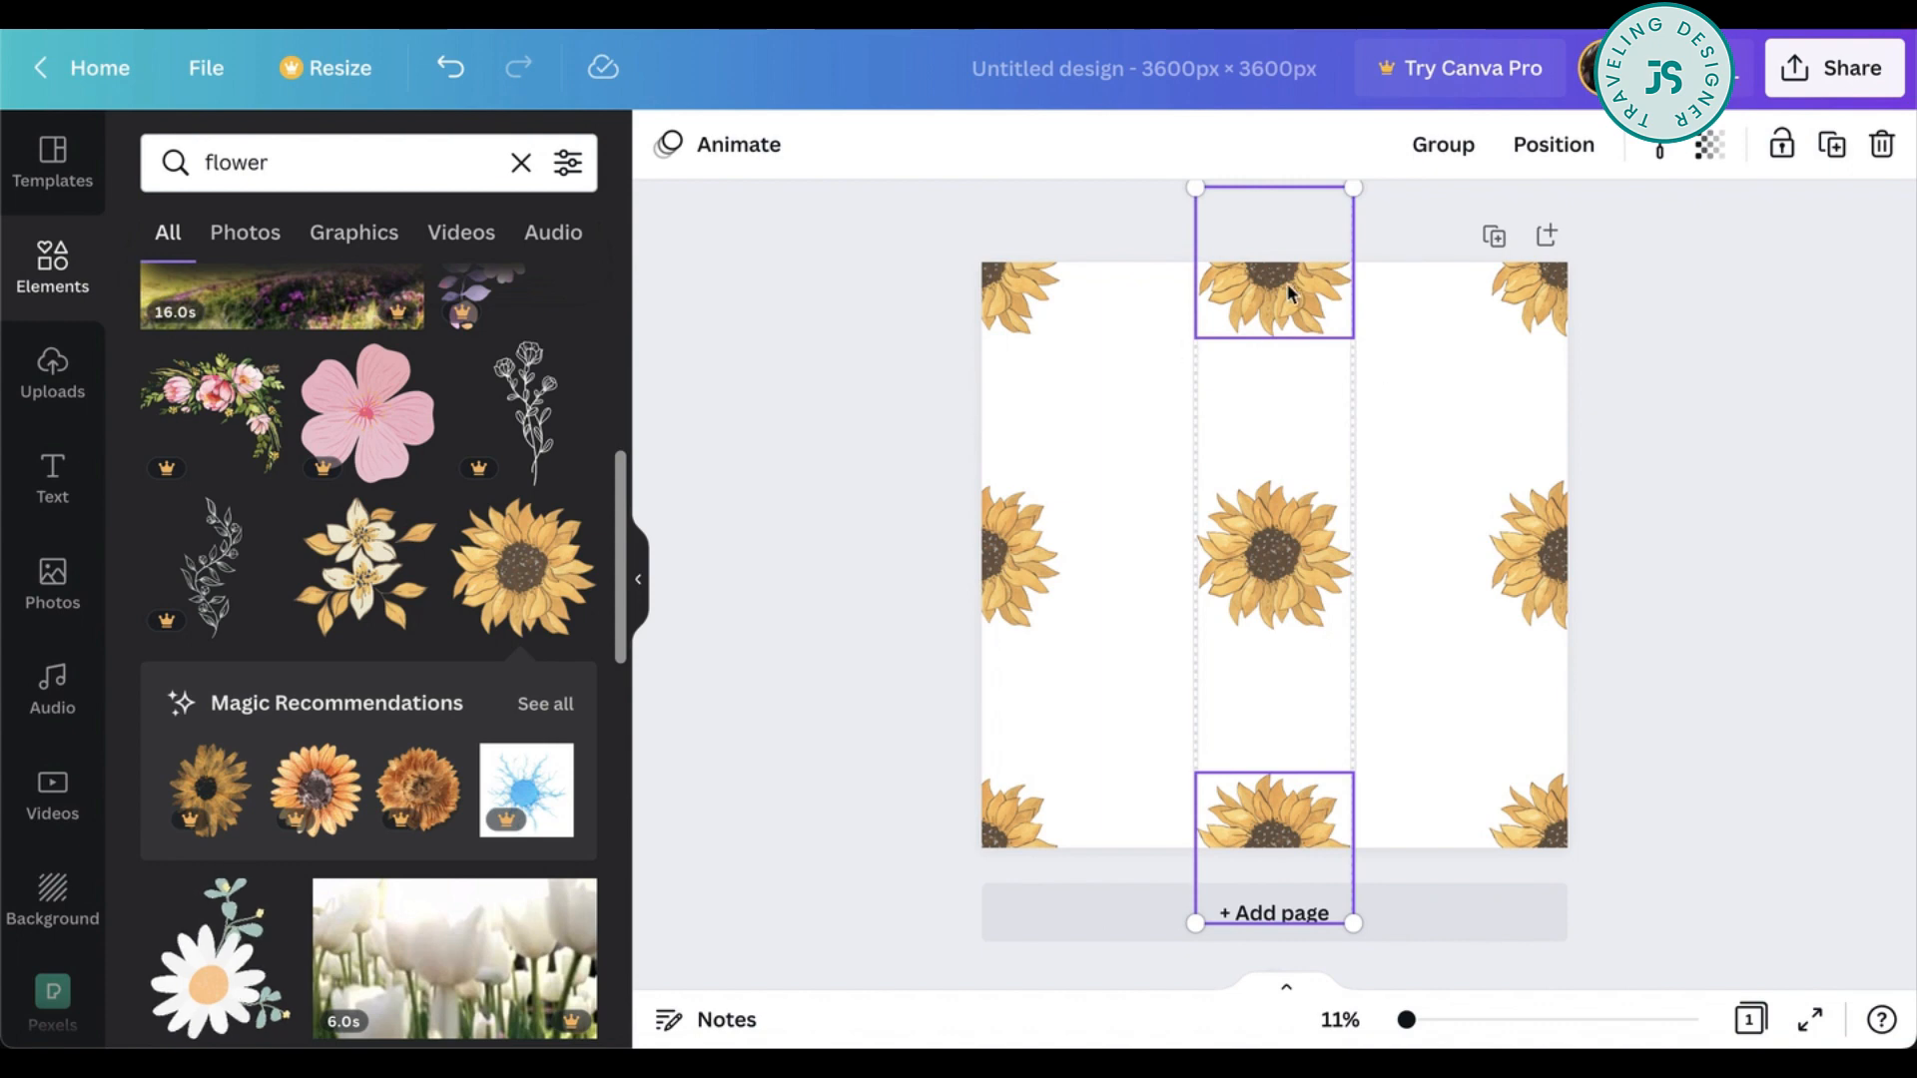
pyautogui.click(1272, 557)
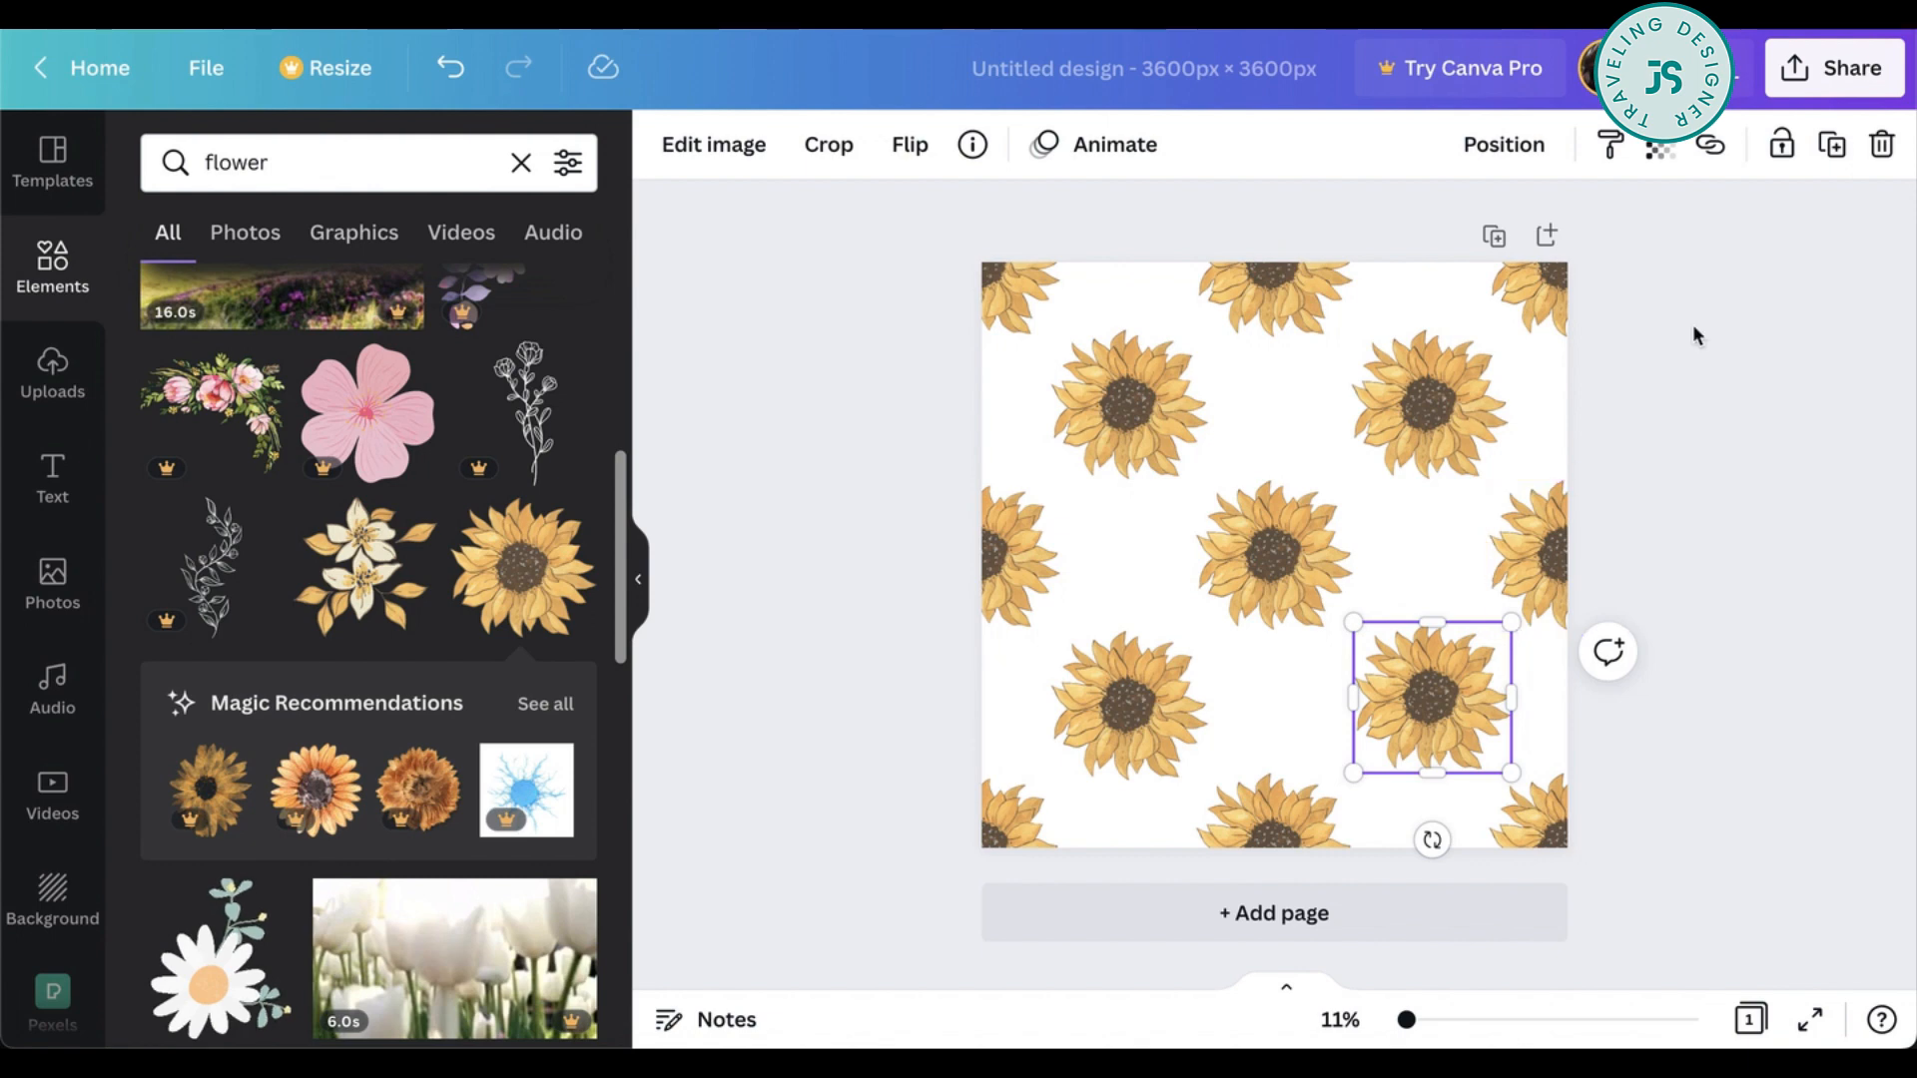
pyautogui.moveTo(1060, 503)
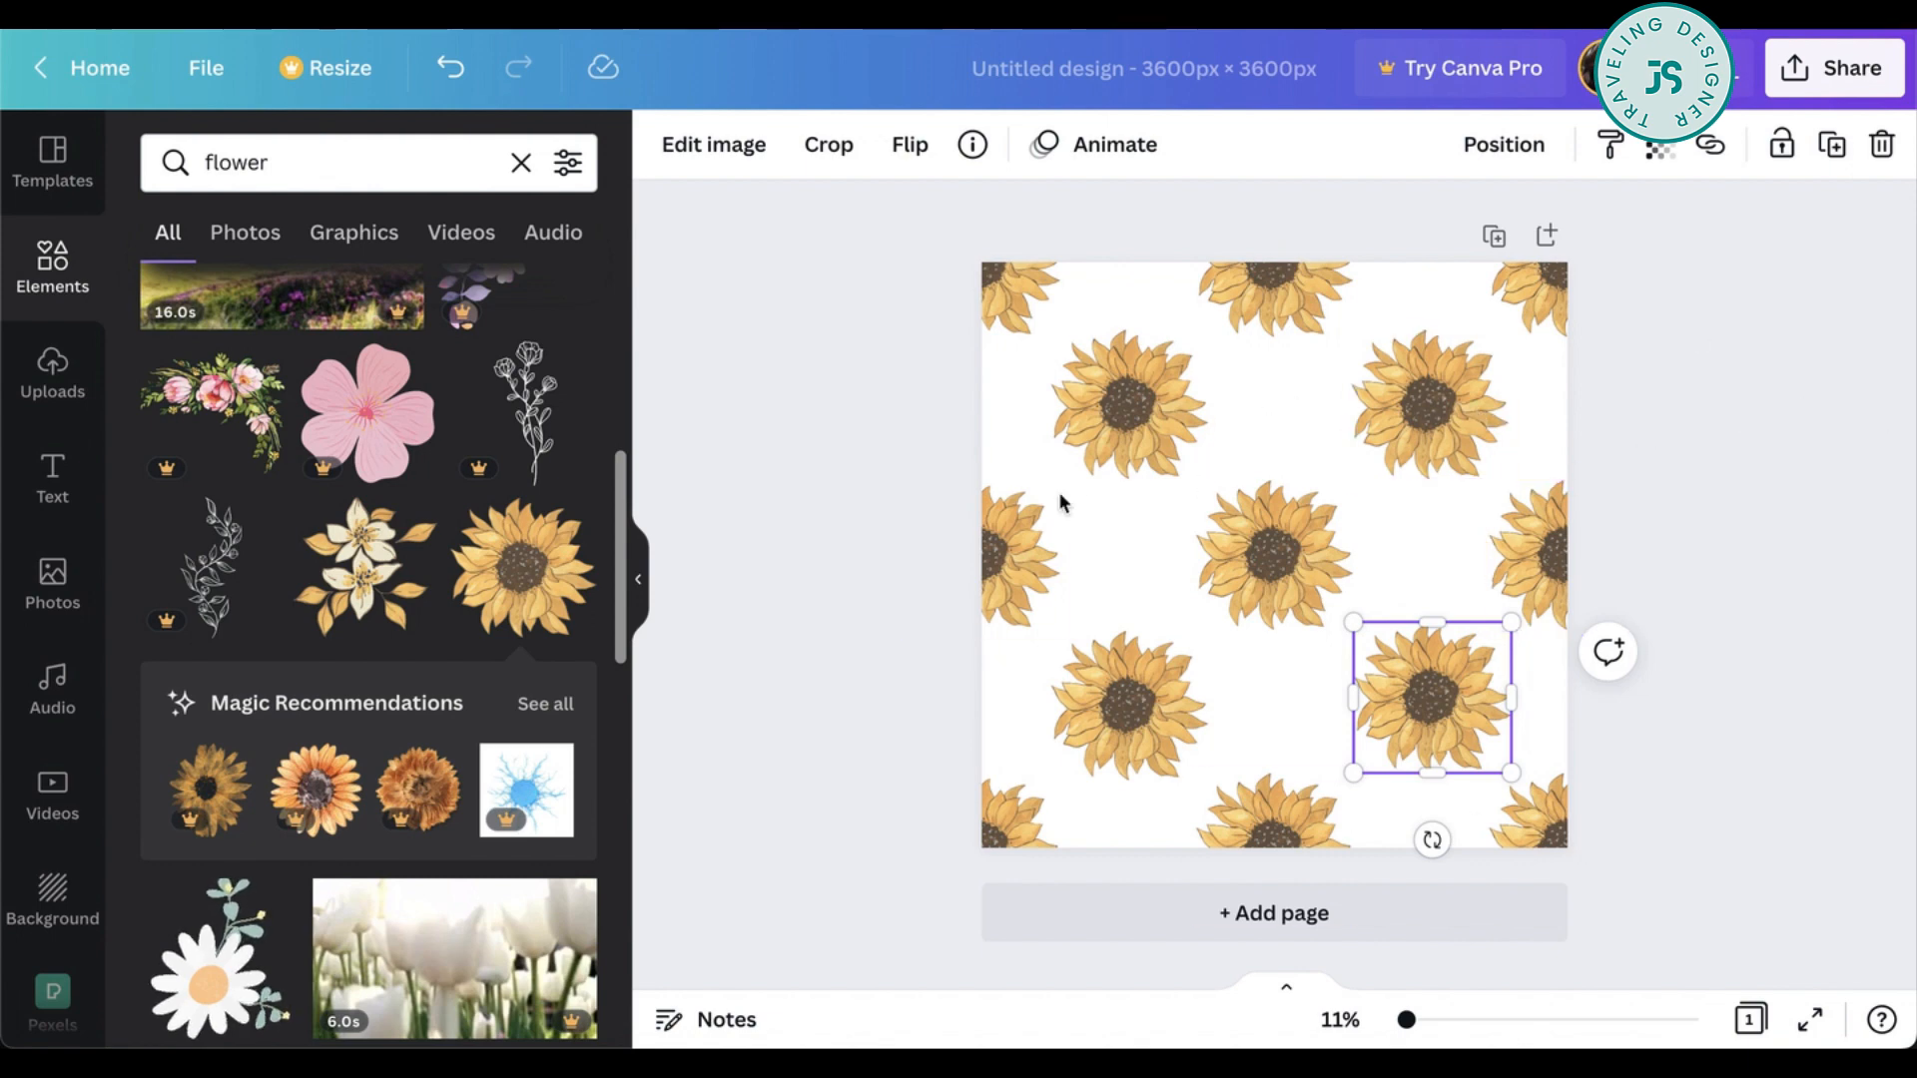
pyautogui.moveTo(1673, 489)
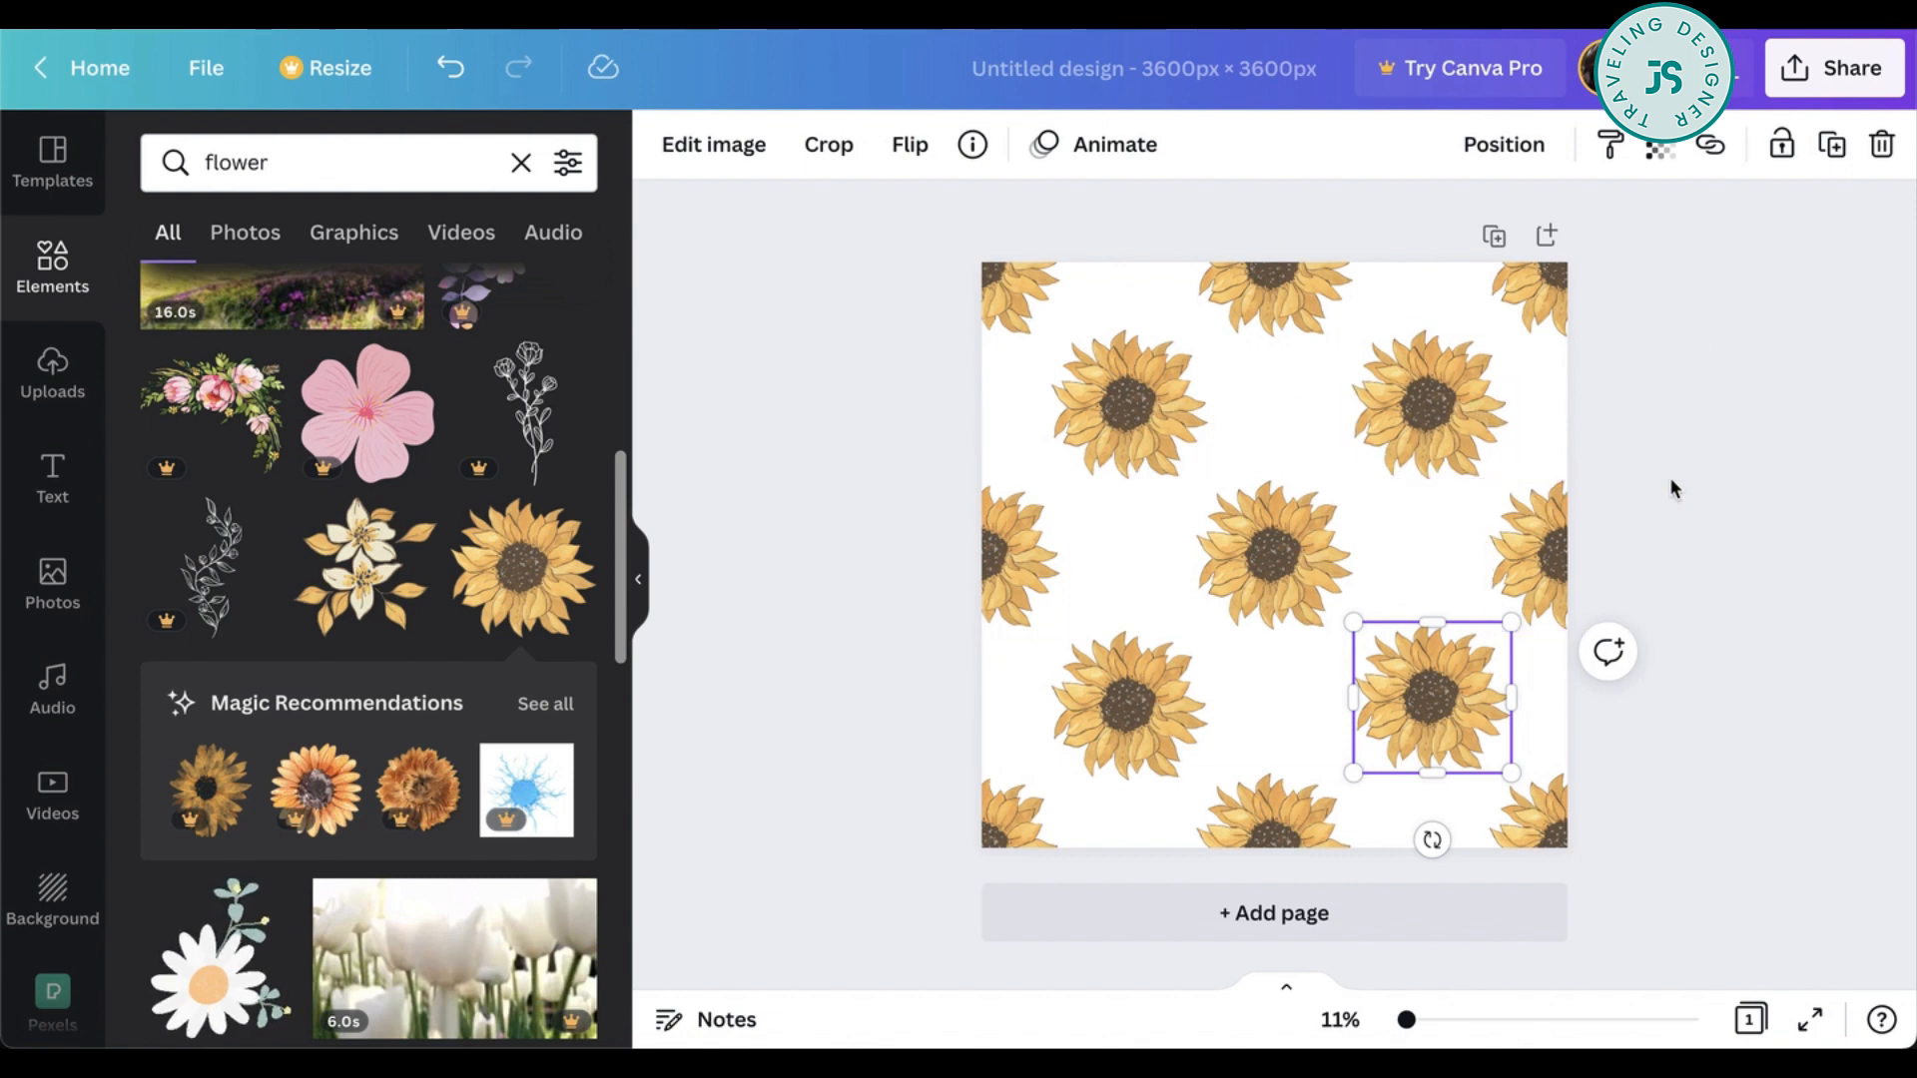
pyautogui.moveTo(1413, 579)
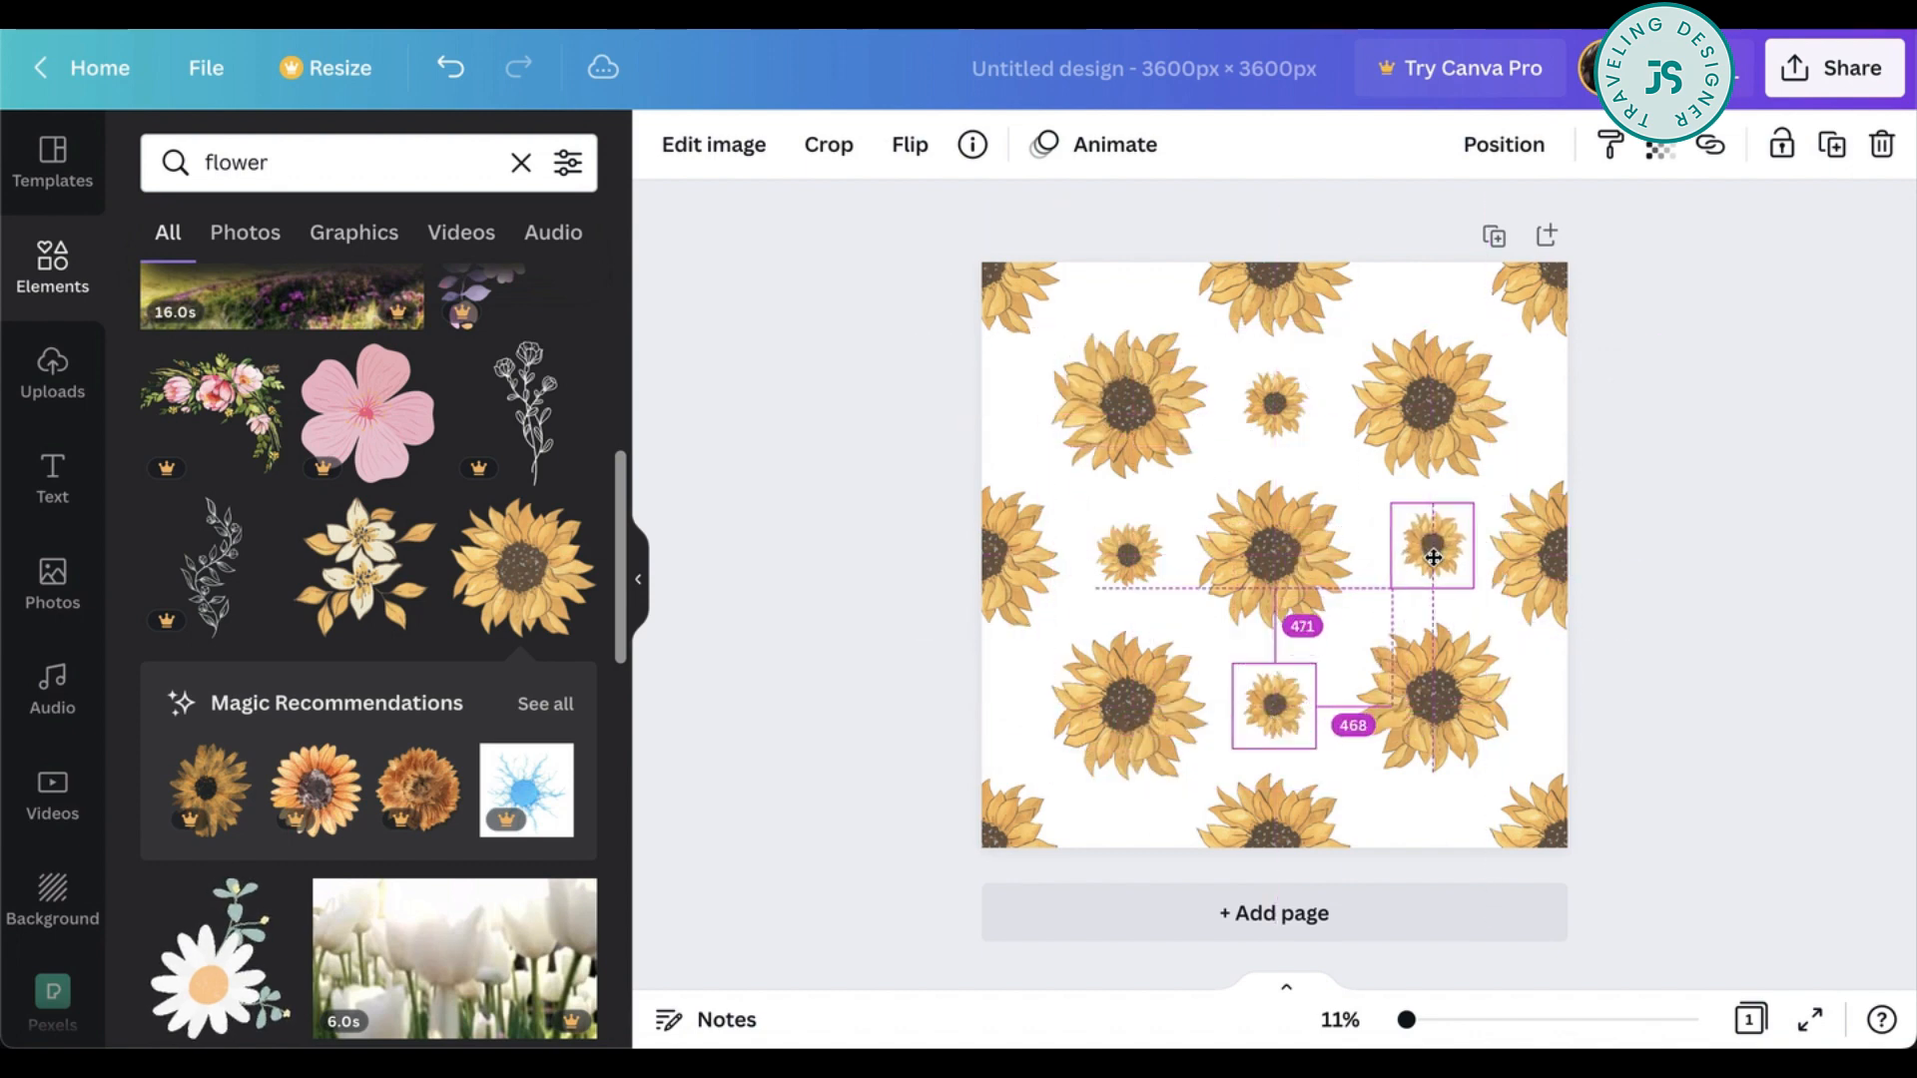
# - Add four large and four small sunflowers into the remaining gaps of the tile
pyautogui.click(1779, 782)
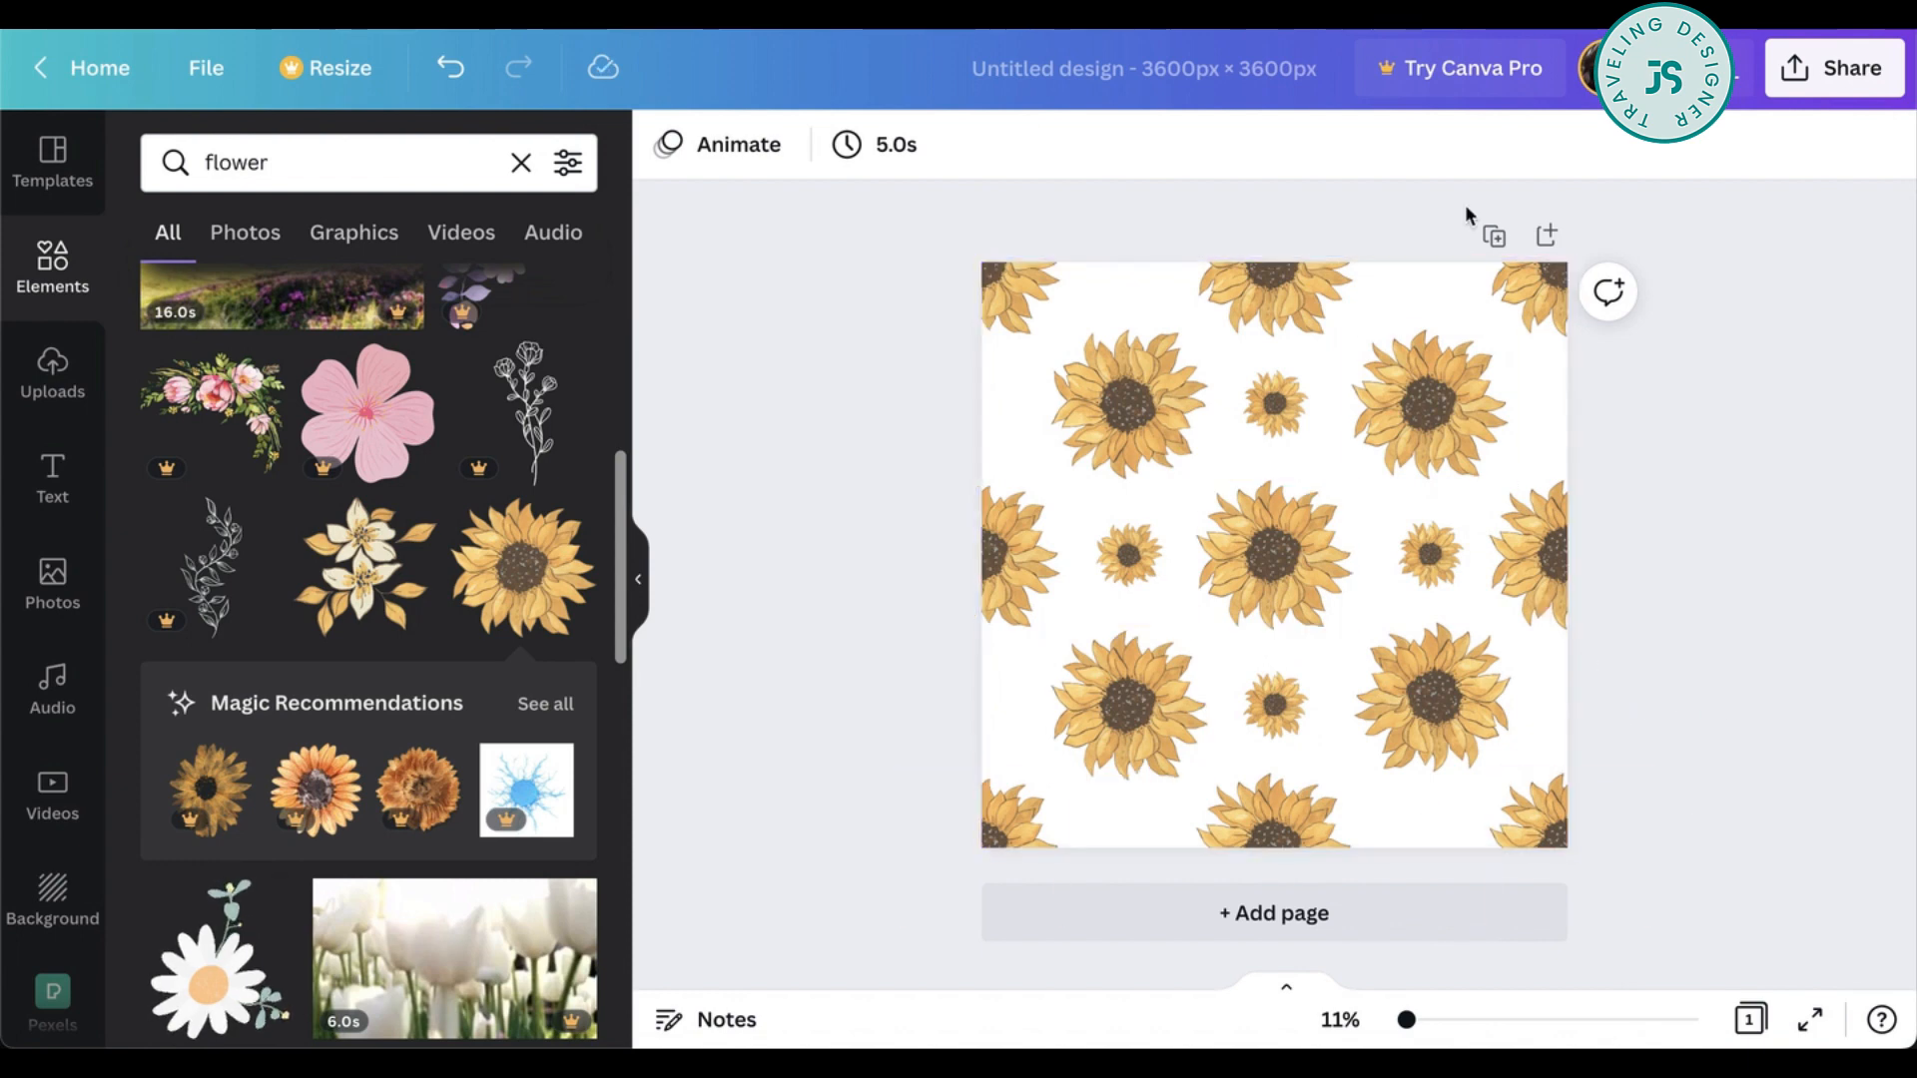
# - Add a second page and place the first lily graphic on it to start the lily tile
pyautogui.click(1545, 235)
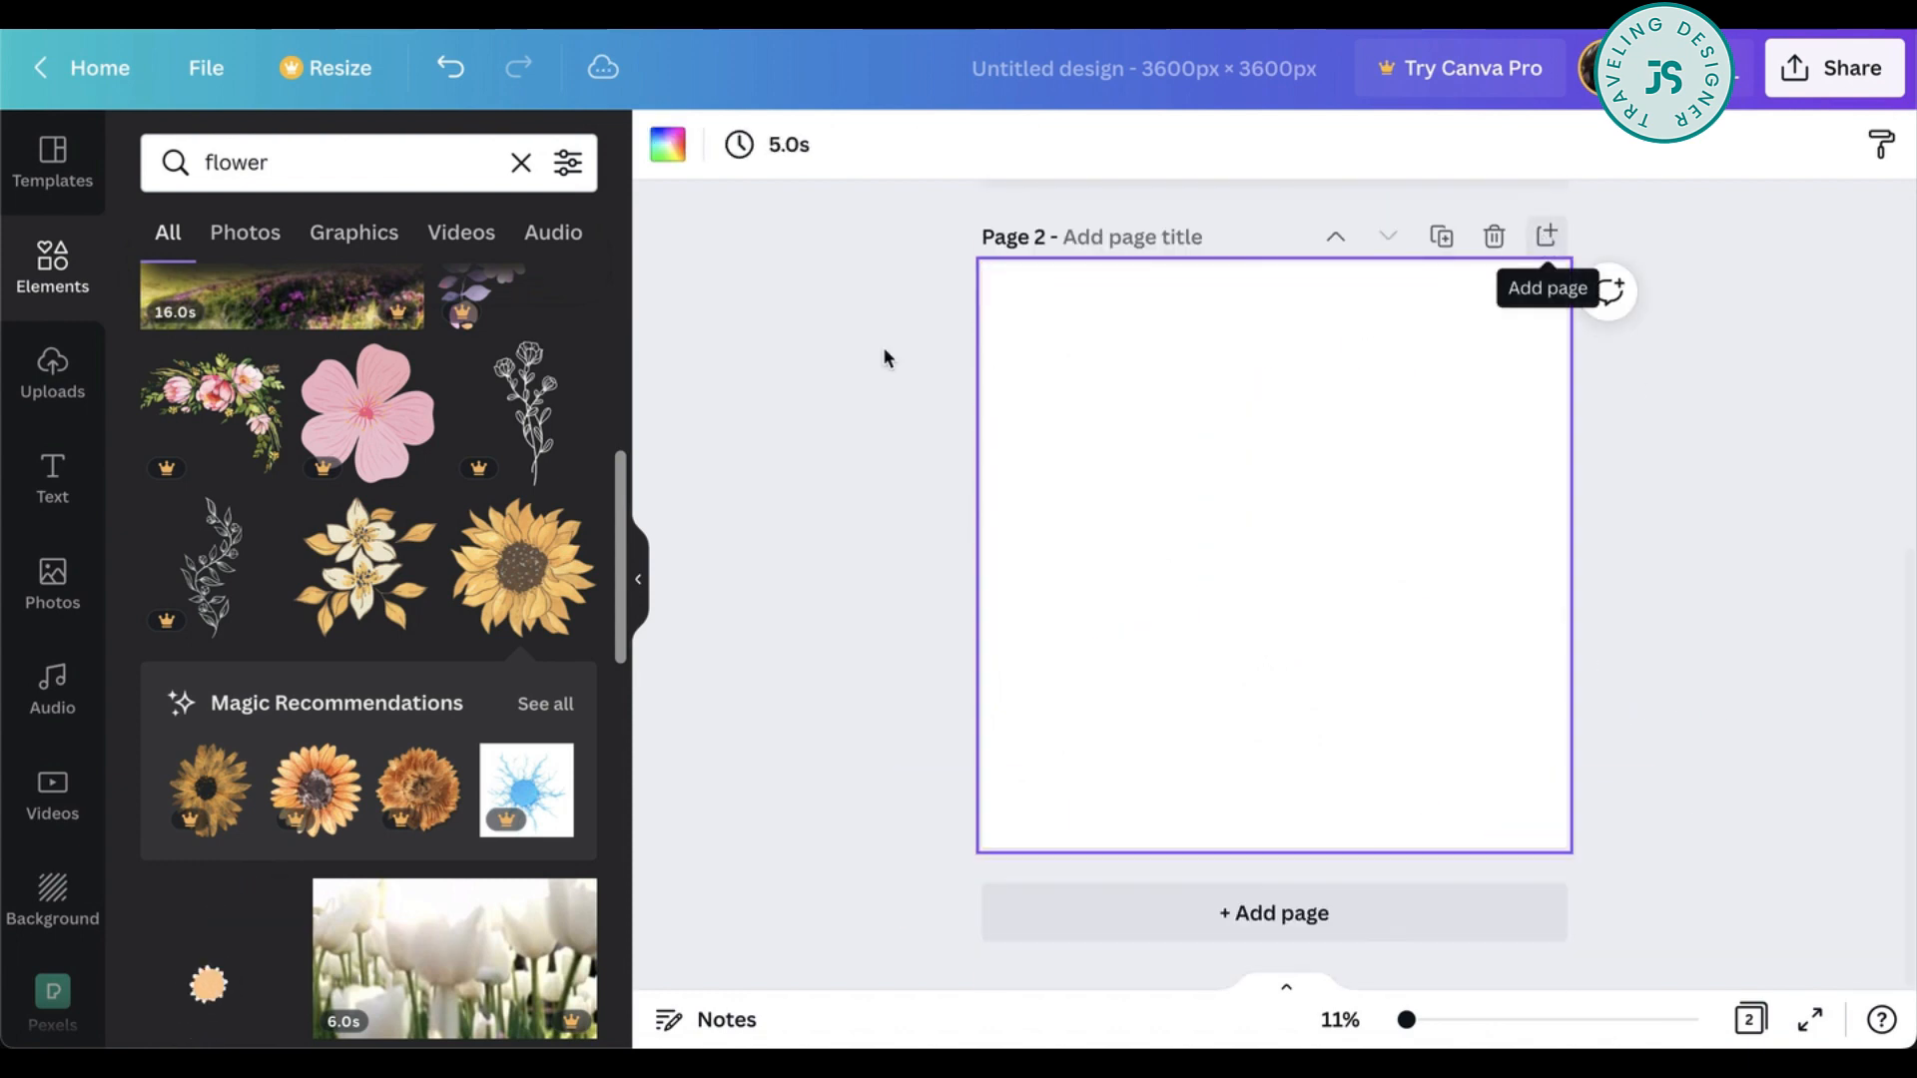
pyautogui.moveTo(495, 512)
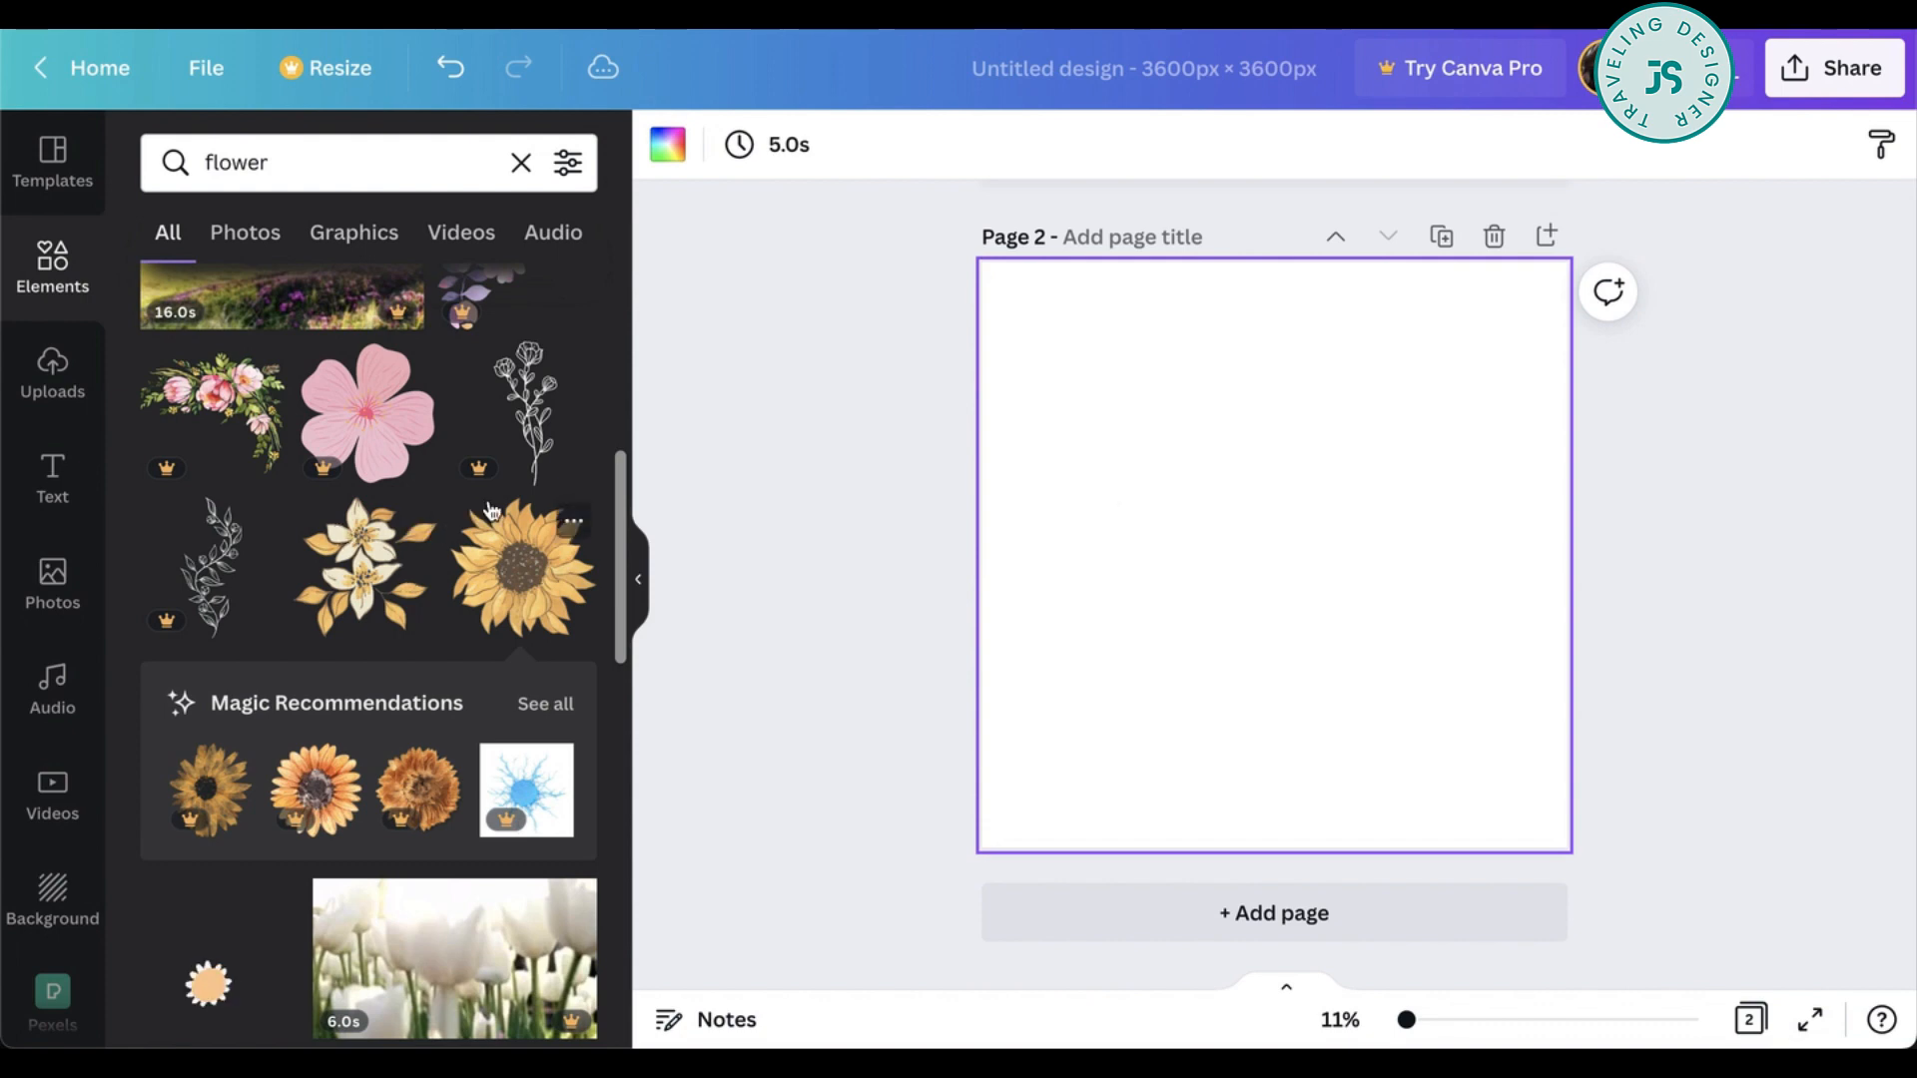
pyautogui.click(357, 569)
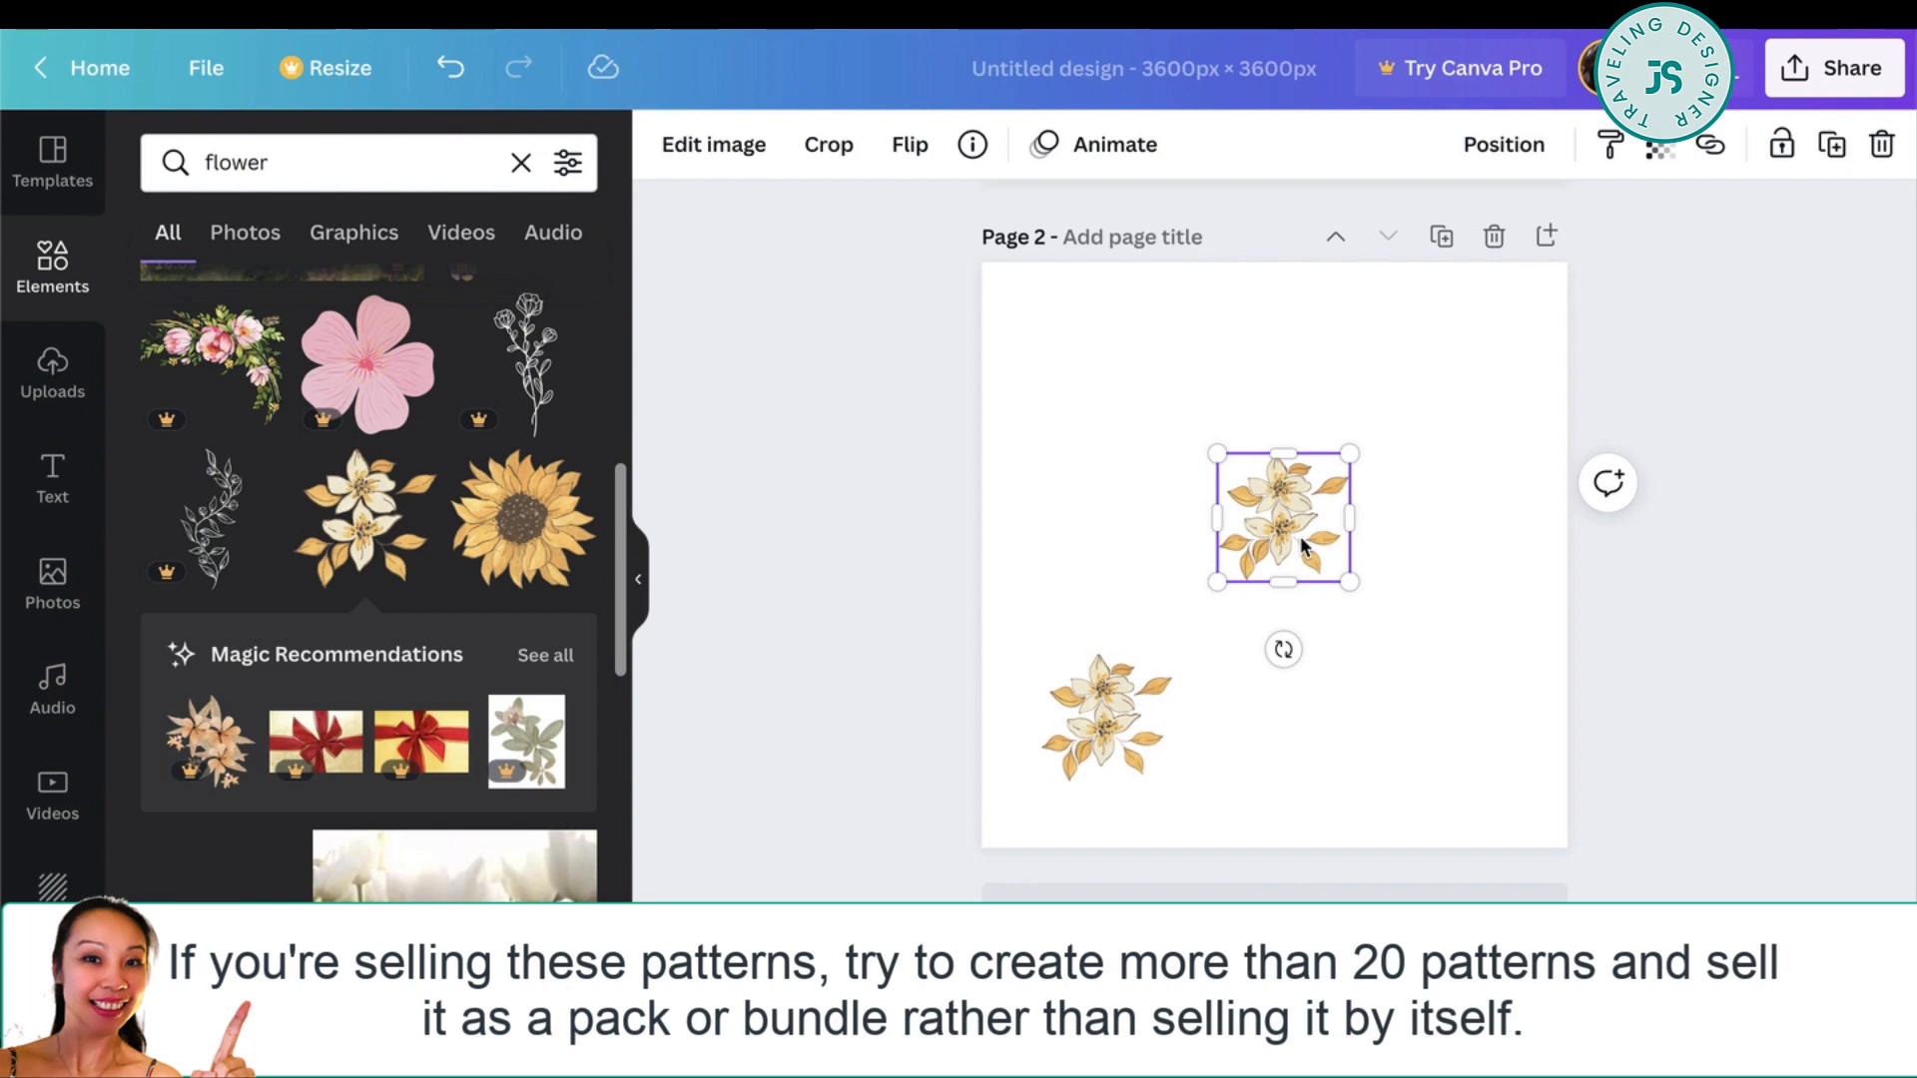
pyautogui.moveTo(1256, 515)
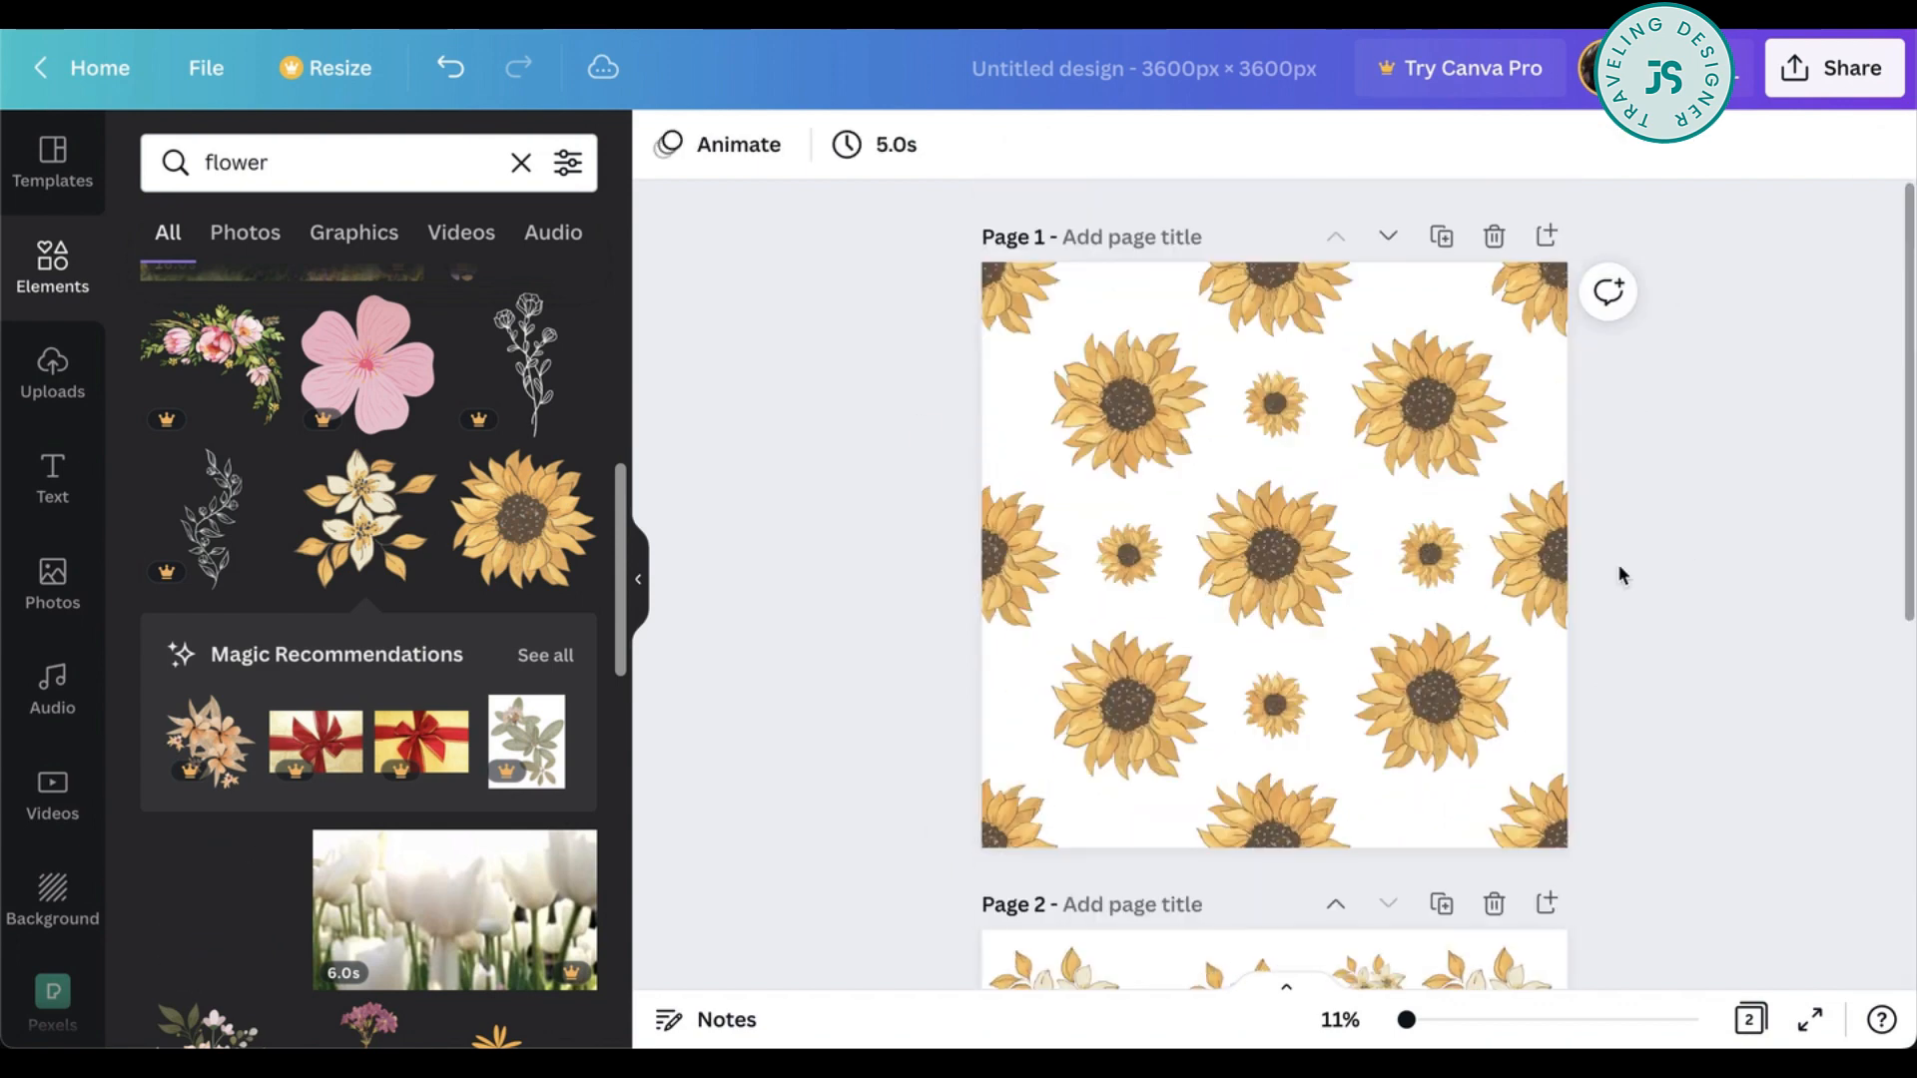
# - Download the sunflower and lily pattern pages via Share > Download
pyautogui.scroll(-3)
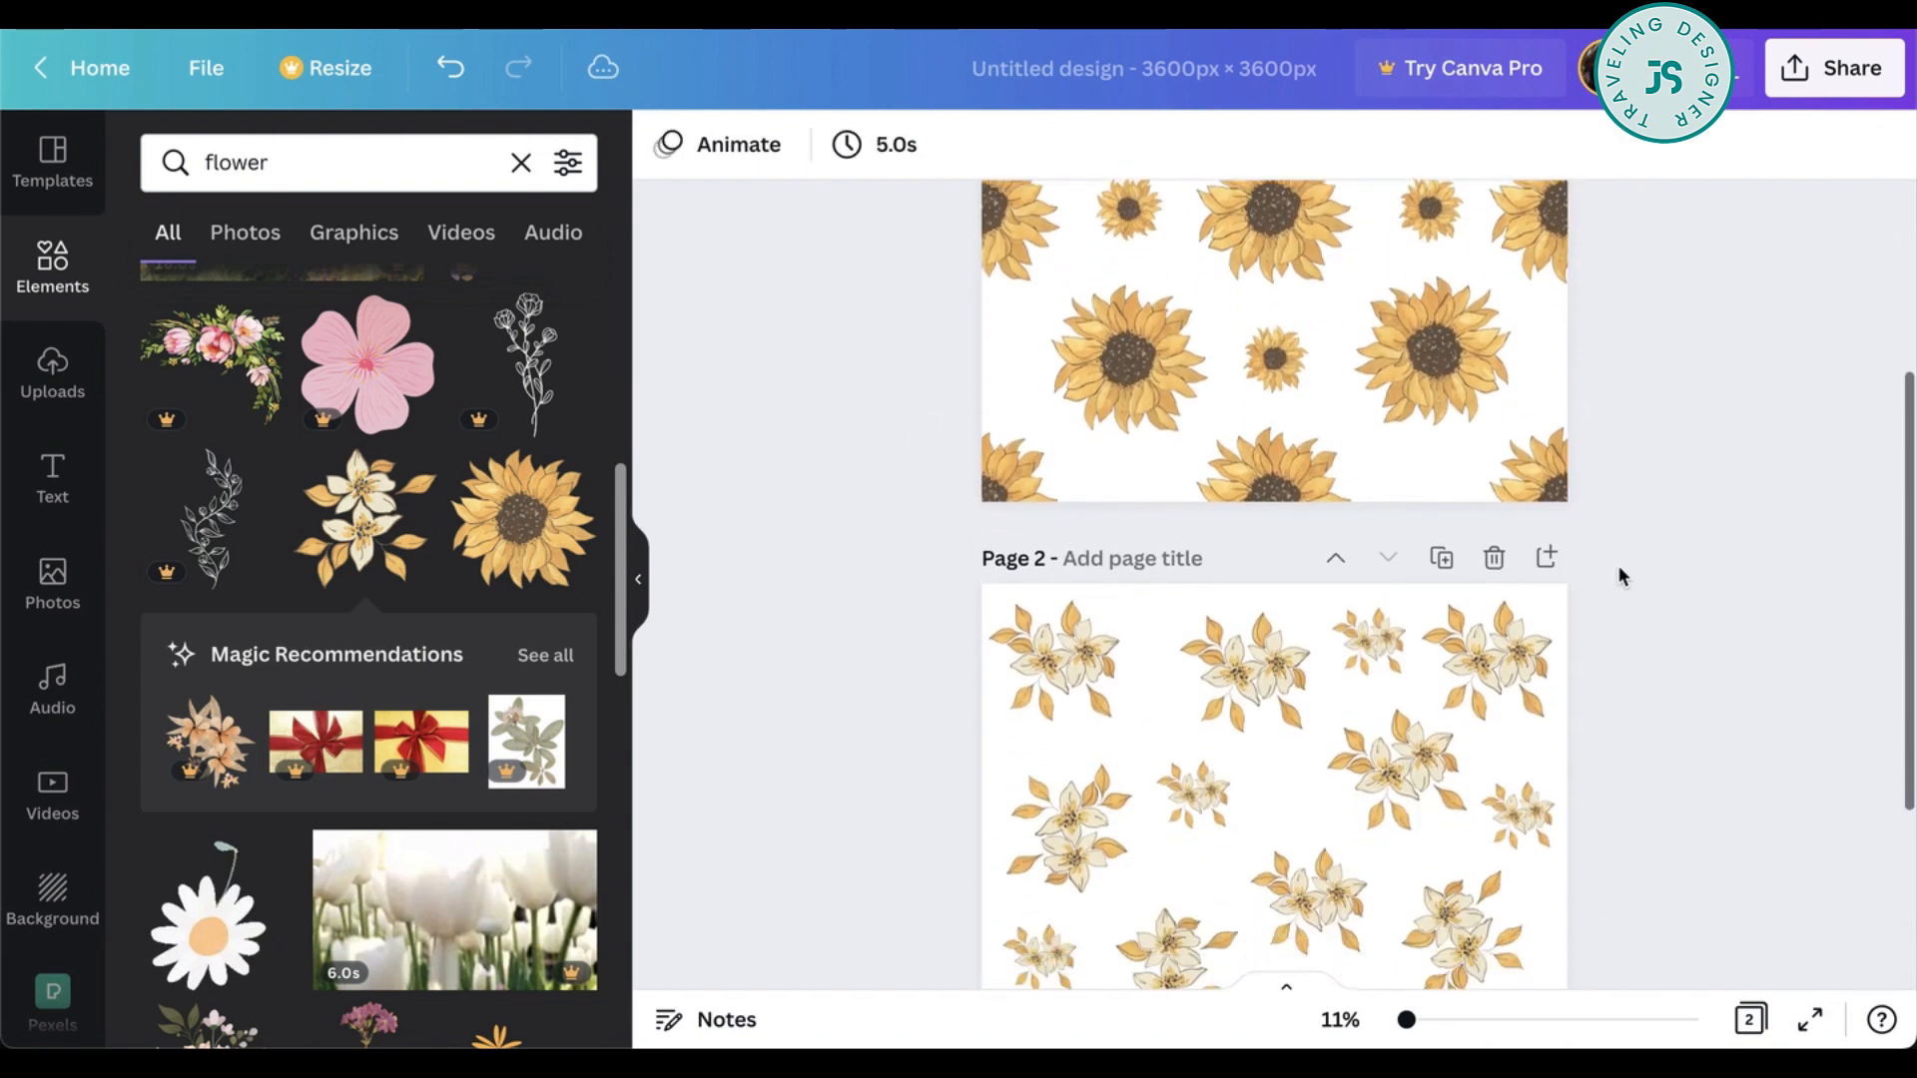
pyautogui.scroll(3)
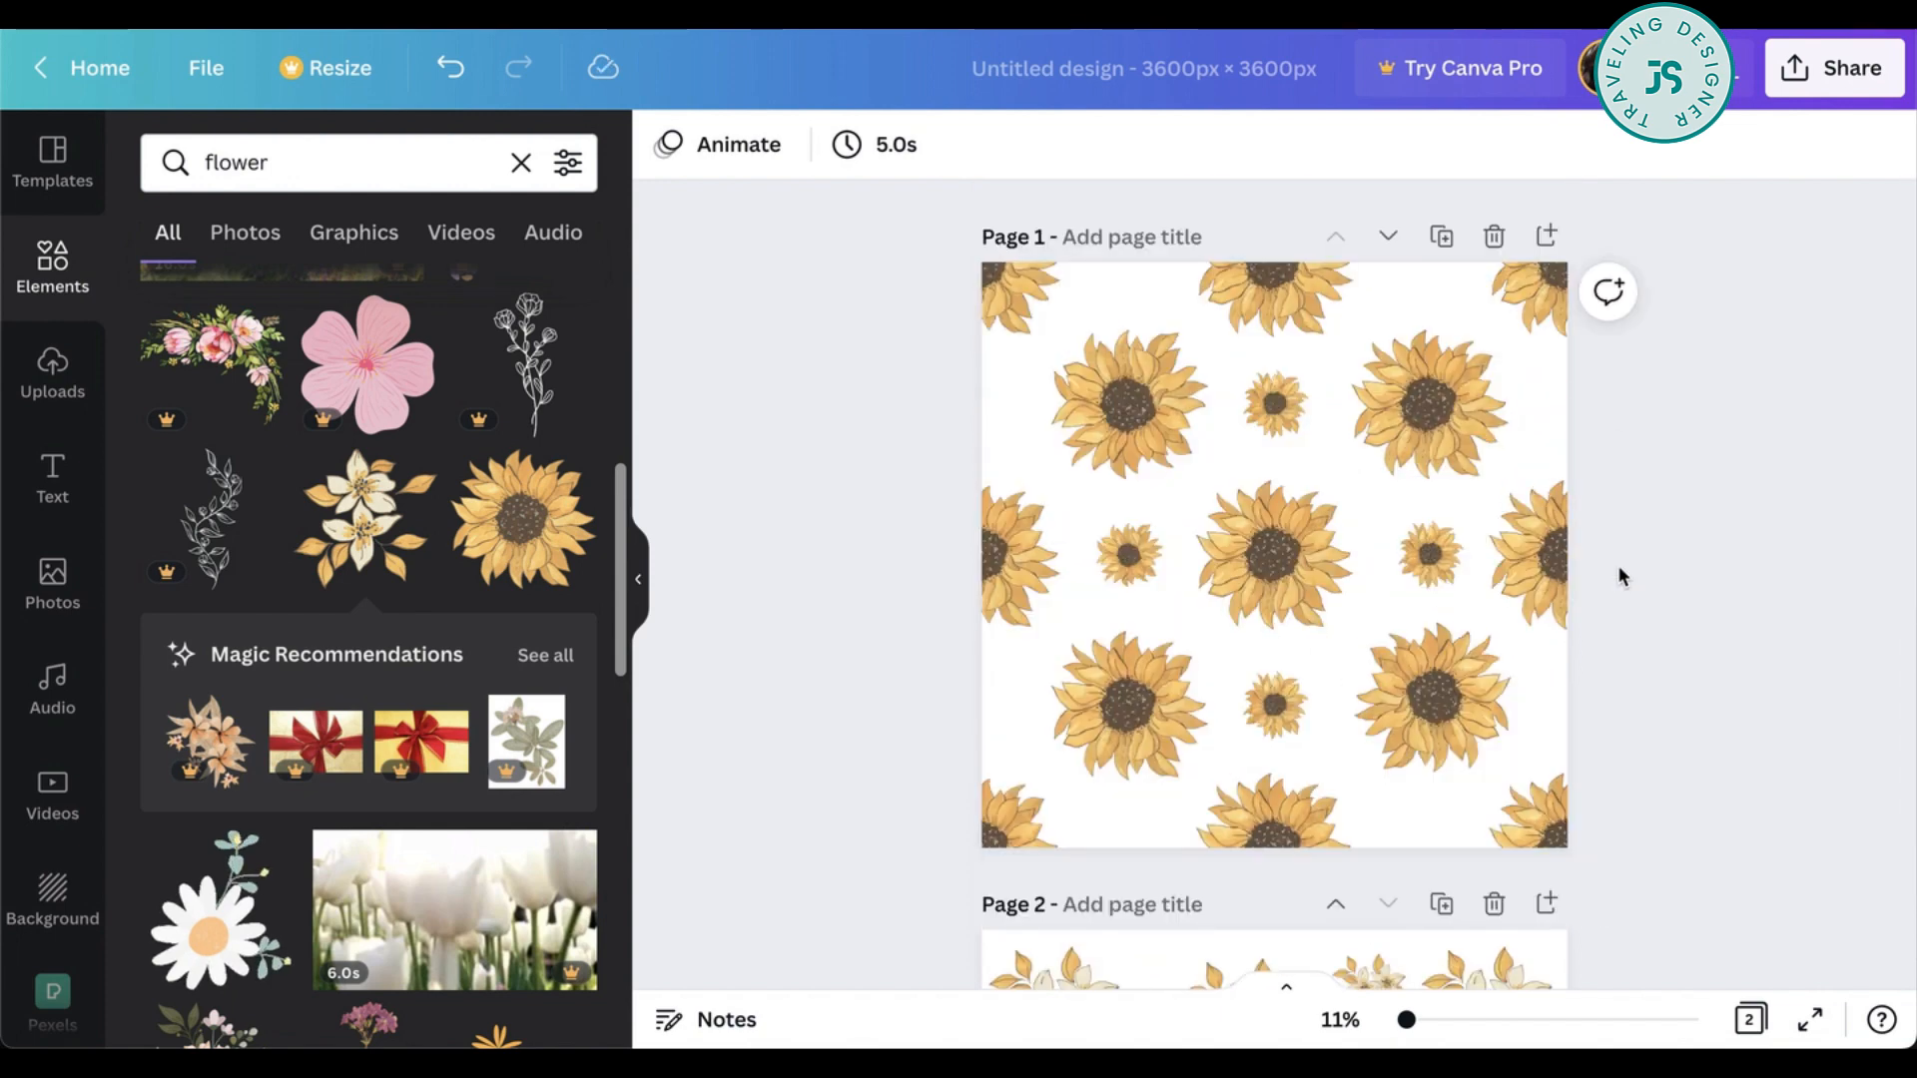
pyautogui.click(1833, 68)
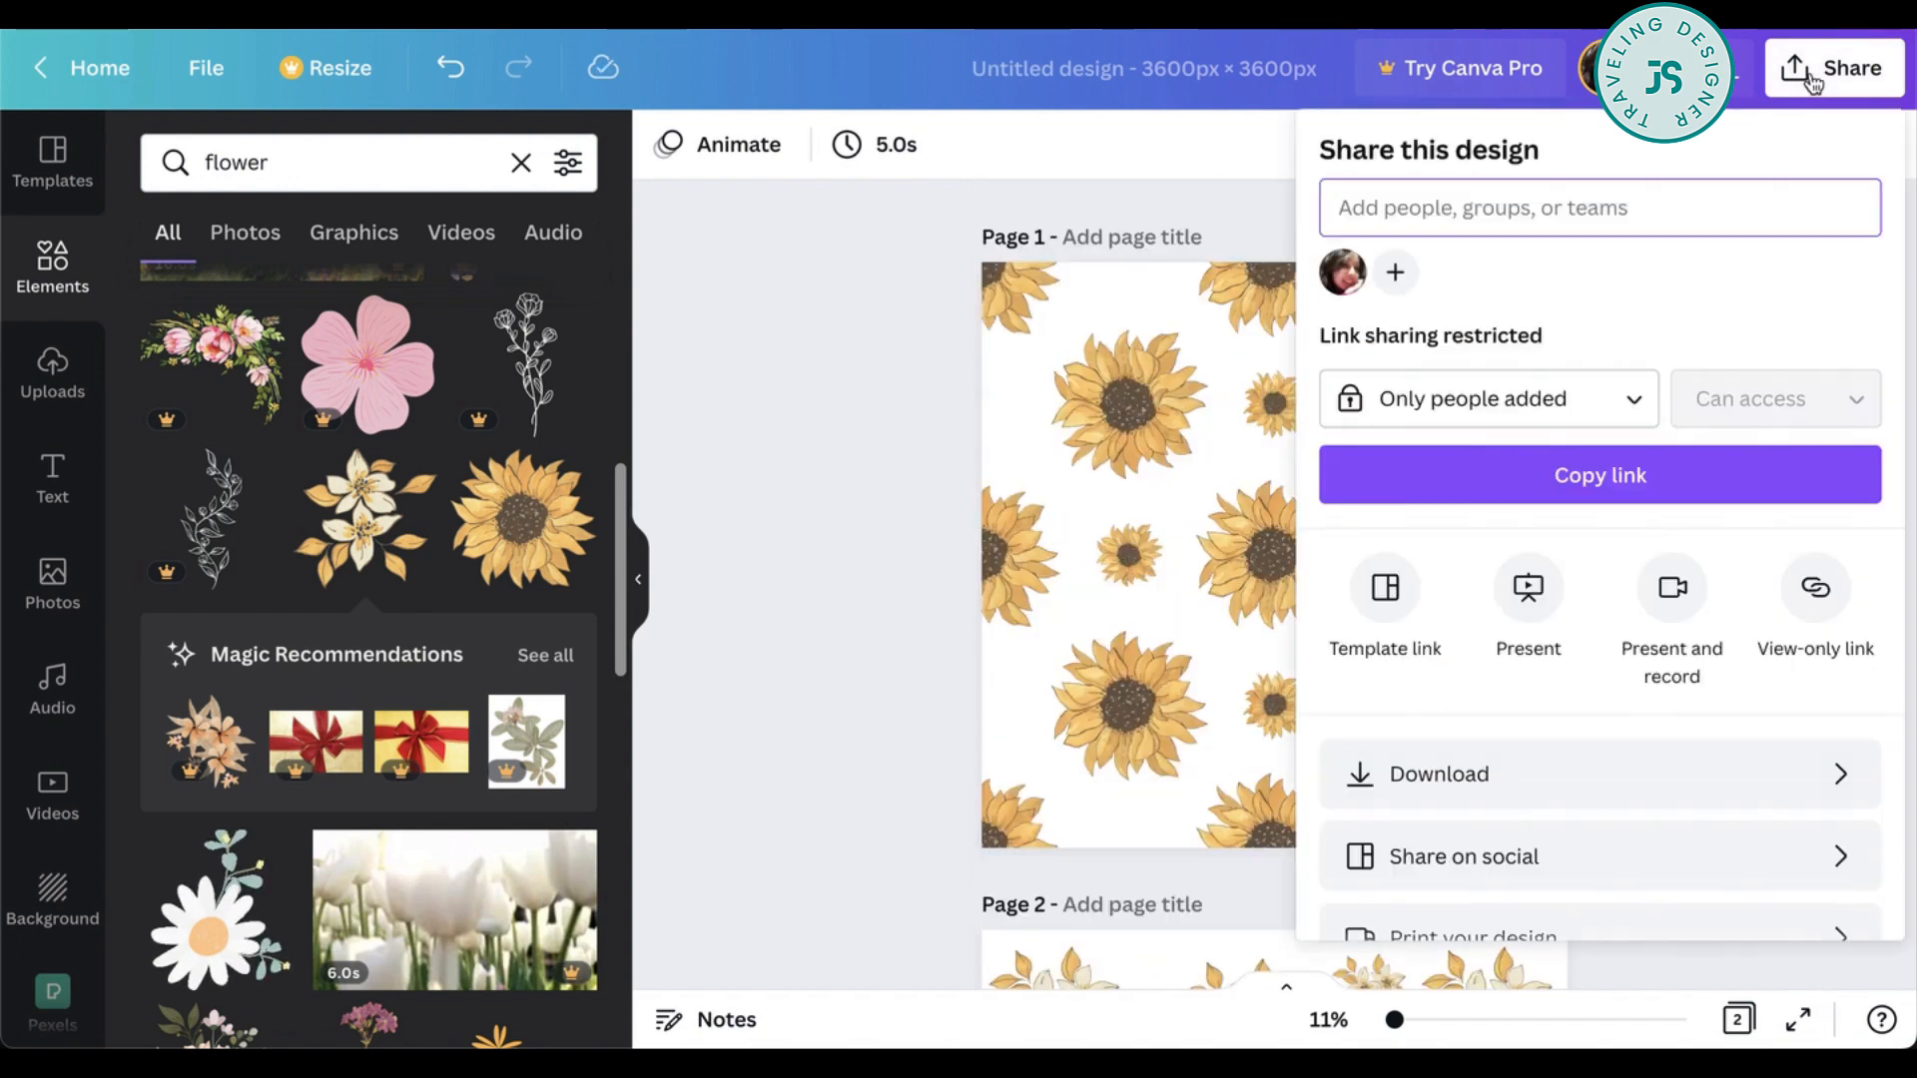
pyautogui.click(1439, 775)
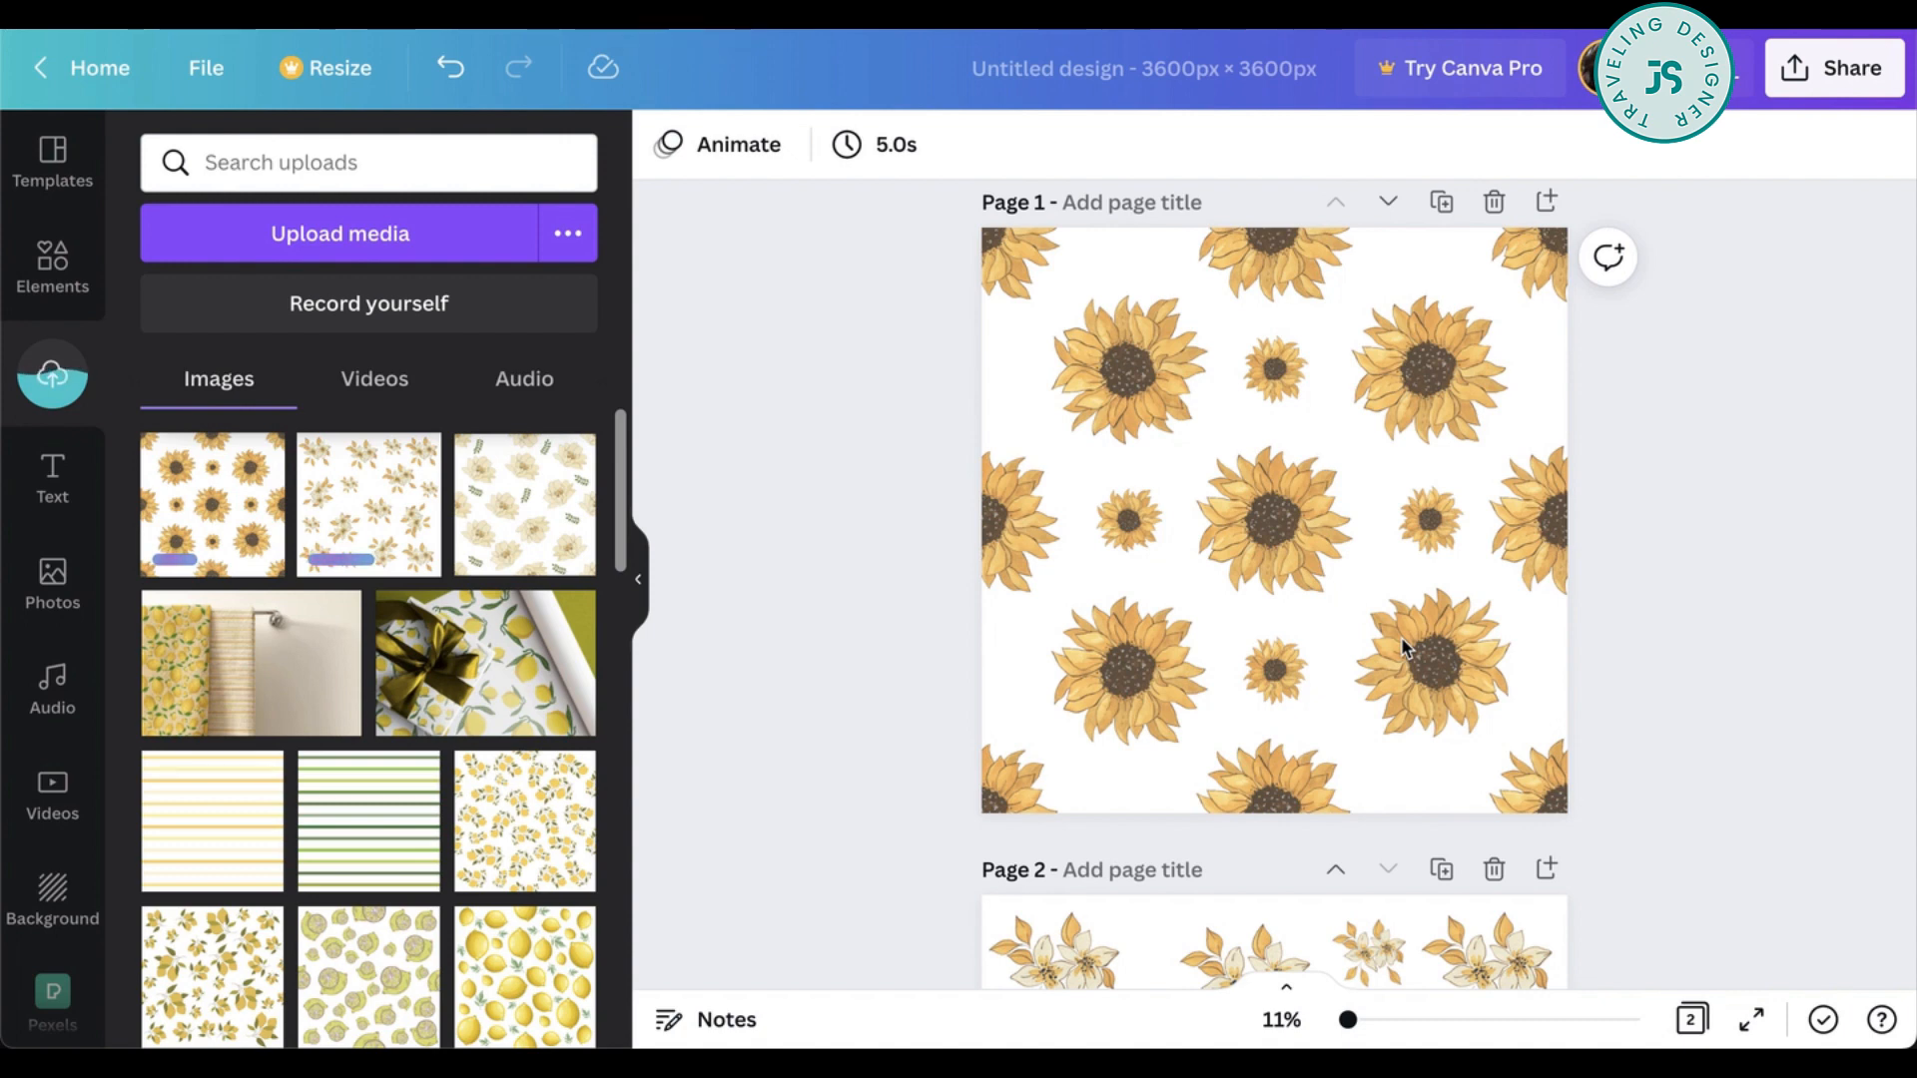
pyautogui.moveTo(978, 796)
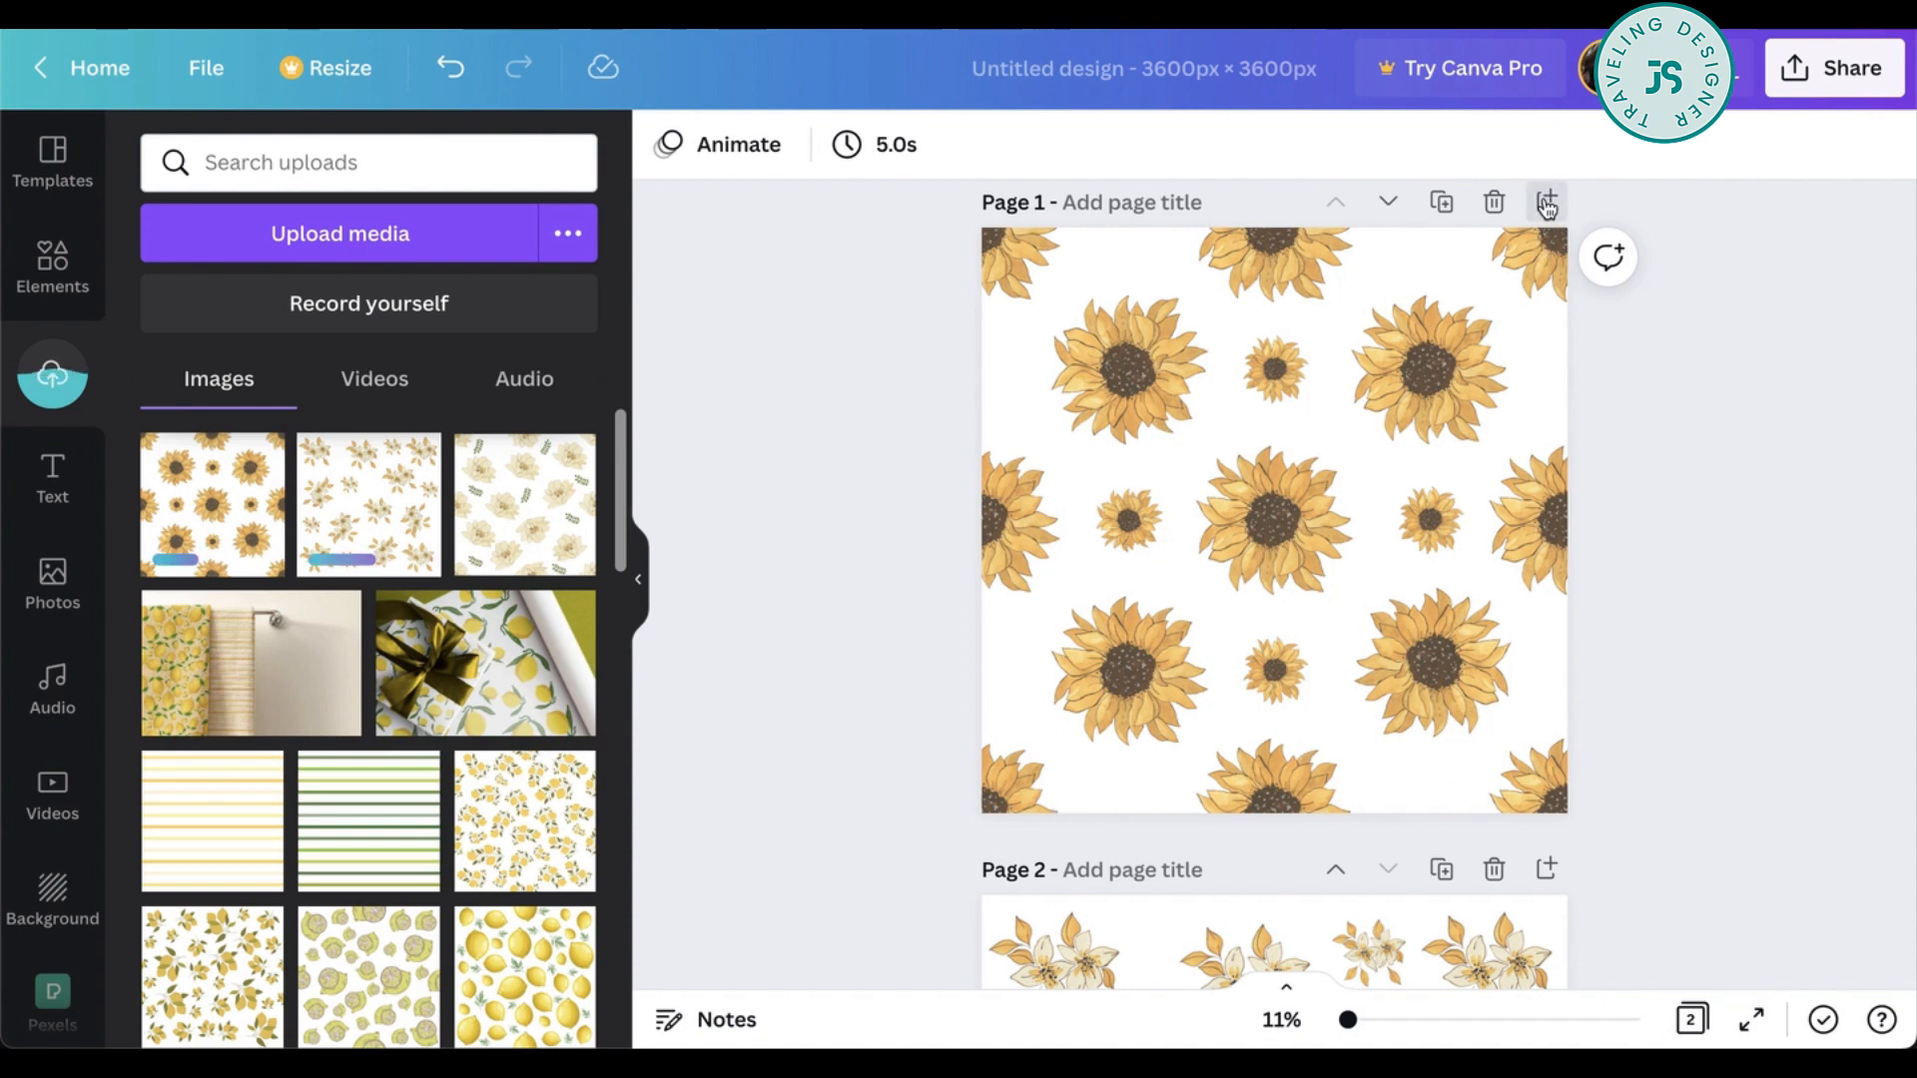
# - Add a blank page after the sunflower pattern and place a 2×2 grid on it
pyautogui.click(1545, 201)
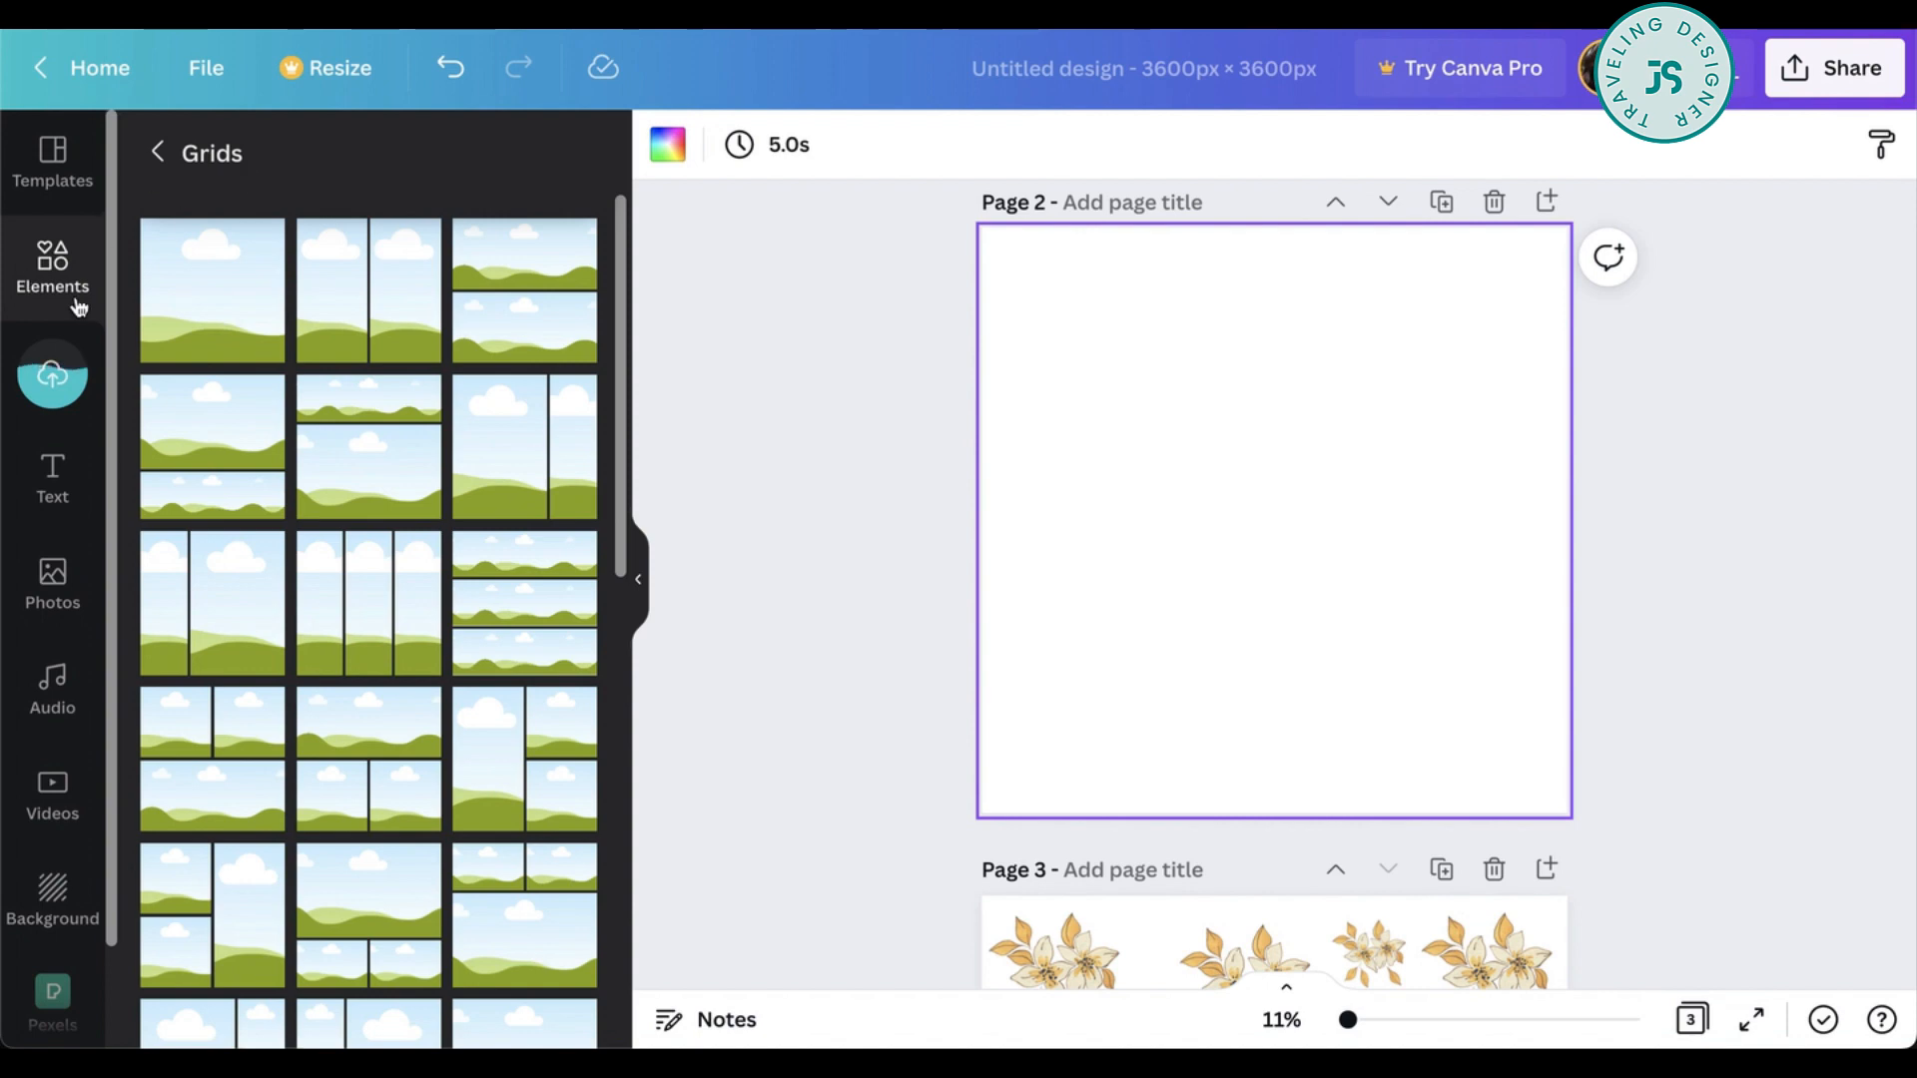
pyautogui.scroll(-3)
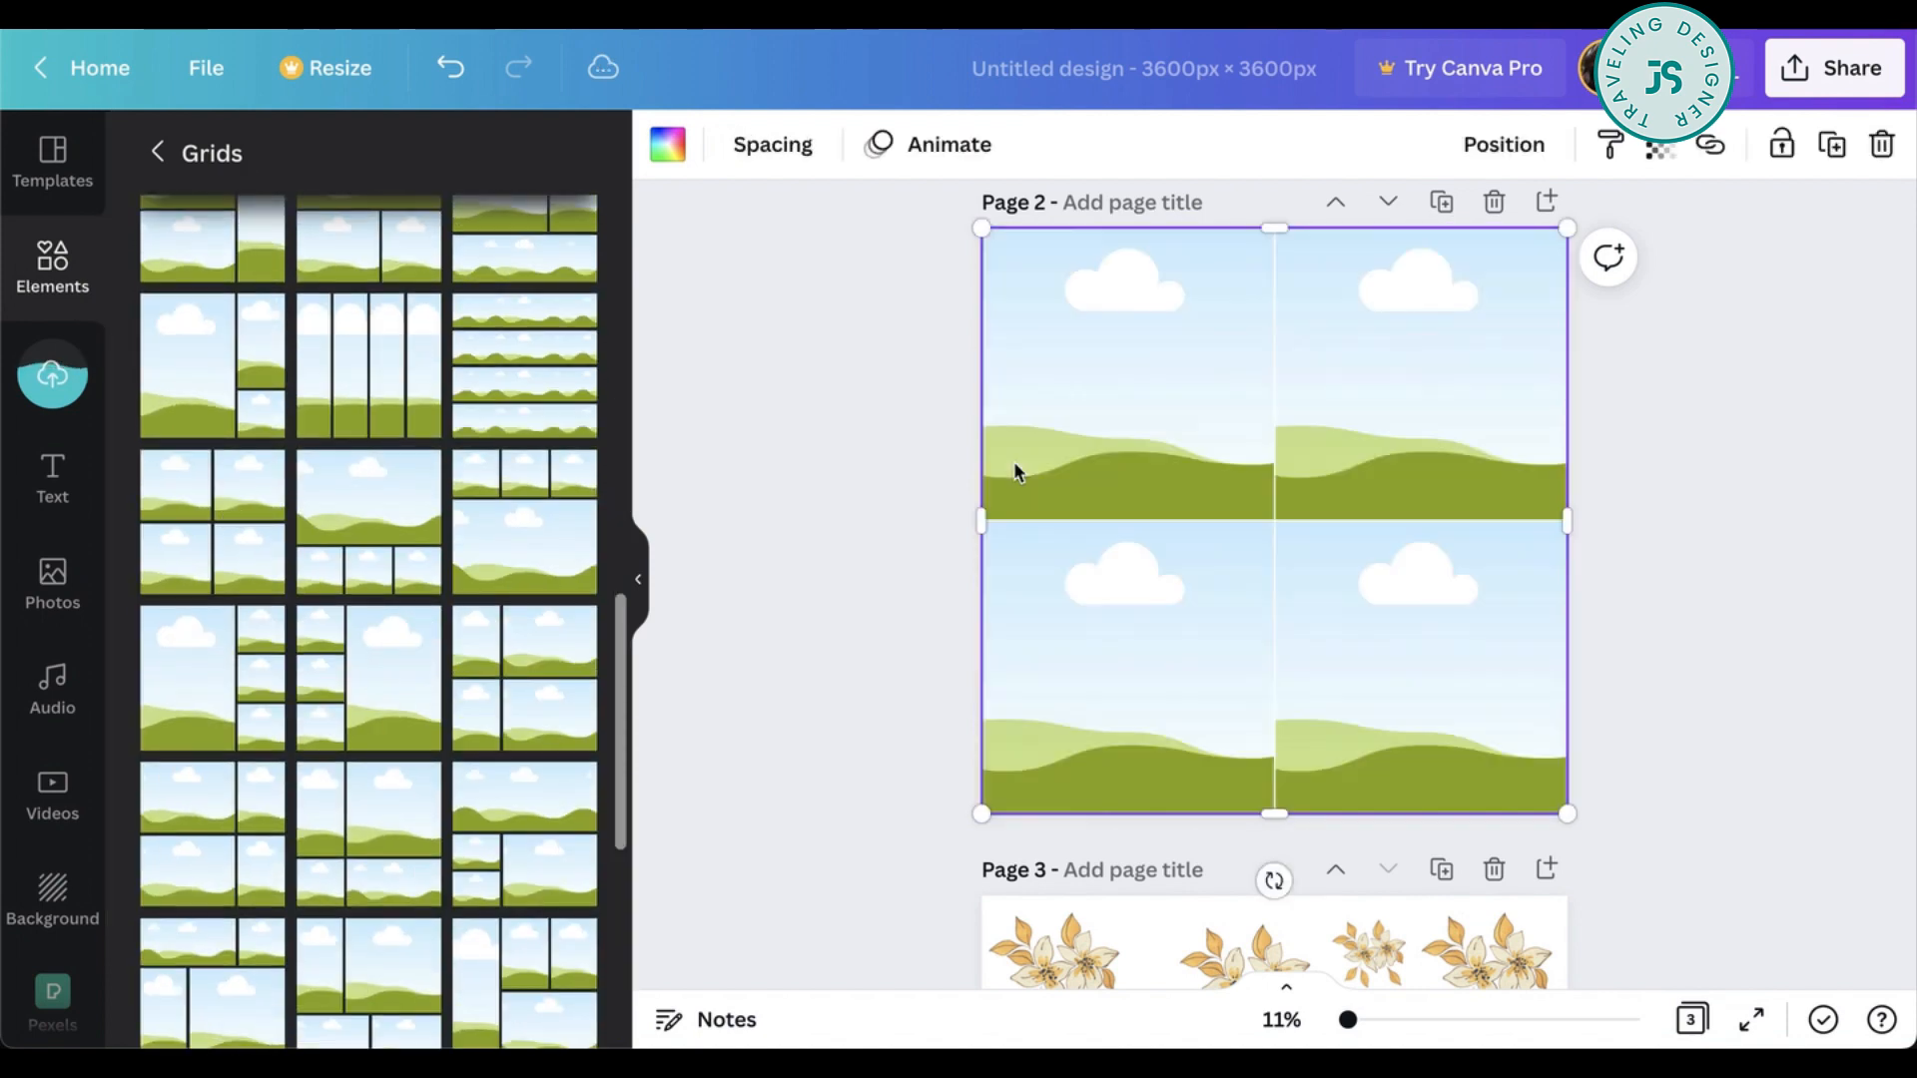
pyautogui.click(771, 144)
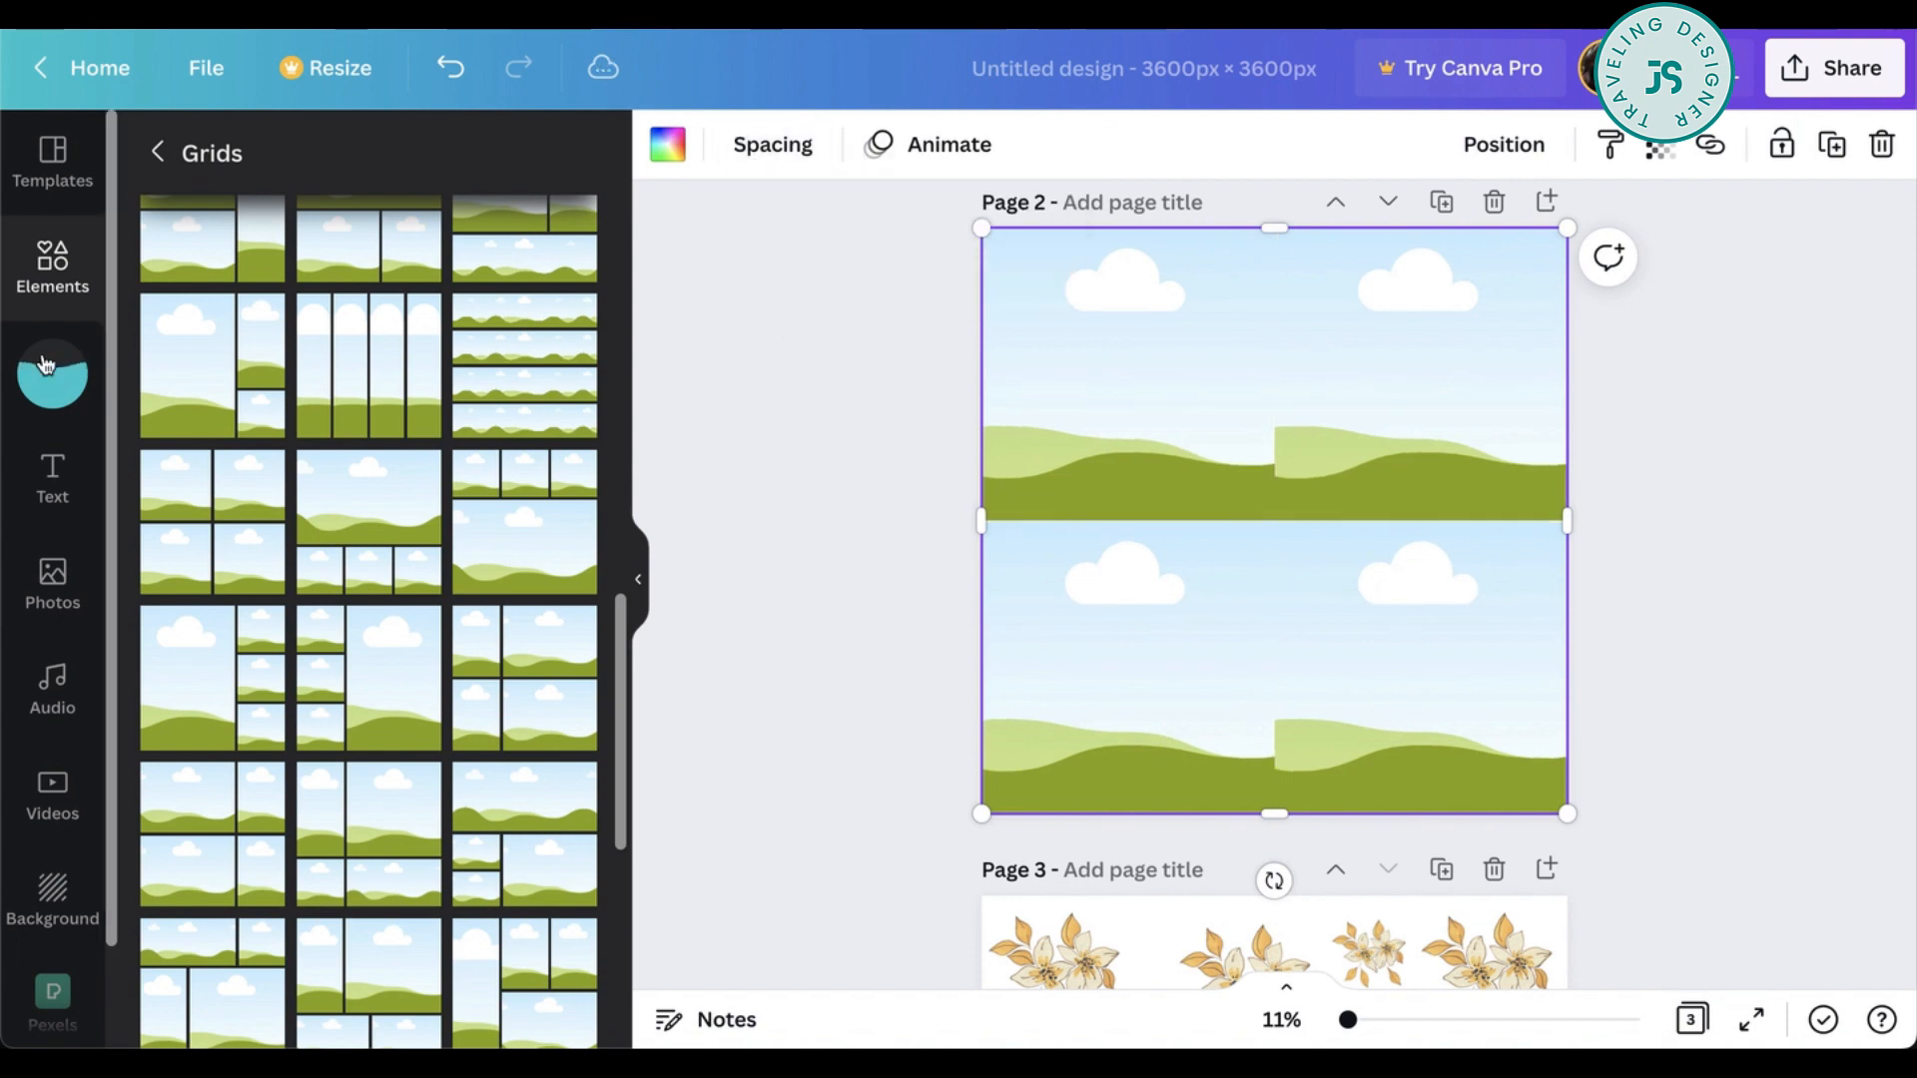
pyautogui.click(52, 375)
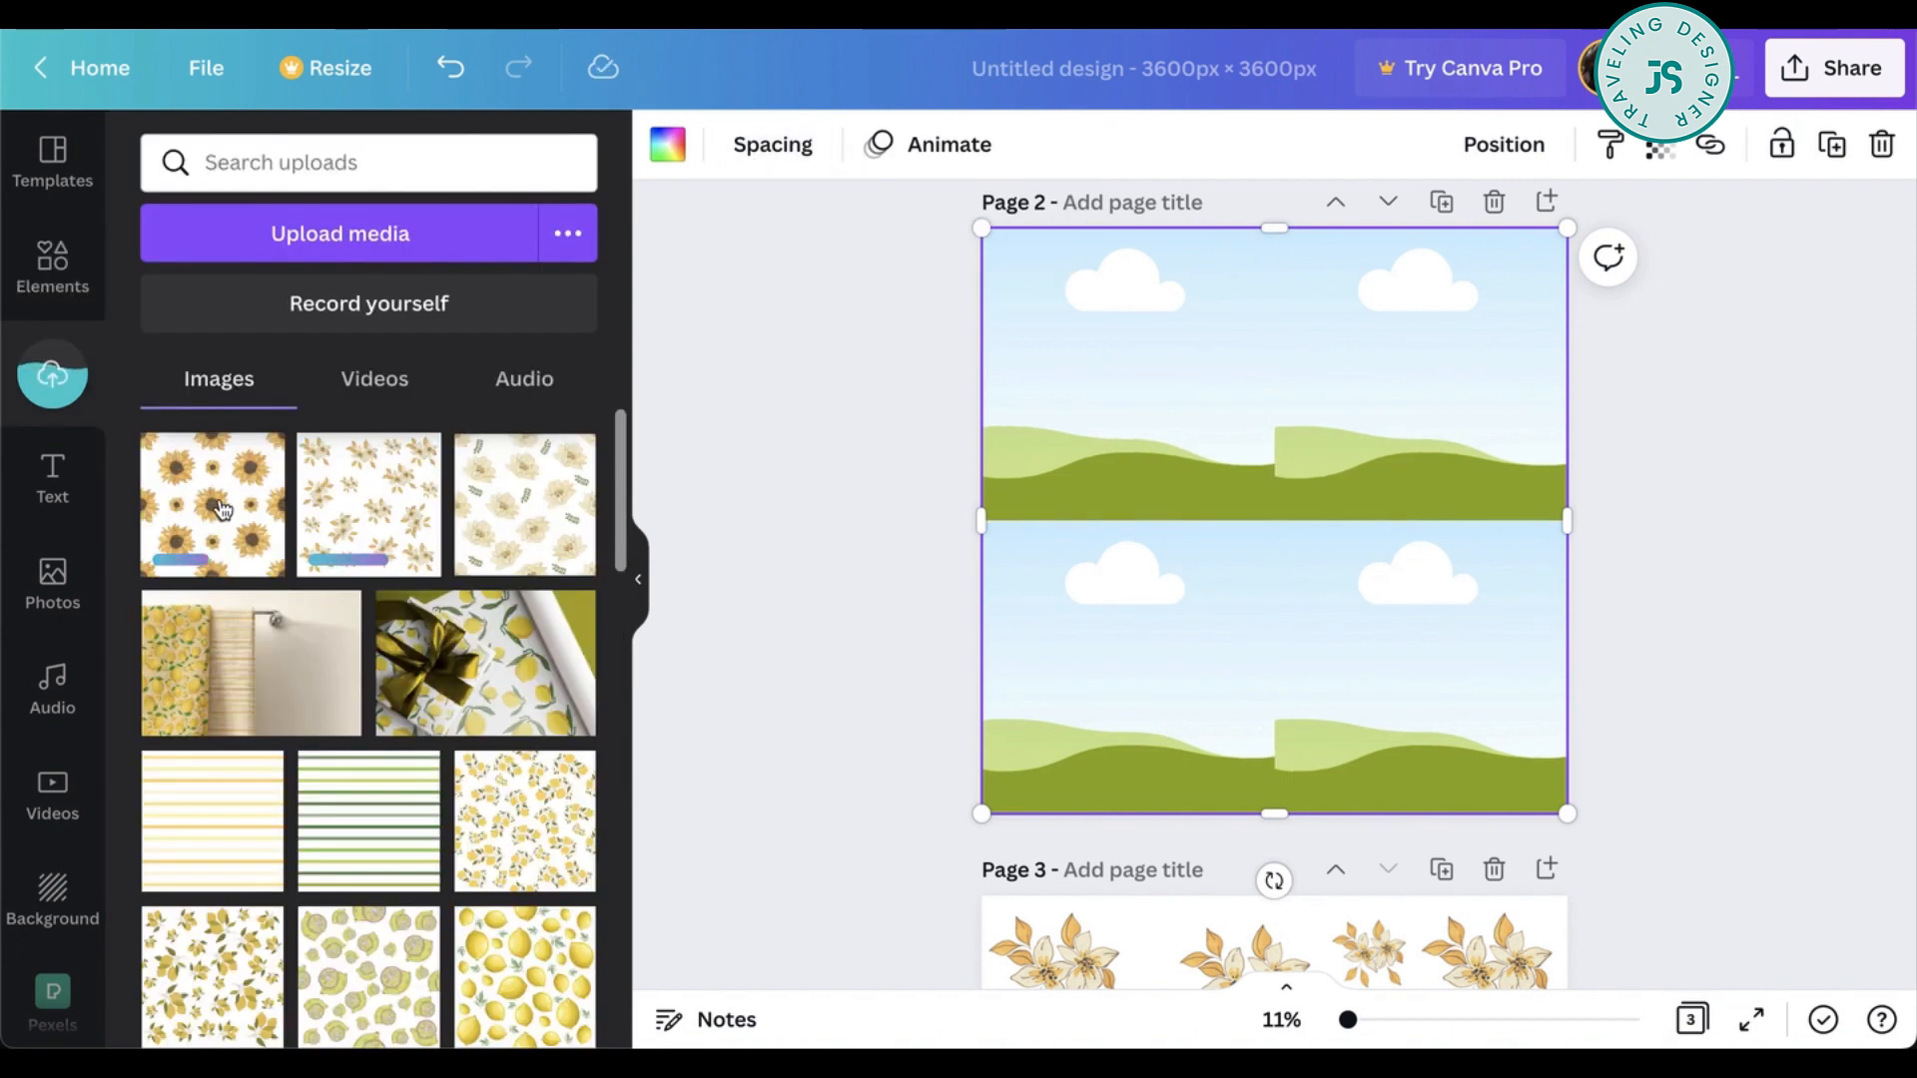
pyautogui.moveTo(1056, 357)
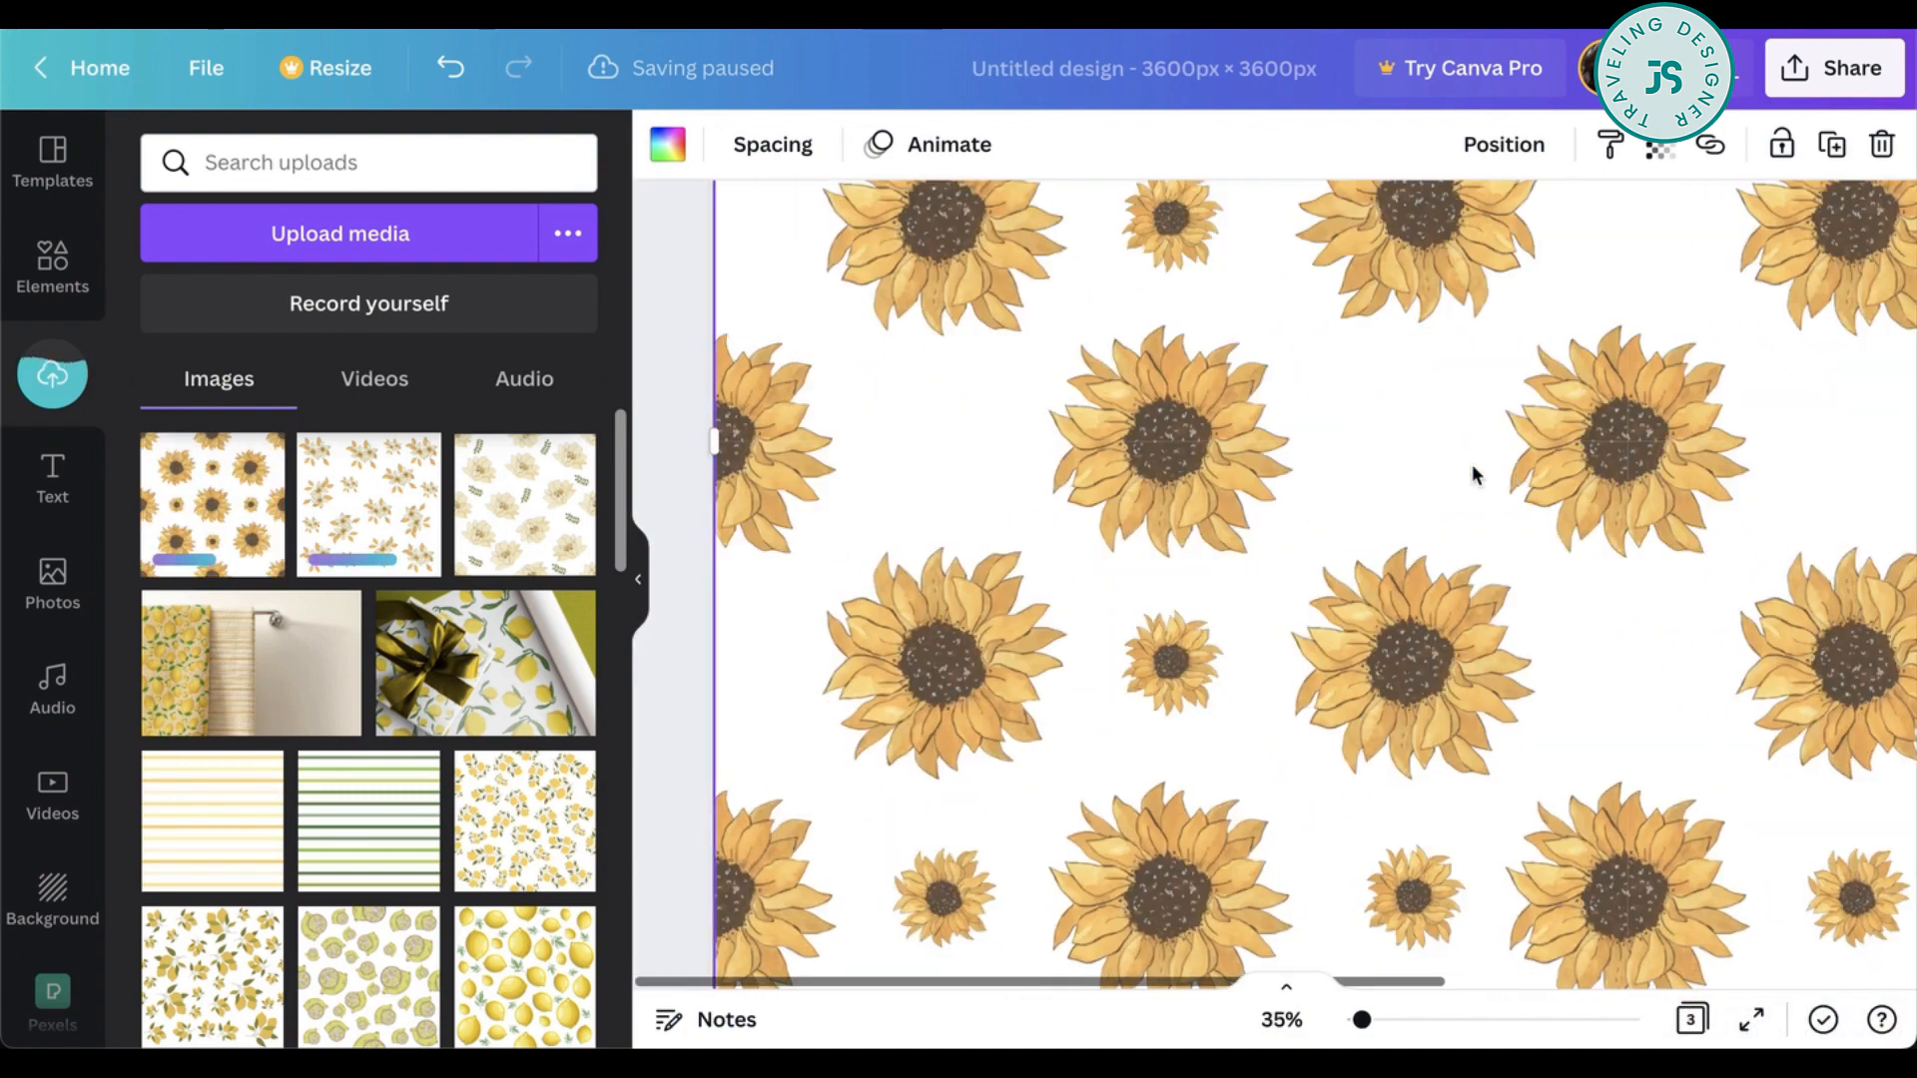
# - Scroll through the four pages to review the grid tiled with the sunflower pattern
pyautogui.scroll(-3)
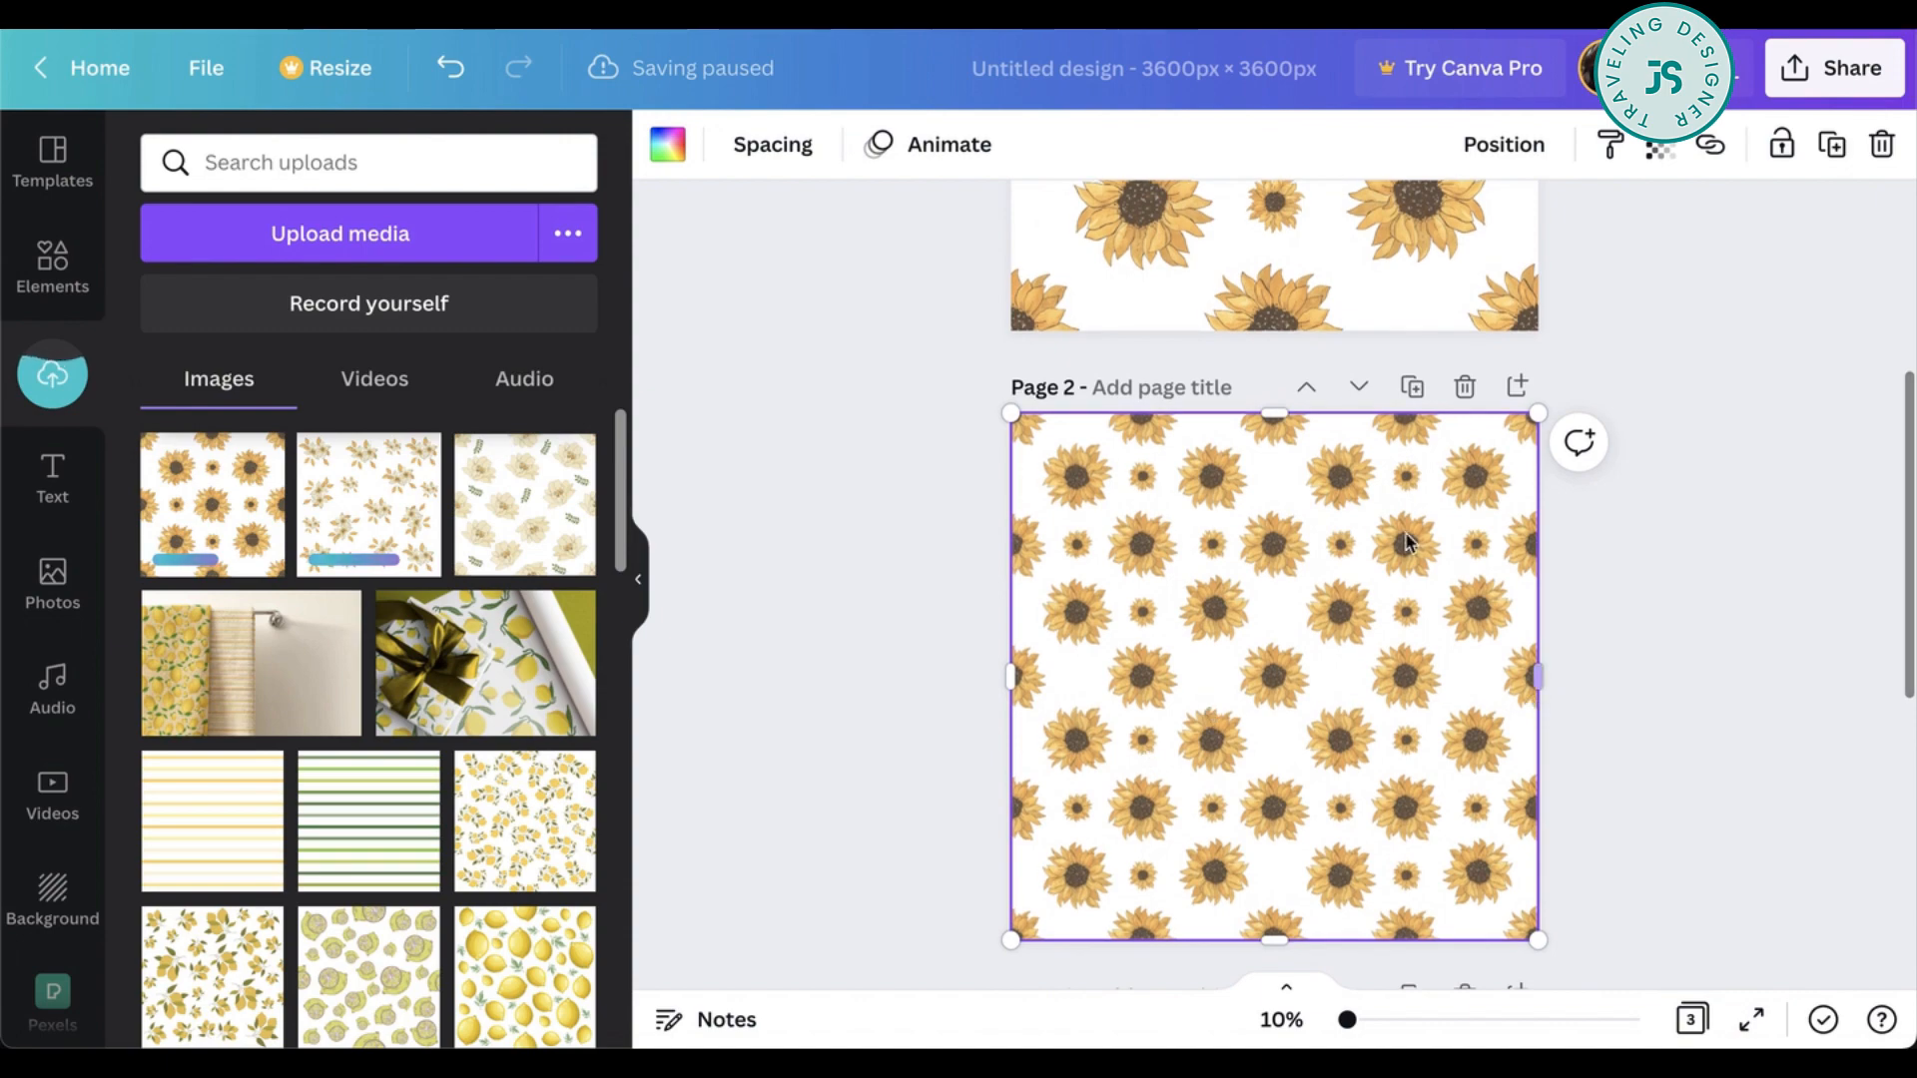
pyautogui.scroll(-3)
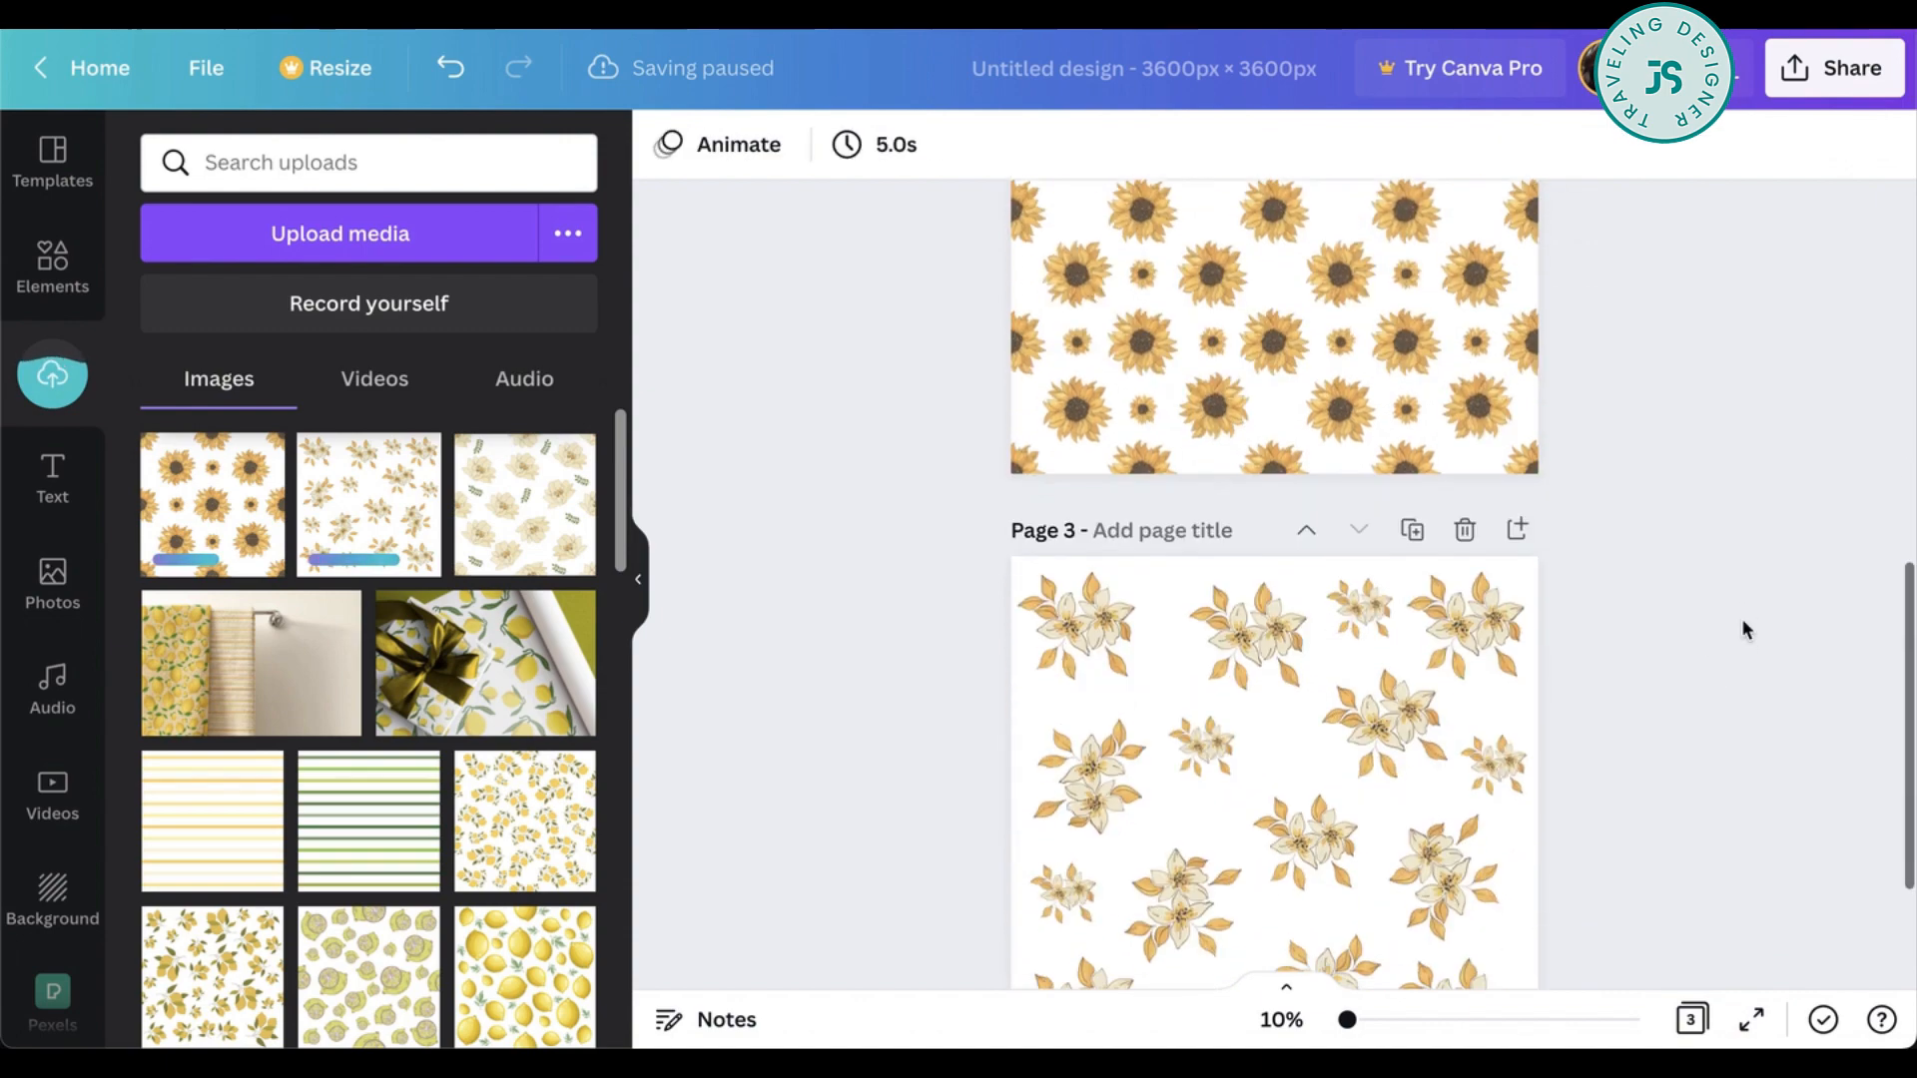
pyautogui.scroll(-3)
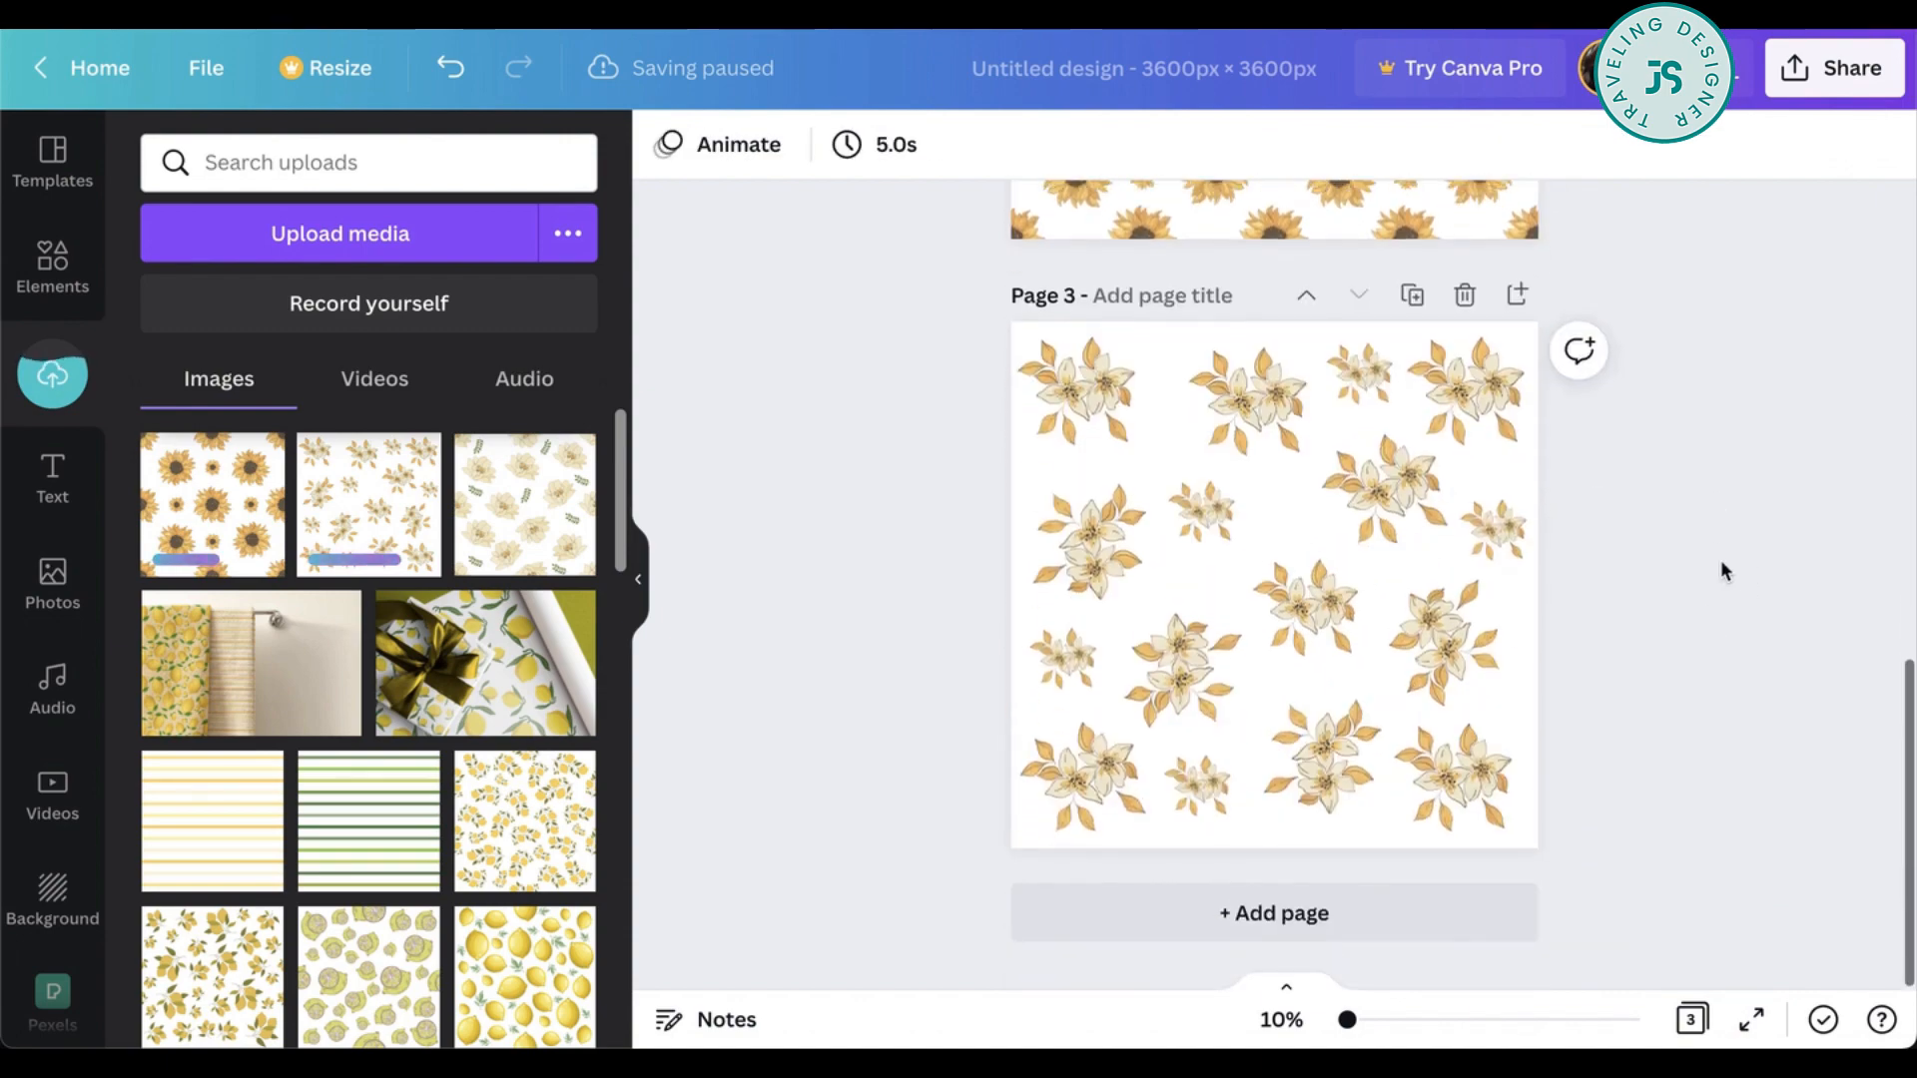
pyautogui.scroll(3)
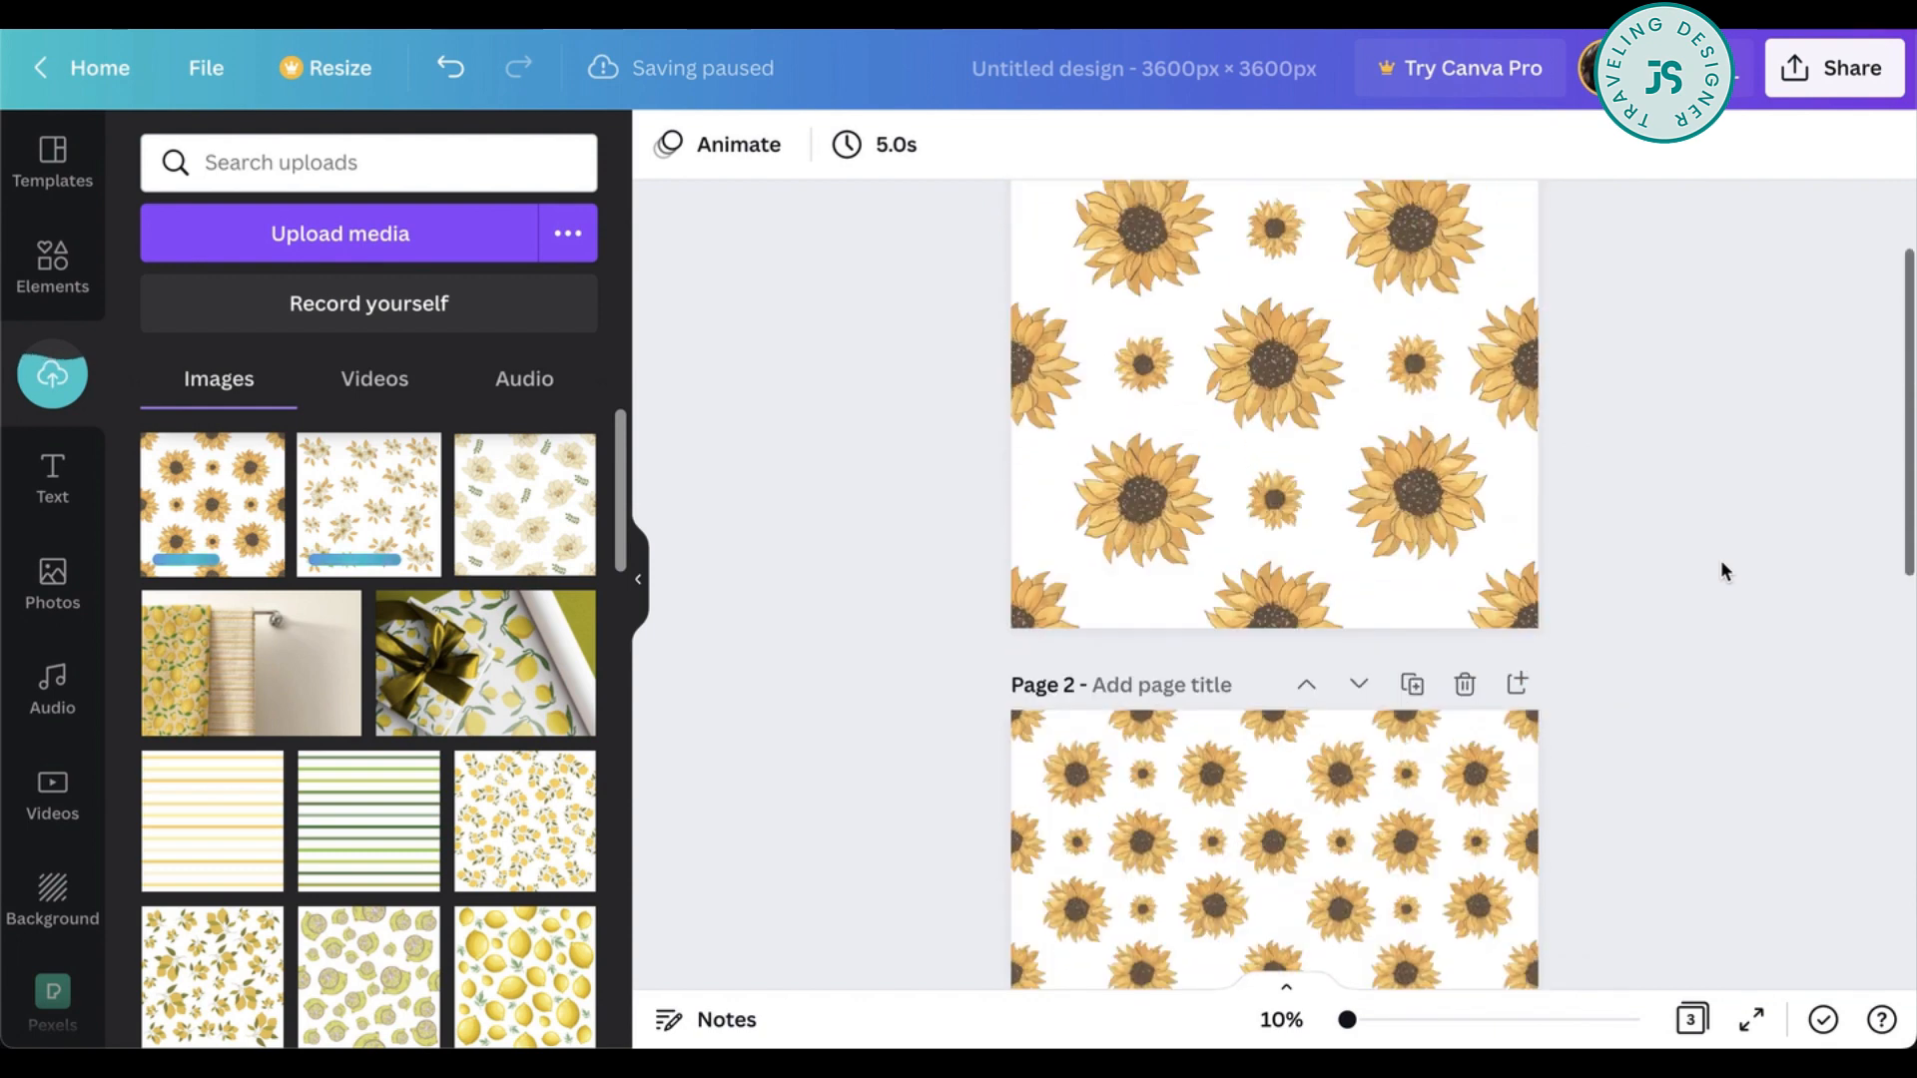
pyautogui.scroll(3)
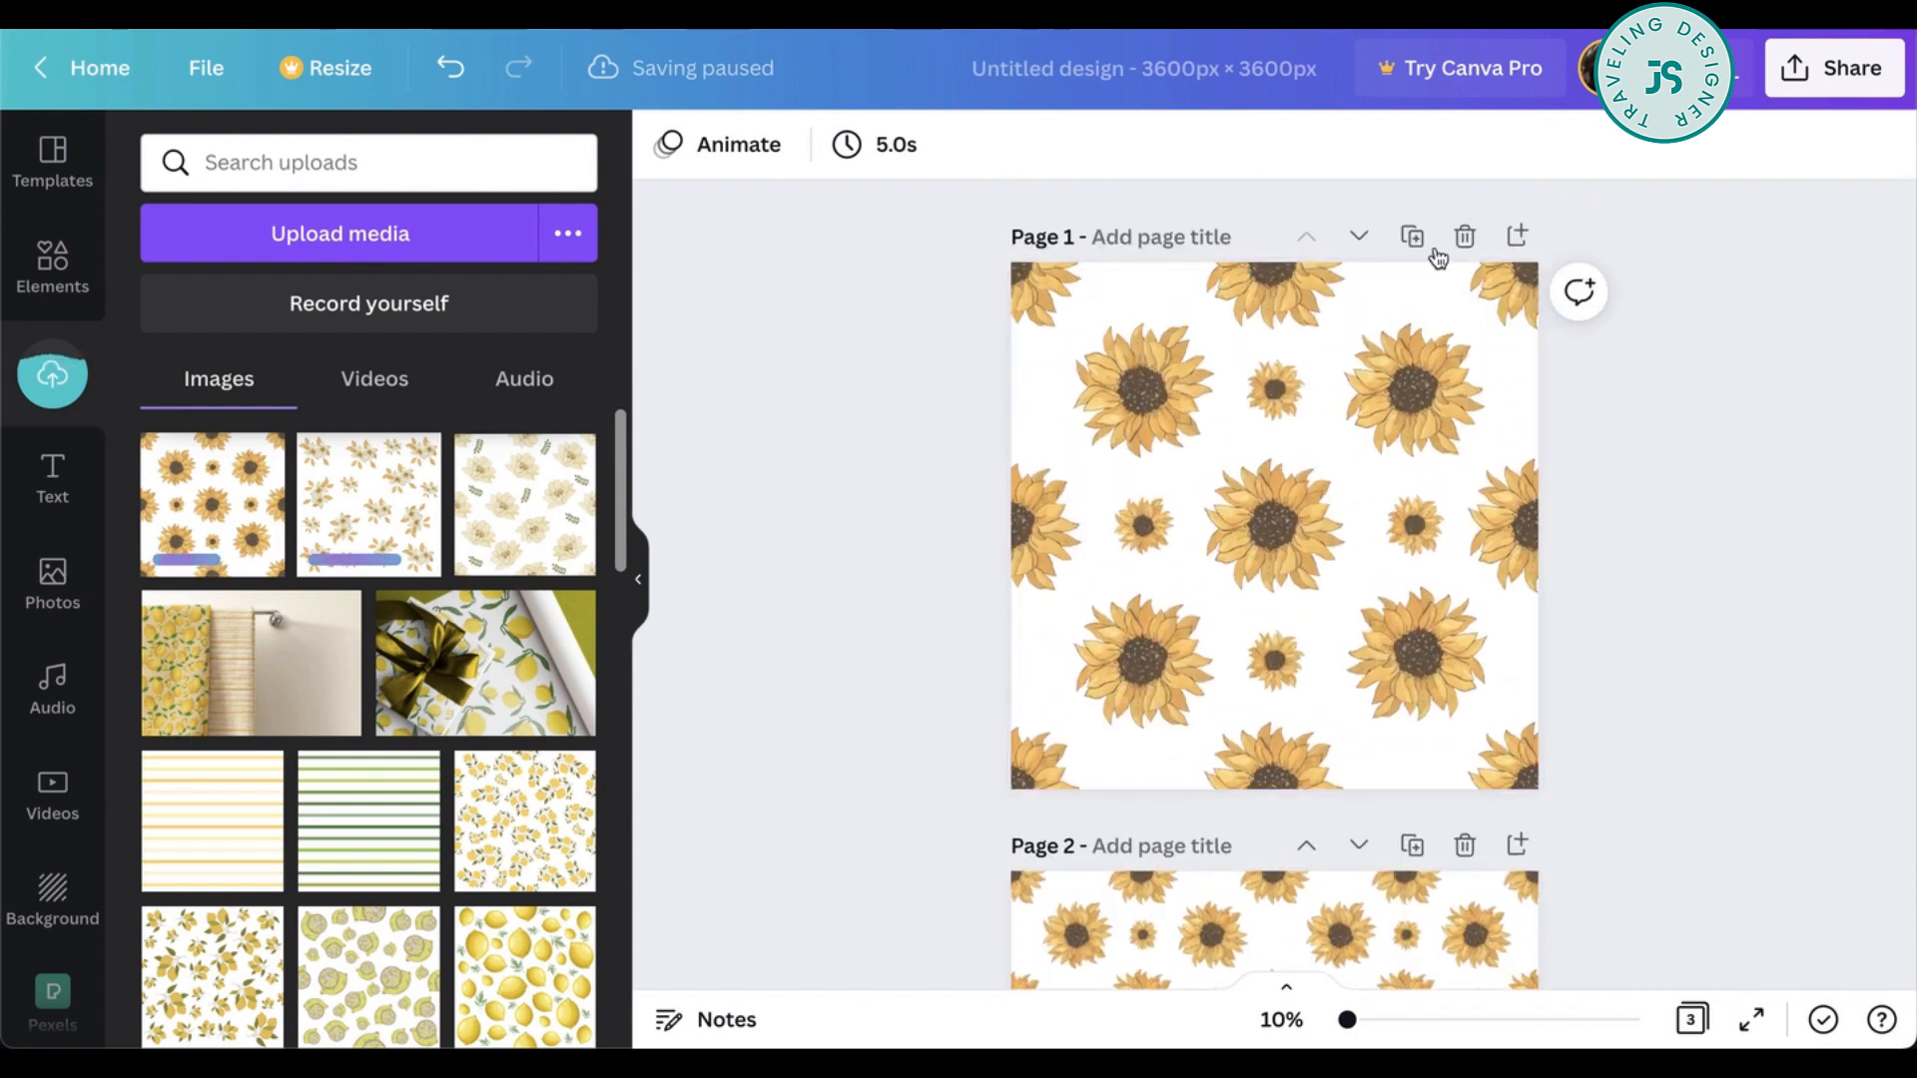
pyautogui.scroll(-3)
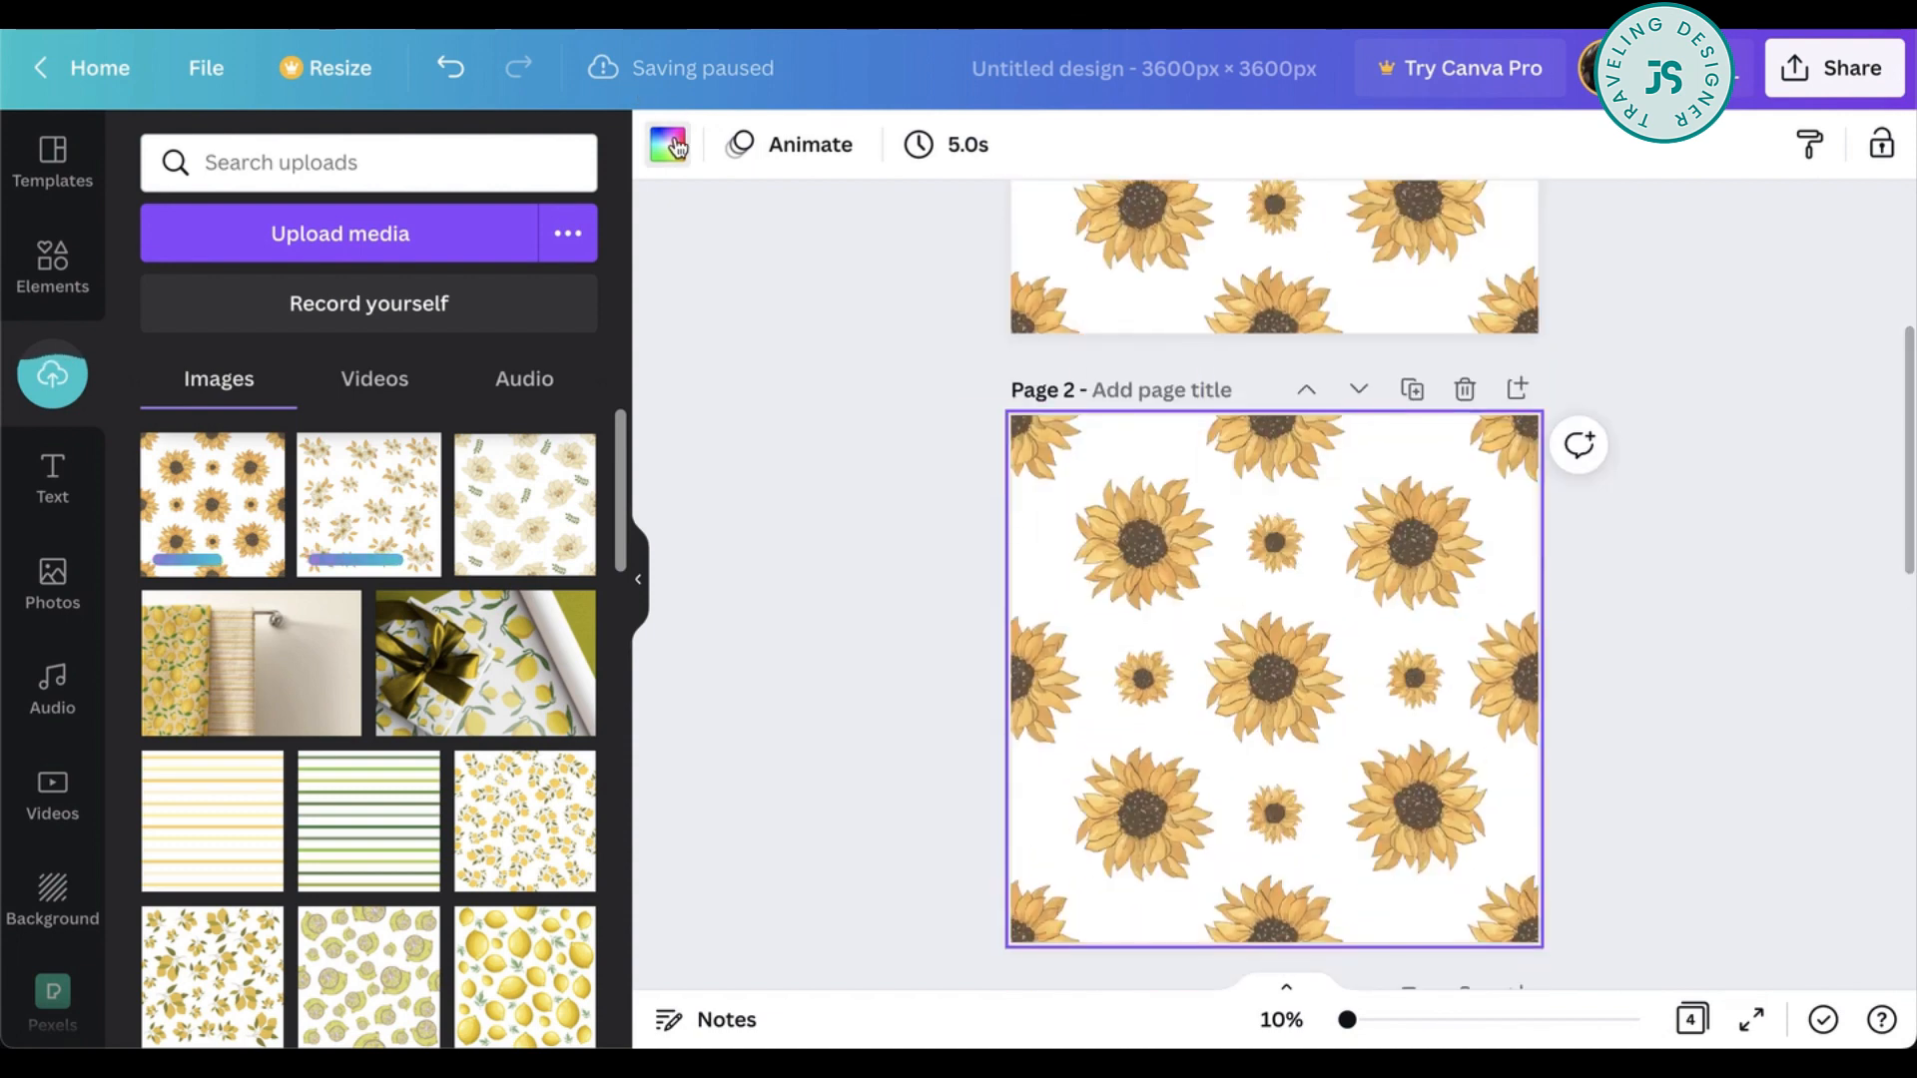
# - Set the copied sunflower page's background to the dark brown from Photo Colors
pyautogui.click(669, 144)
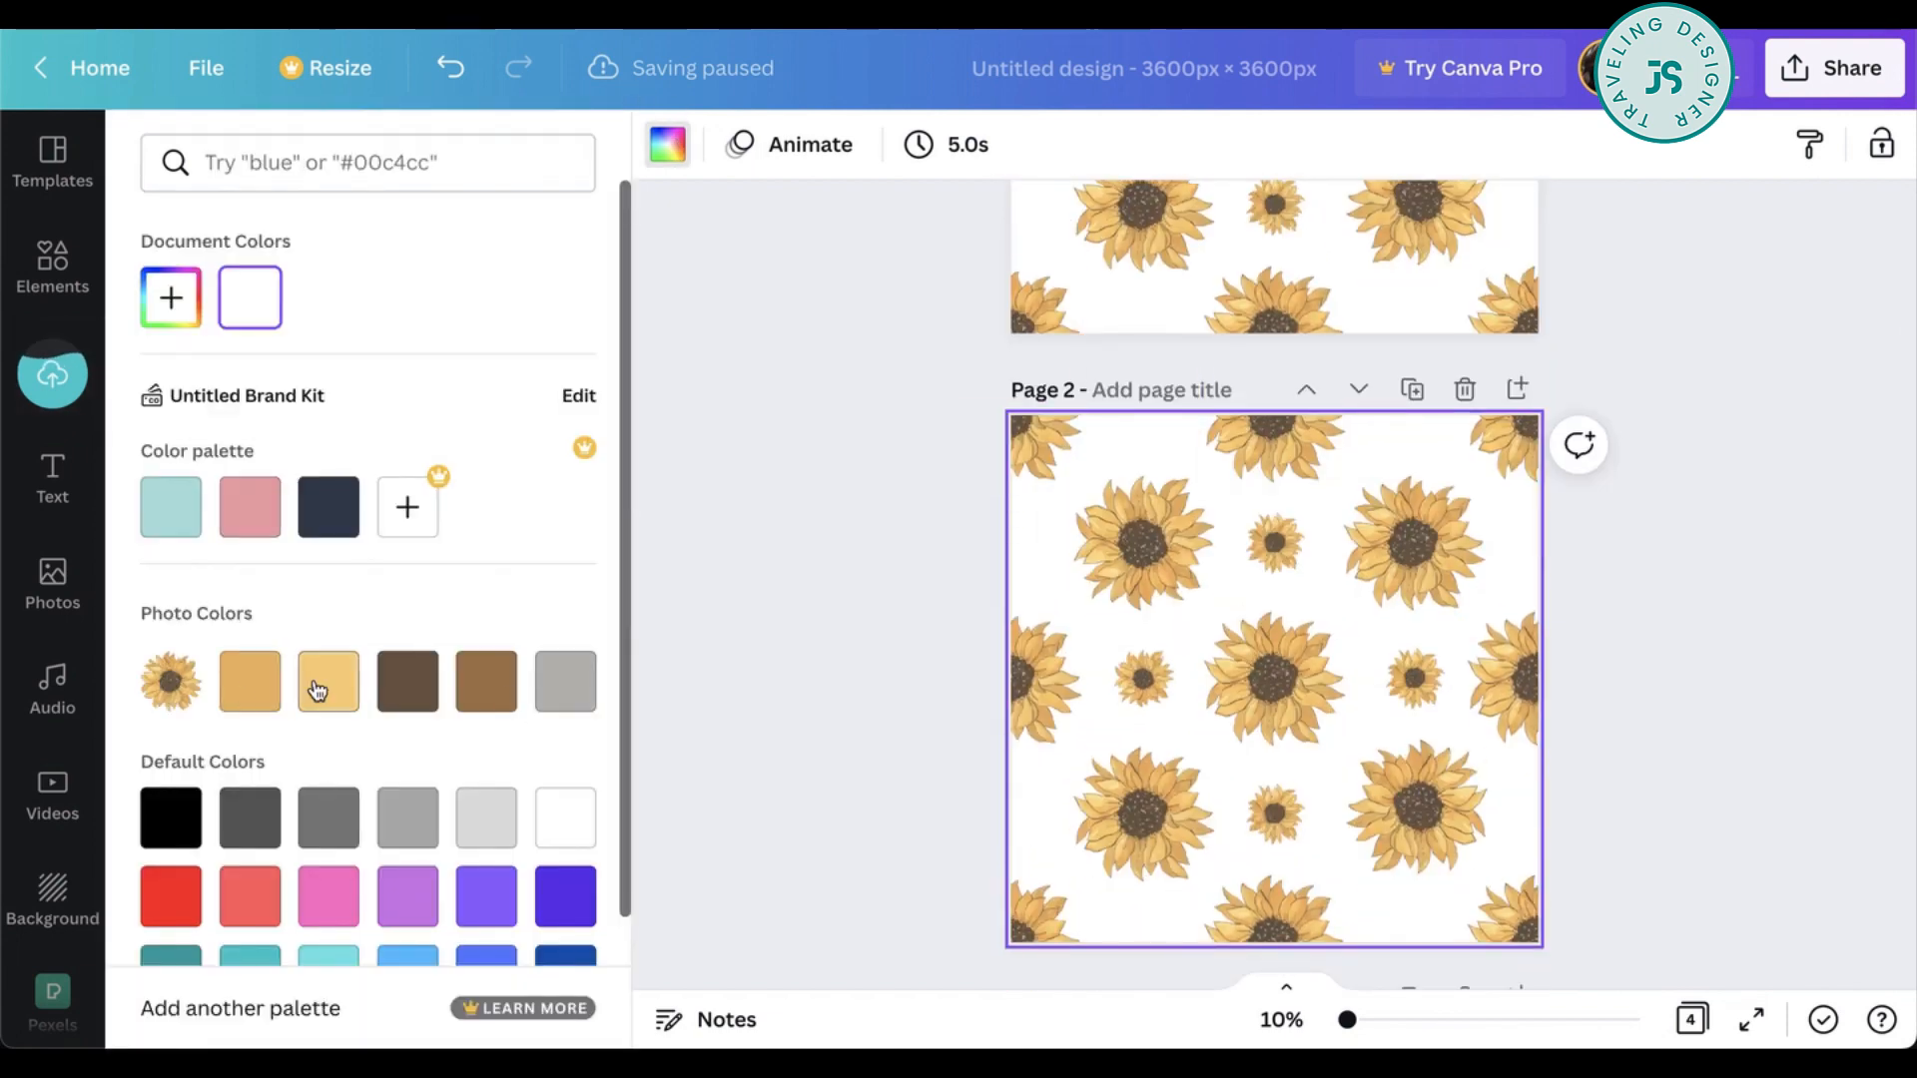
pyautogui.click(486, 680)
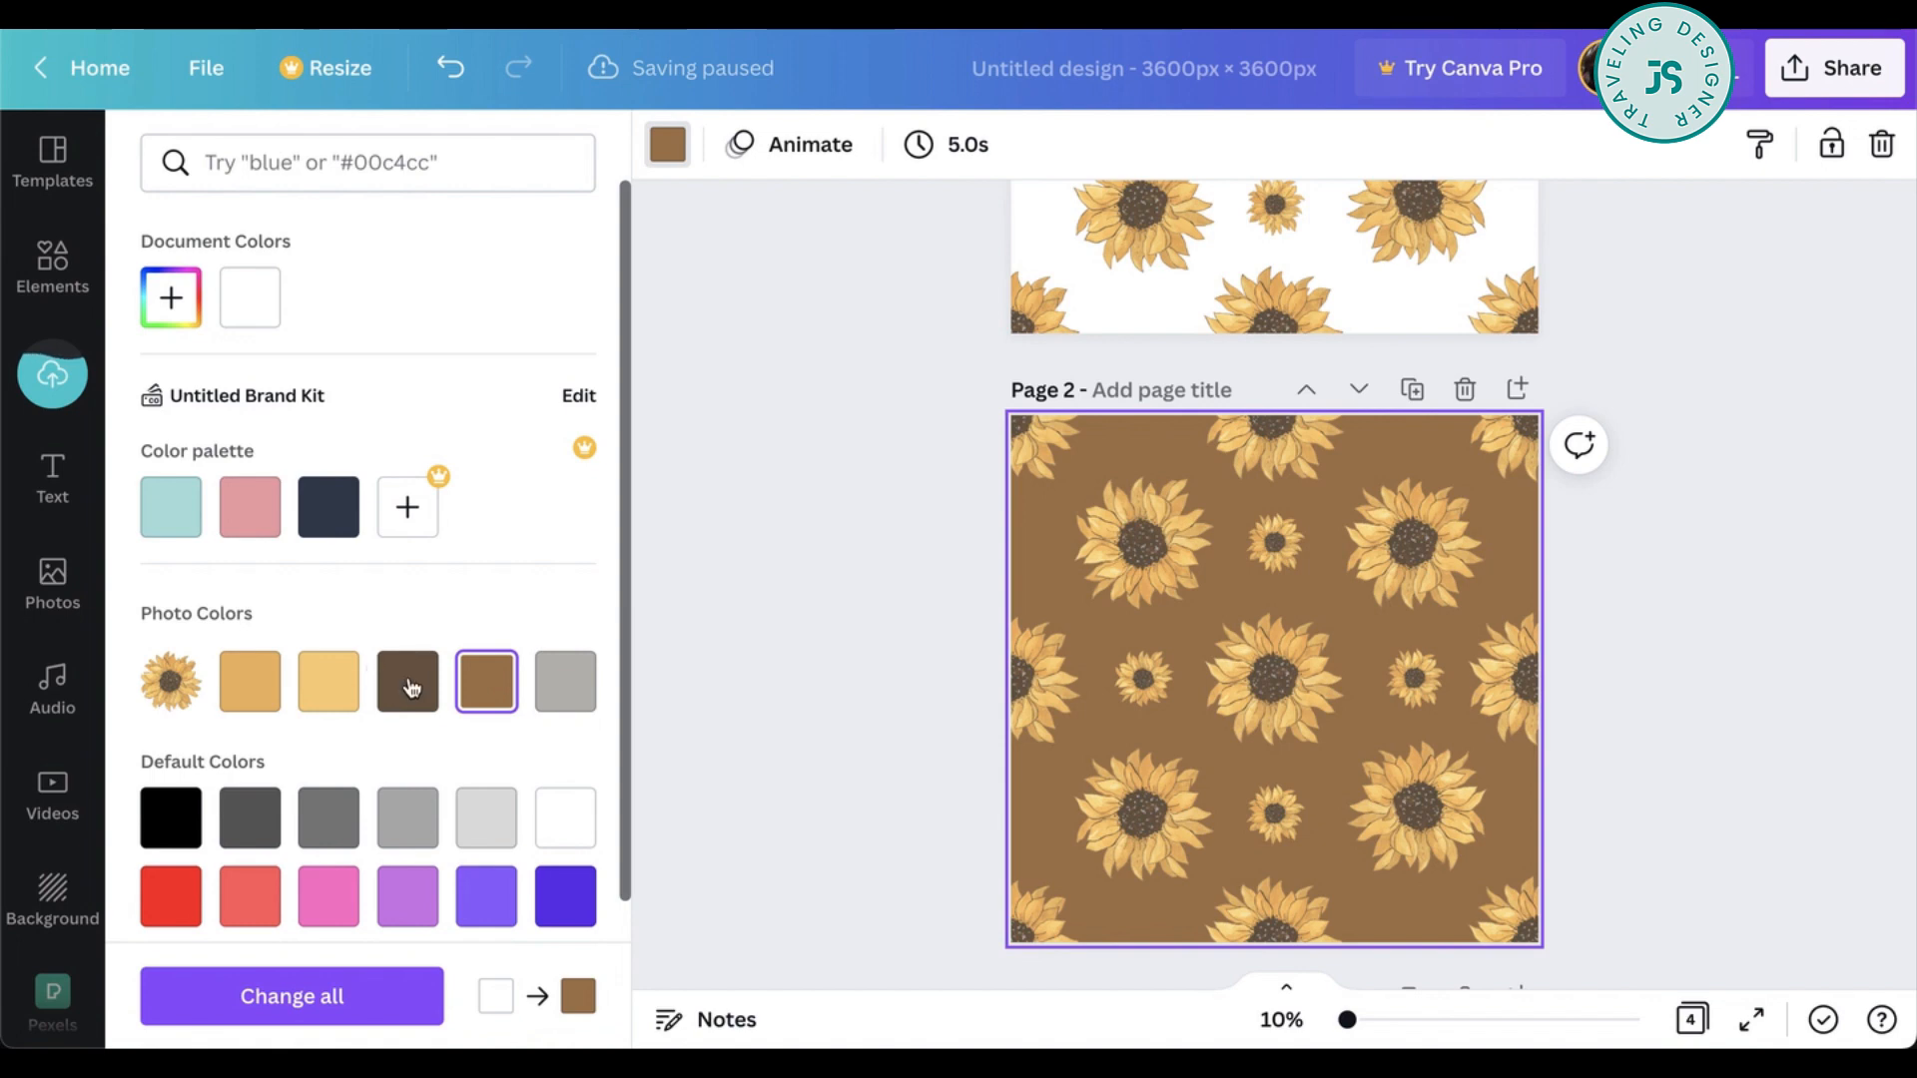
pyautogui.click(407, 681)
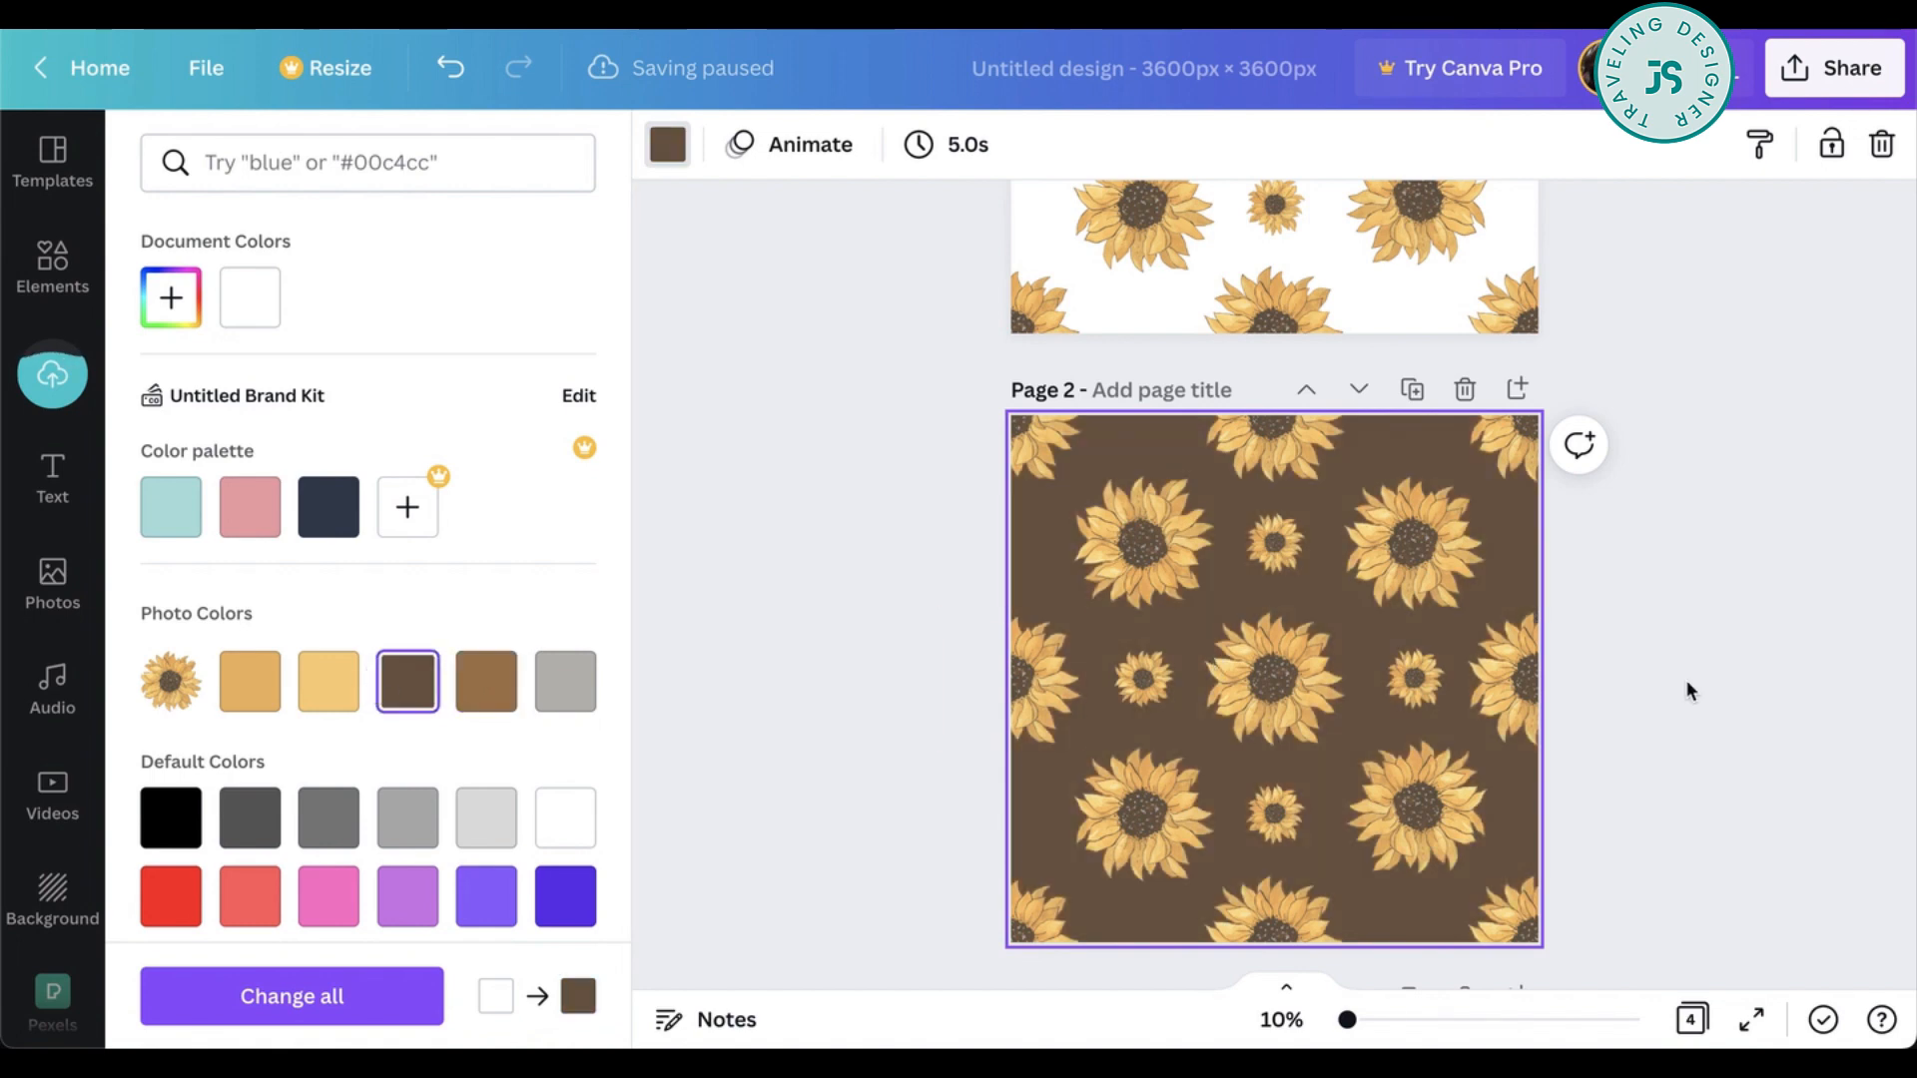
pyautogui.click(52, 375)
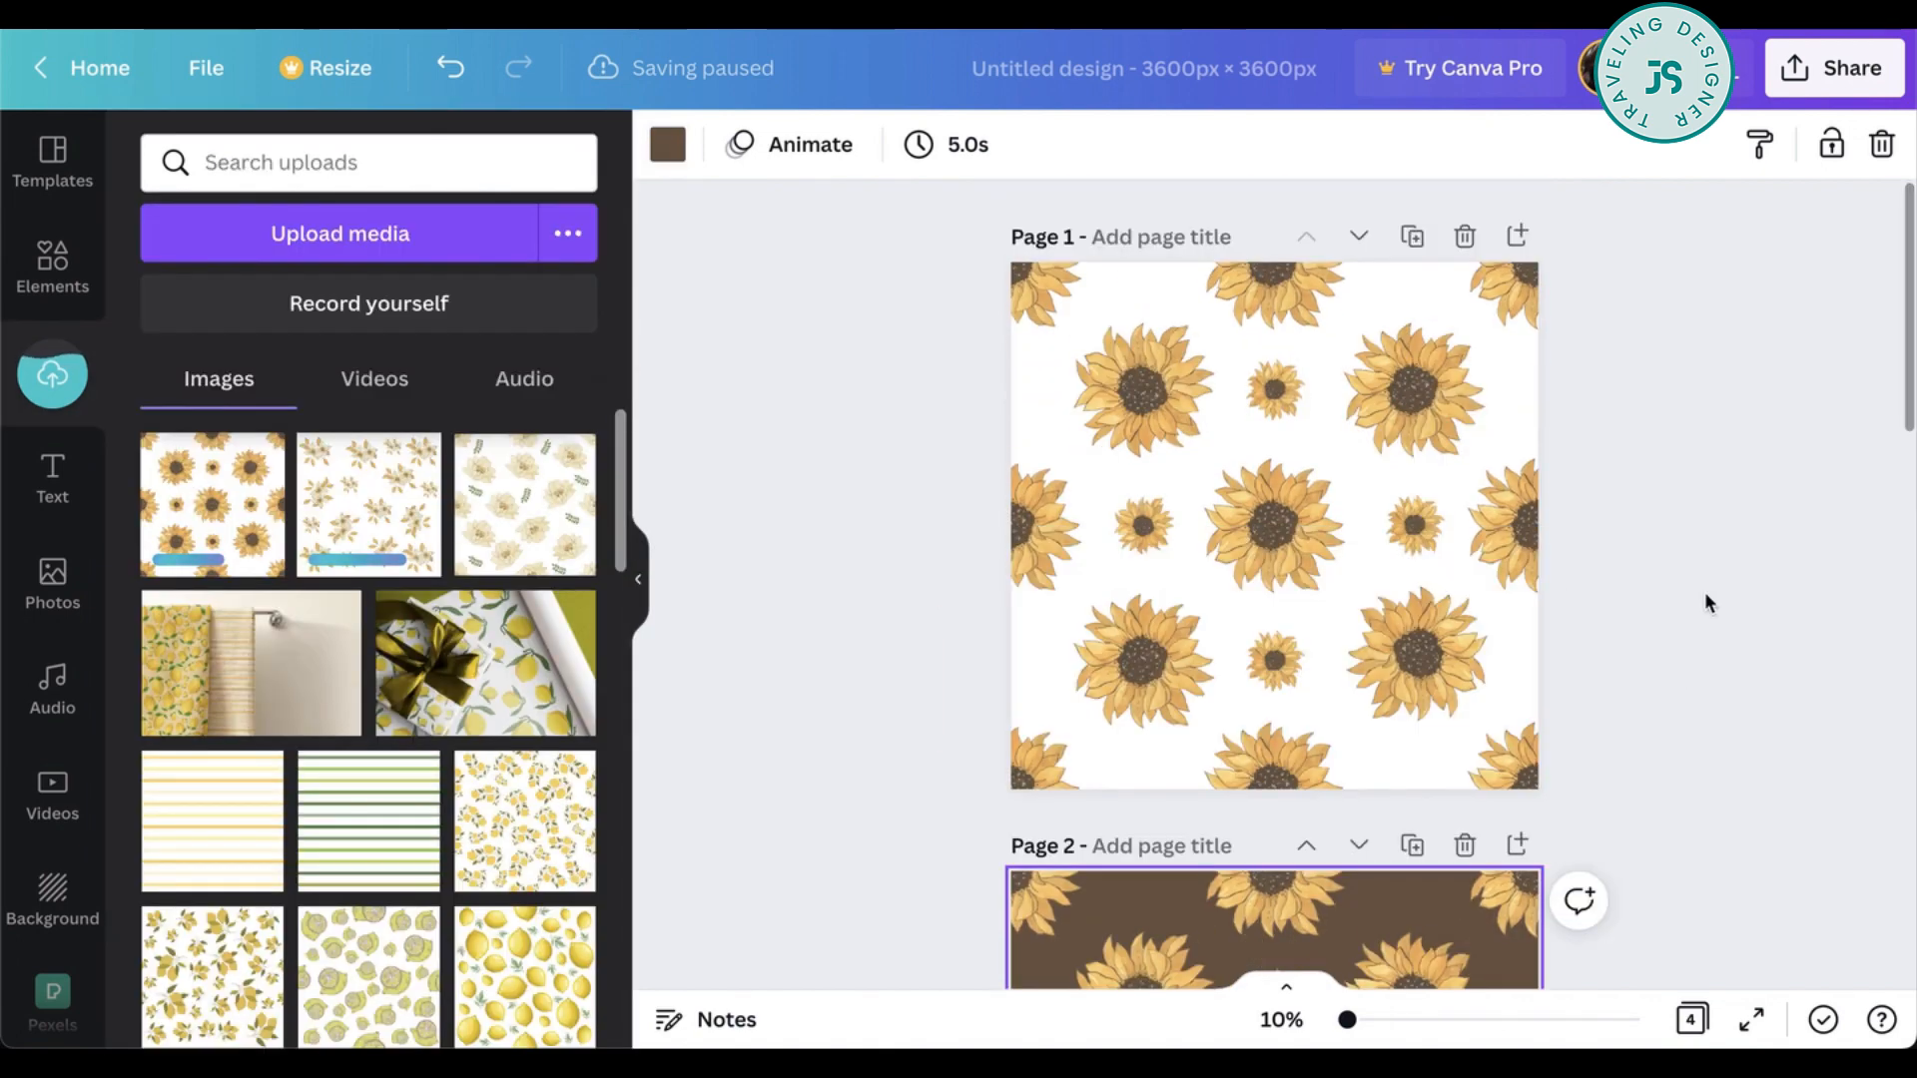
pyautogui.scroll(-3)
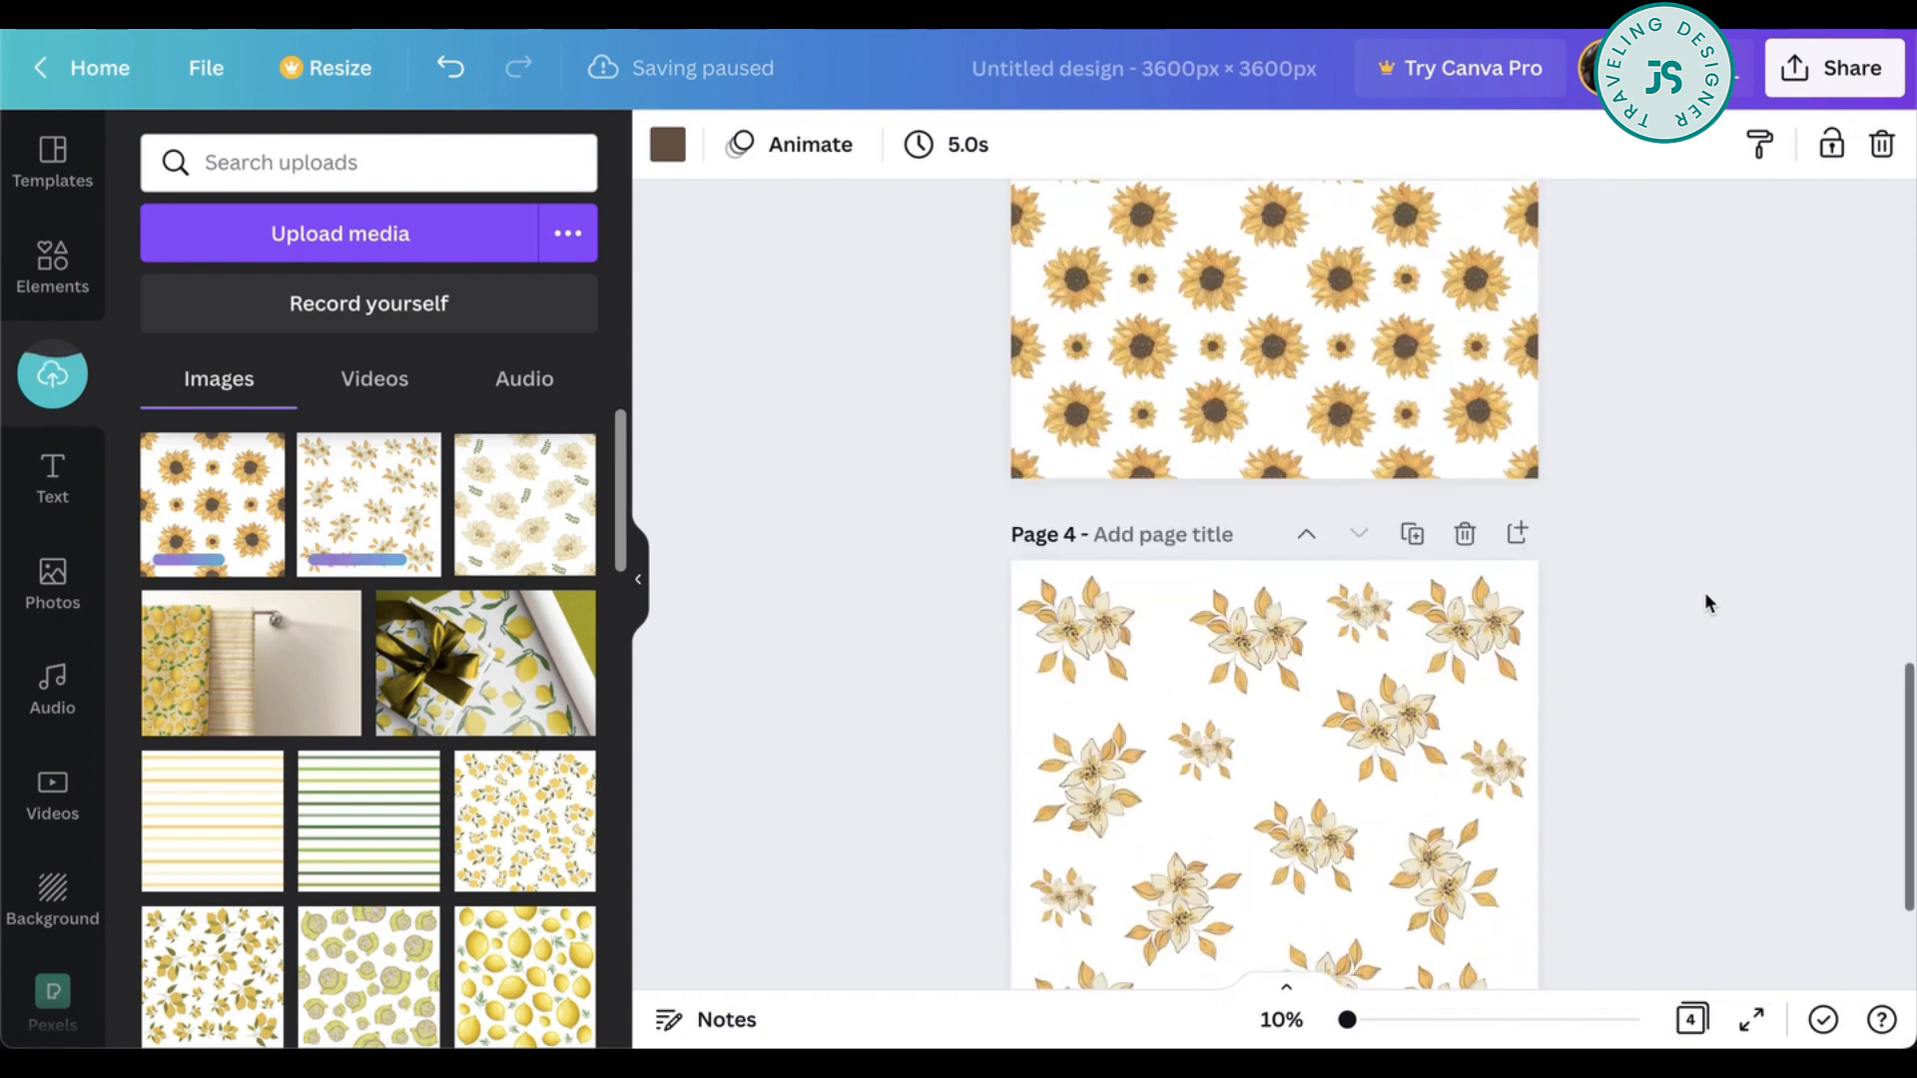
pyautogui.scroll(3)
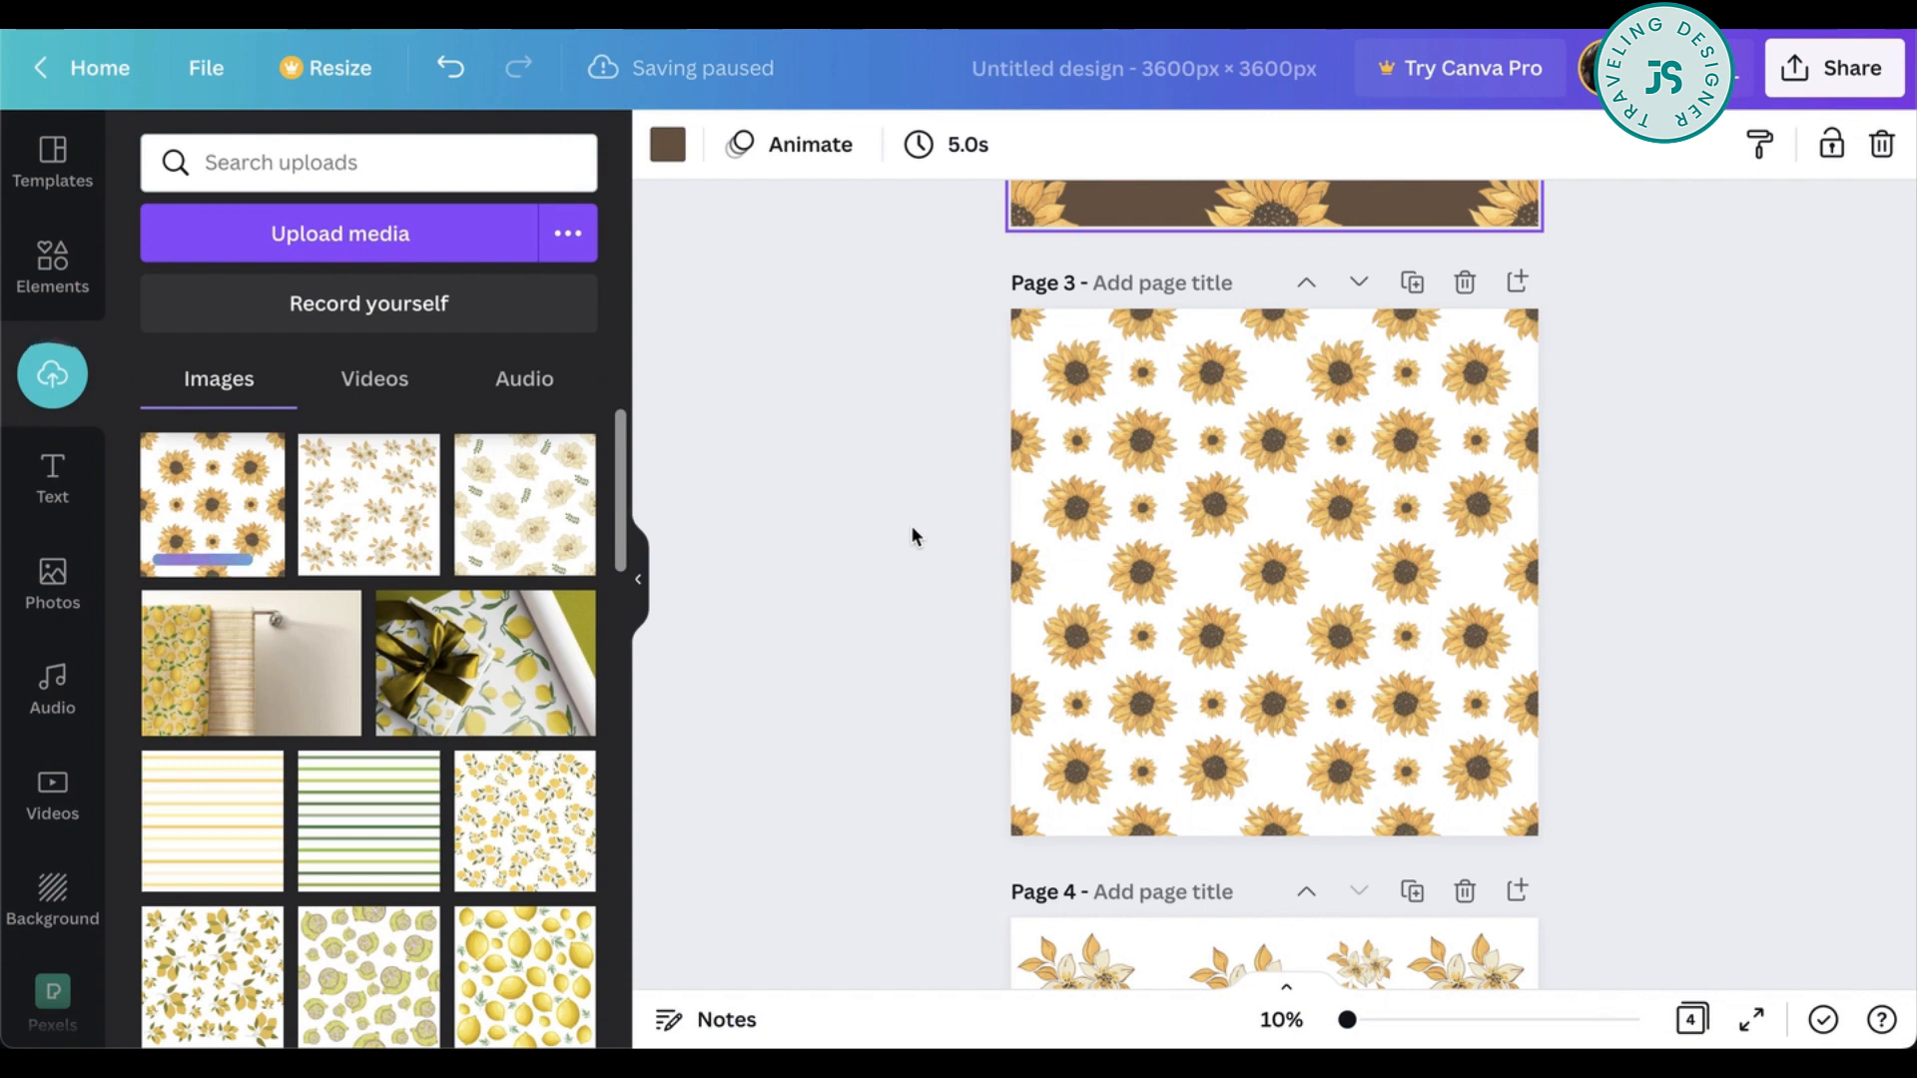
pyautogui.moveTo(1032, 195)
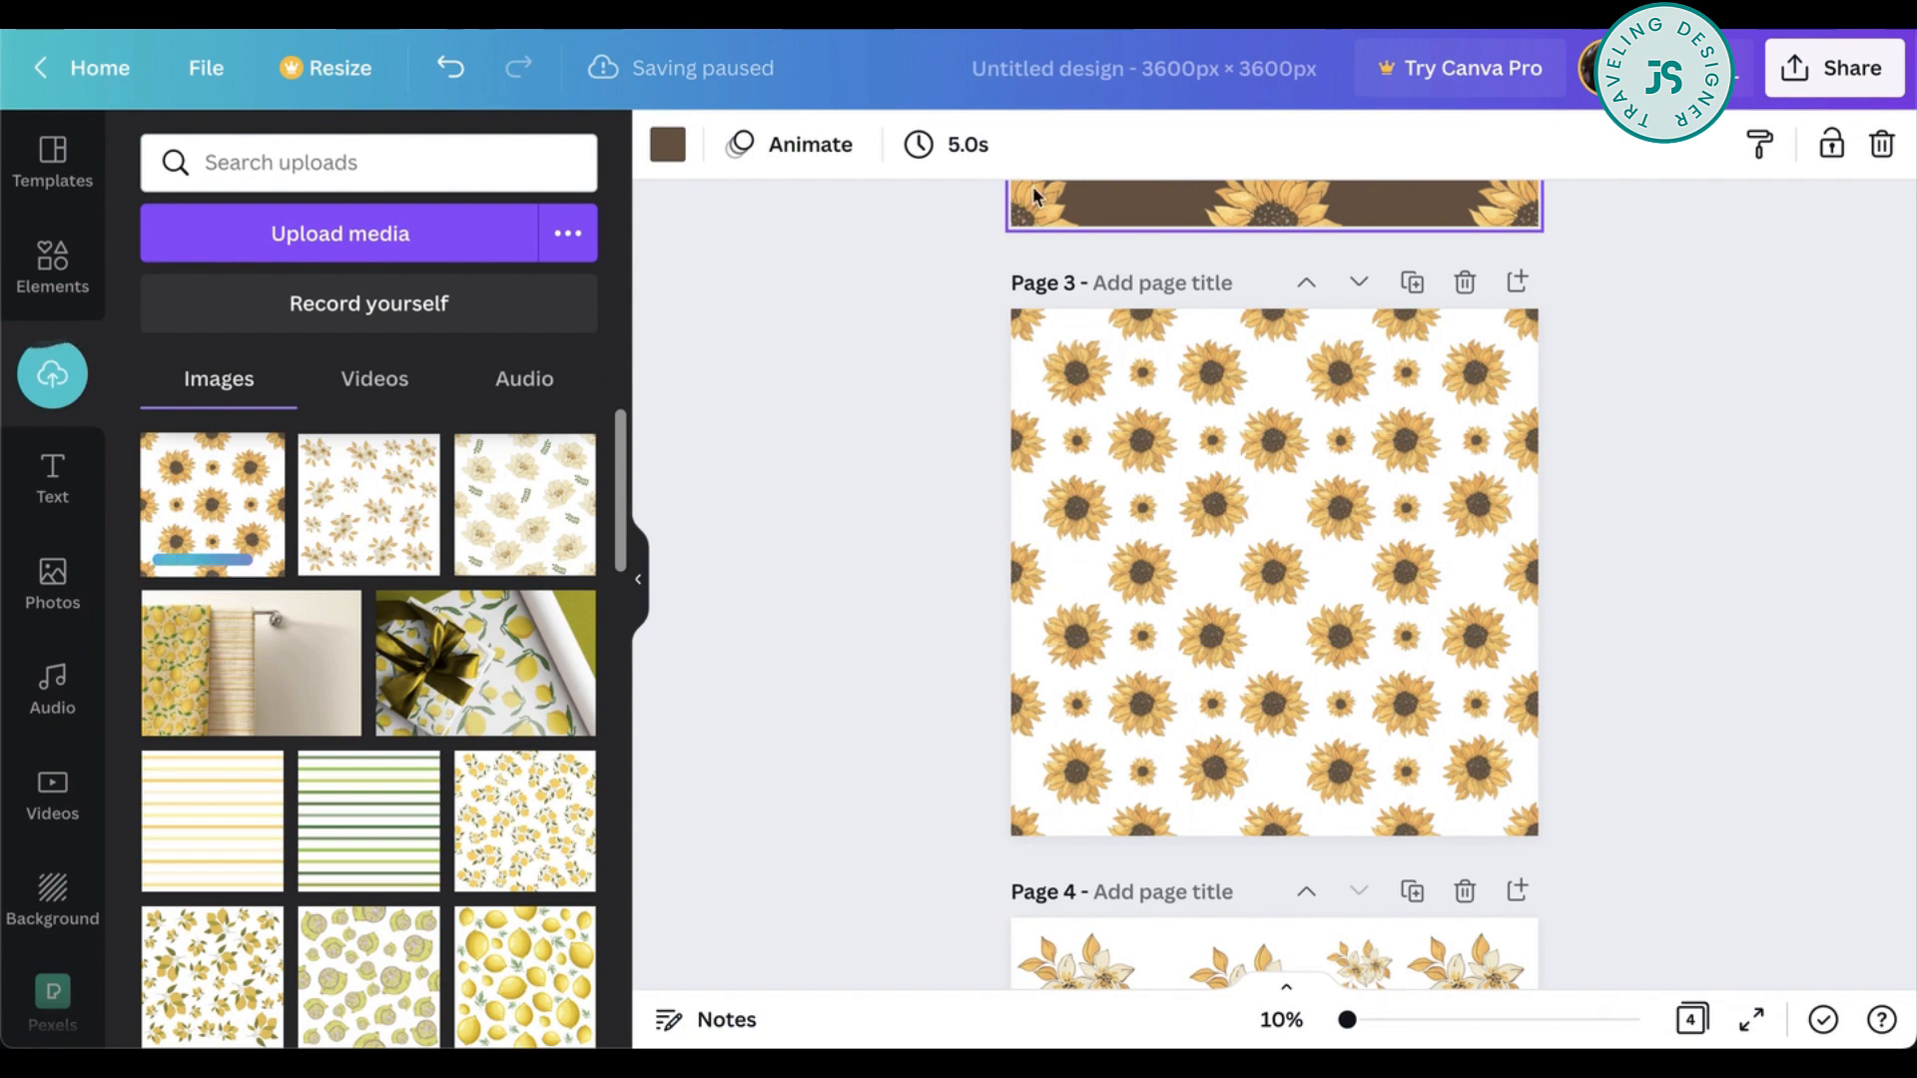
# - Return home and create a new custom 1500 × 1500 px design
pyautogui.click(100, 68)
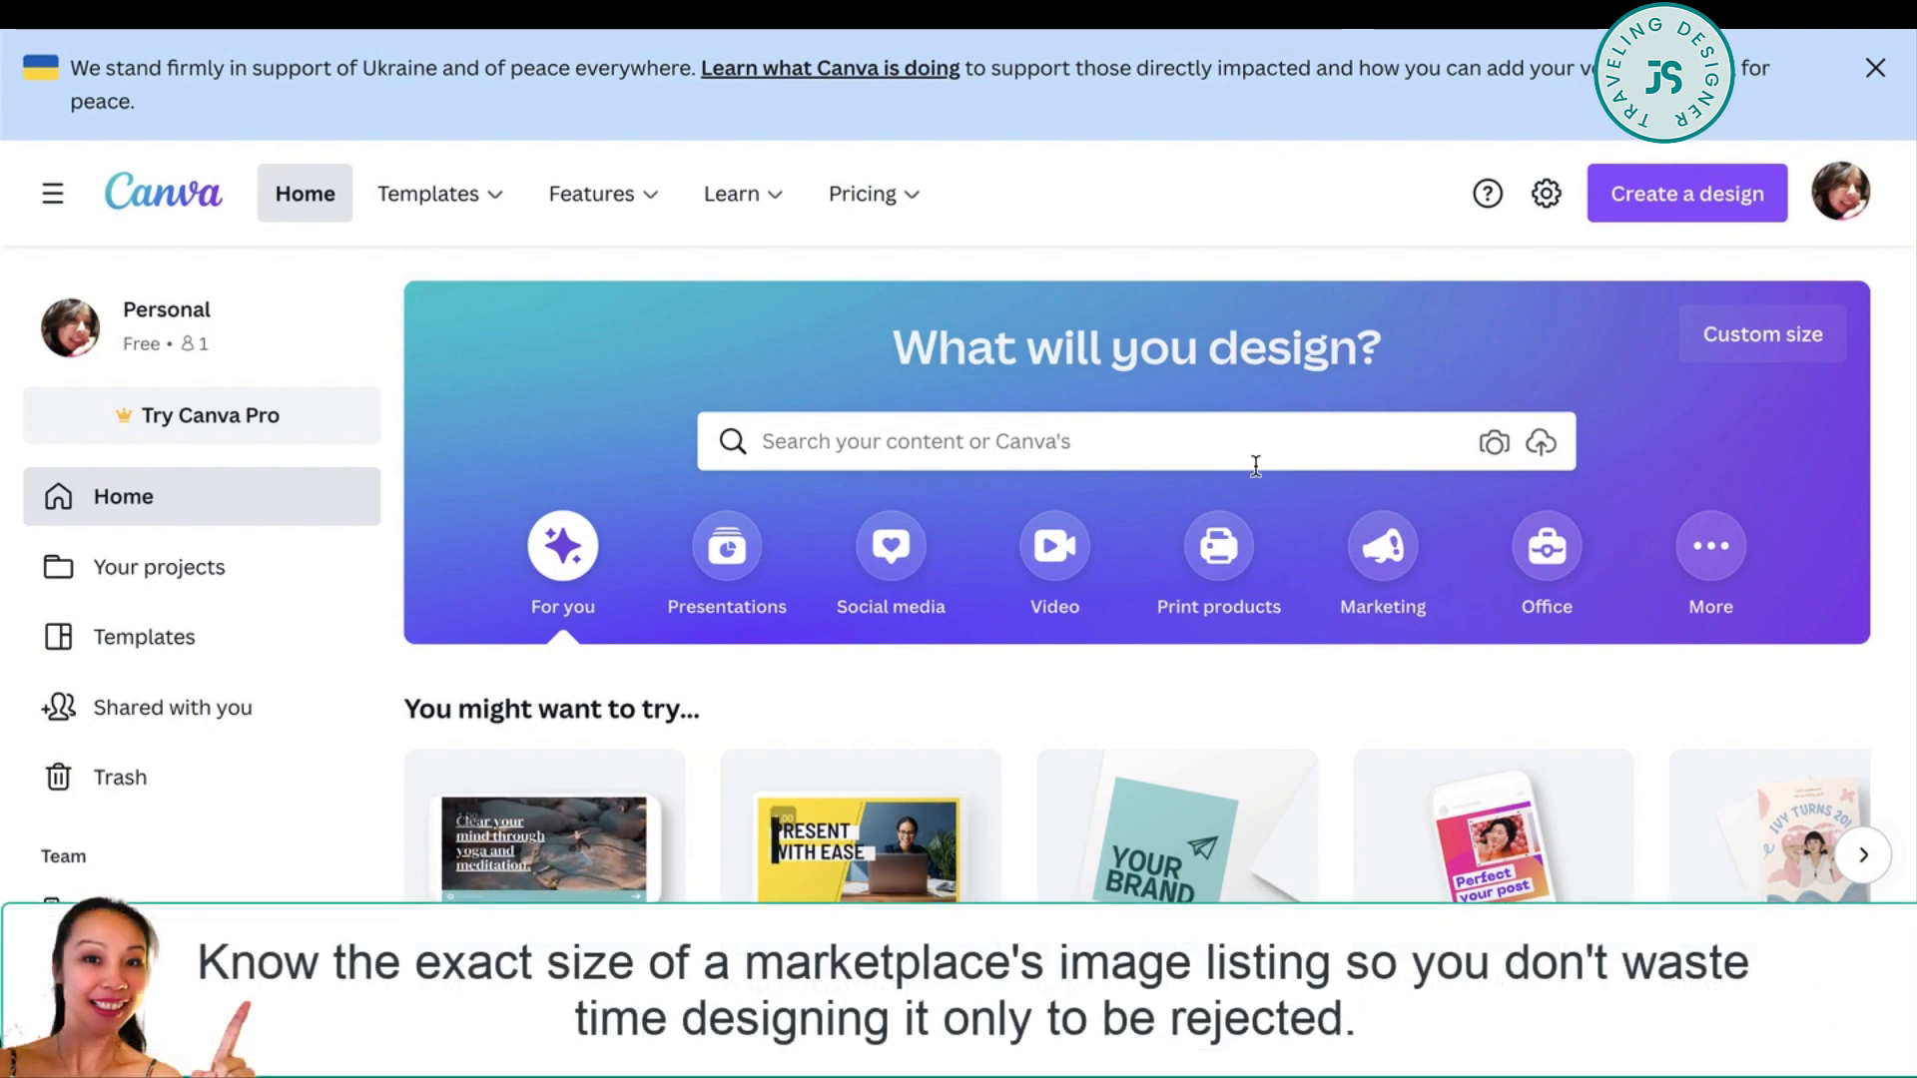
pyautogui.scroll(-3)
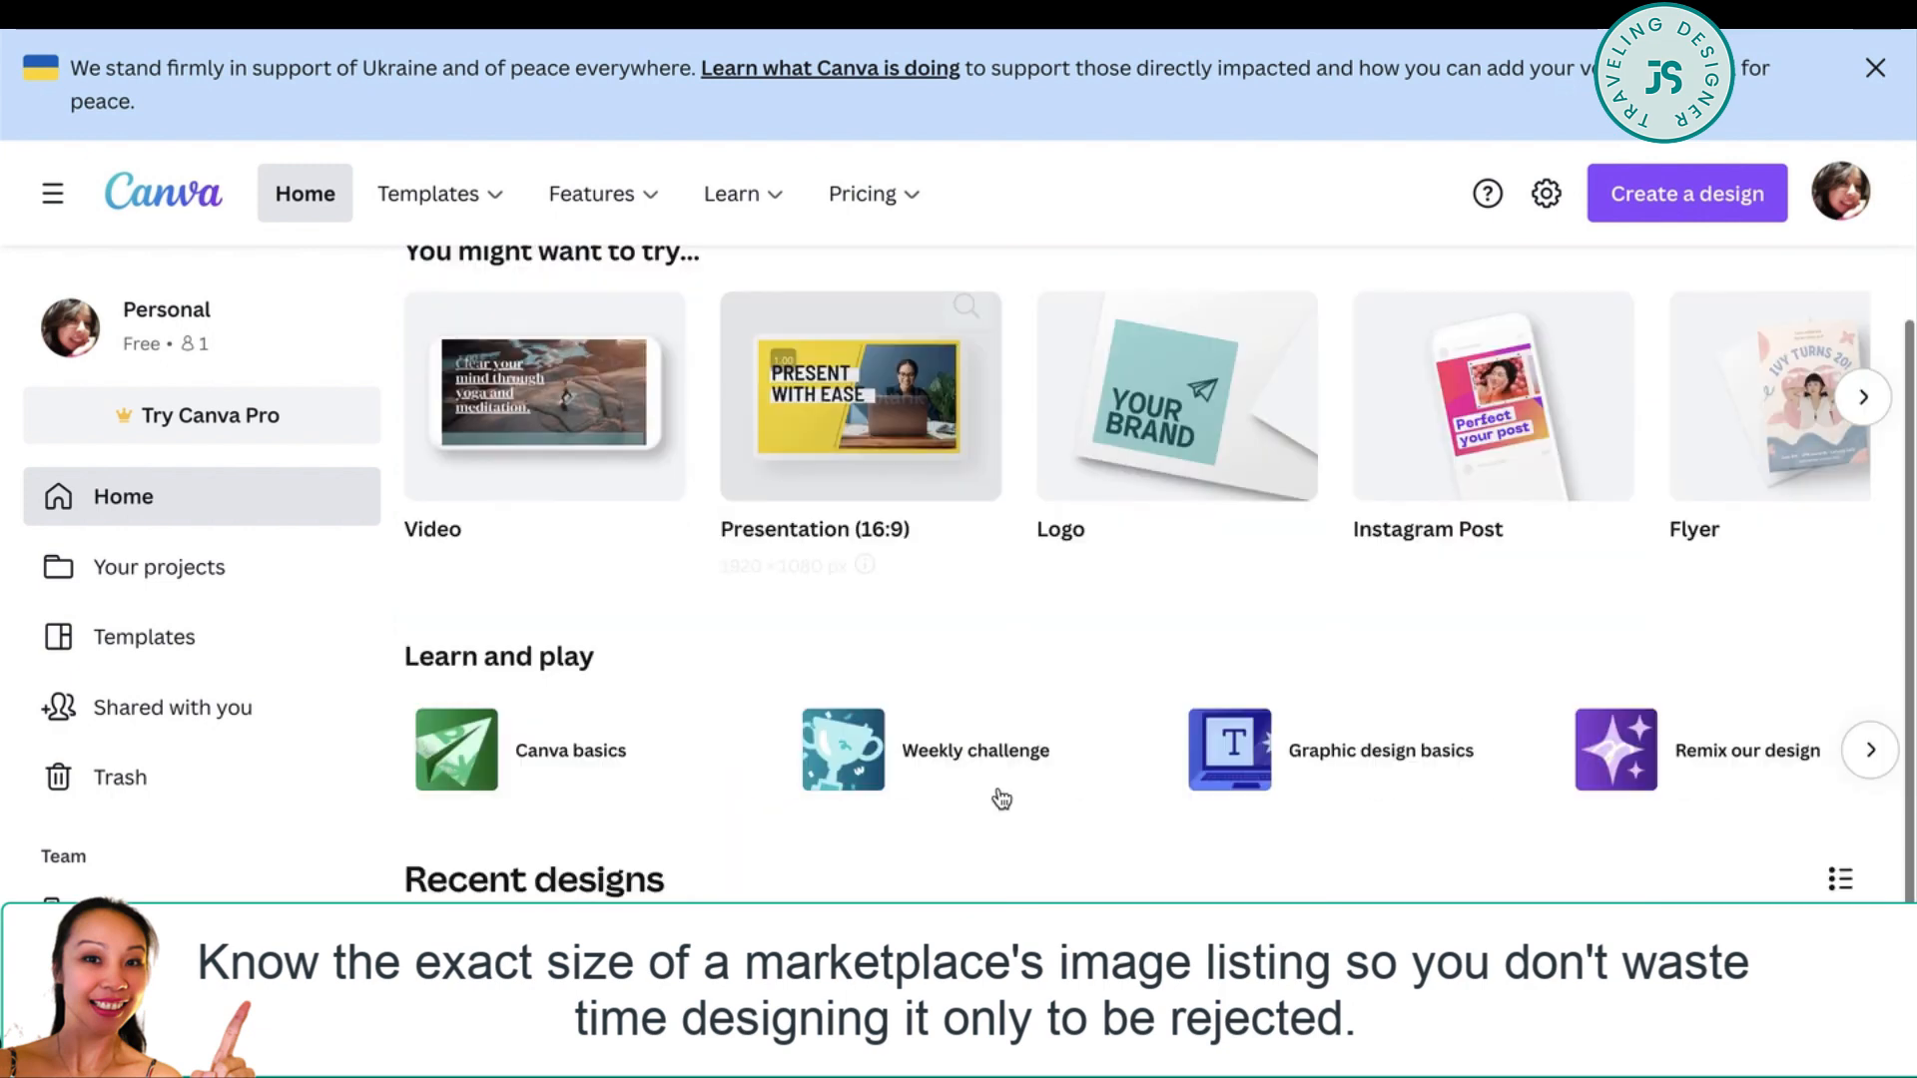
pyautogui.scroll(3)
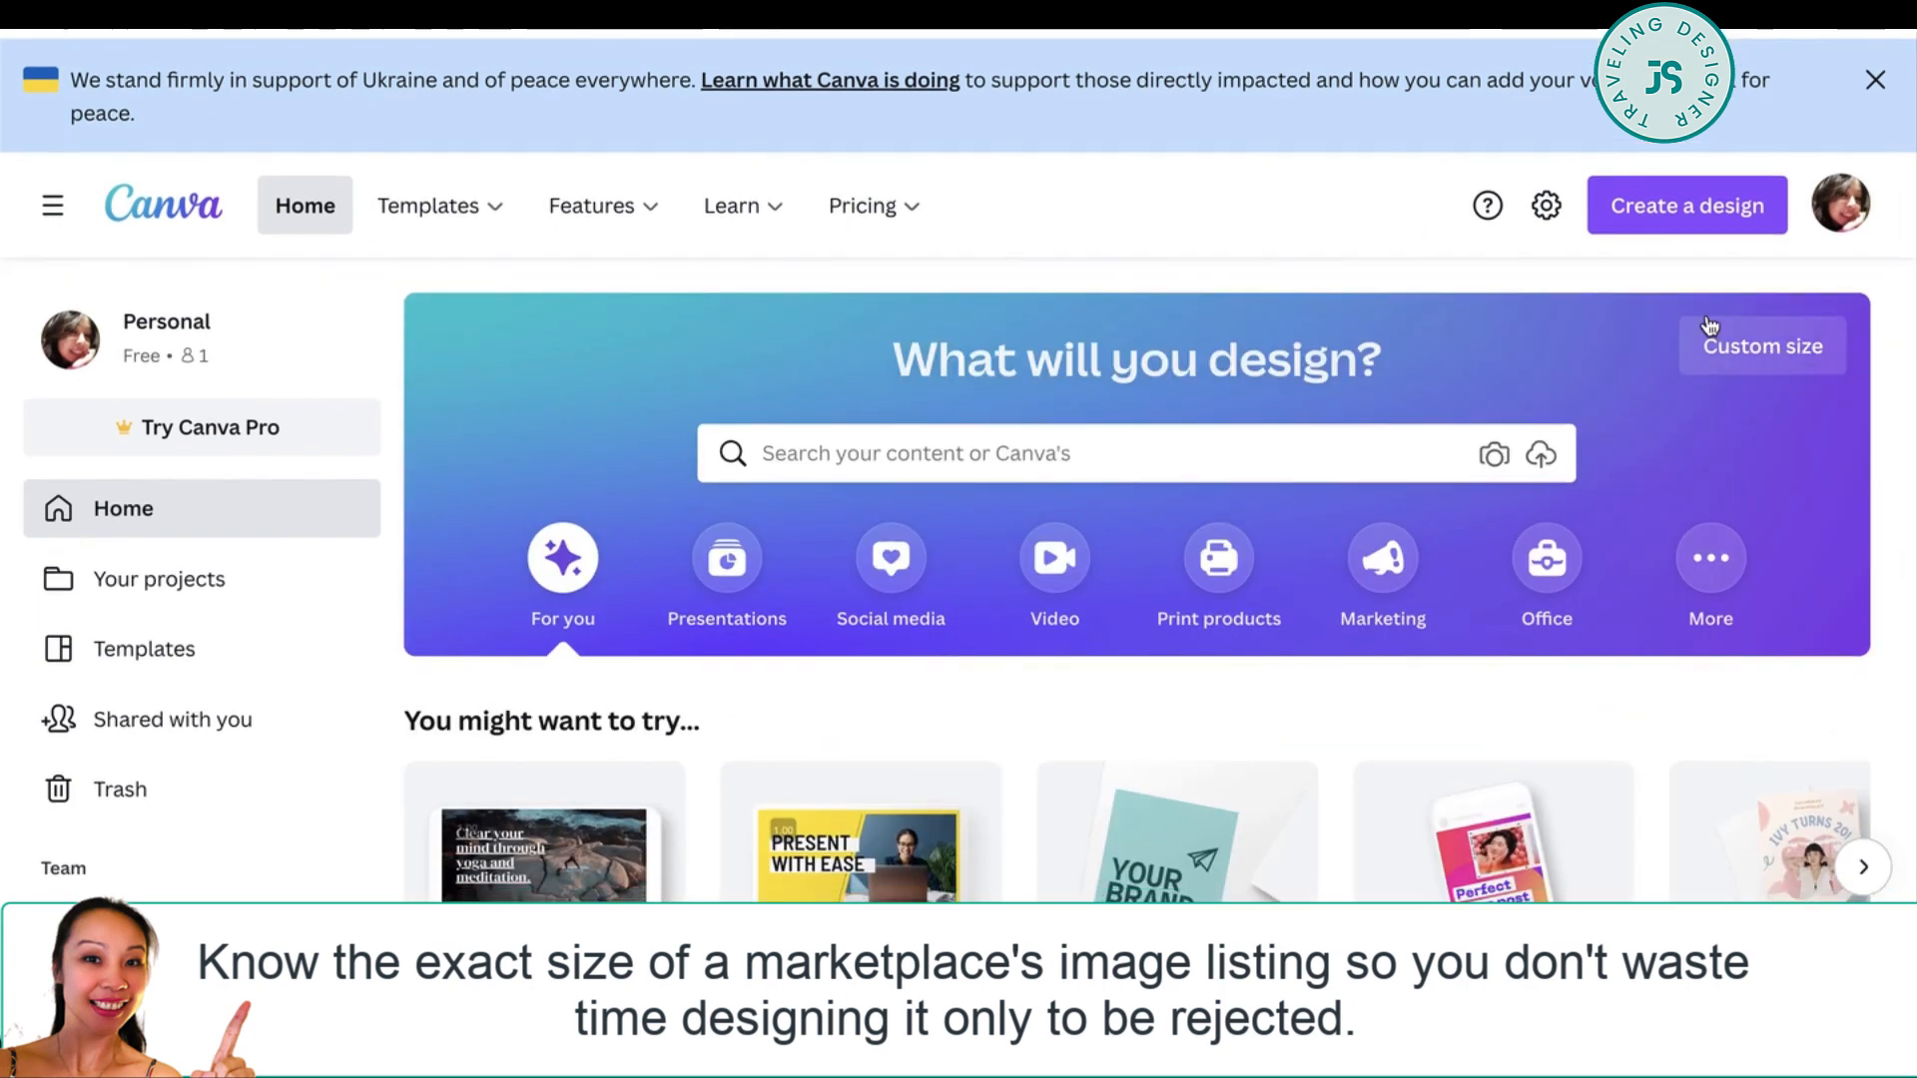
pyautogui.click(1761, 345)
pyautogui.write('1500')
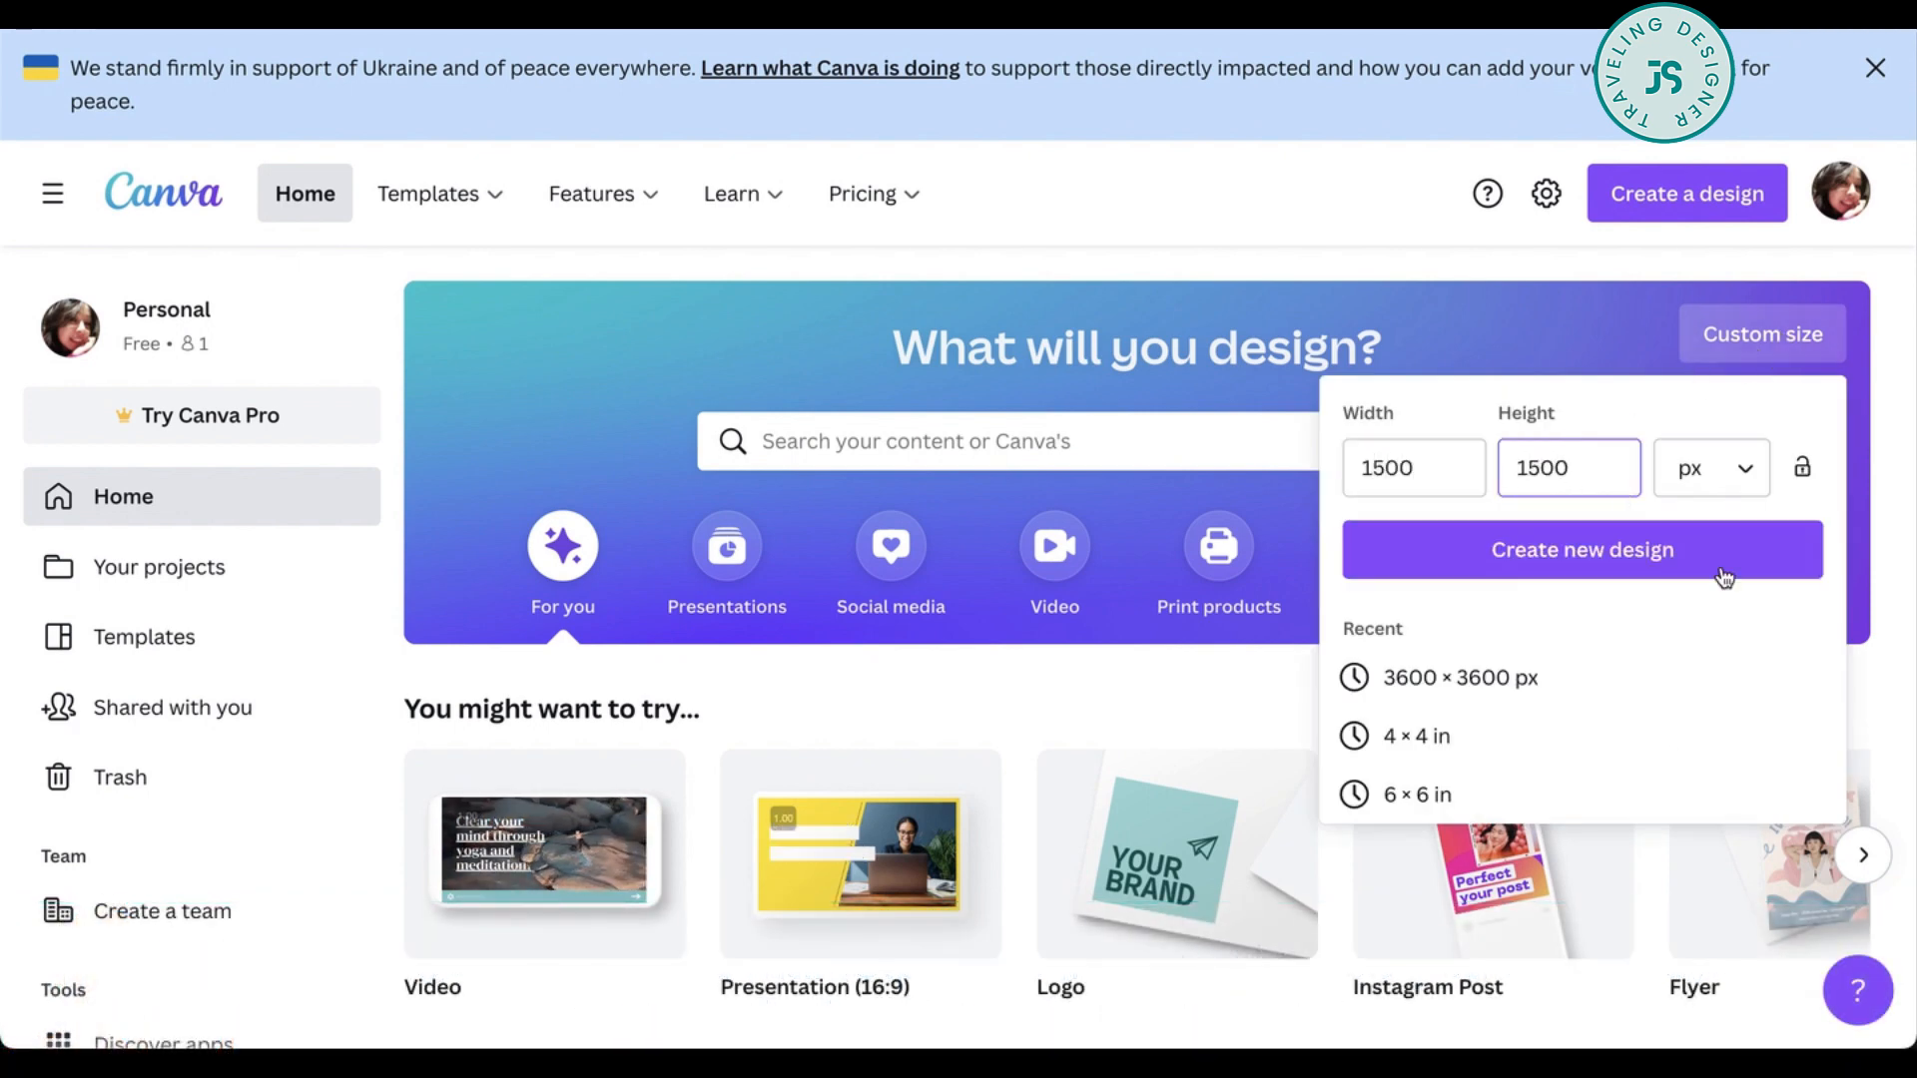
pyautogui.click(1581, 549)
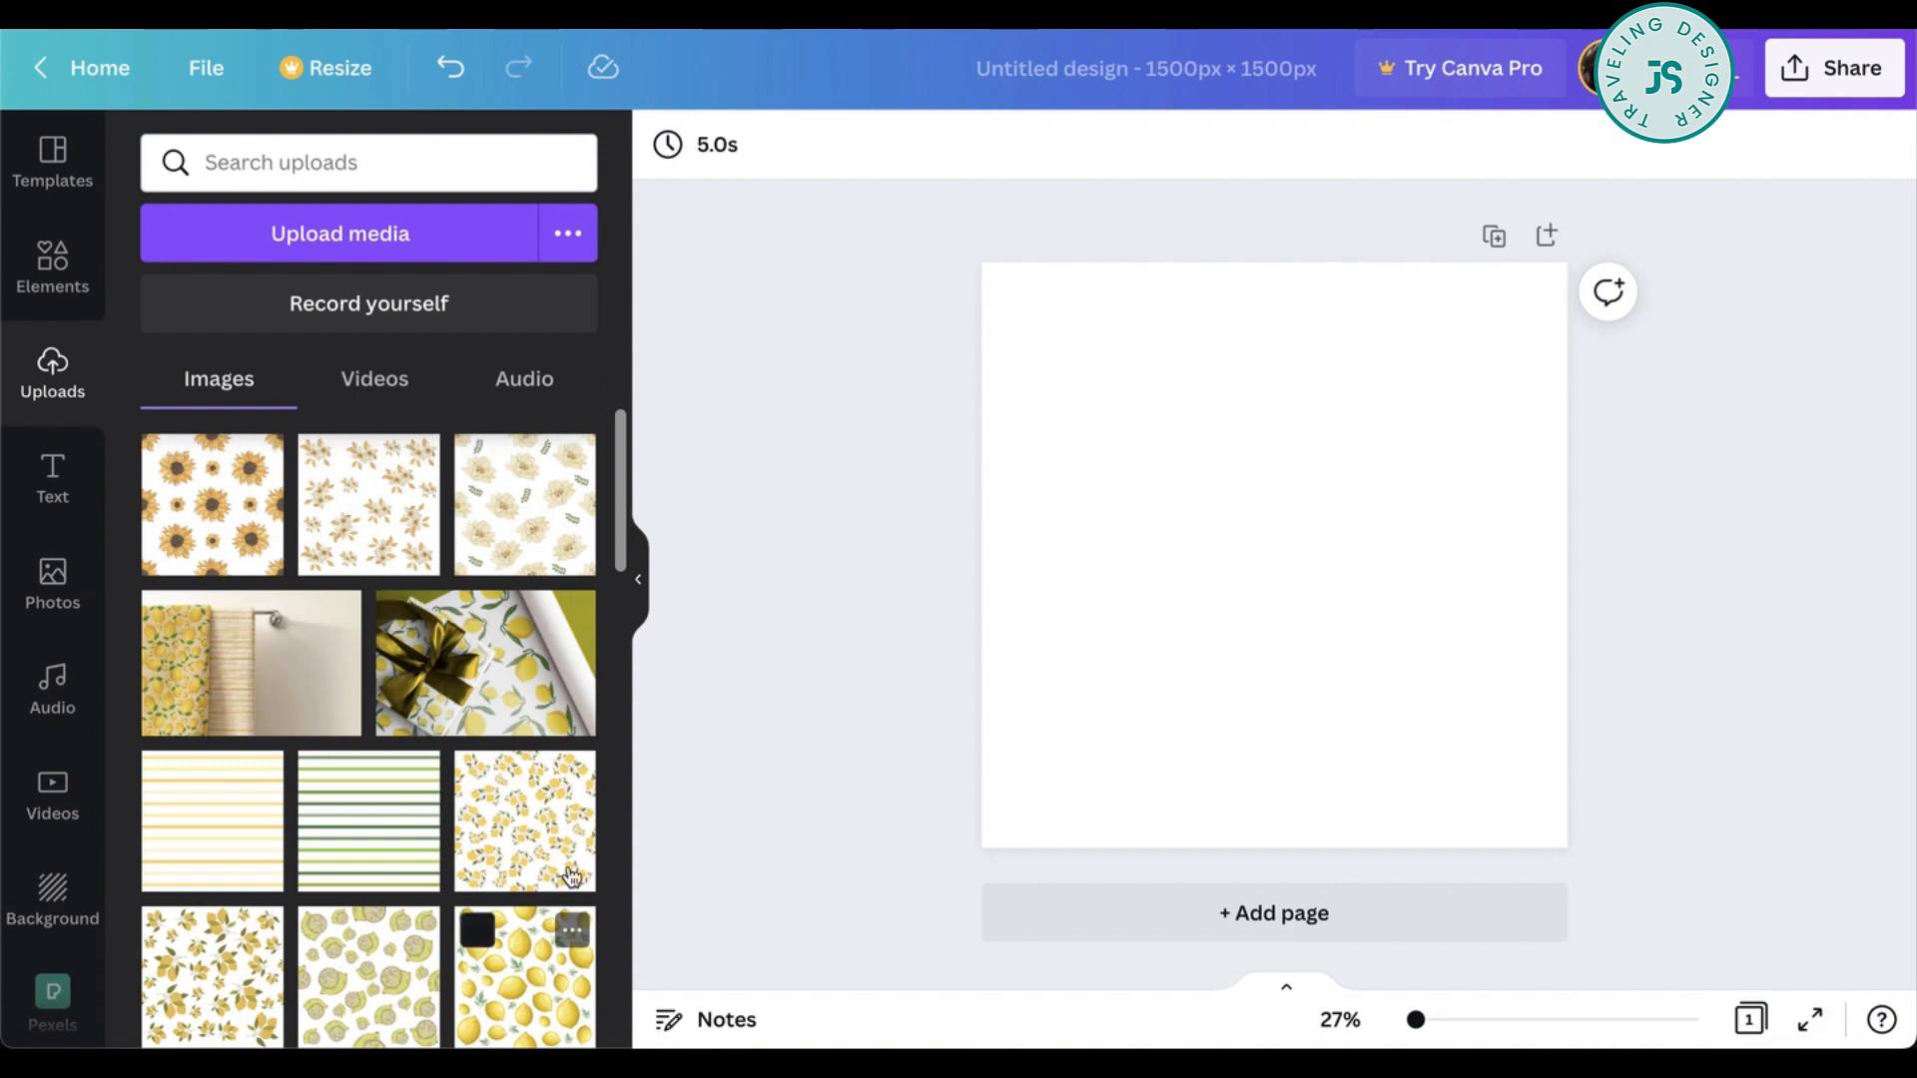
pyautogui.moveTo(417, 782)
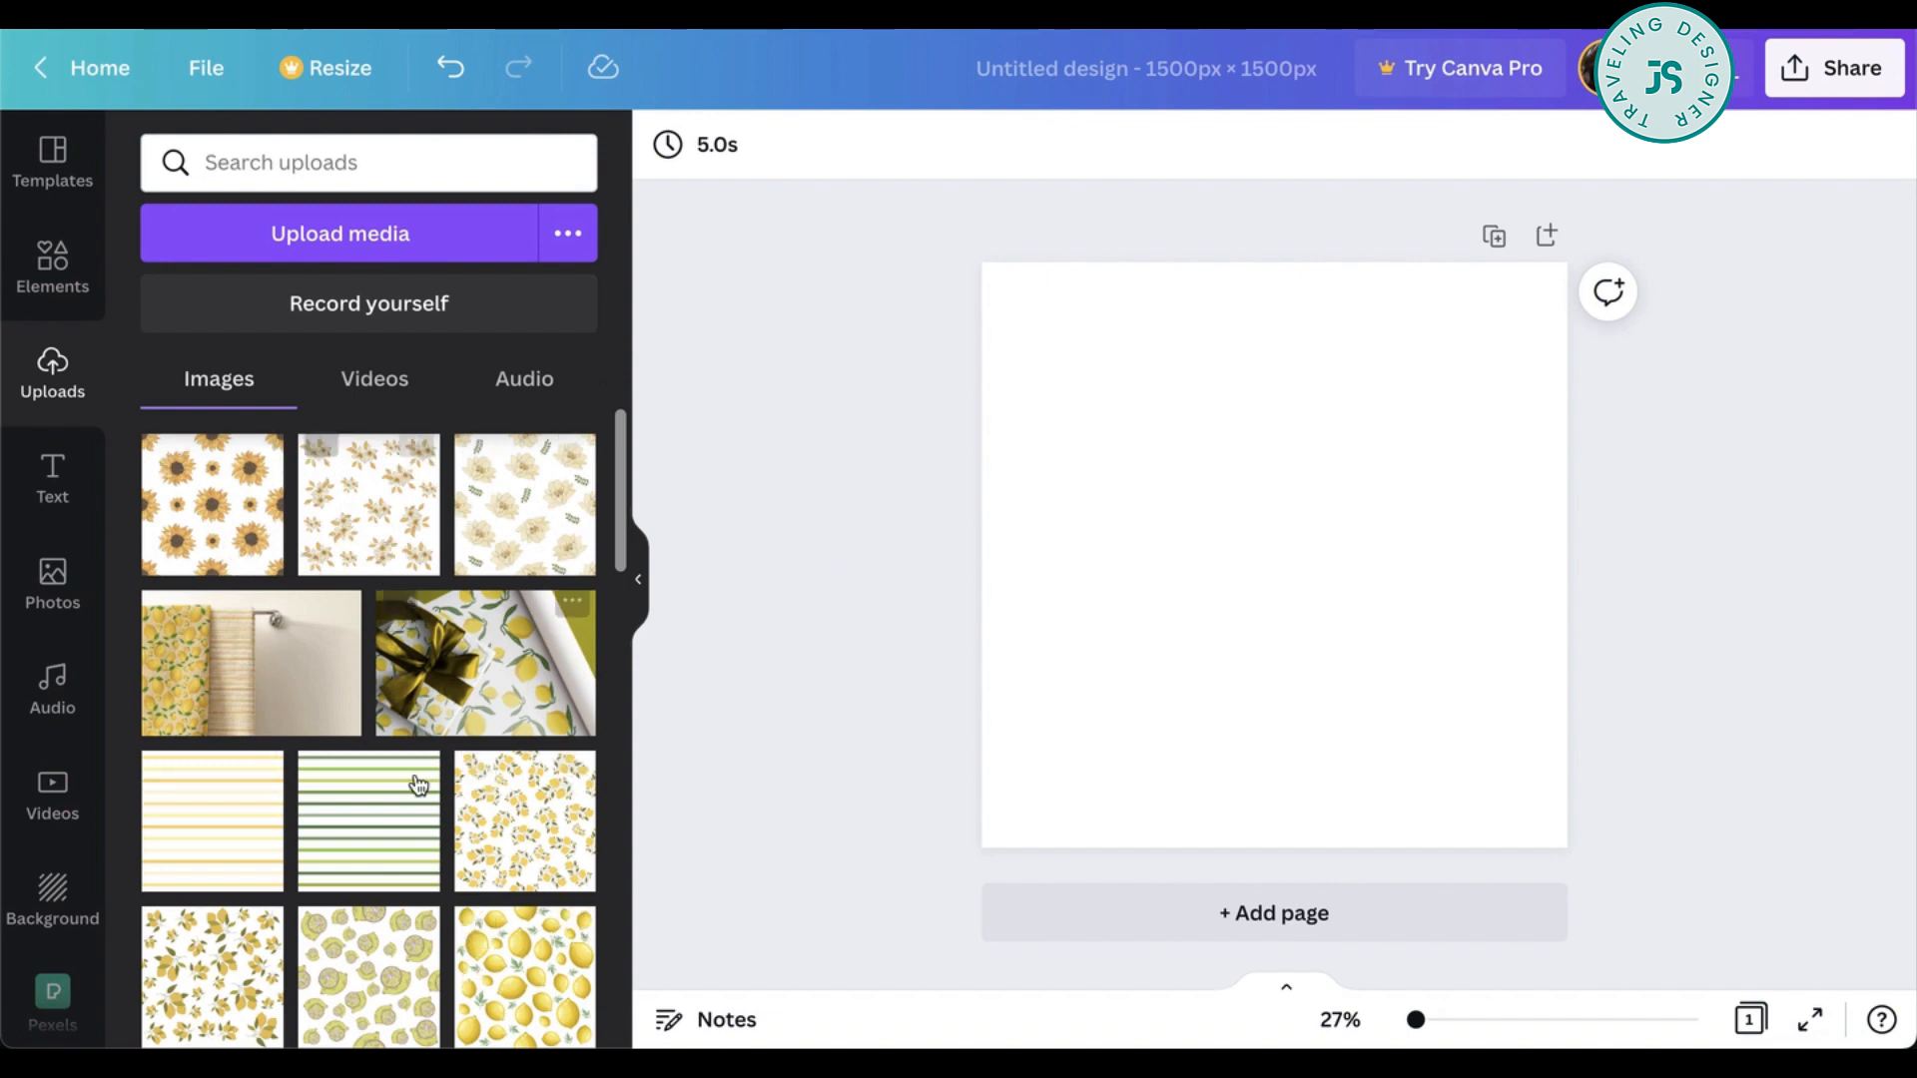
# - Add lemon pattern tiles from Uploads to the blank design for the top and bottom rows
pyautogui.scroll(-3)
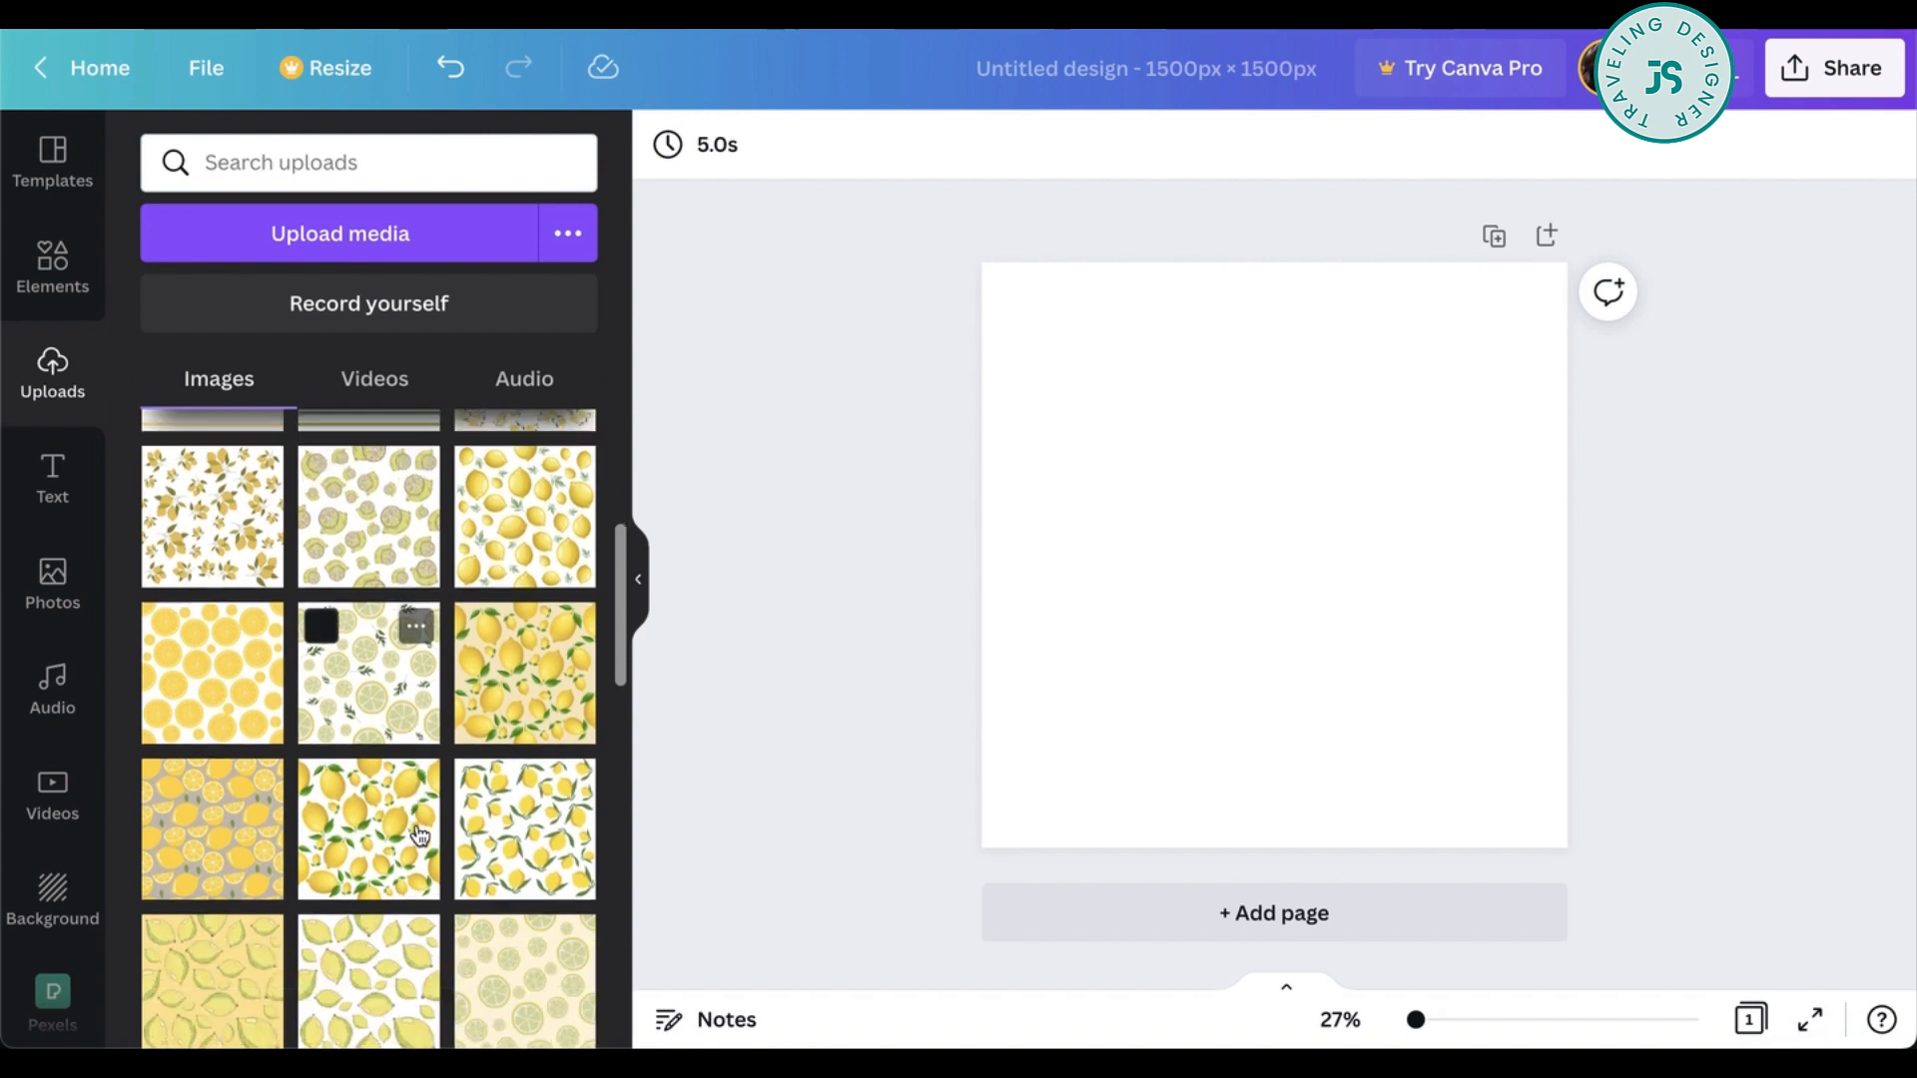
pyautogui.moveTo(452, 882)
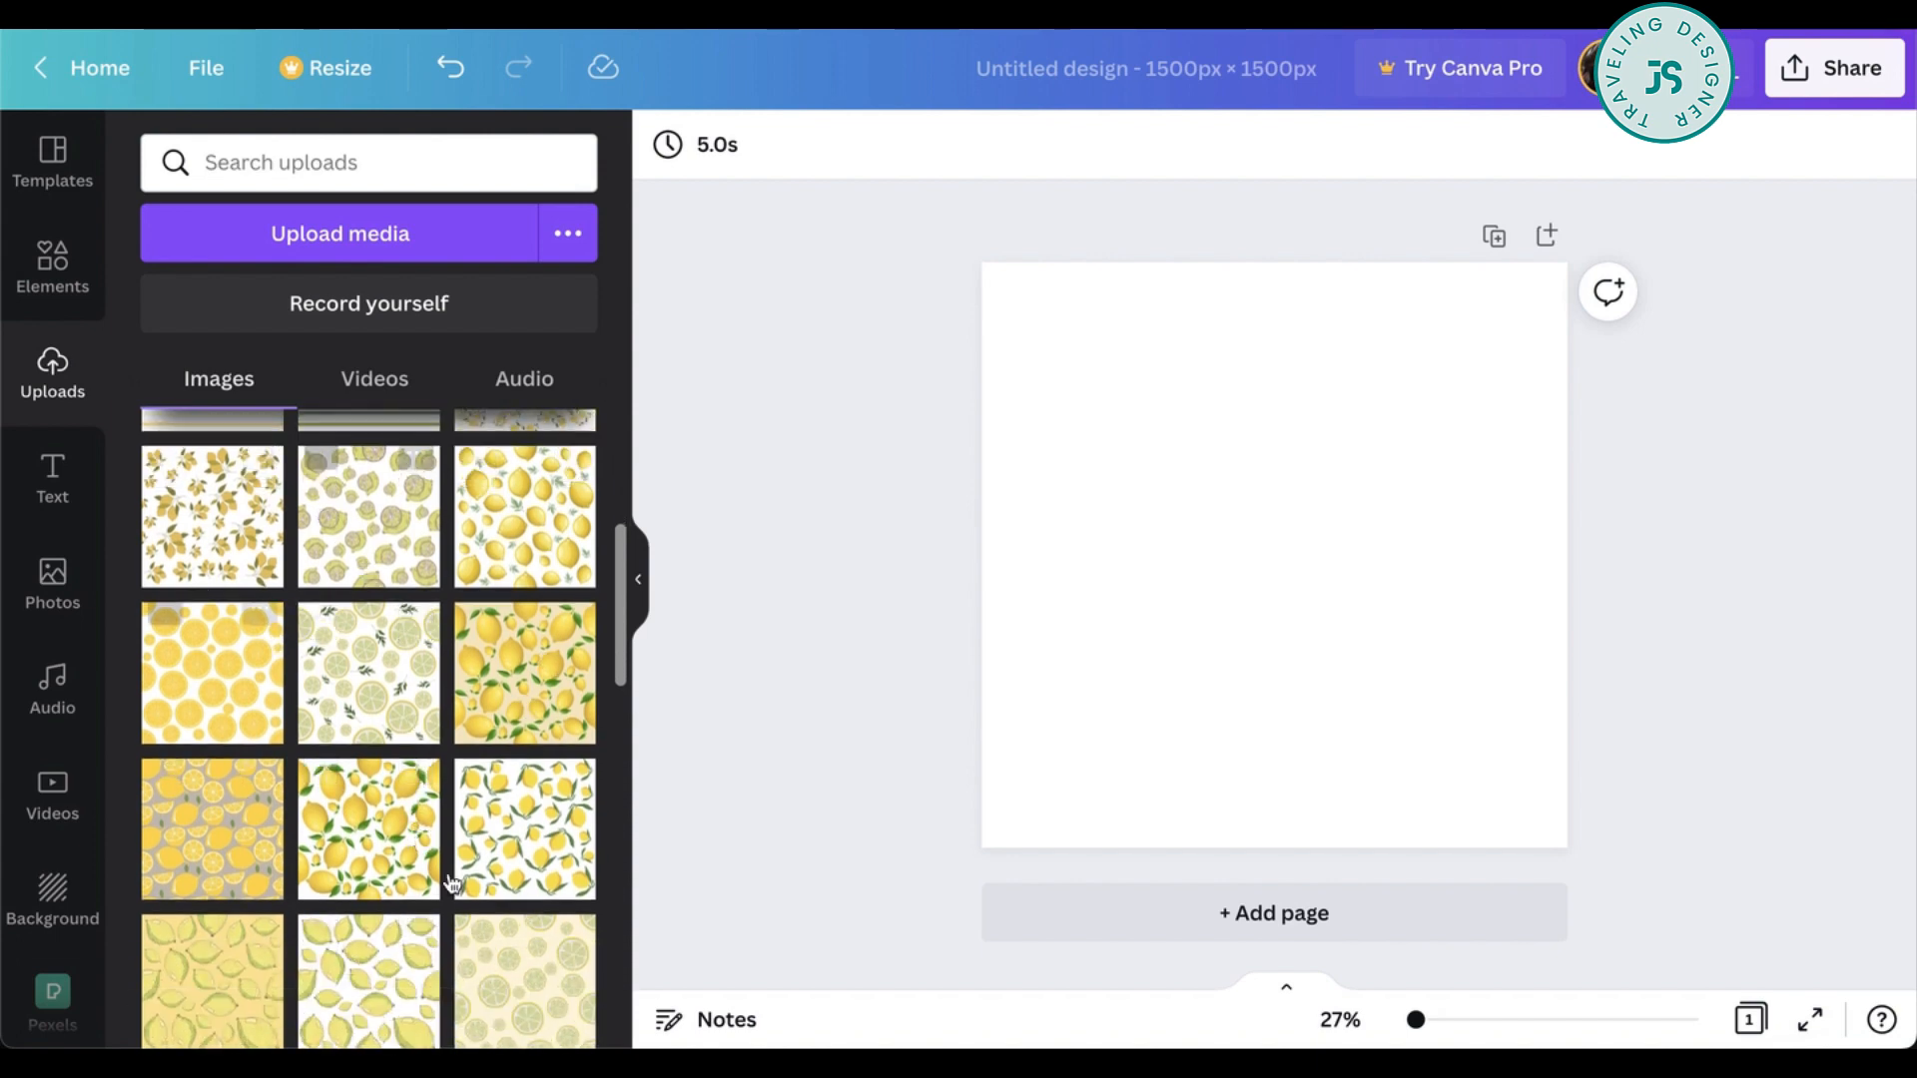
pyautogui.moveTo(368, 828)
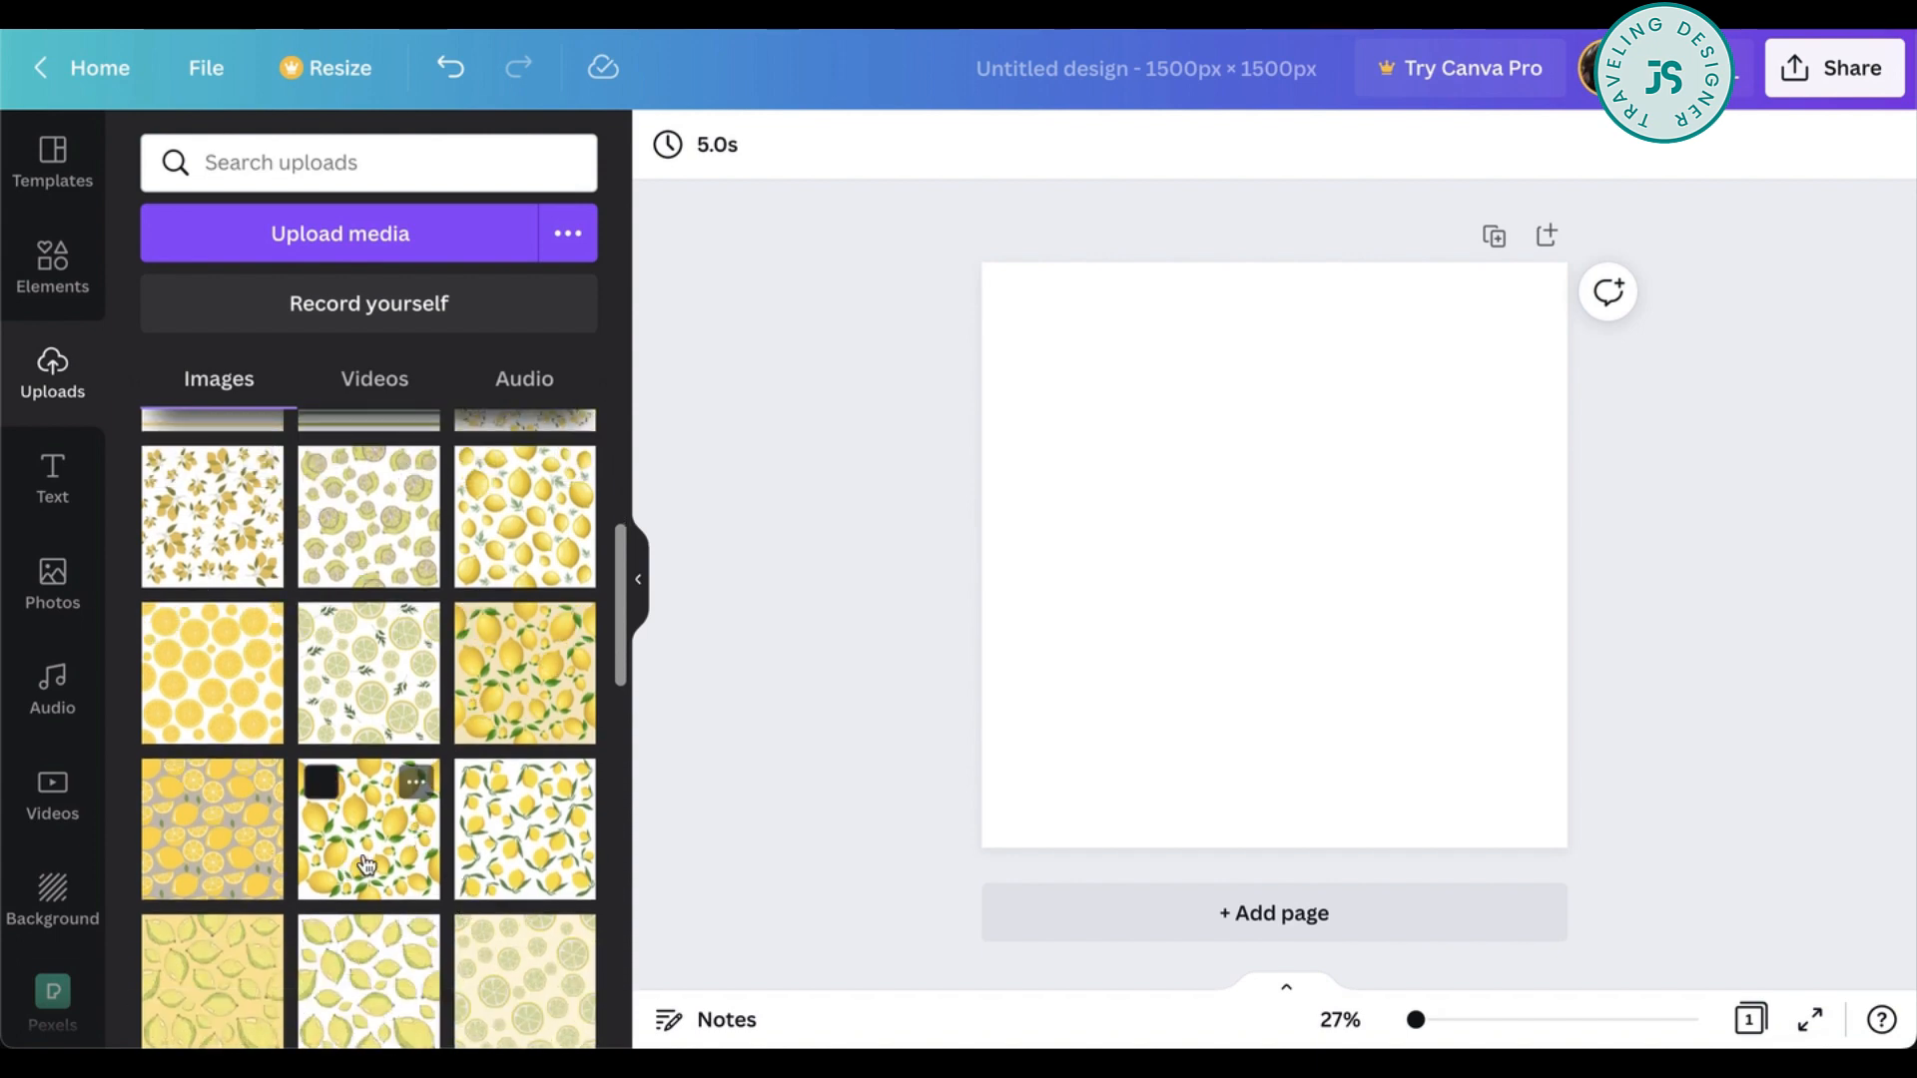
pyautogui.click(368, 826)
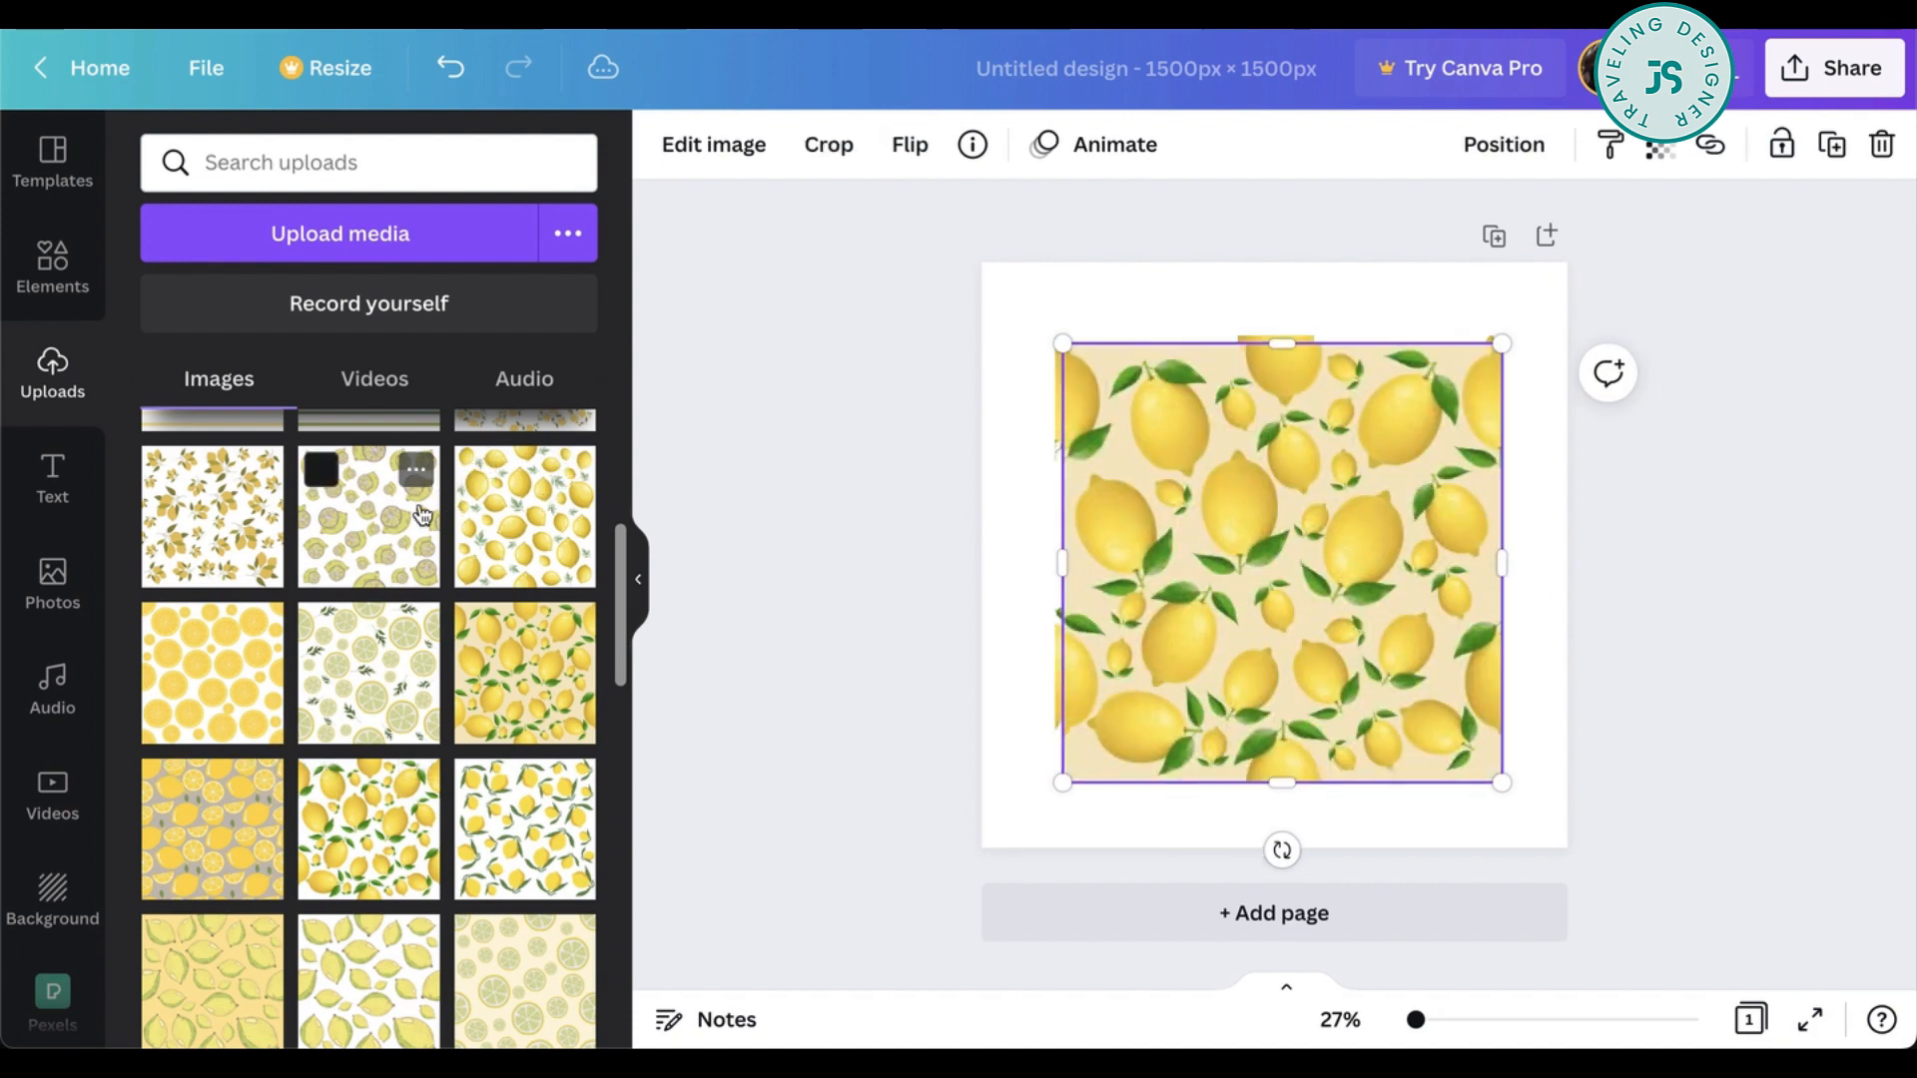
pyautogui.click(368, 516)
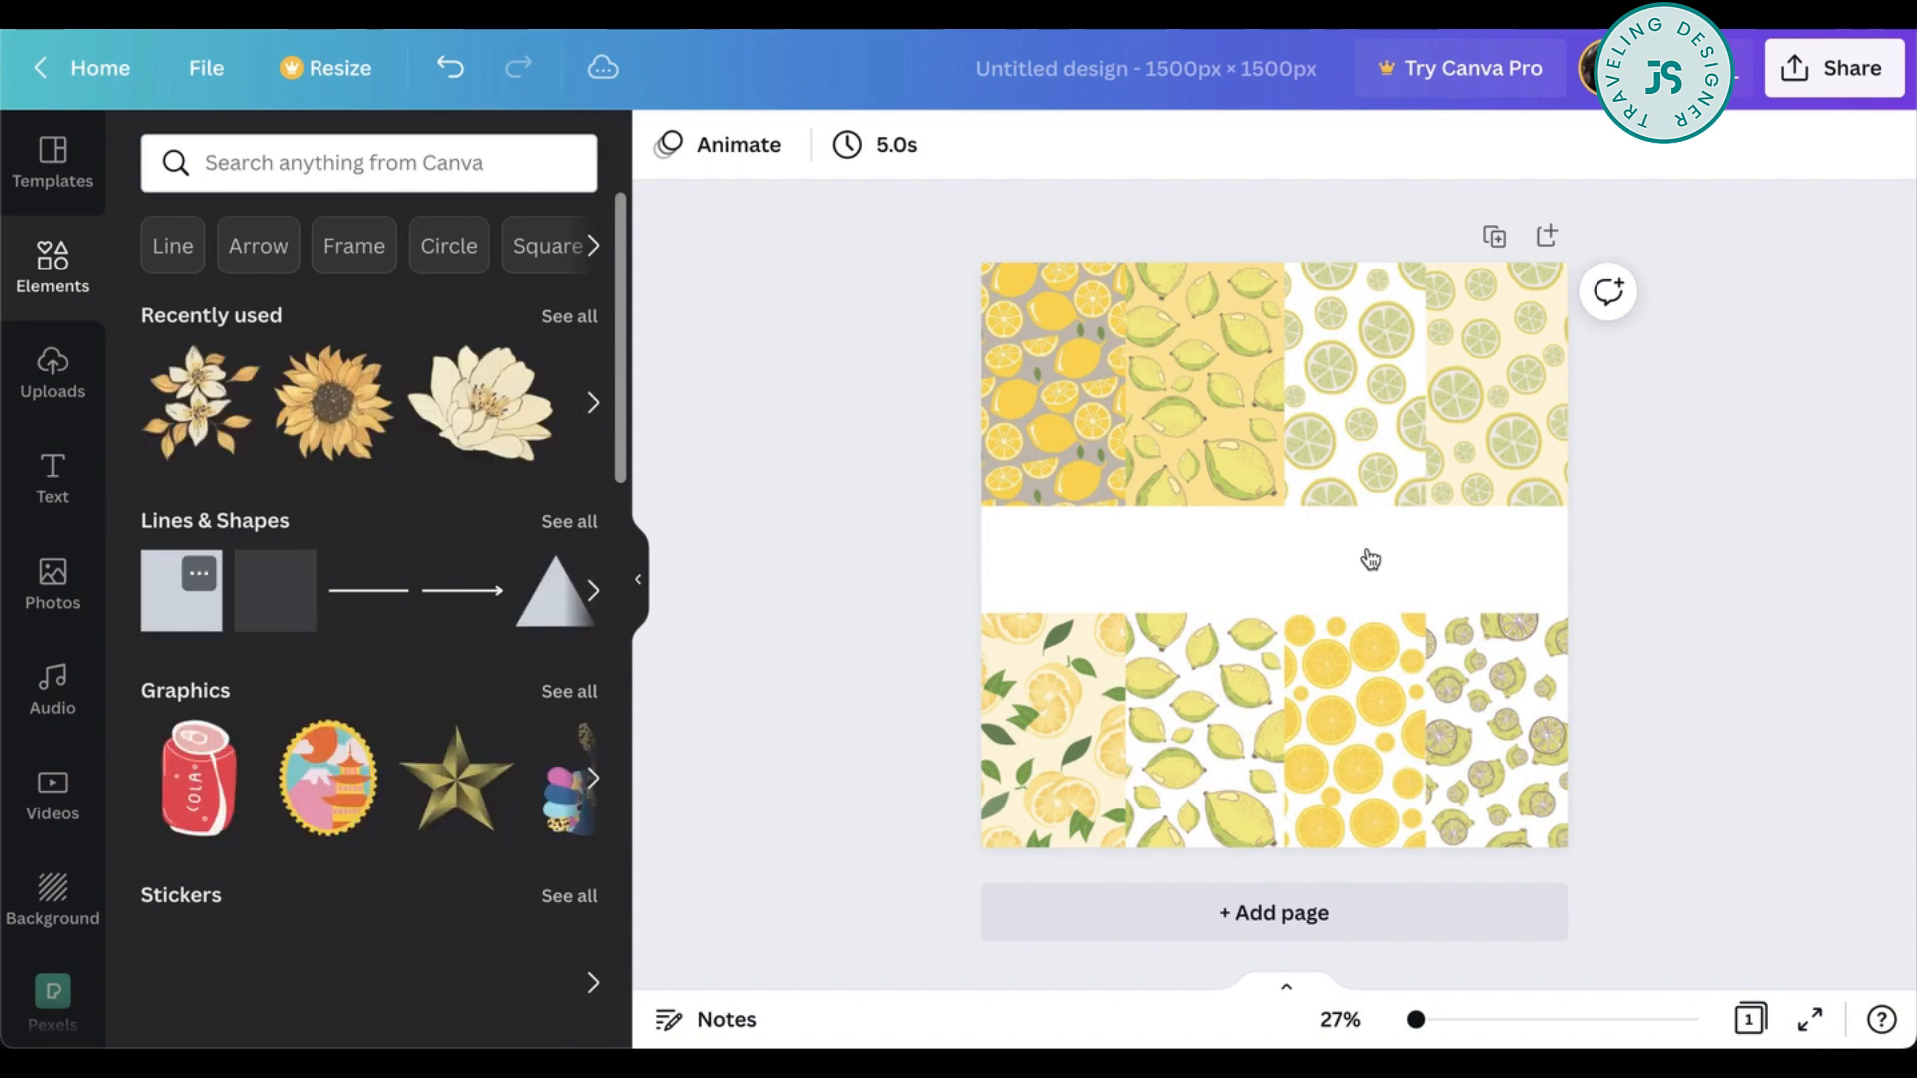
# - Add a rectangle banner across the middle strip and a cream circle on top
pyautogui.click(180, 591)
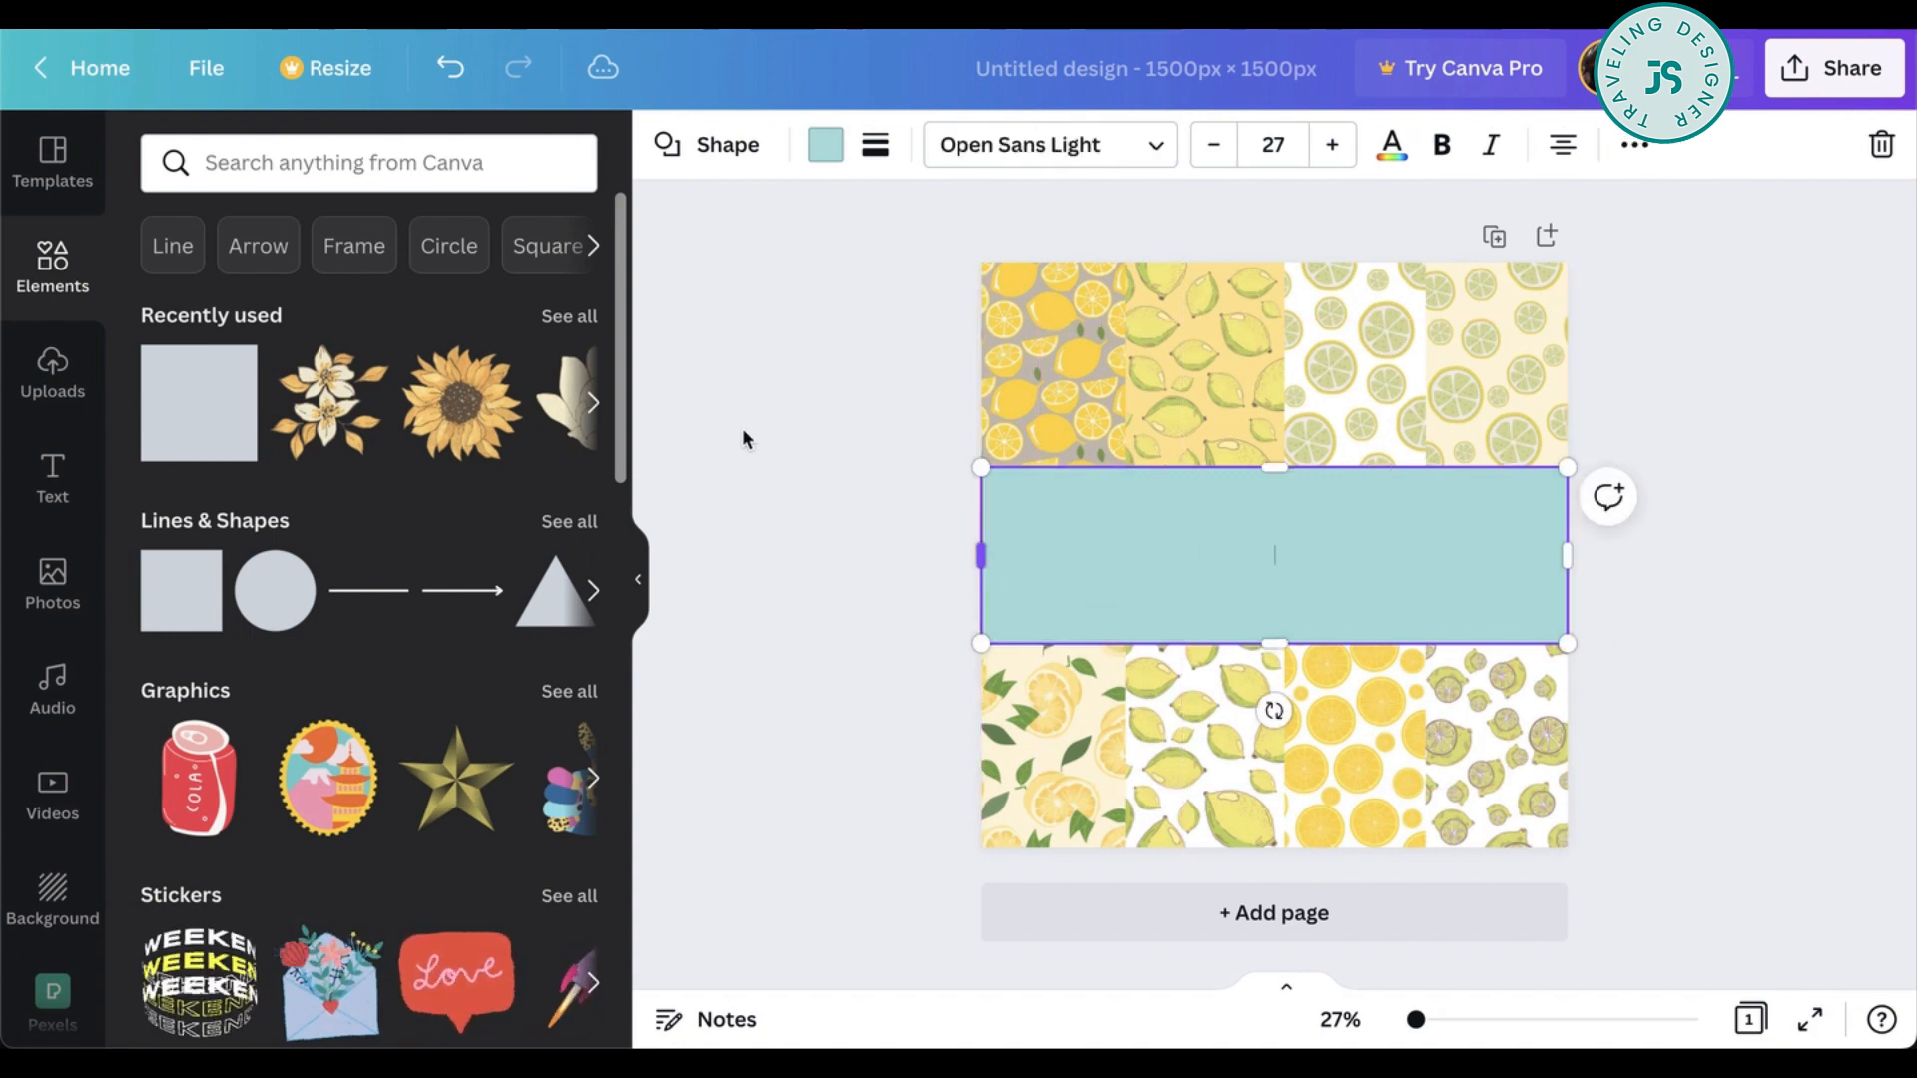
pyautogui.click(273, 591)
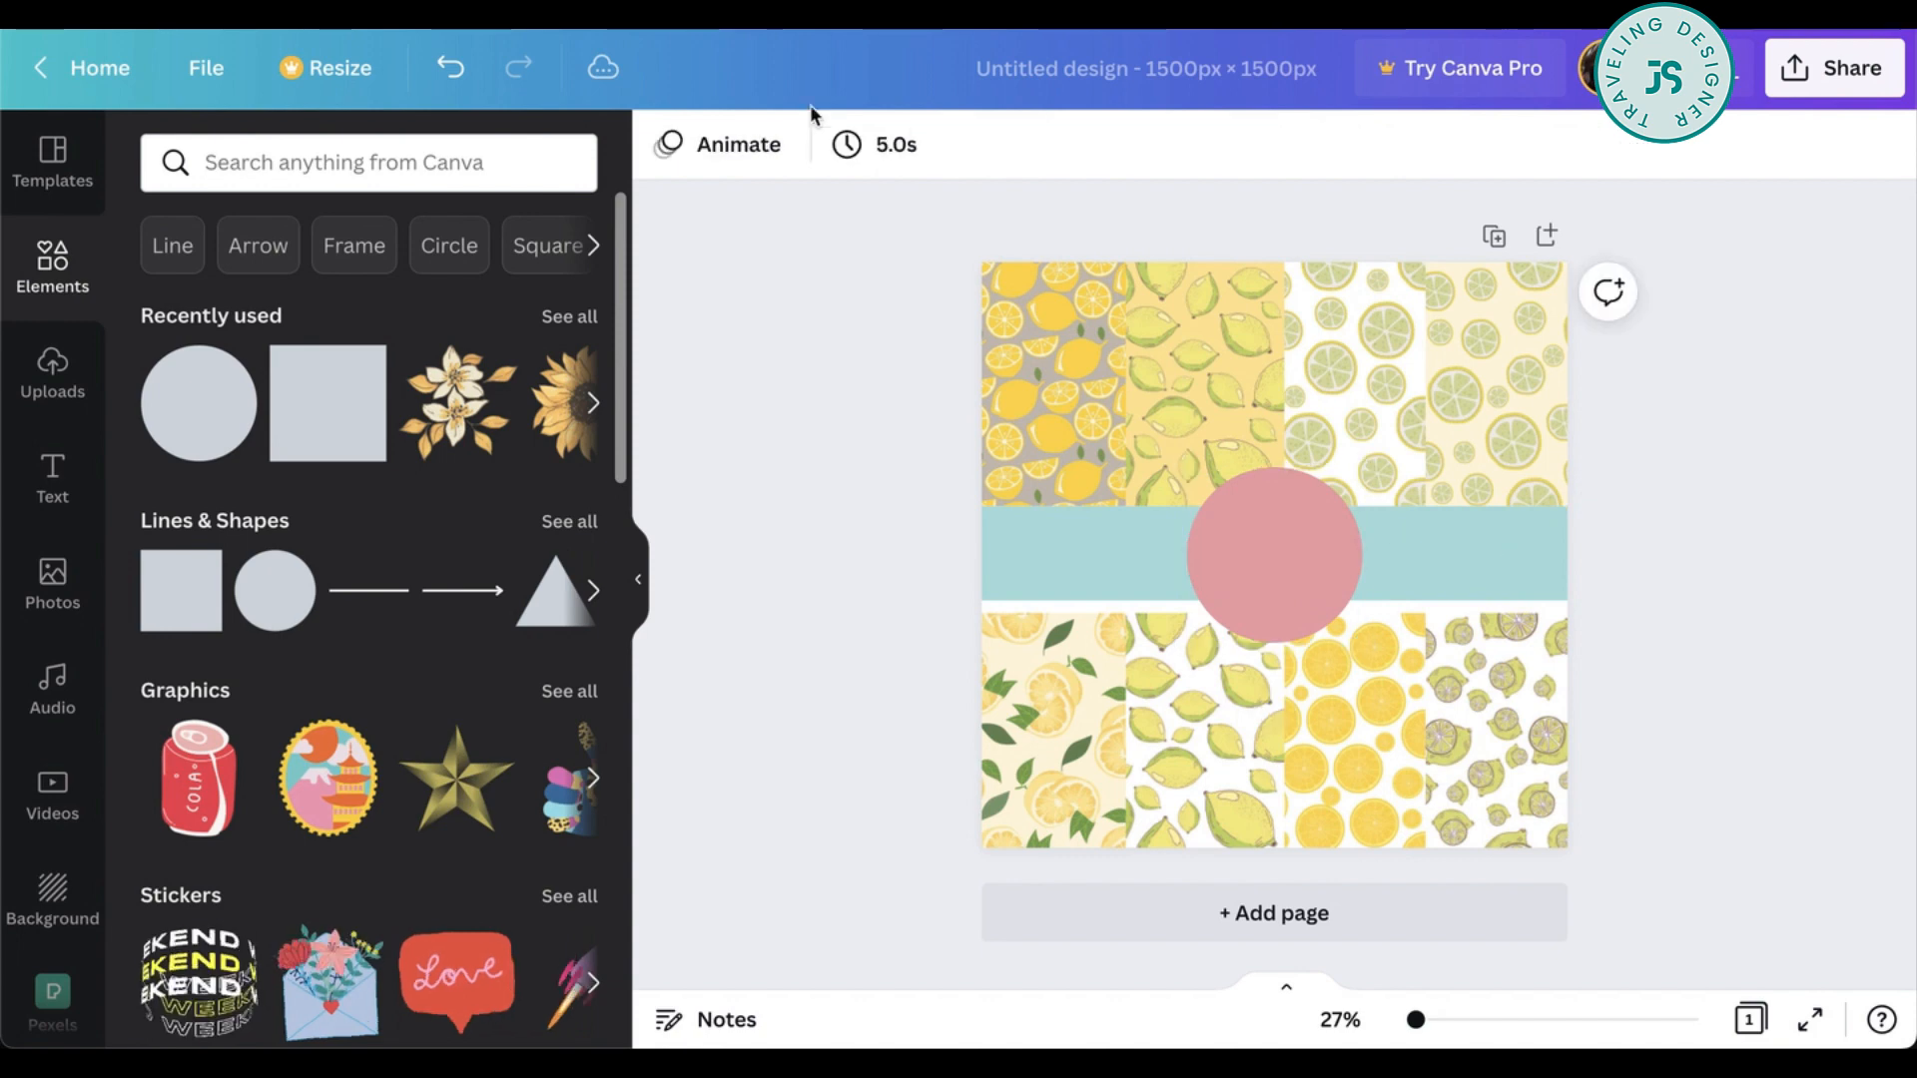
pyautogui.click(1272, 555)
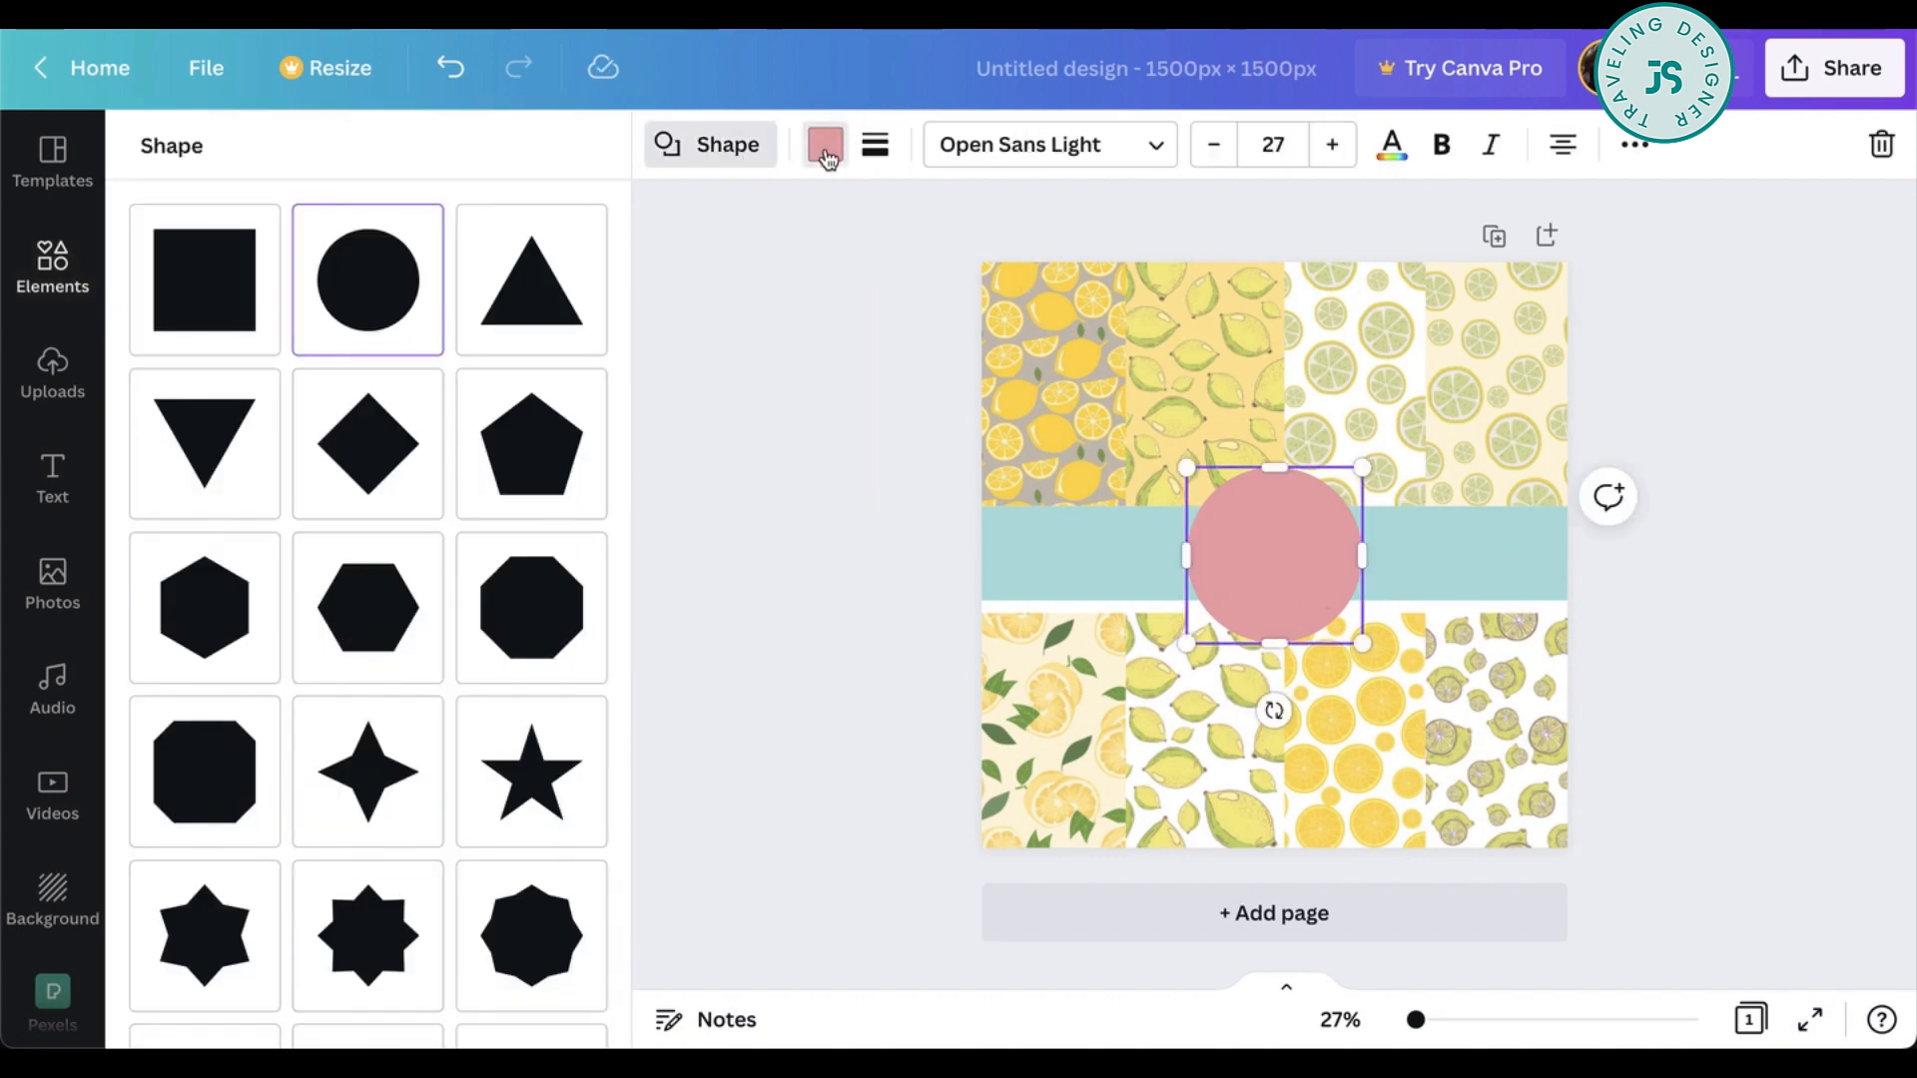
pyautogui.click(825, 144)
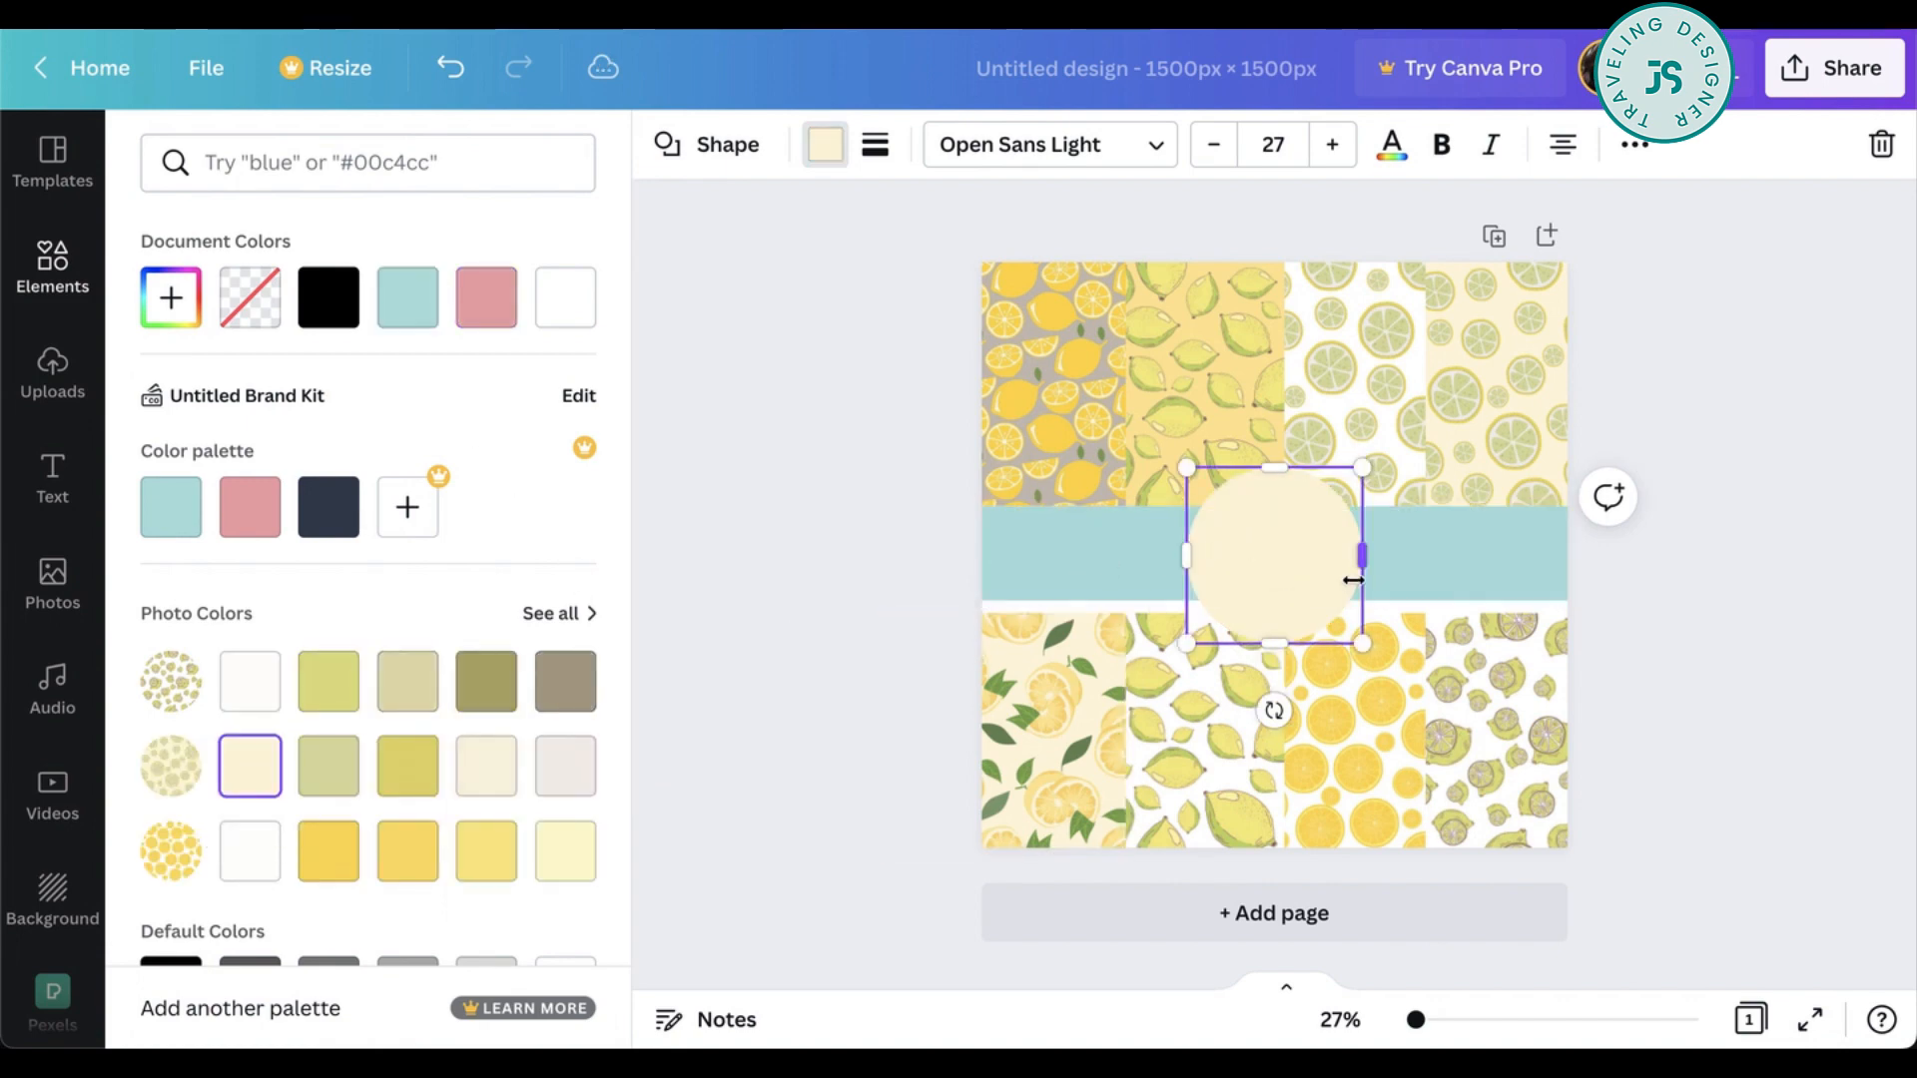
# - Recolour the banner from blue to yellow
pyautogui.click(408, 298)
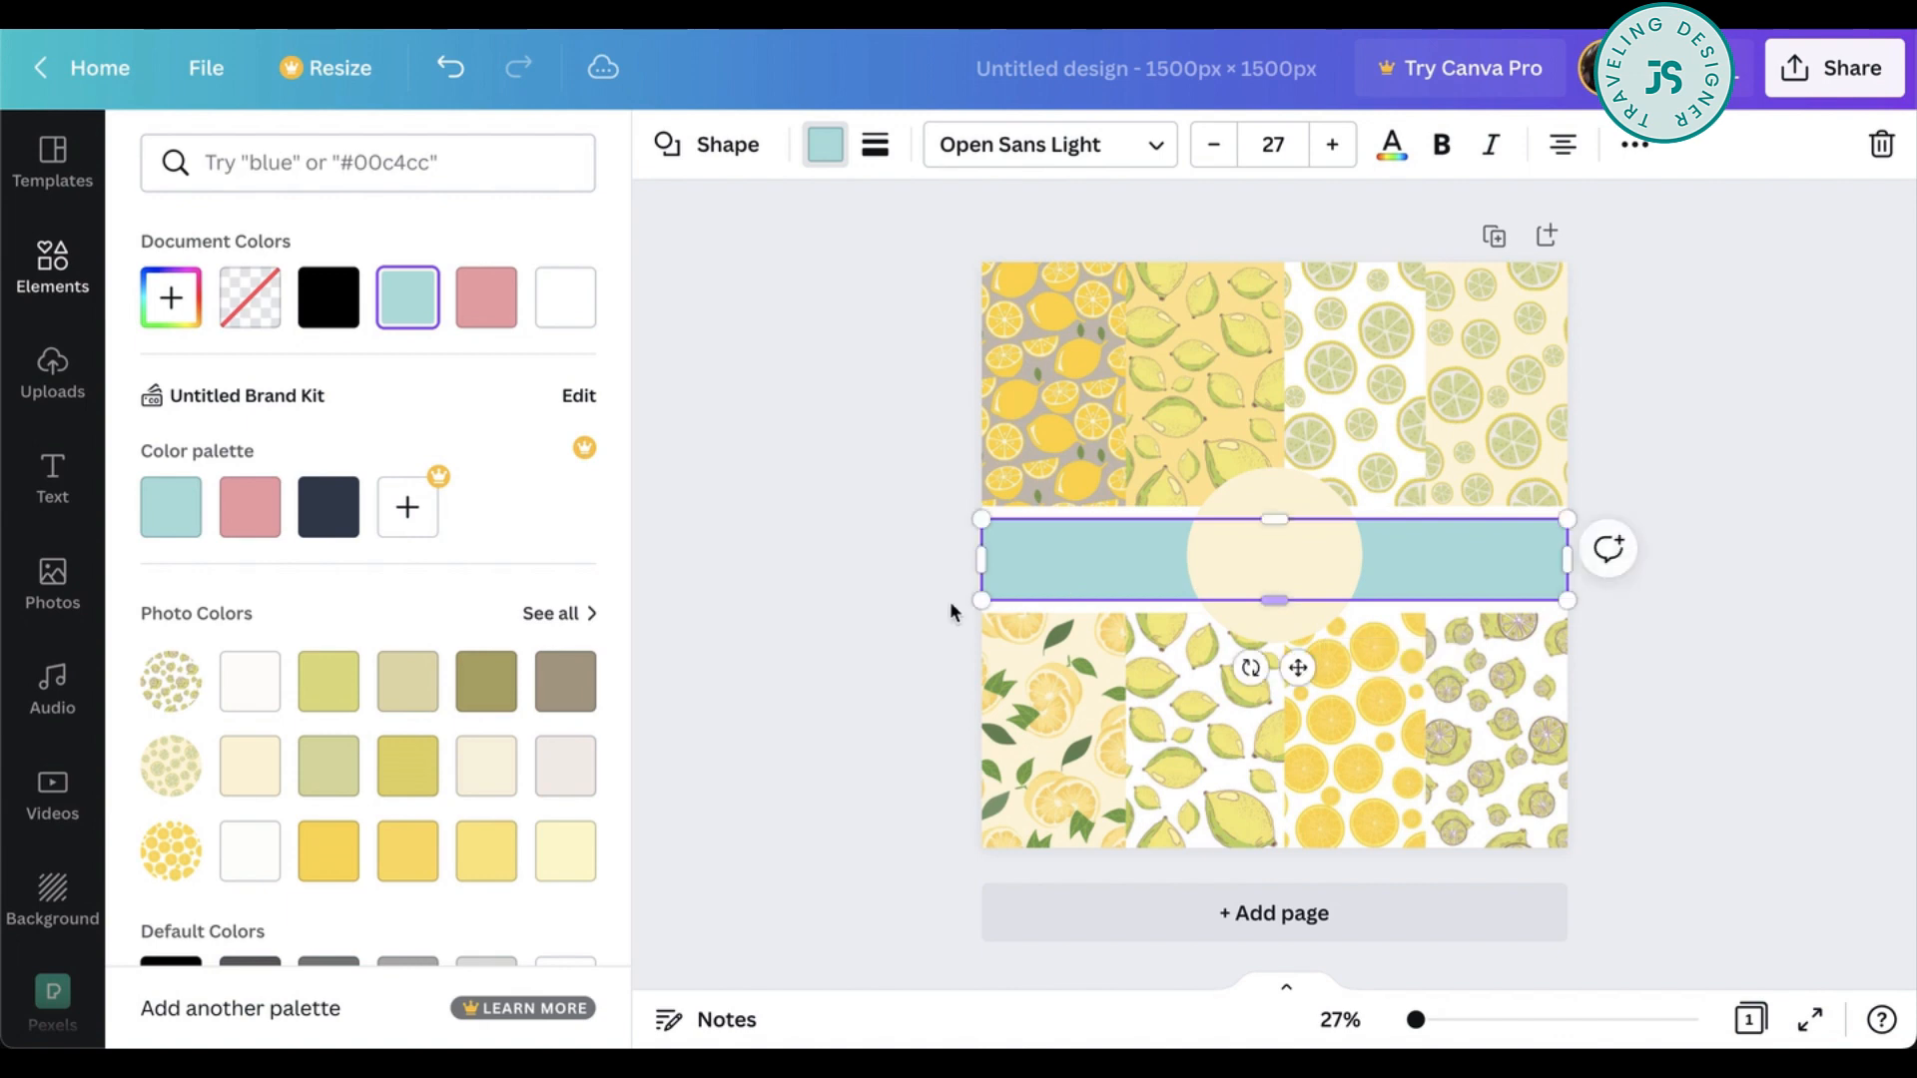
pyautogui.click(408, 850)
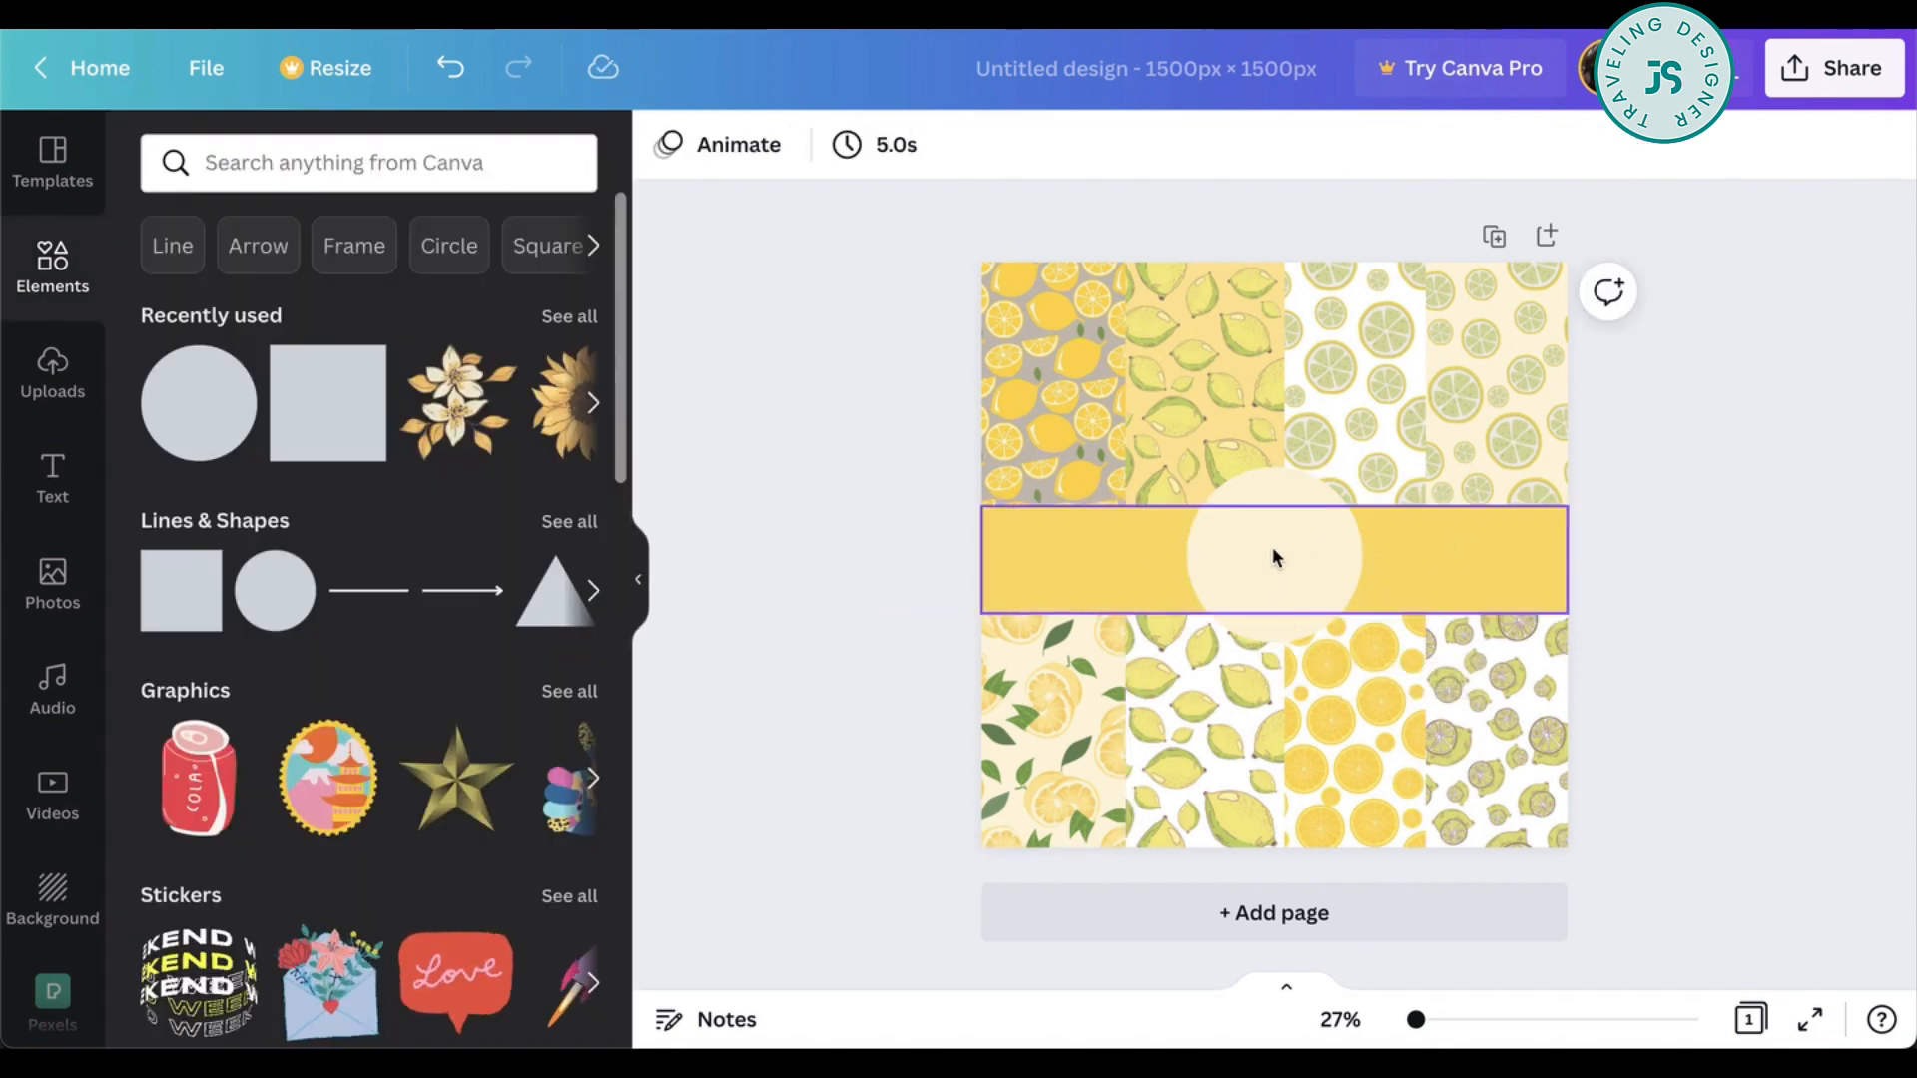
pyautogui.click(1271, 559)
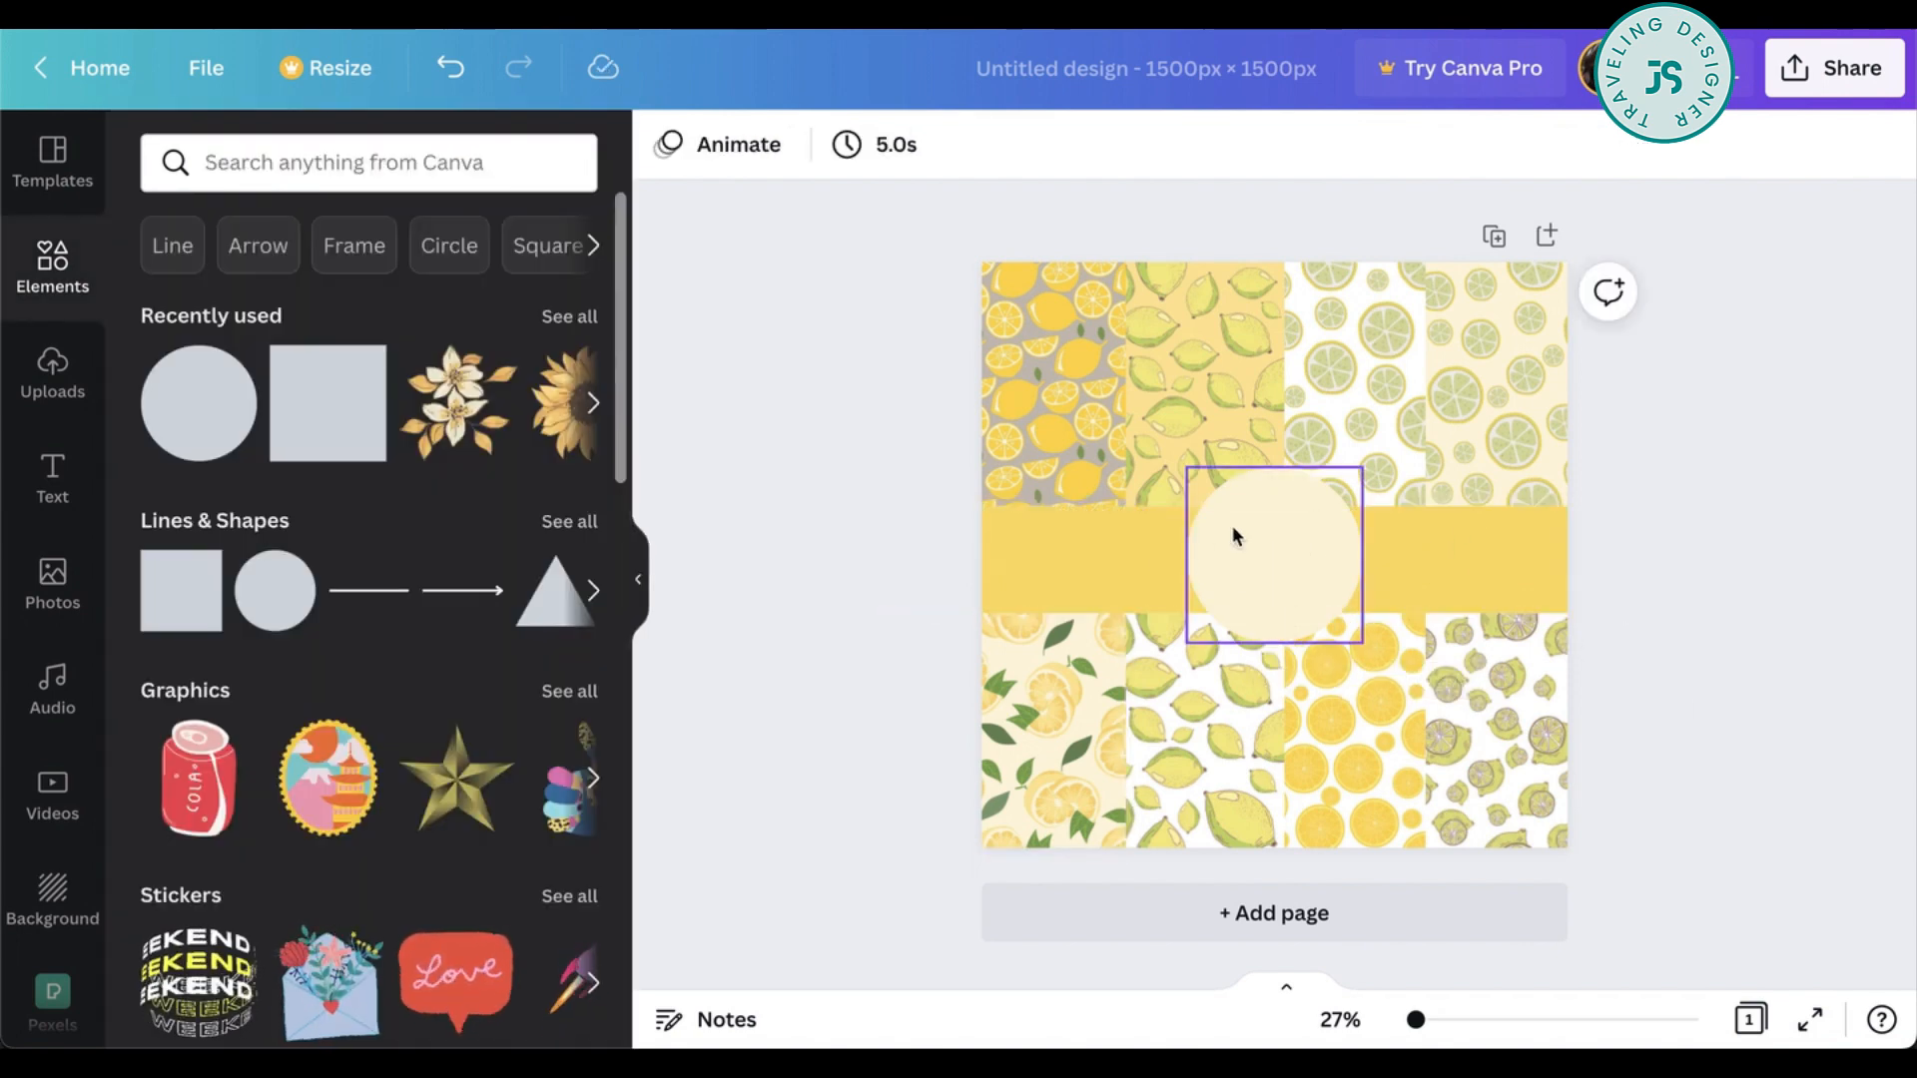
pyautogui.moveTo(1397, 571)
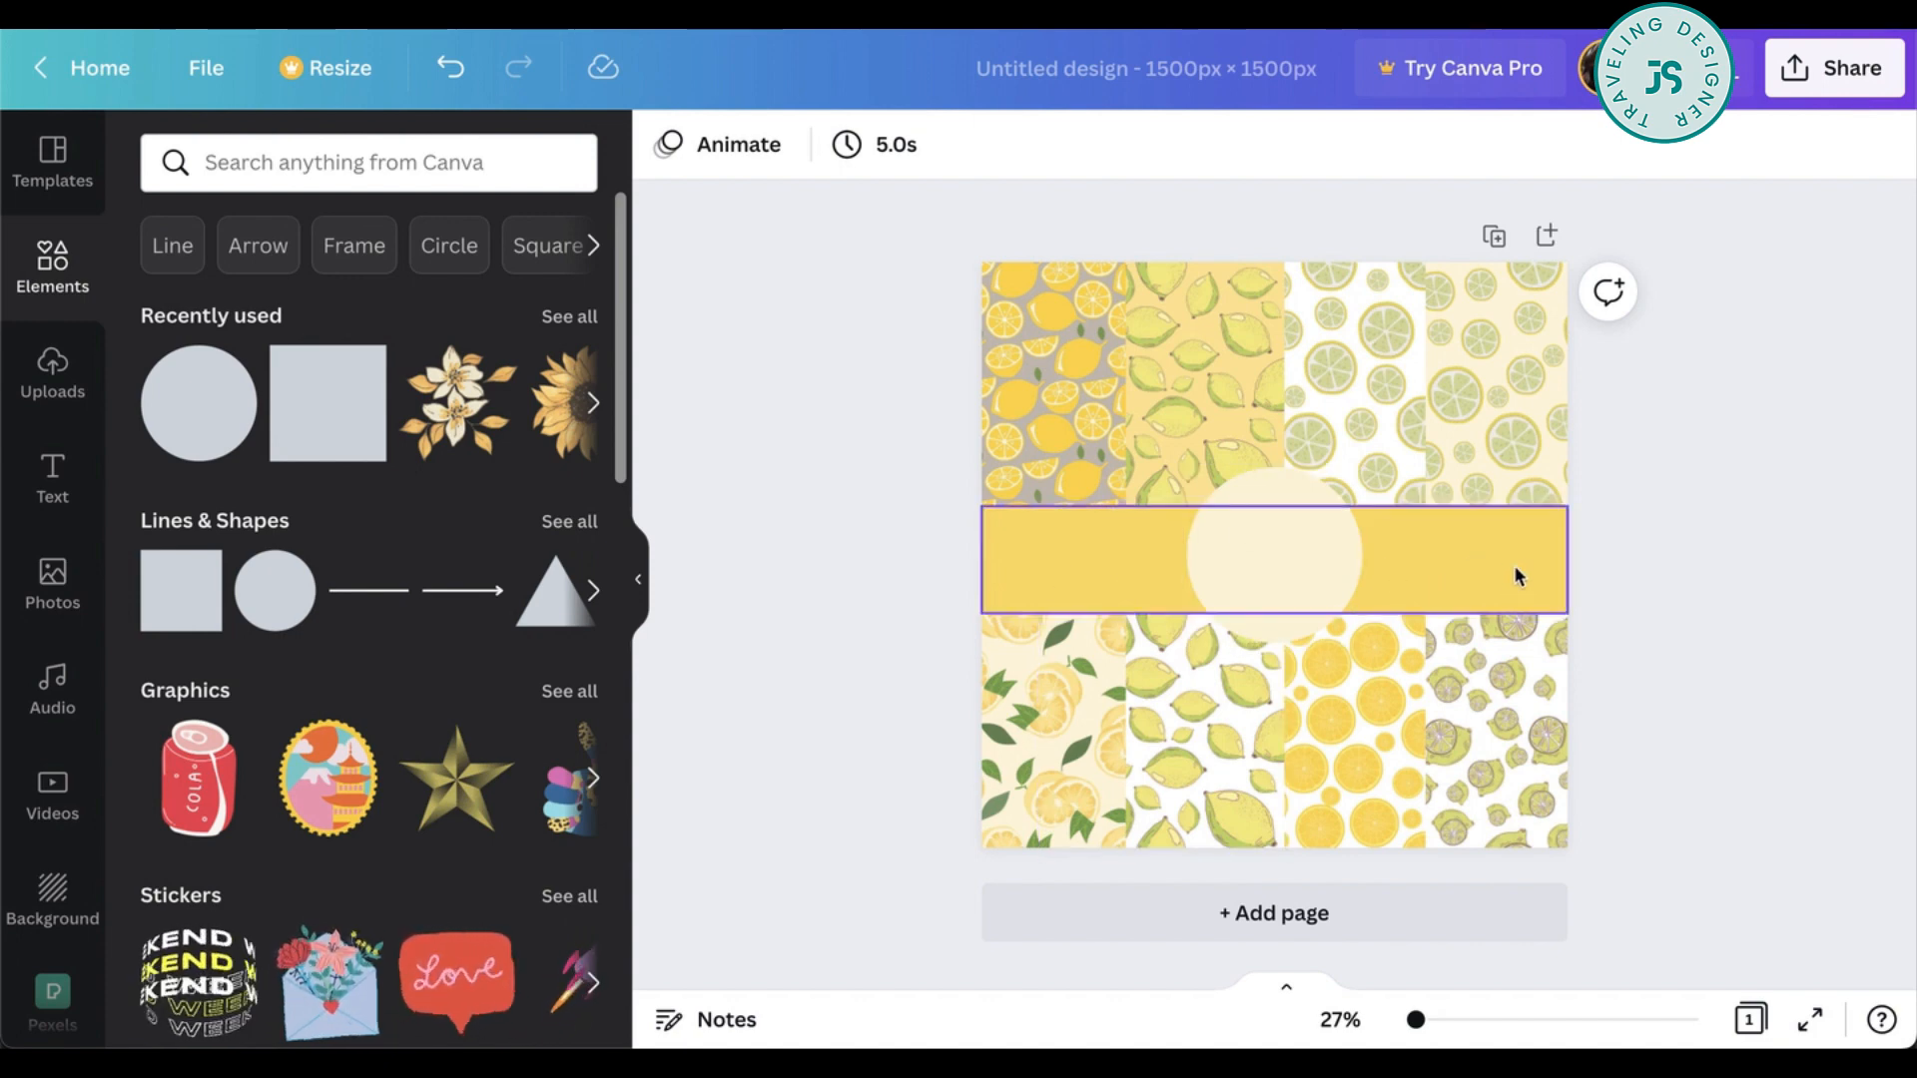
pyautogui.moveTo(1643, 424)
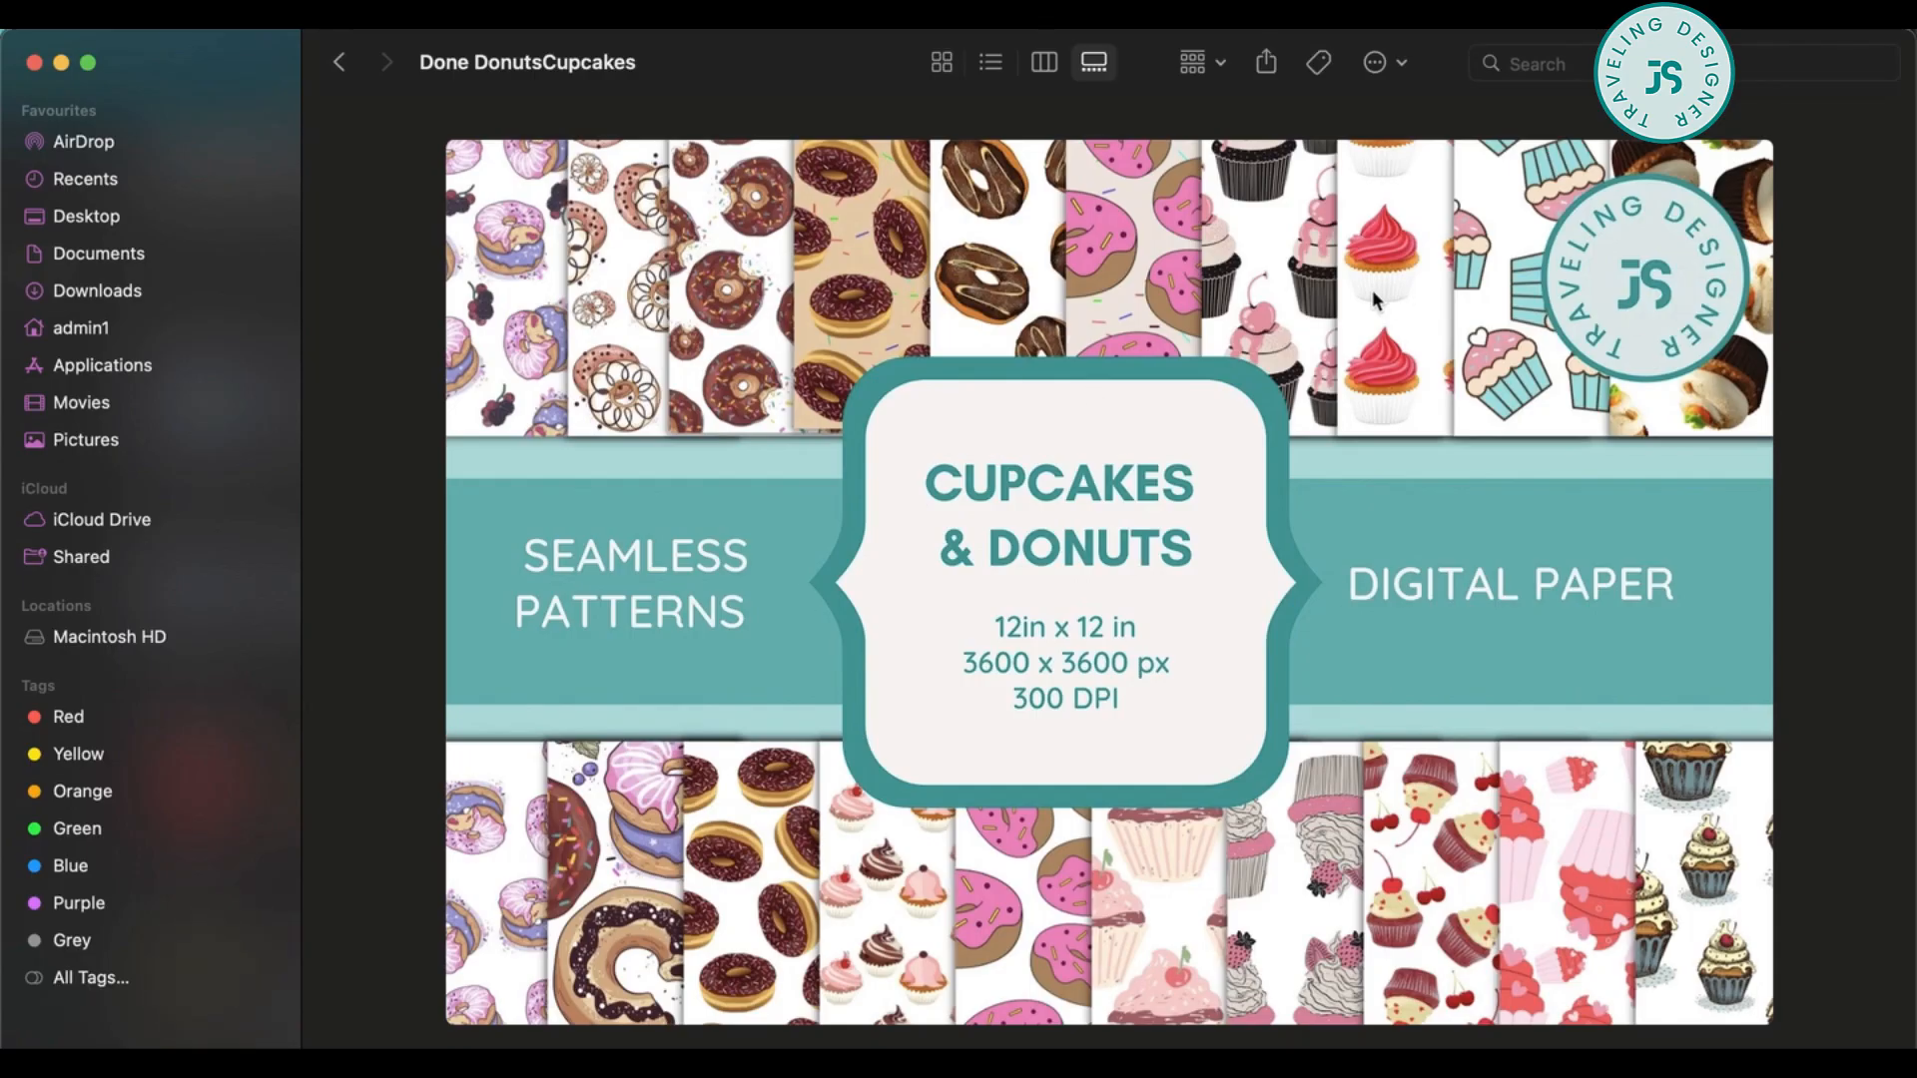
pyautogui.moveTo(1038, 680)
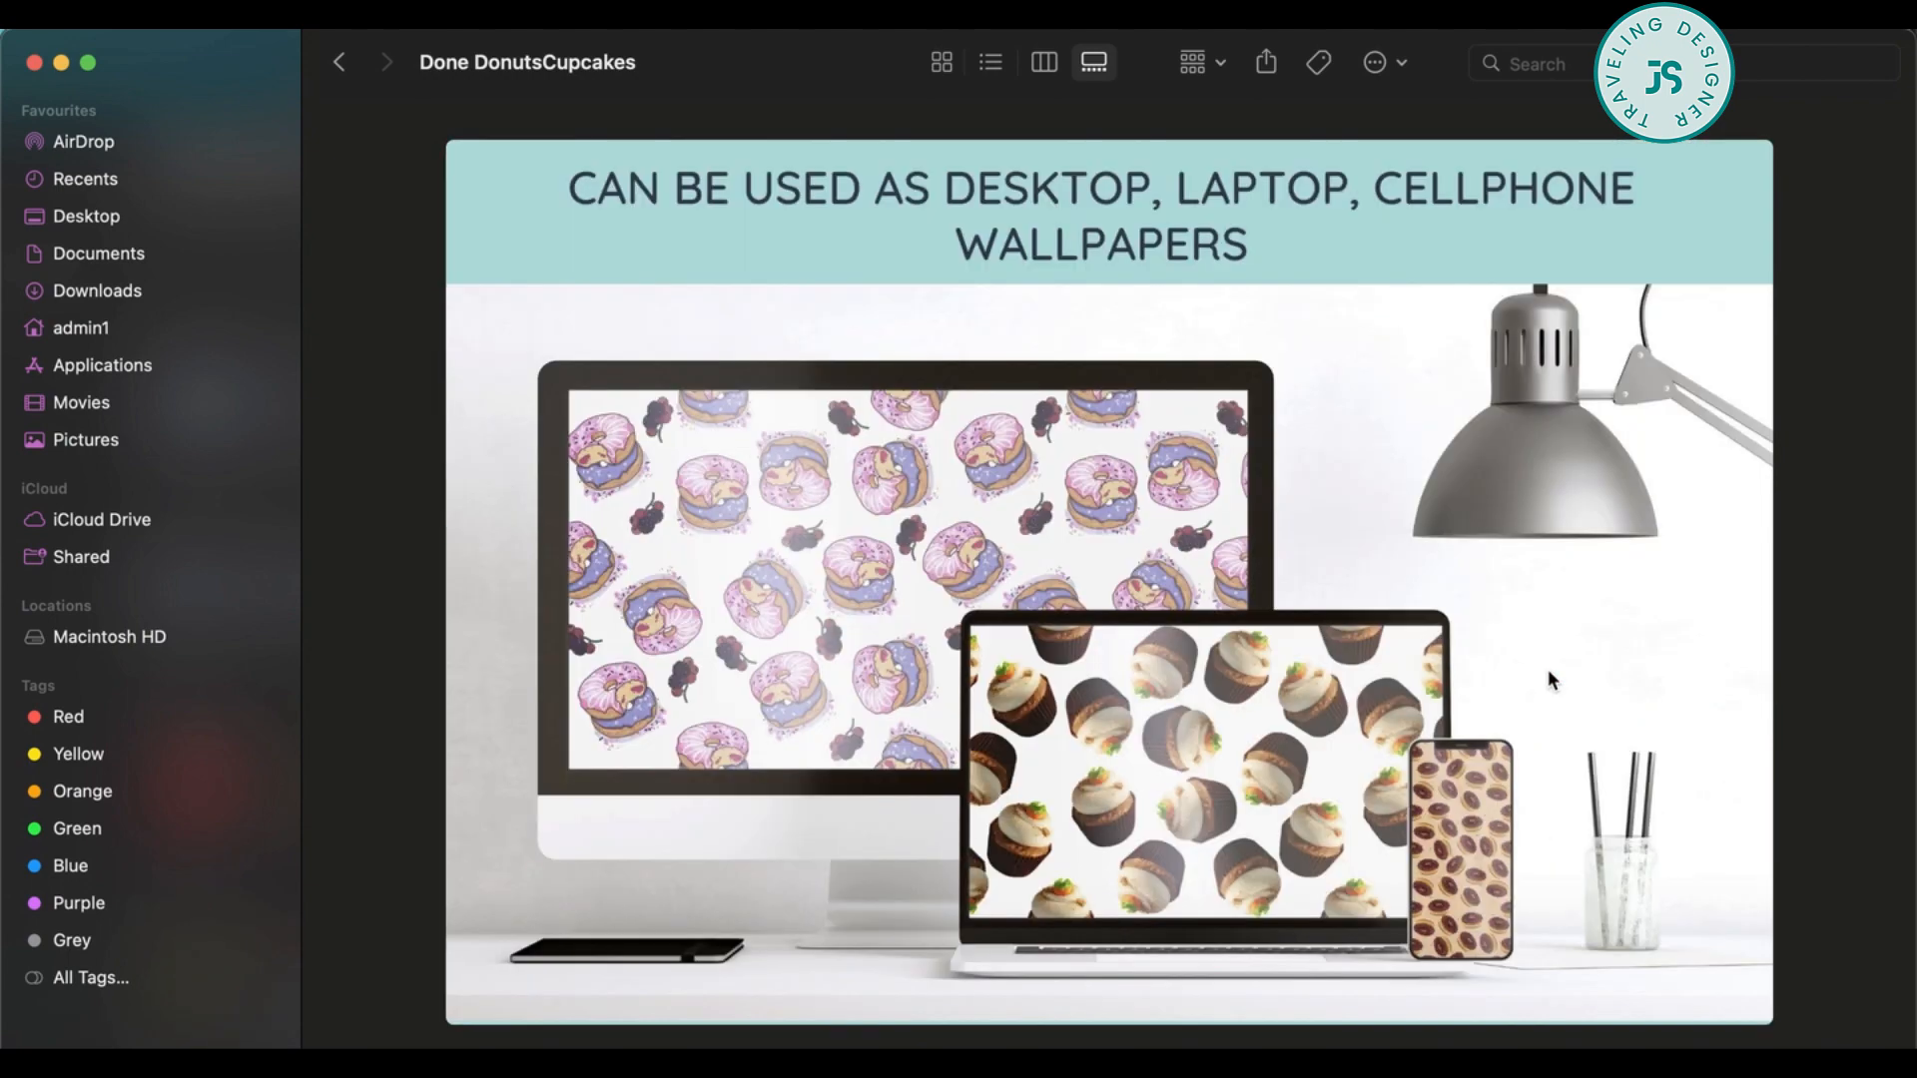
pyautogui.moveTo(972, 547)
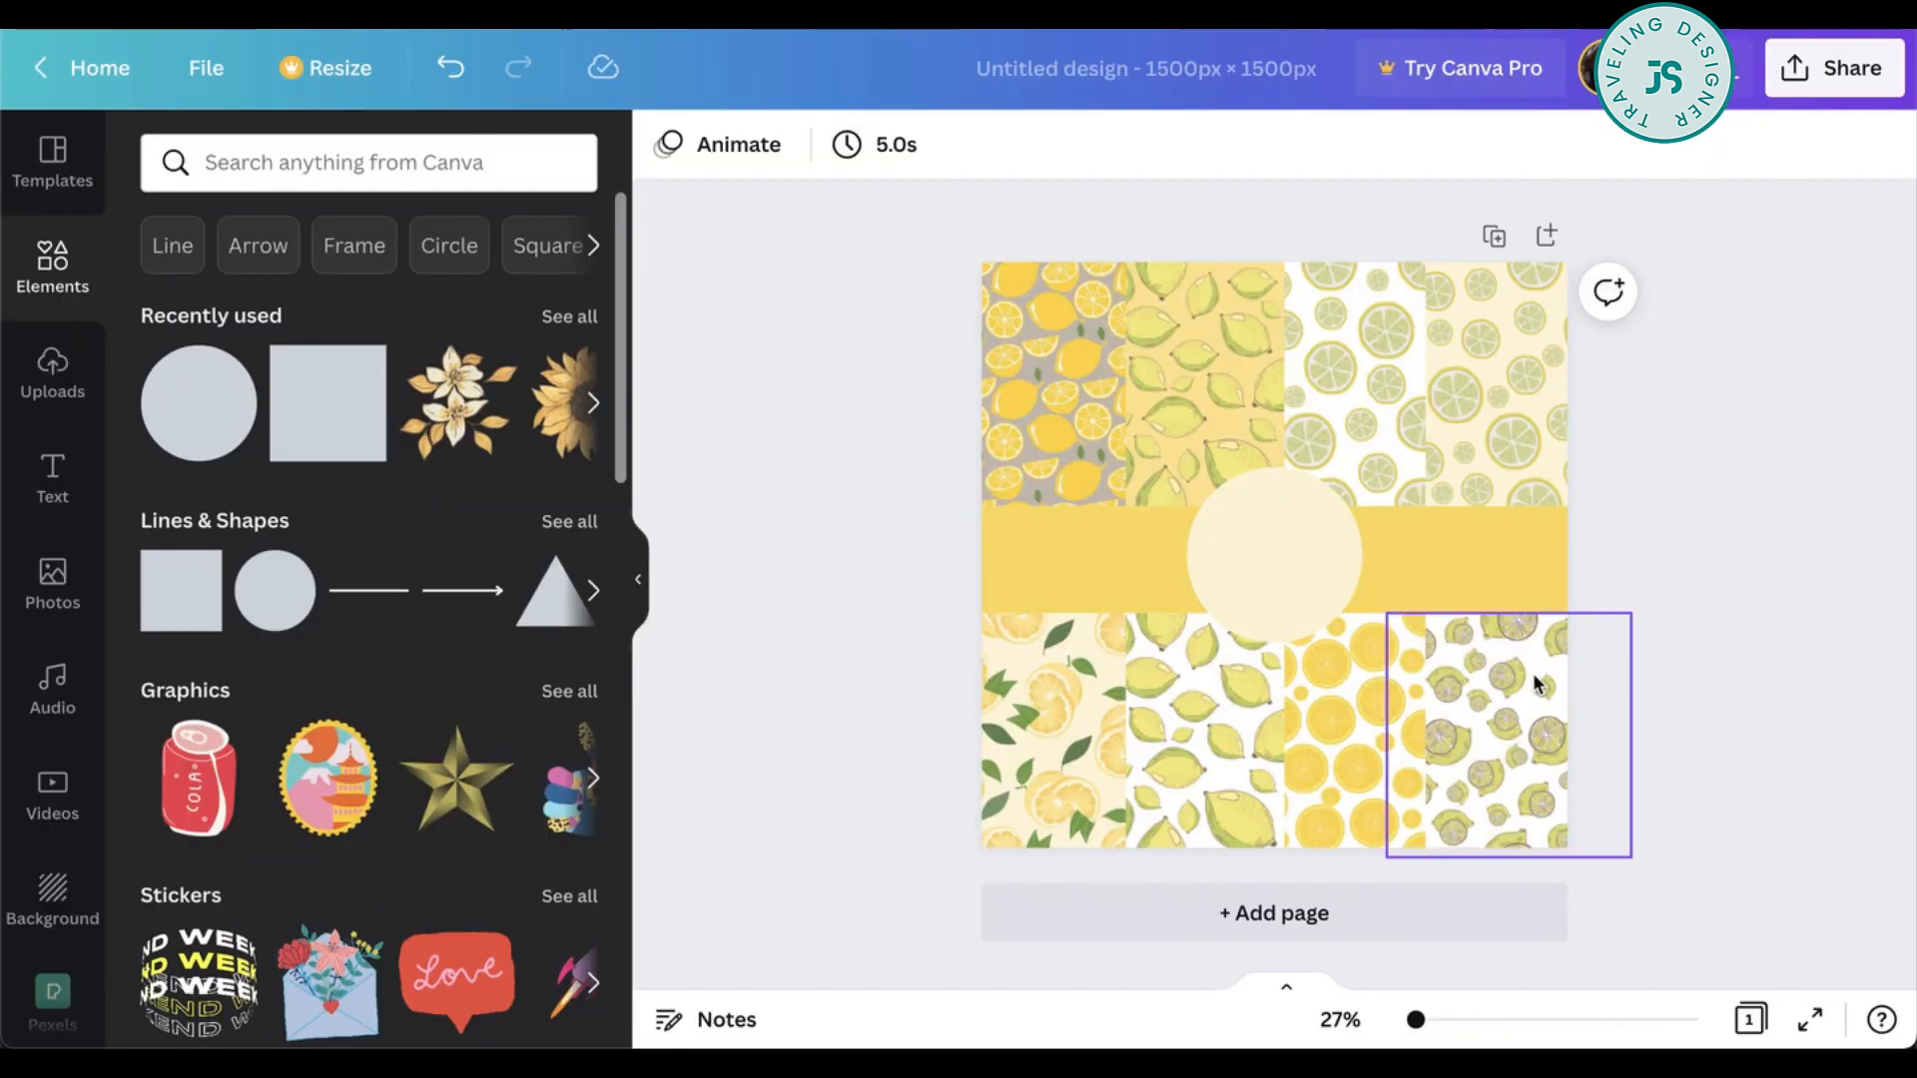
# - Give the top-left lemon tile a Glow shadow via Edit image
pyautogui.click(1053, 385)
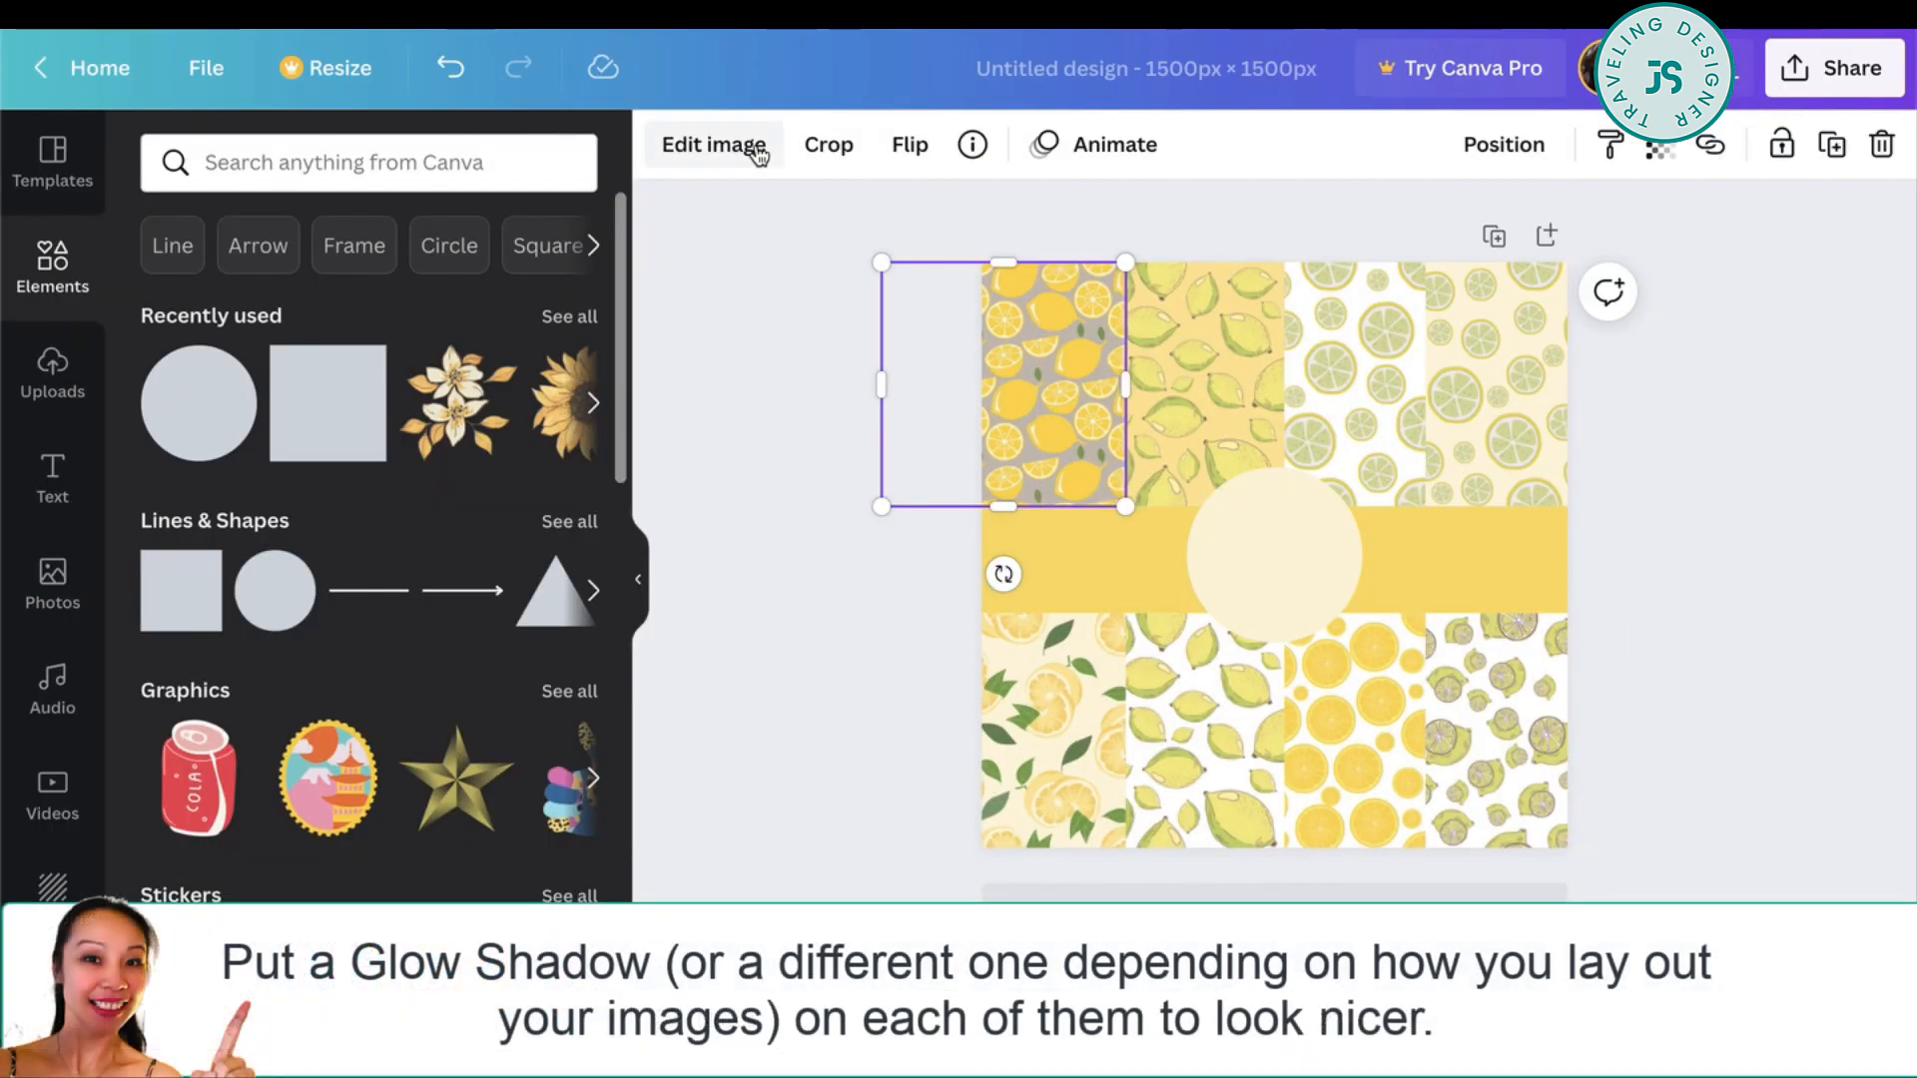
pyautogui.click(712, 144)
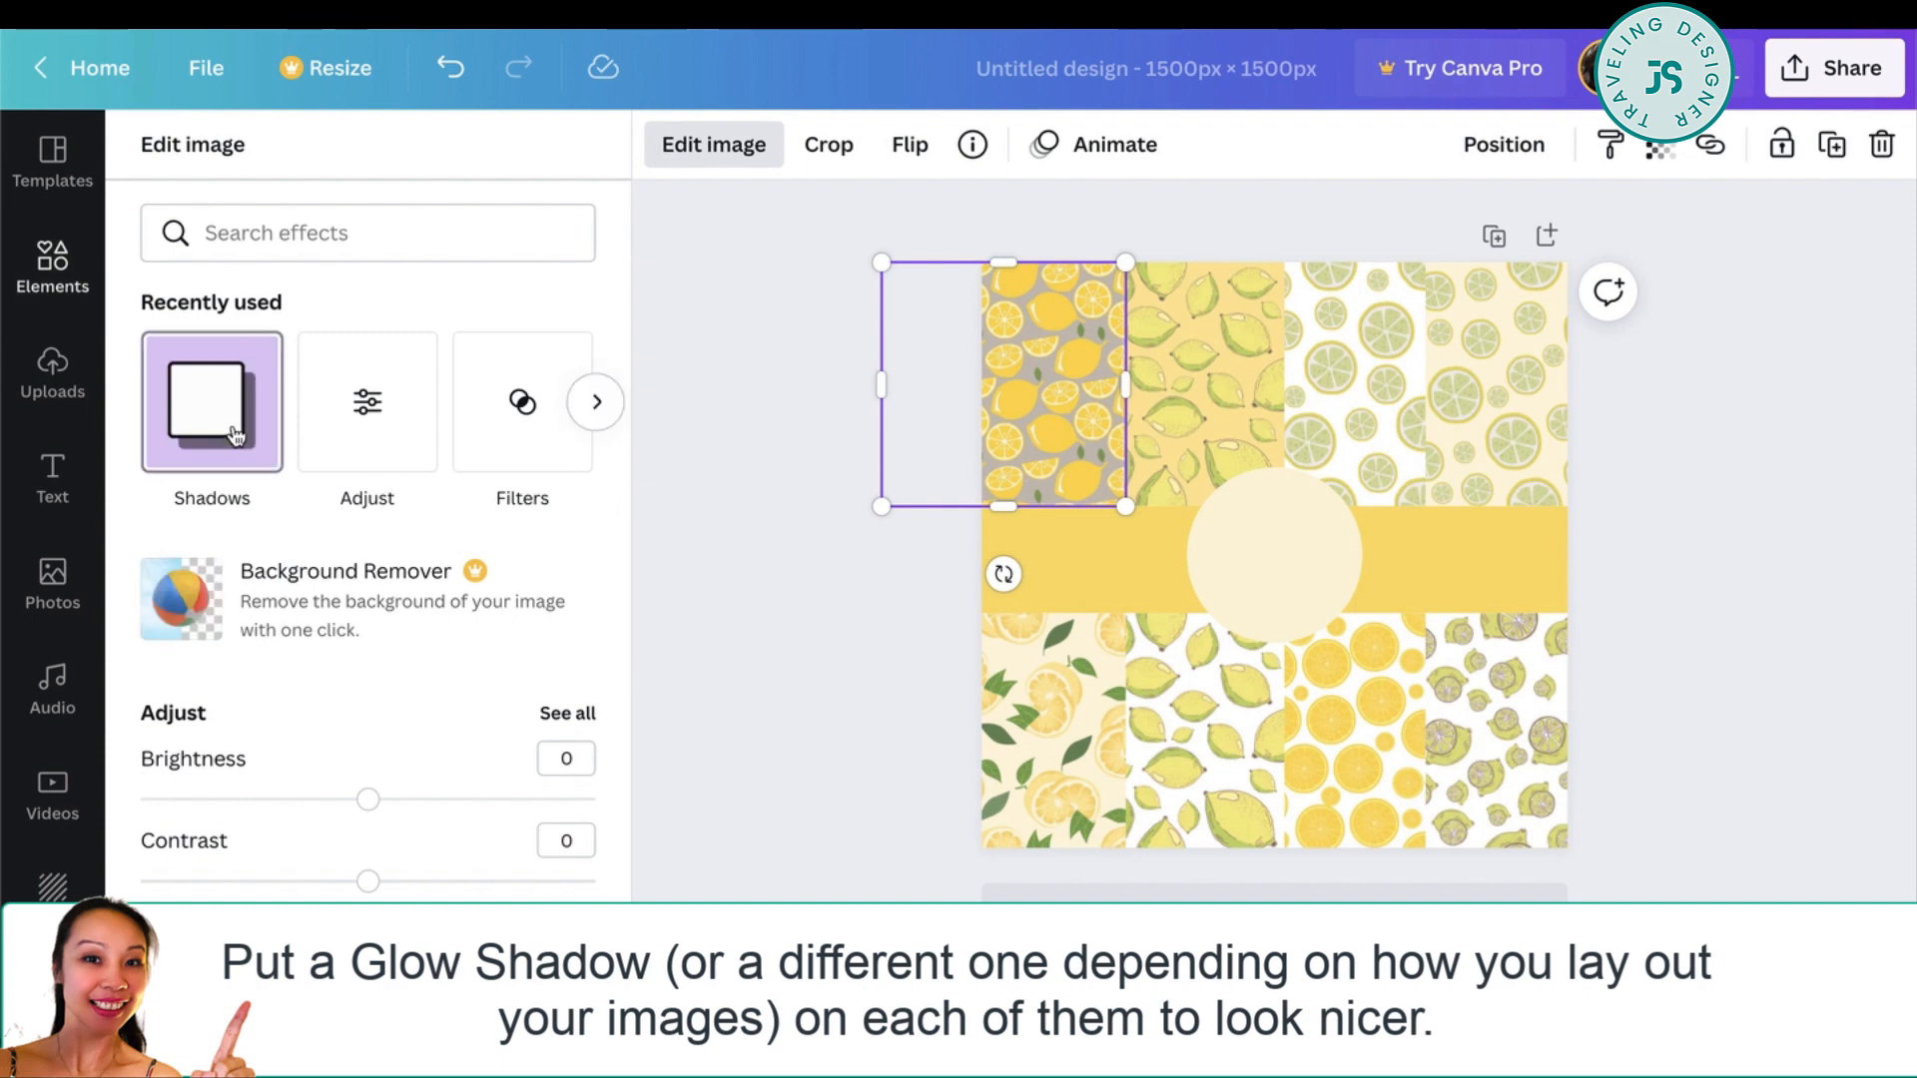
pyautogui.click(211, 403)
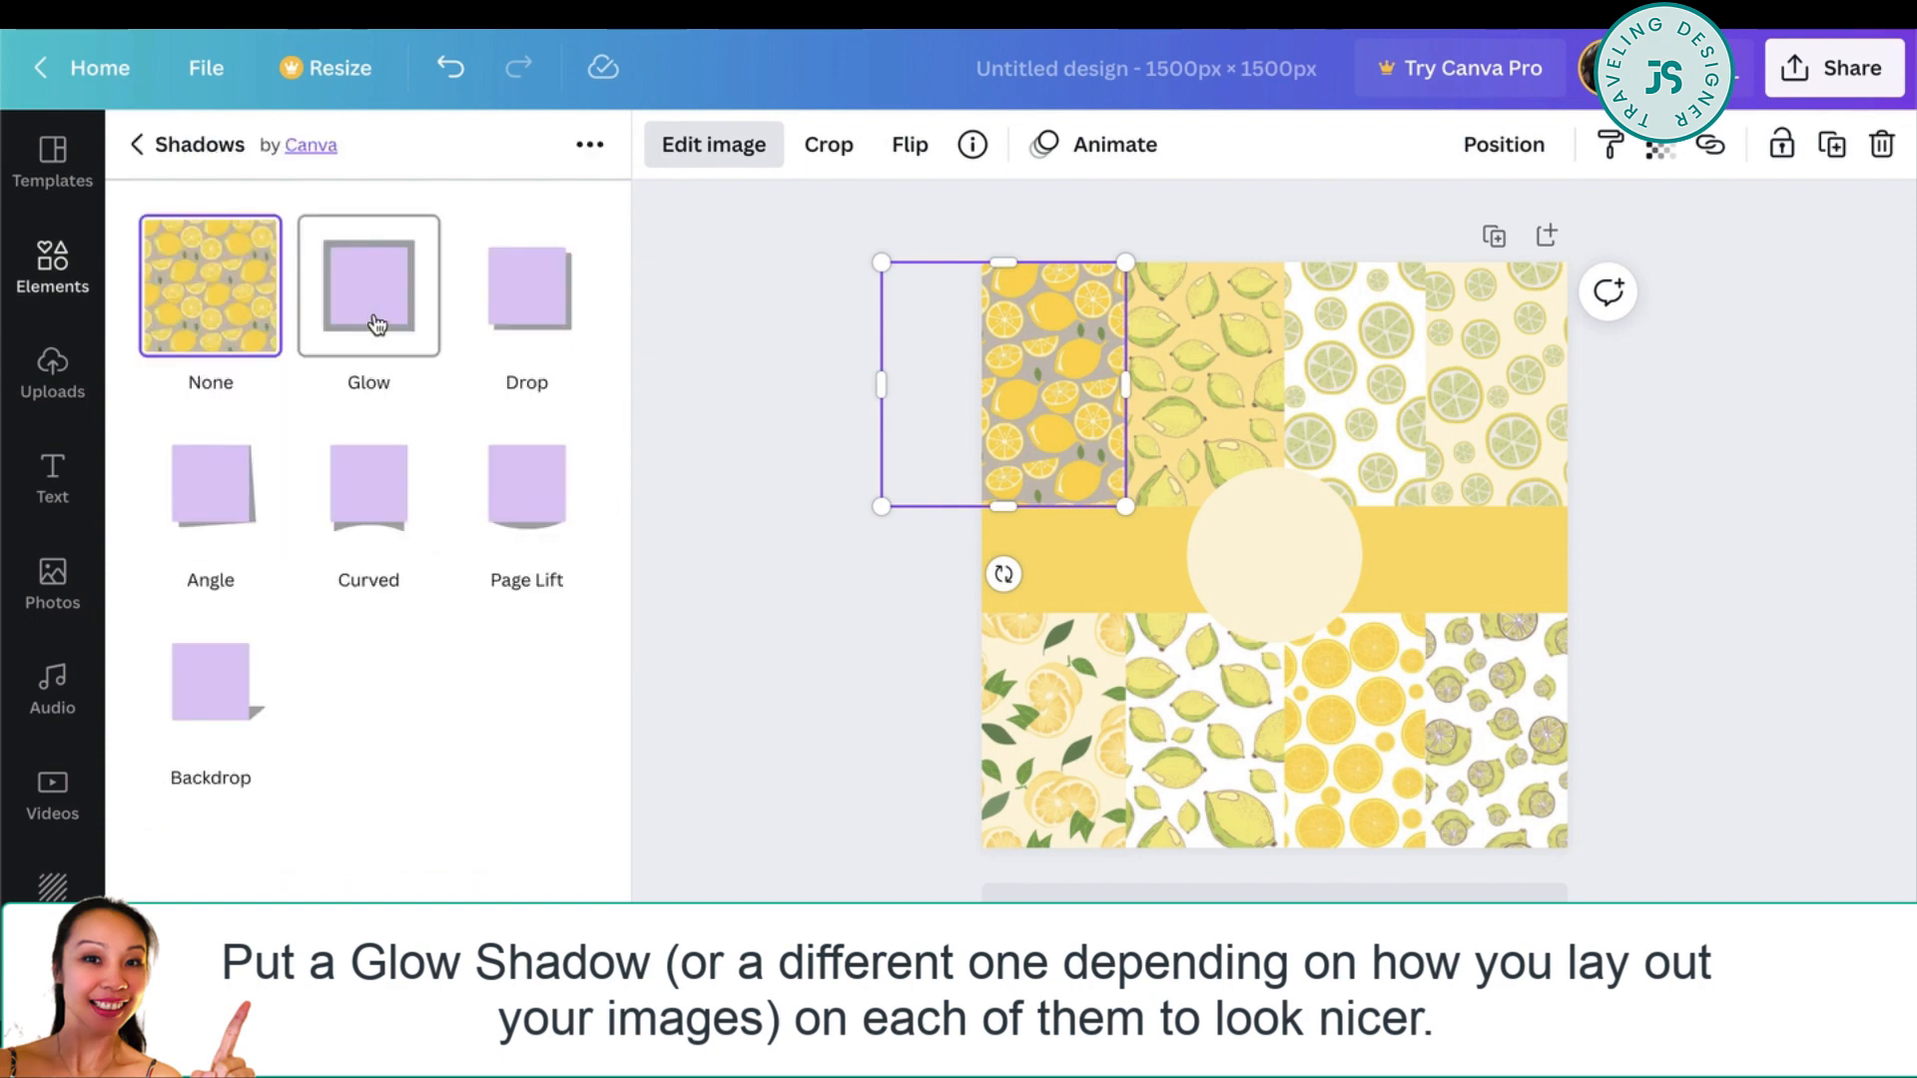
pyautogui.click(52, 266)
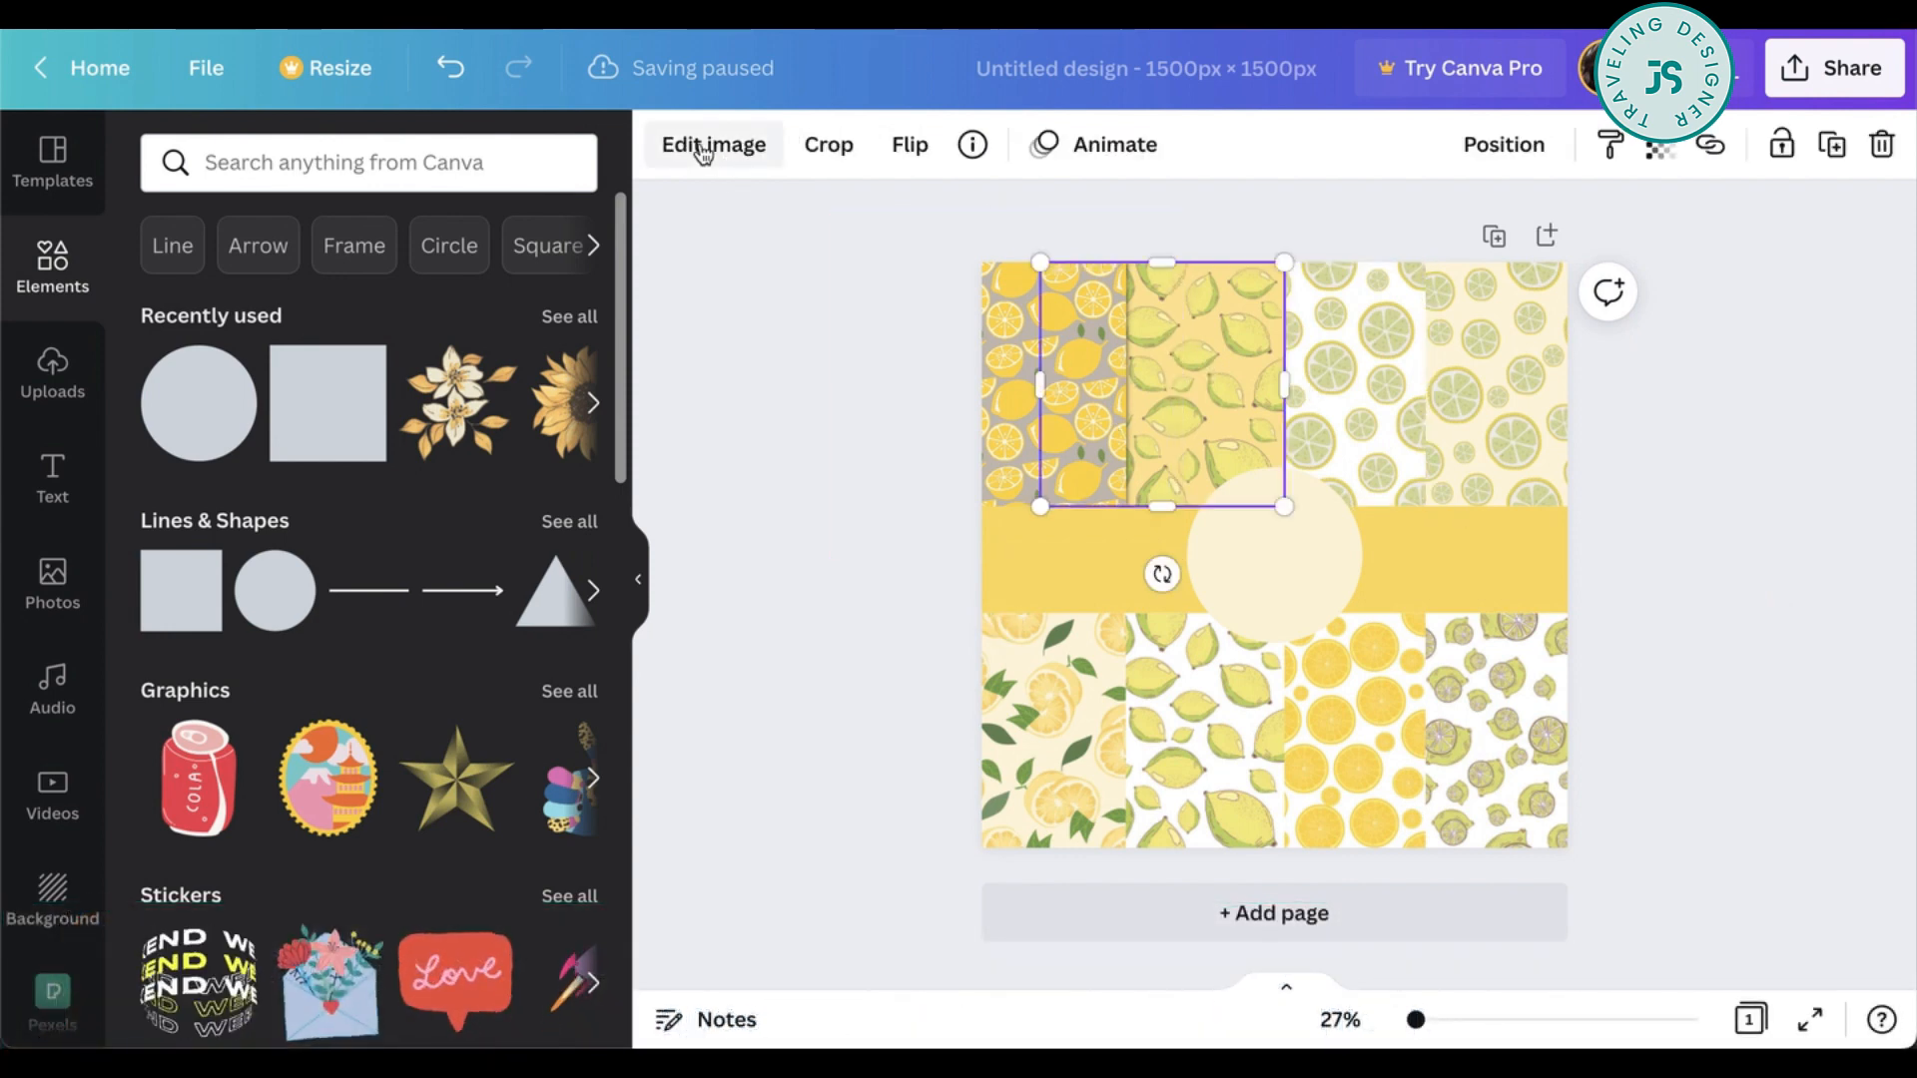
# - Apply the Glow shadow to the second top-row tile
pyautogui.click(712, 144)
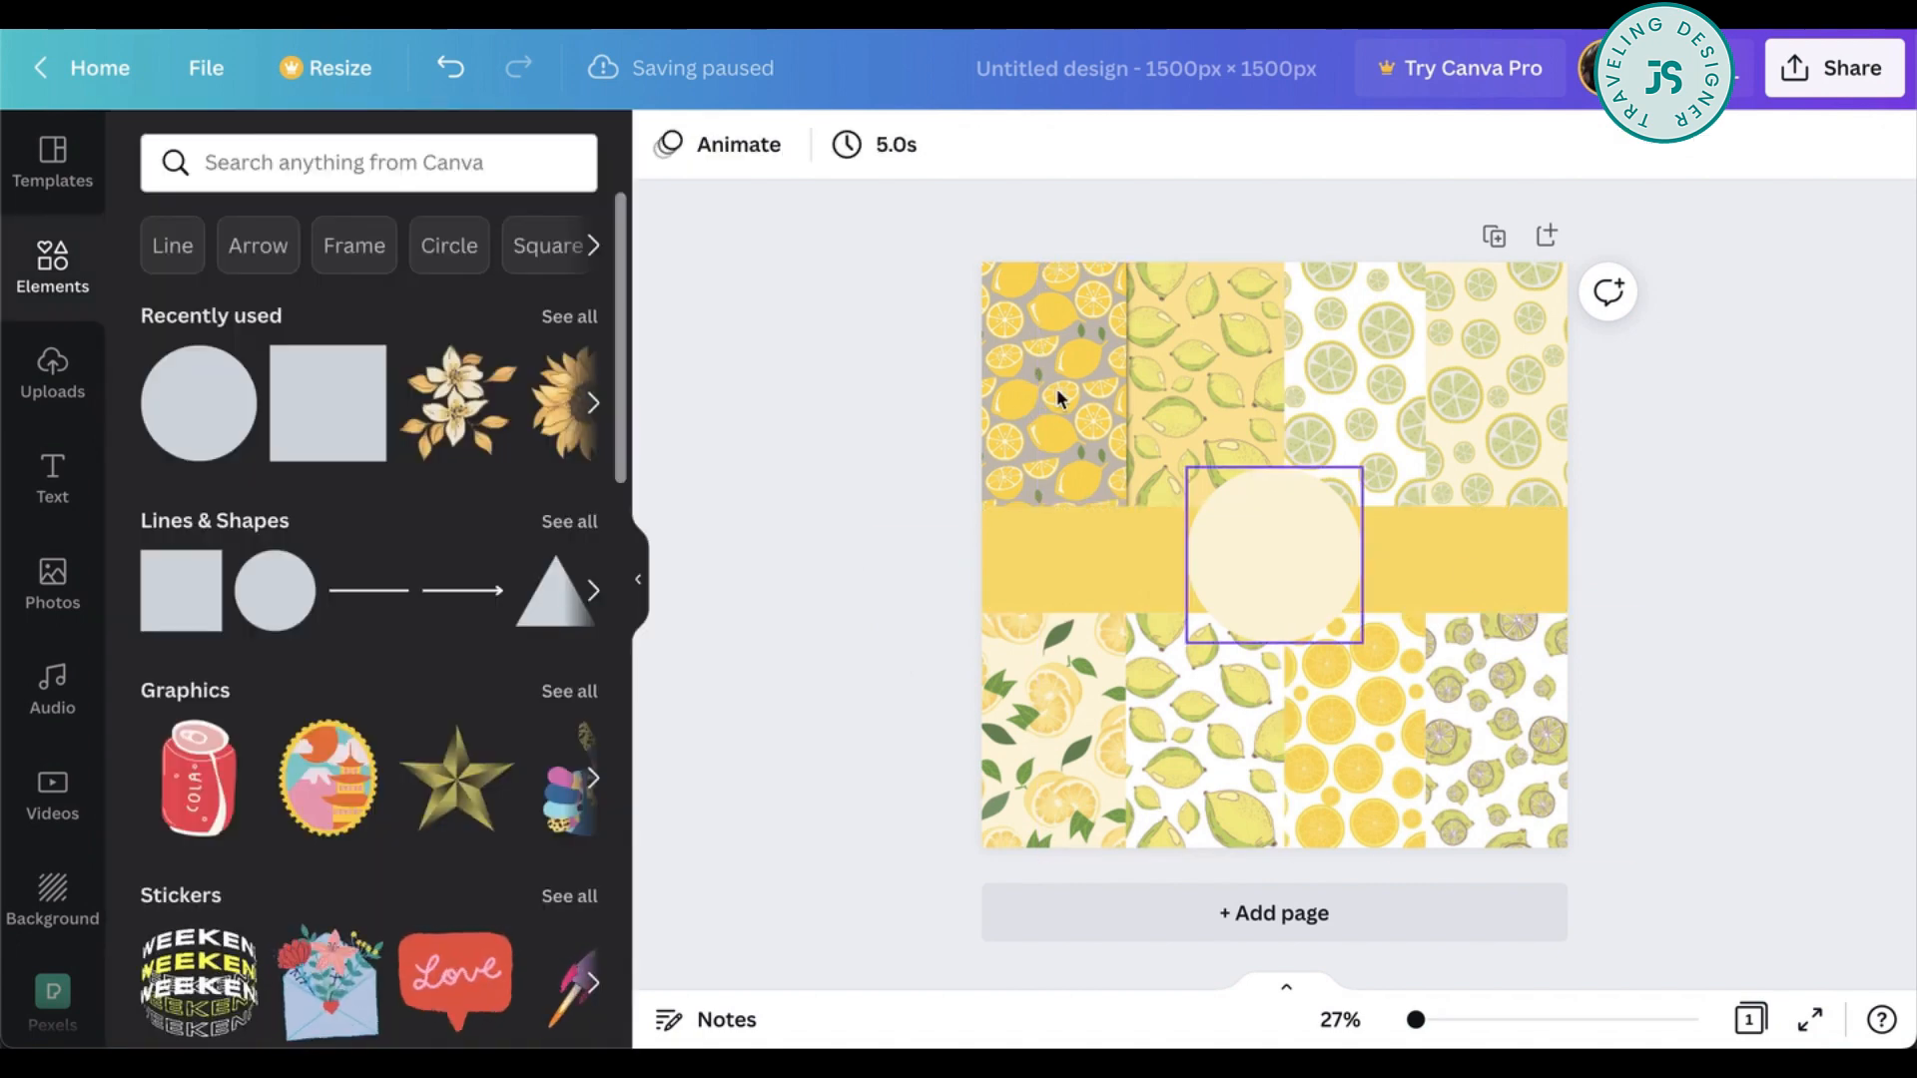
pyautogui.click(1416, 587)
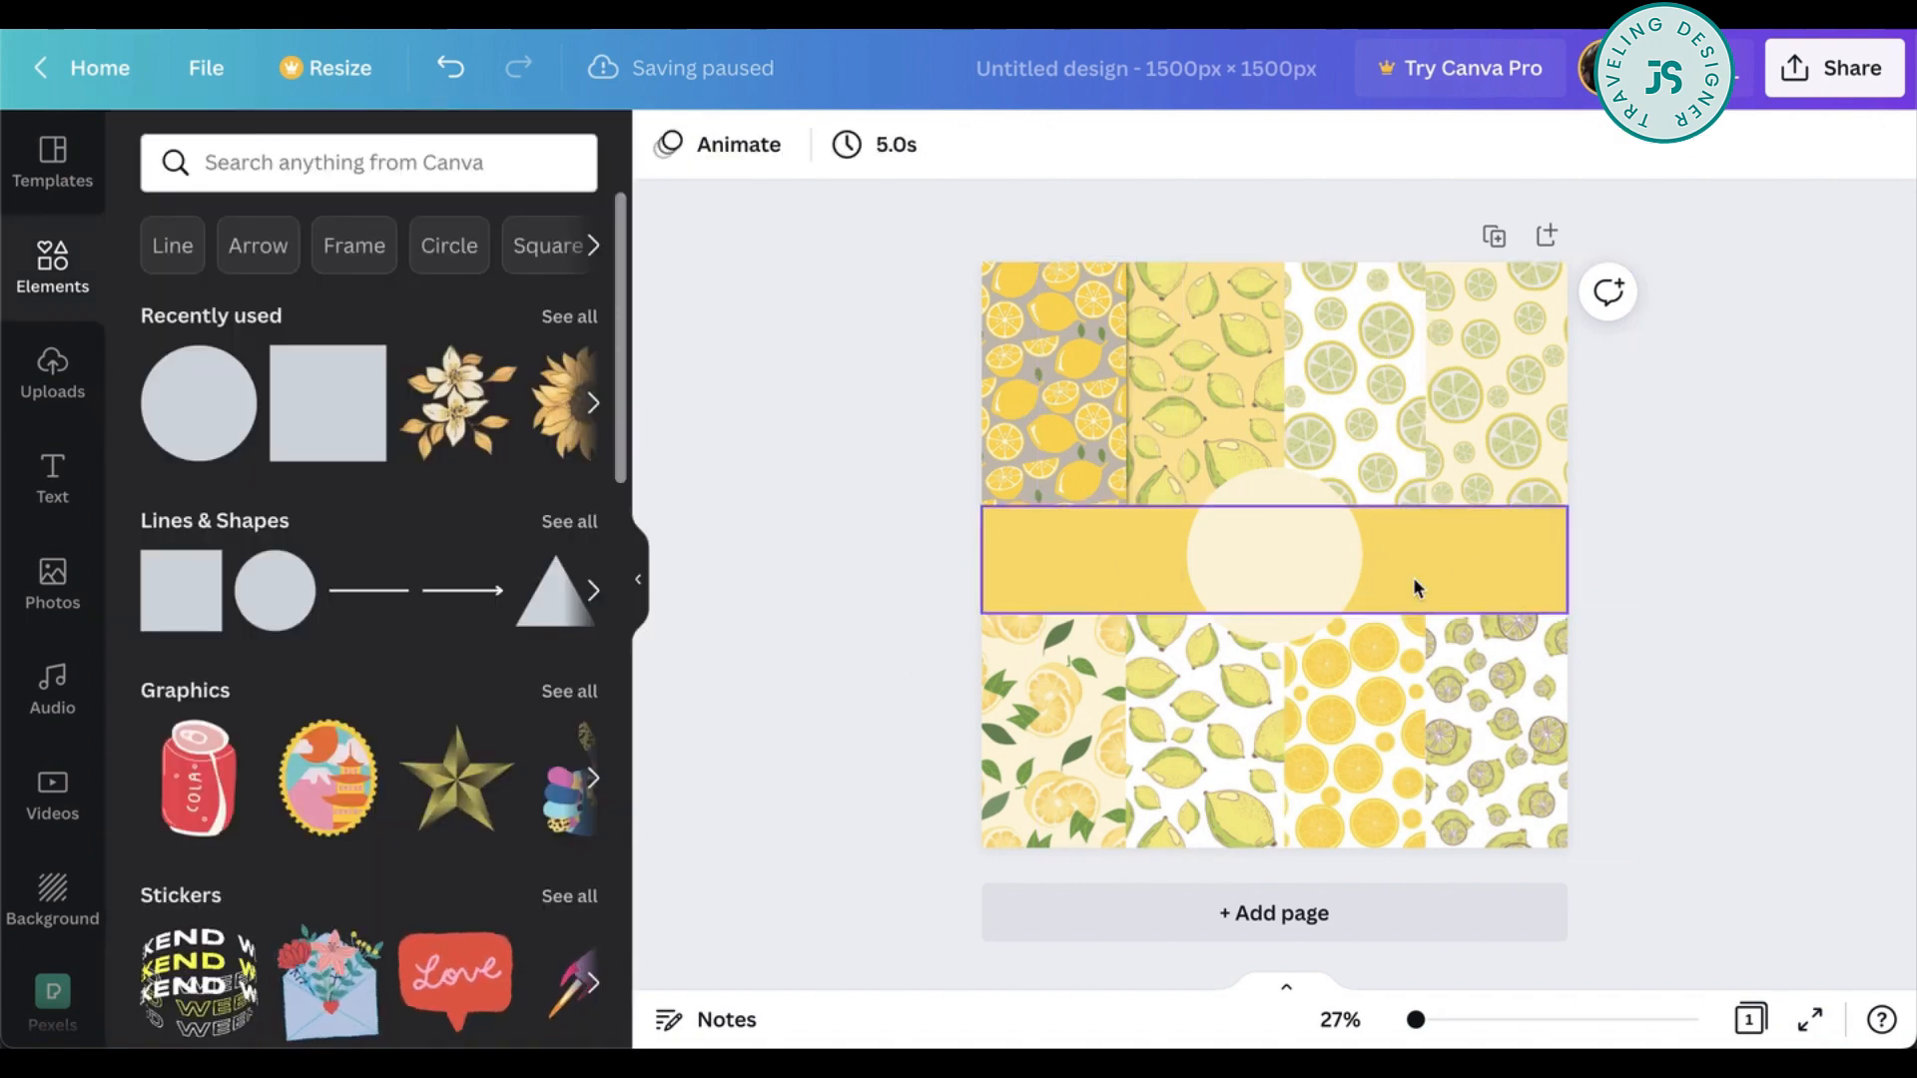
pyautogui.click(1302, 557)
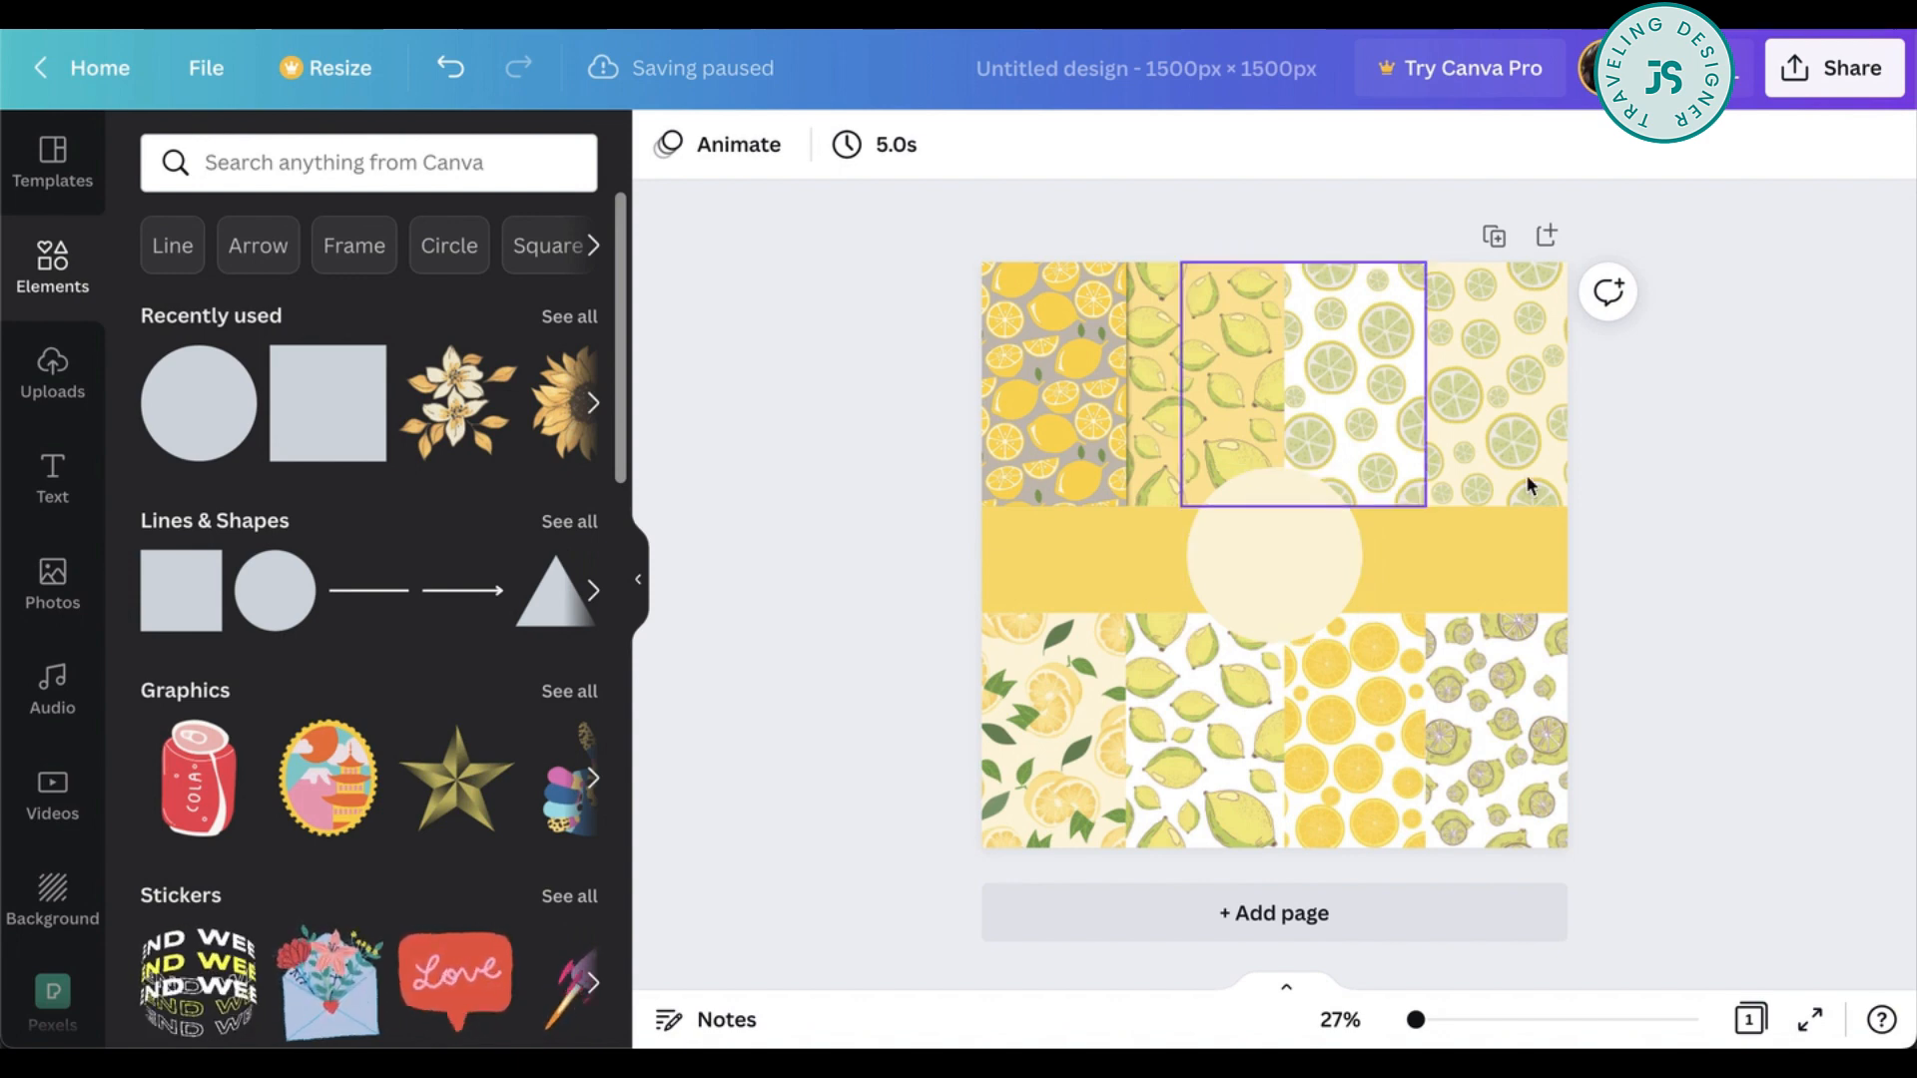
pyautogui.click(1831, 377)
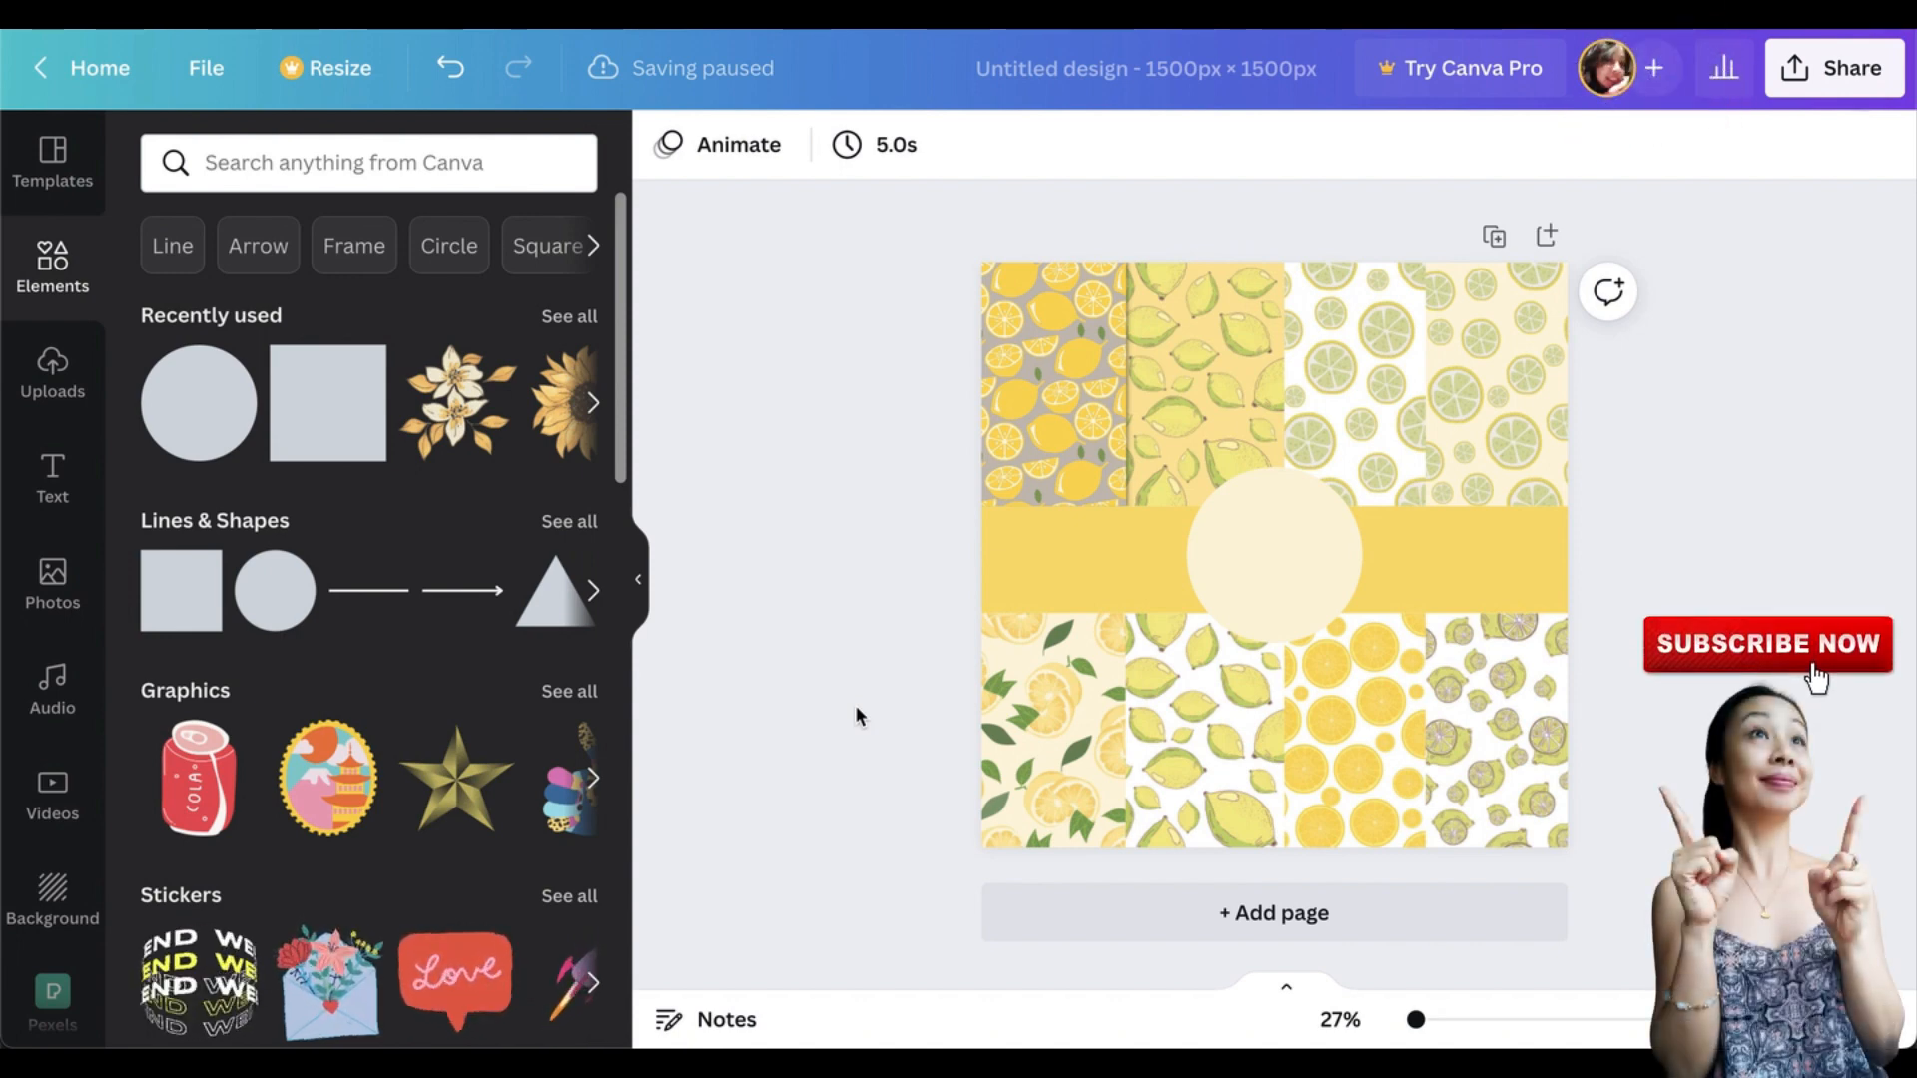
pyautogui.moveTo(1036, 717)
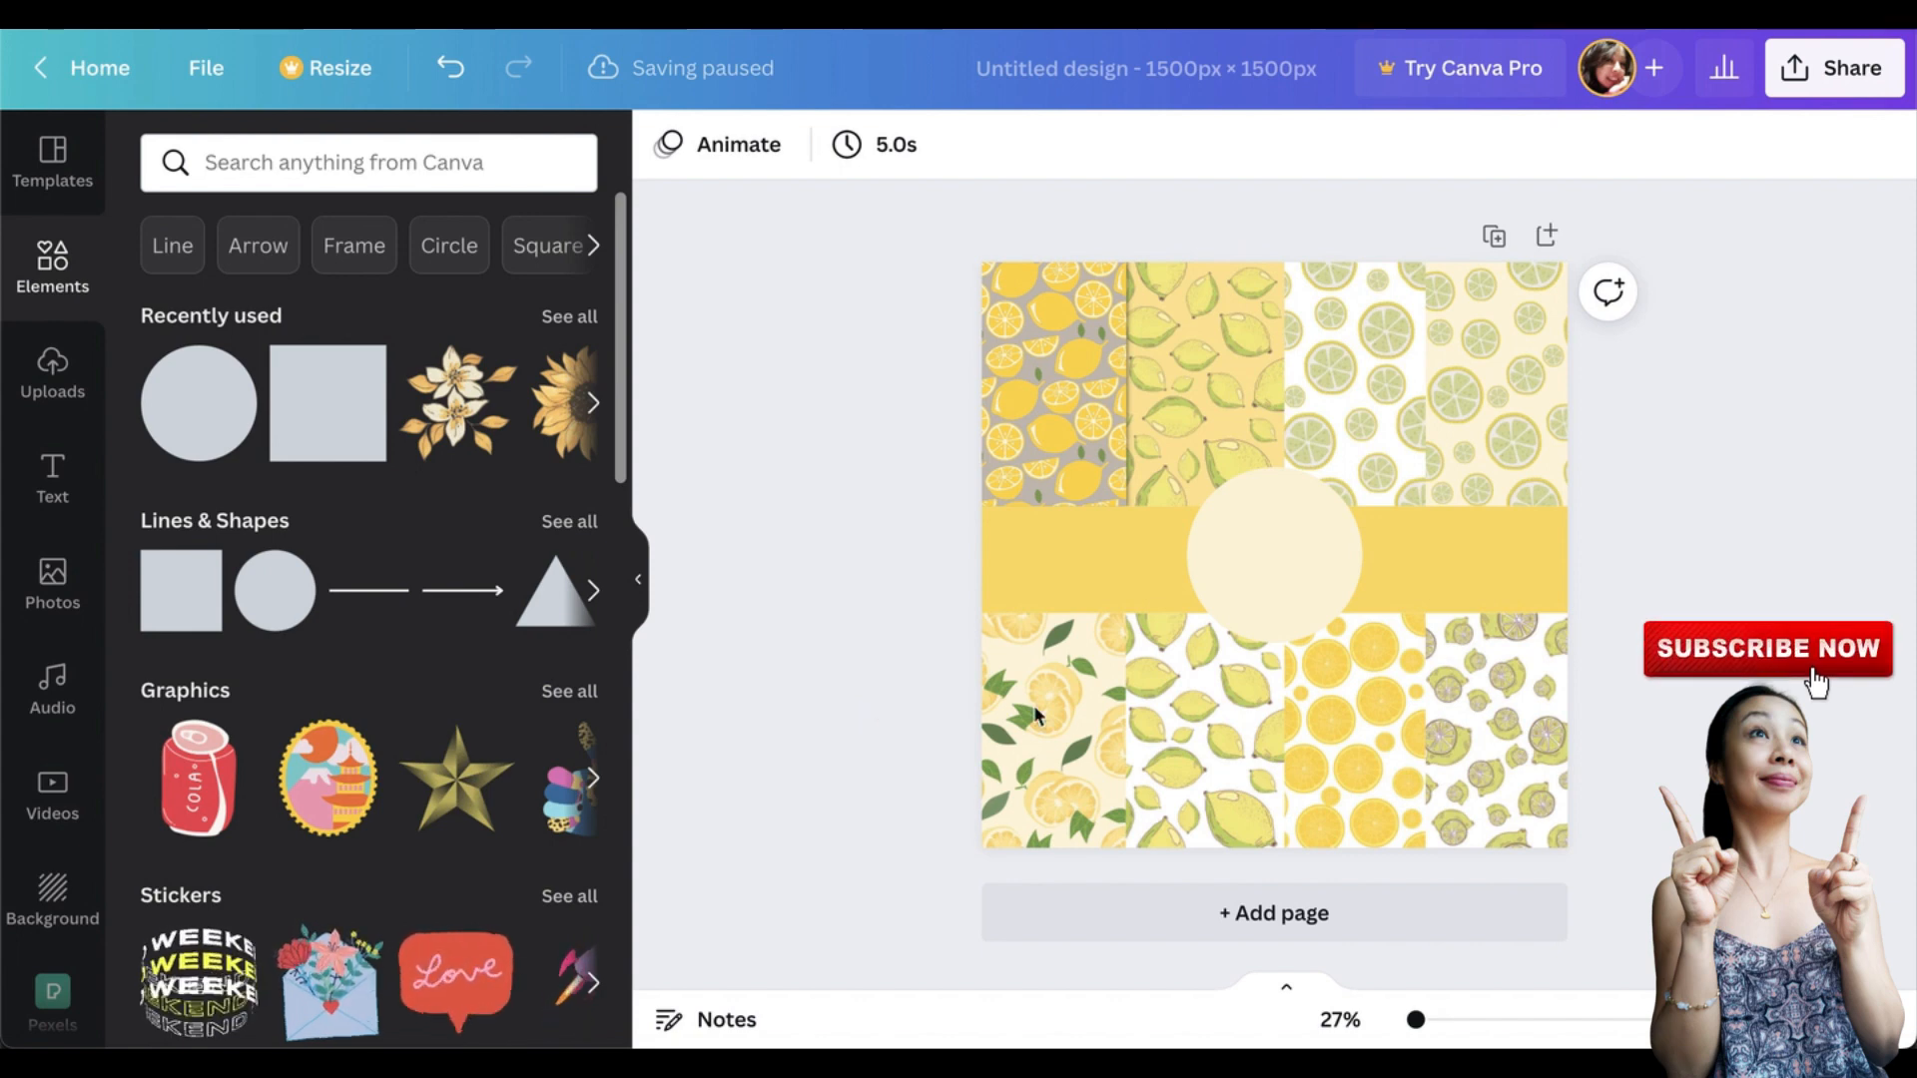